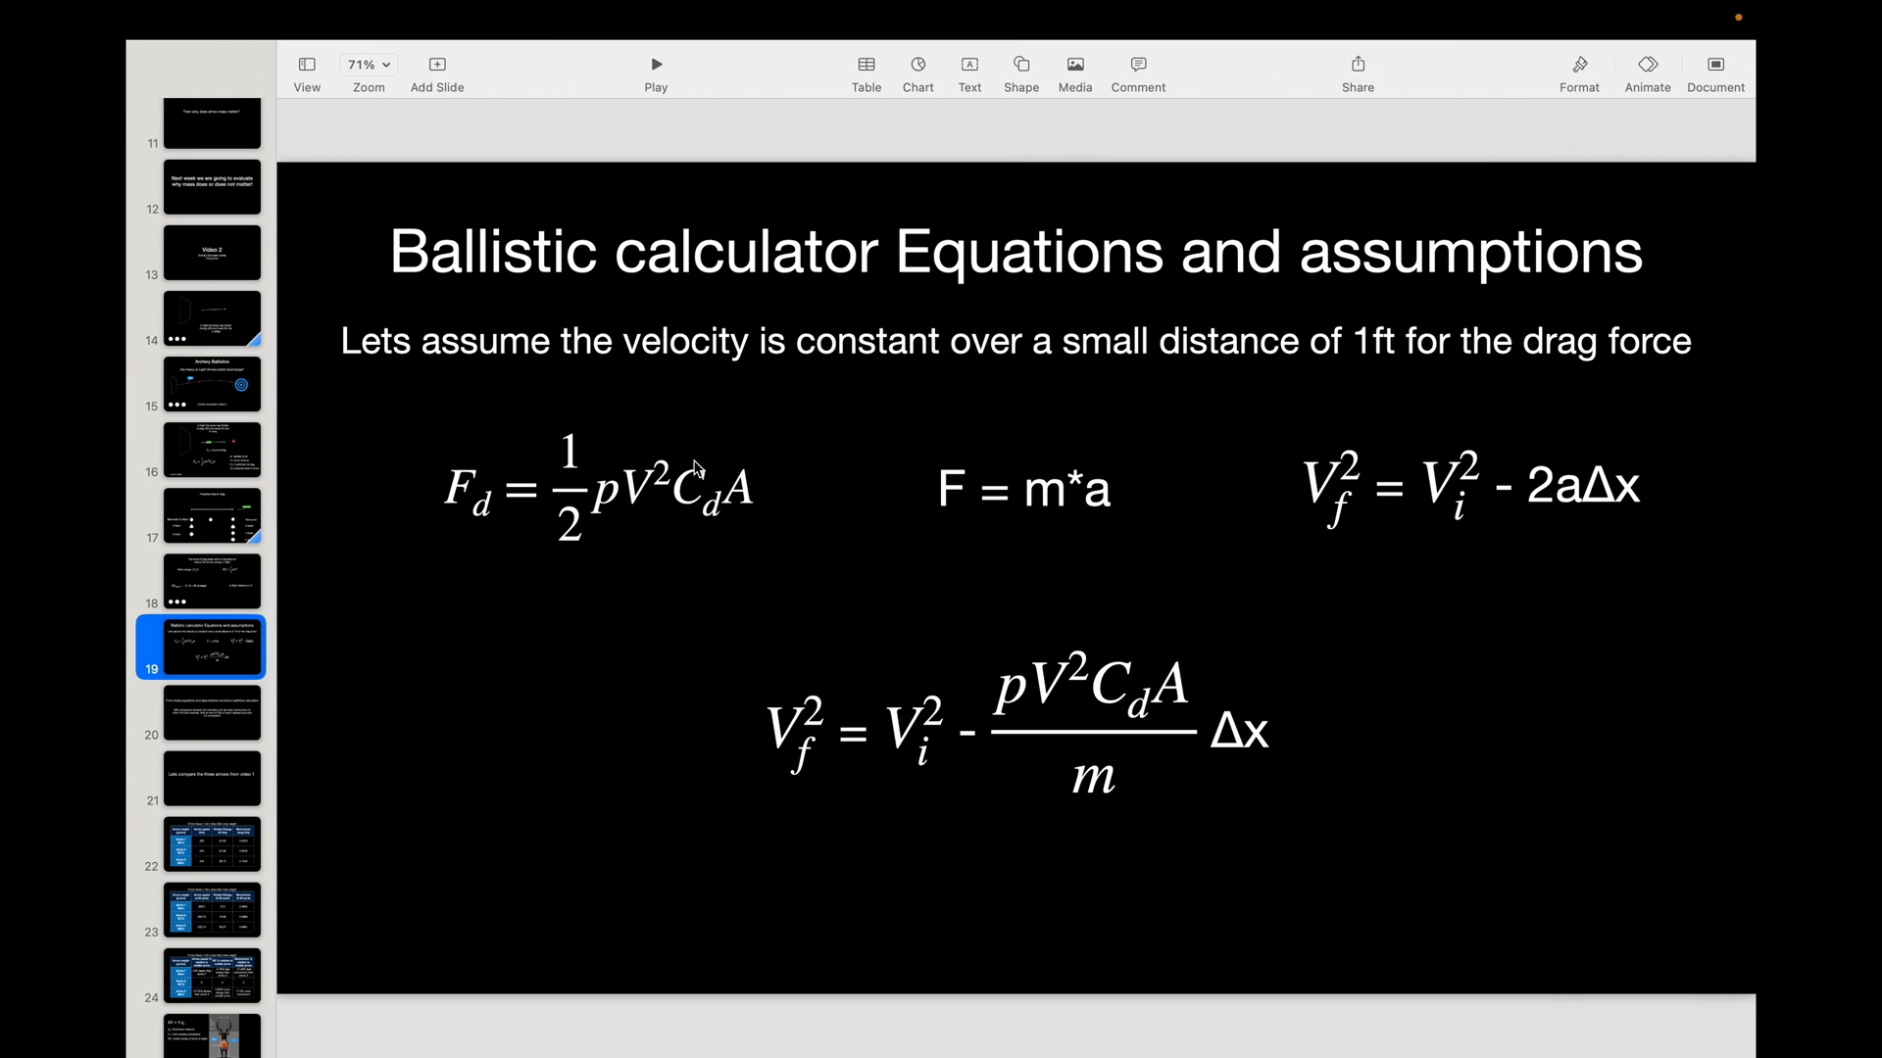
{"action": "mouse_move", "coordinate": [678, 531]}
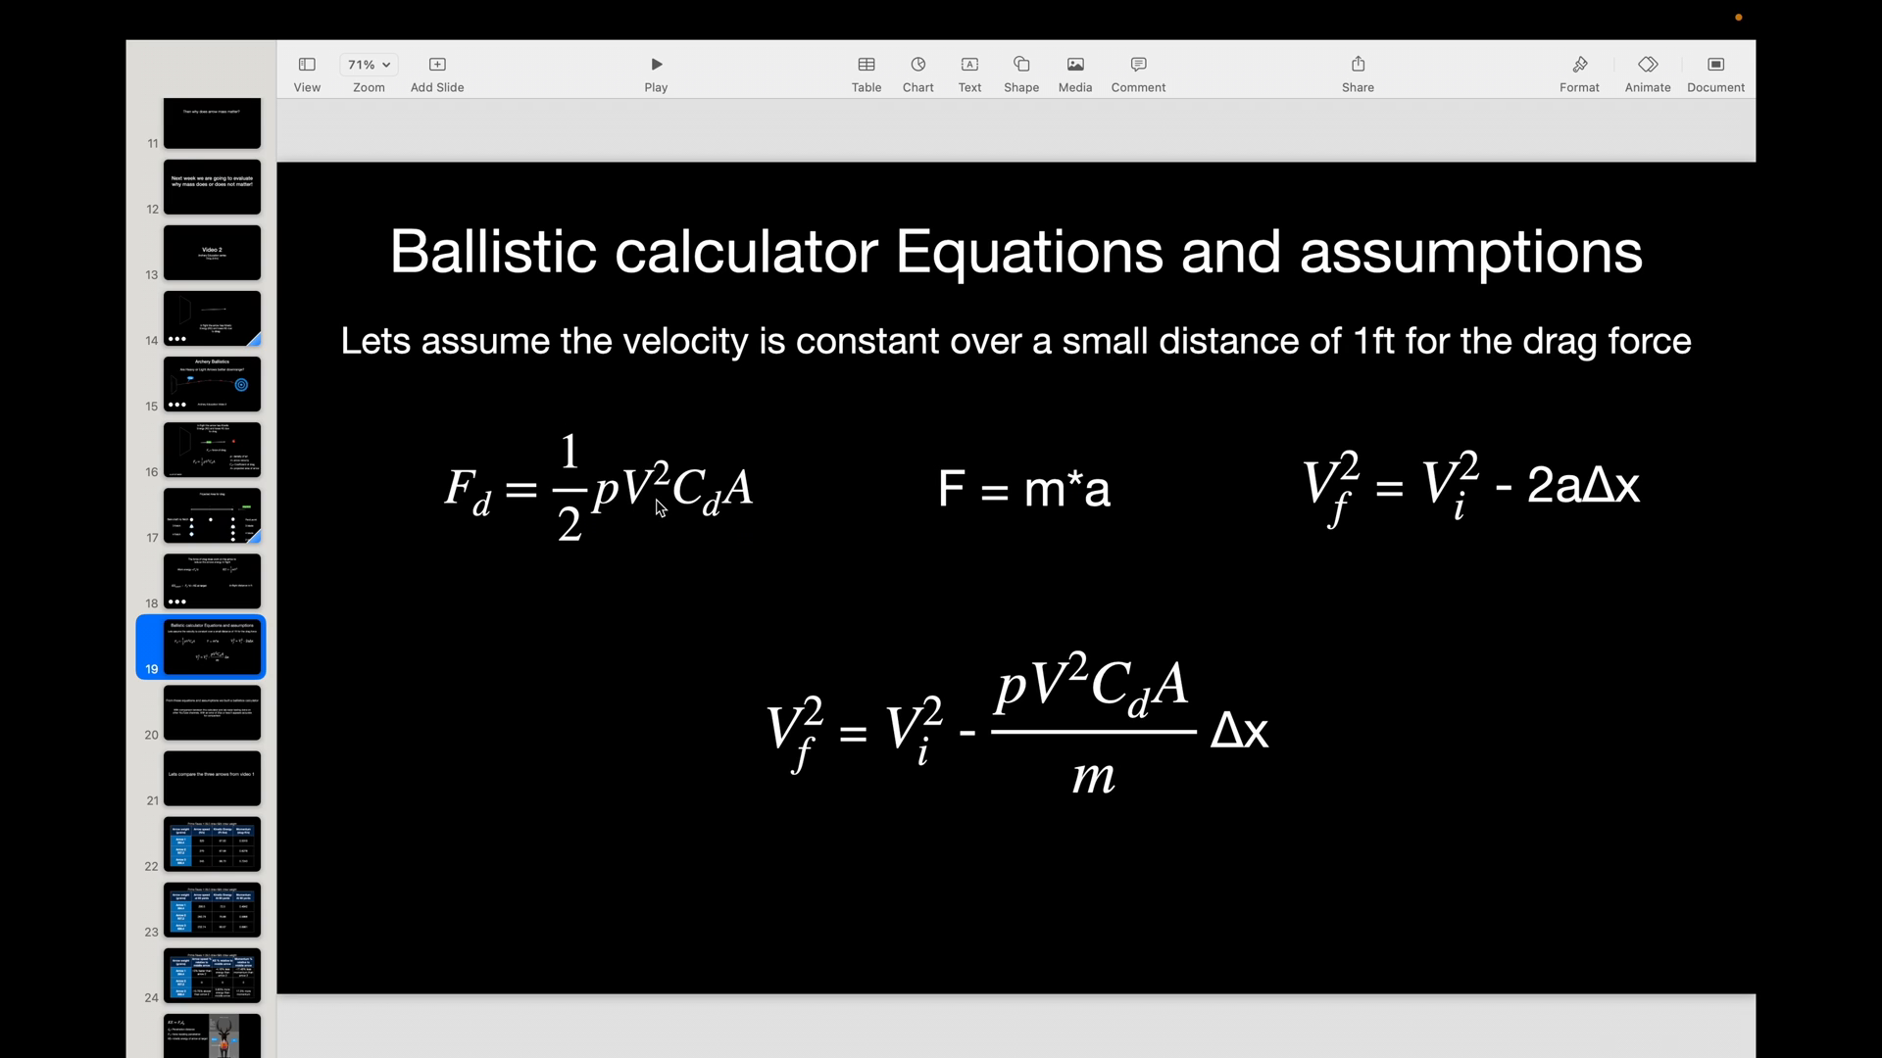
{"action": "mouse_move", "coordinate": [1464, 752]}
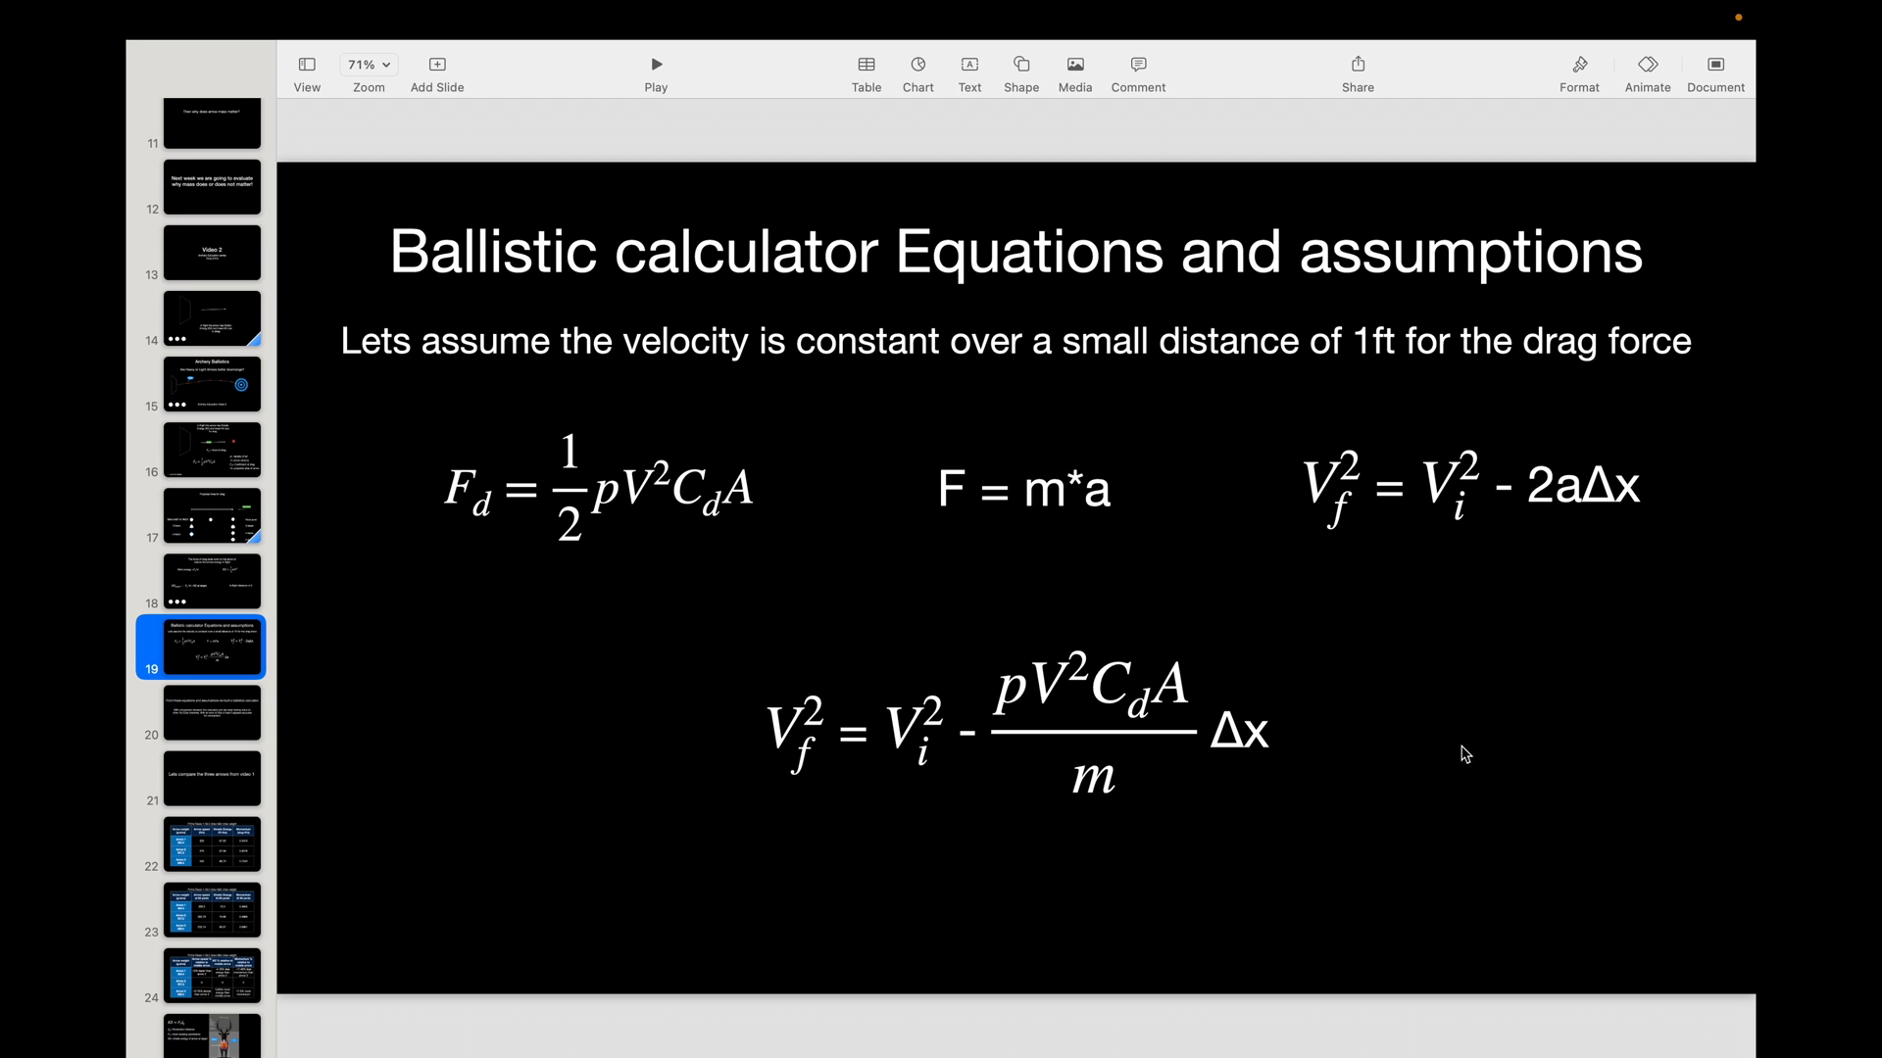
{"action": "mouse_move", "coordinate": [1239, 776]}
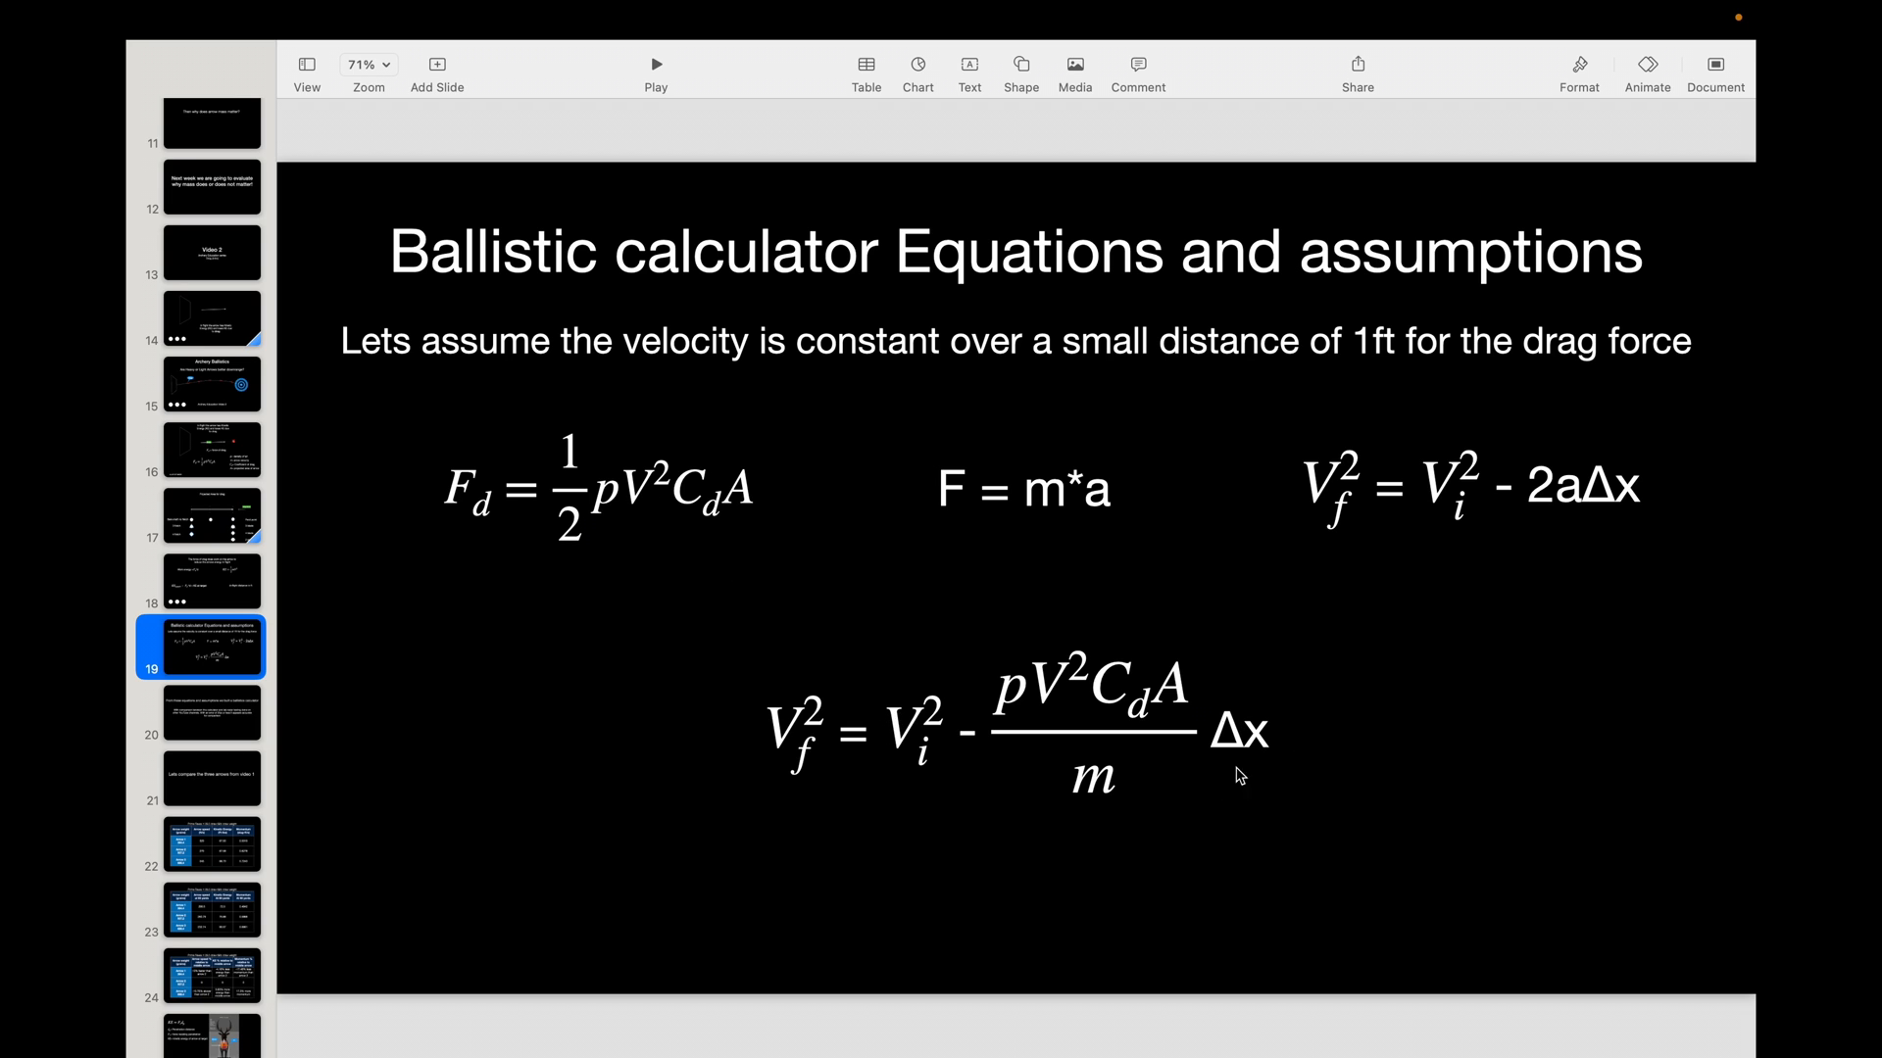
{"action": "mouse_move", "coordinate": [1029, 651]}
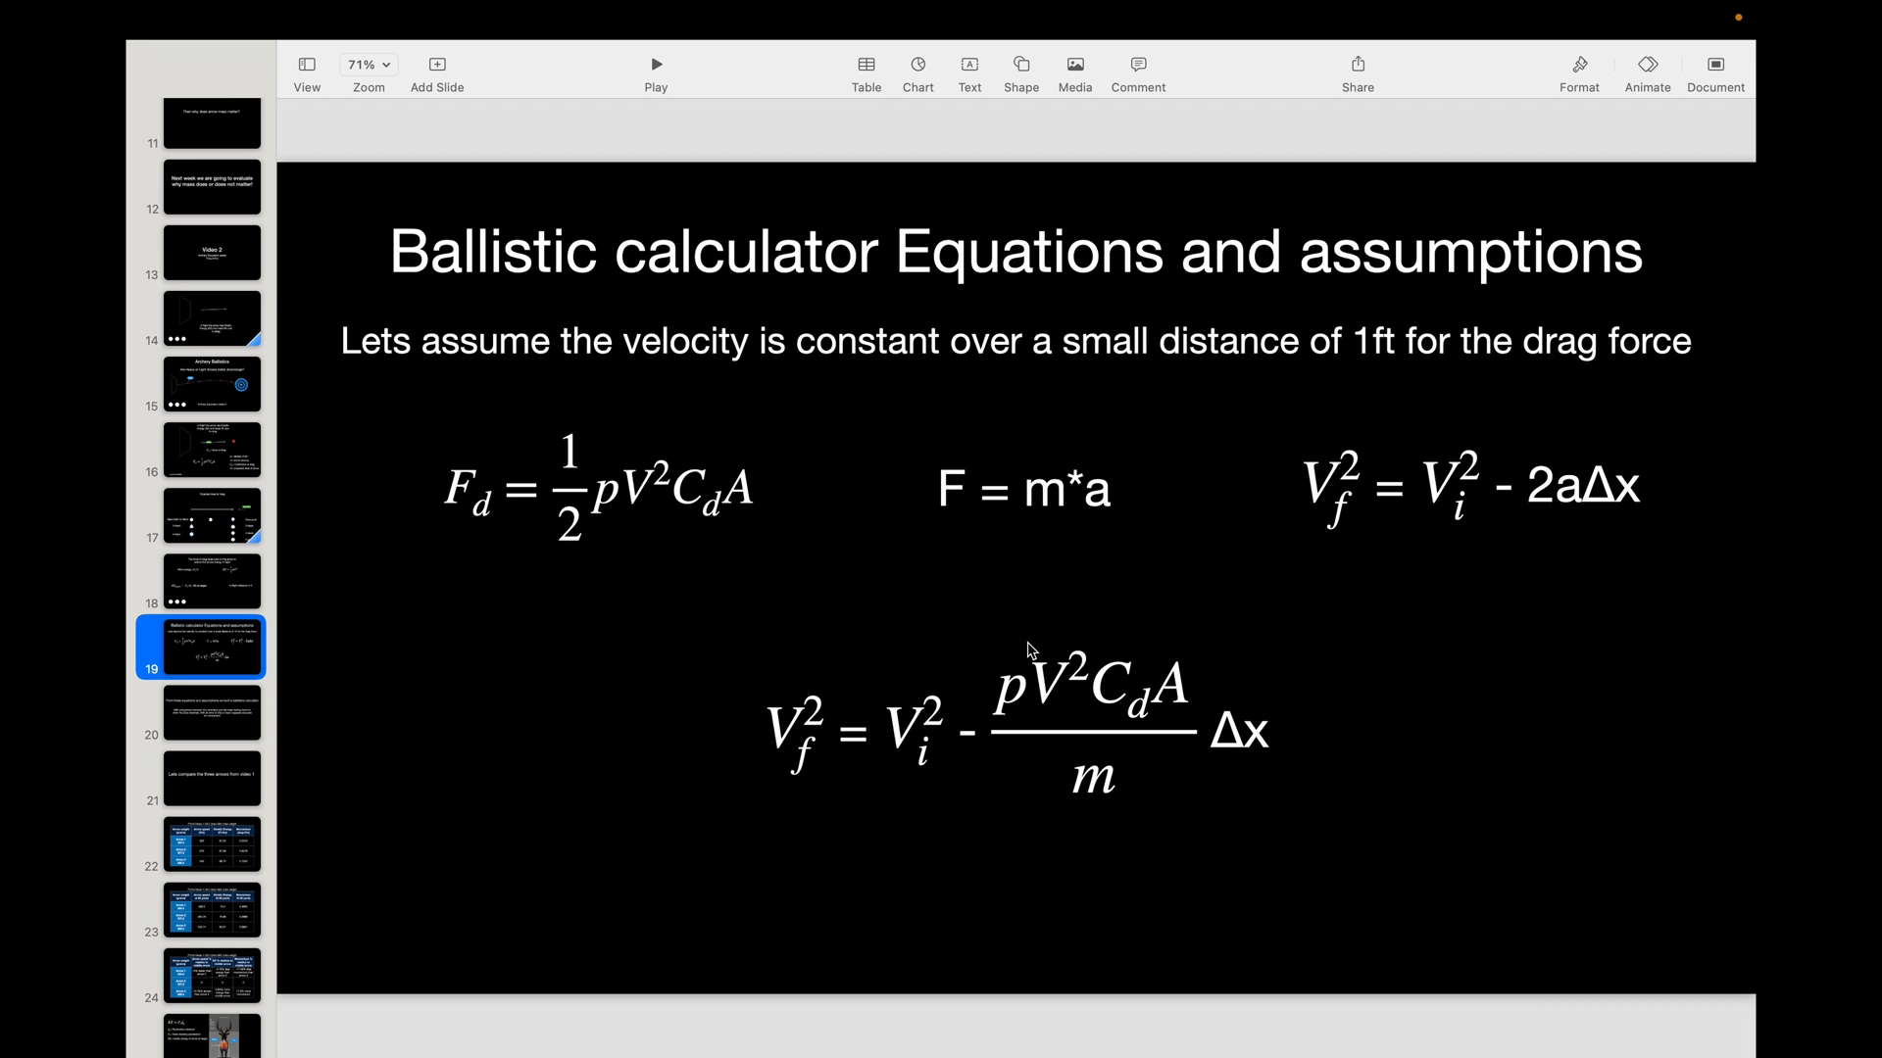
{"action": "mouse_move", "coordinate": [1060, 697]}
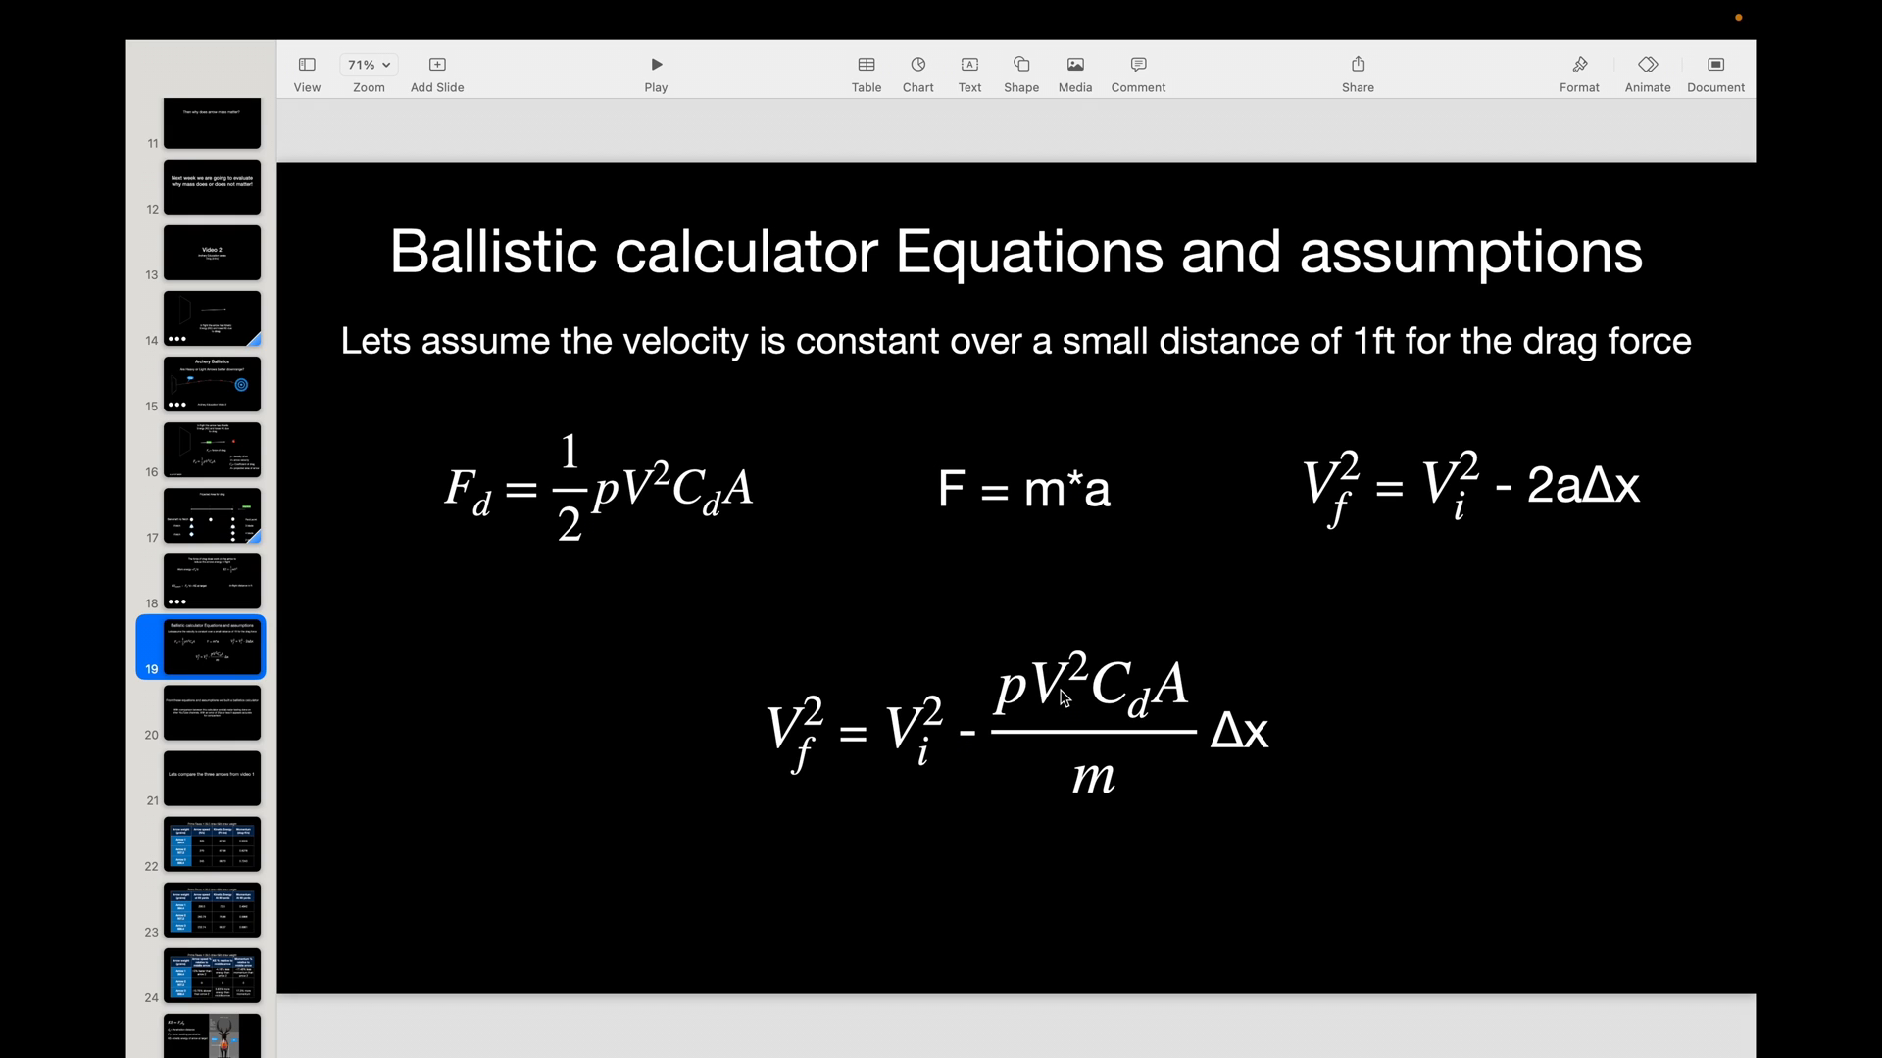
{"action": "mouse_move", "coordinate": [590, 697]}
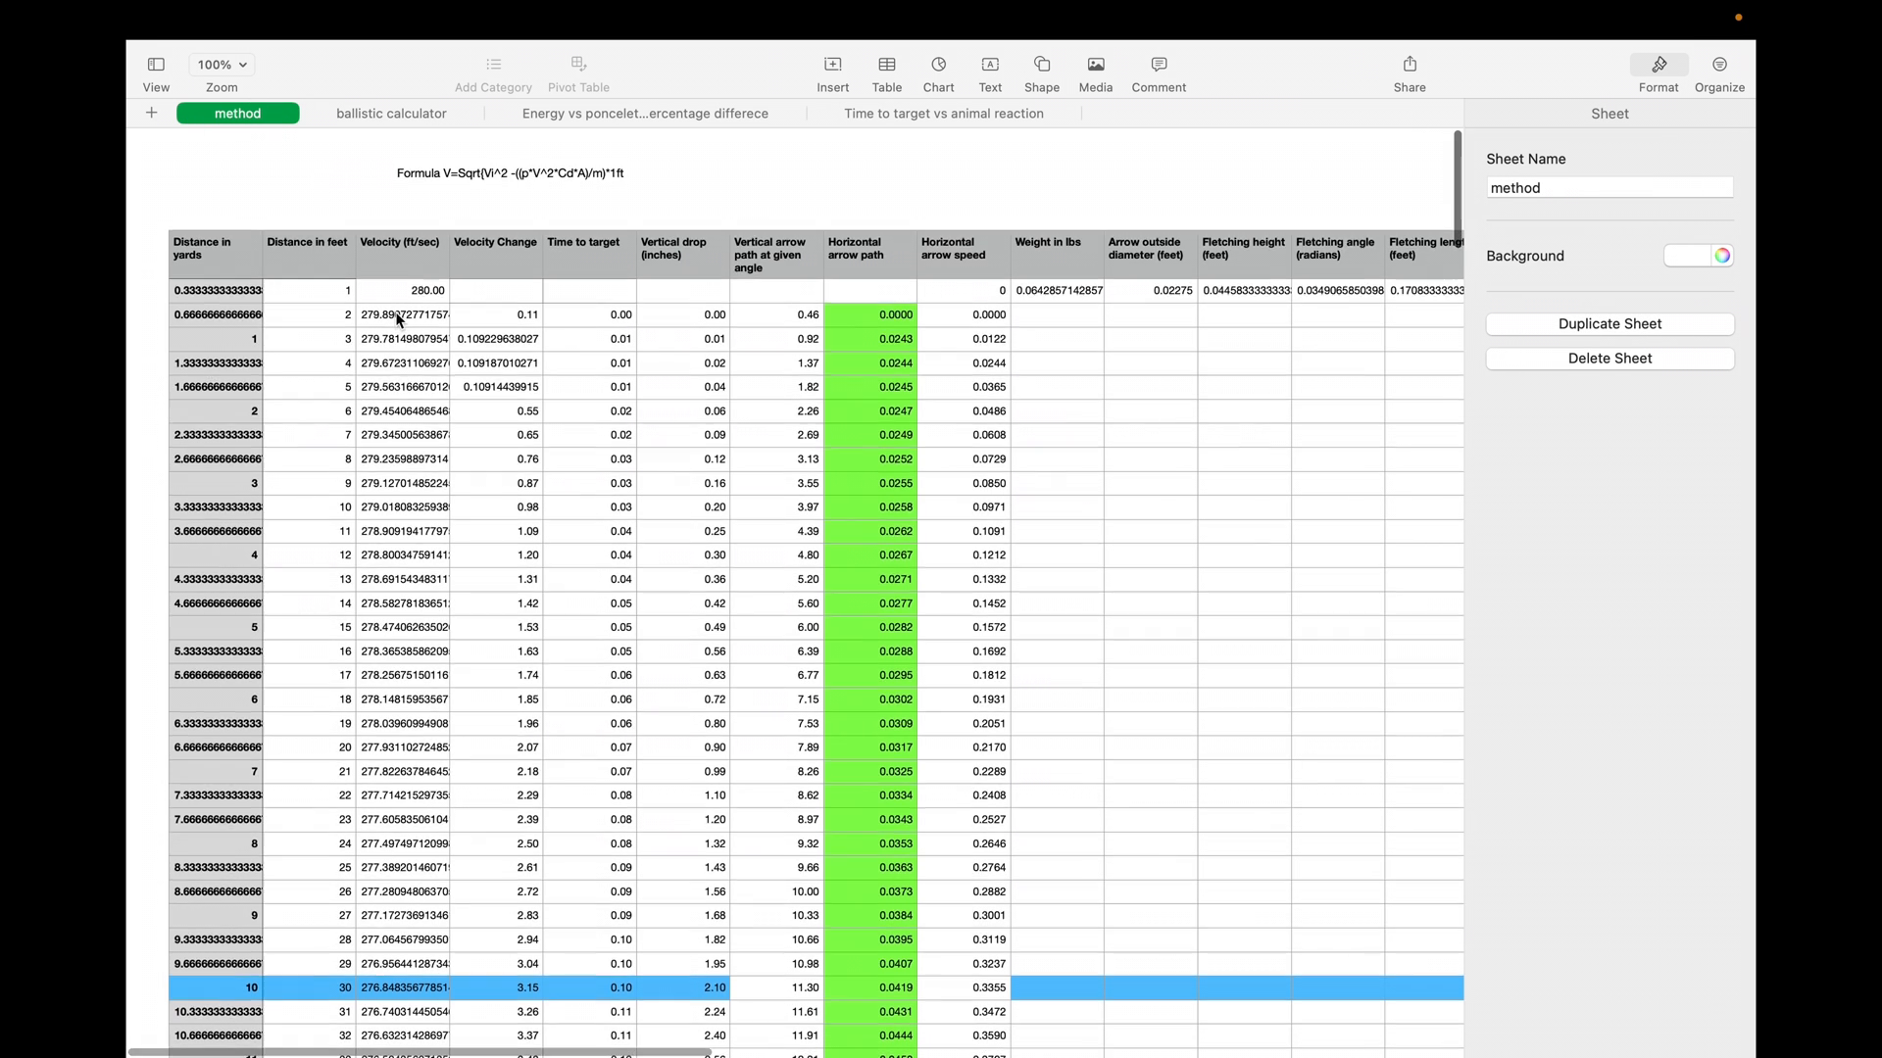
{"action": "left_click", "coordinate": [419, 286]}
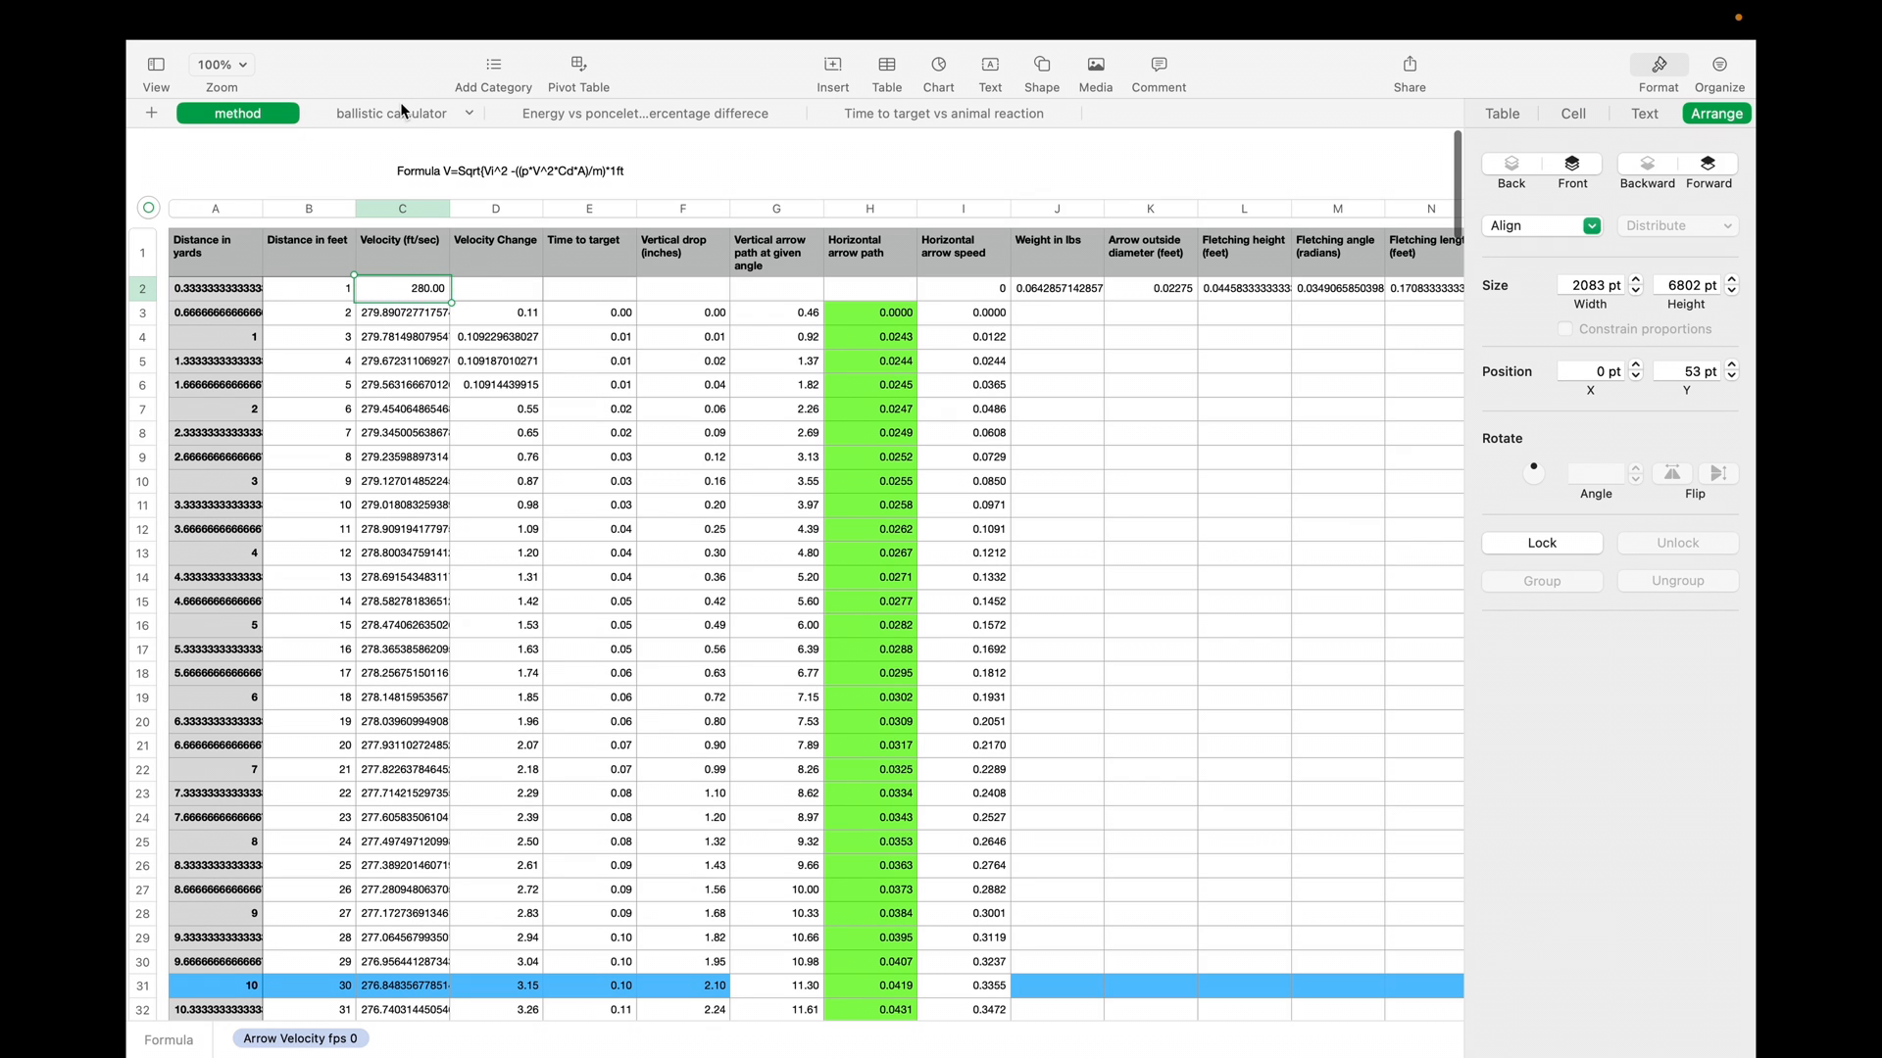
{"action": "left_click", "coordinate": [390, 114]}
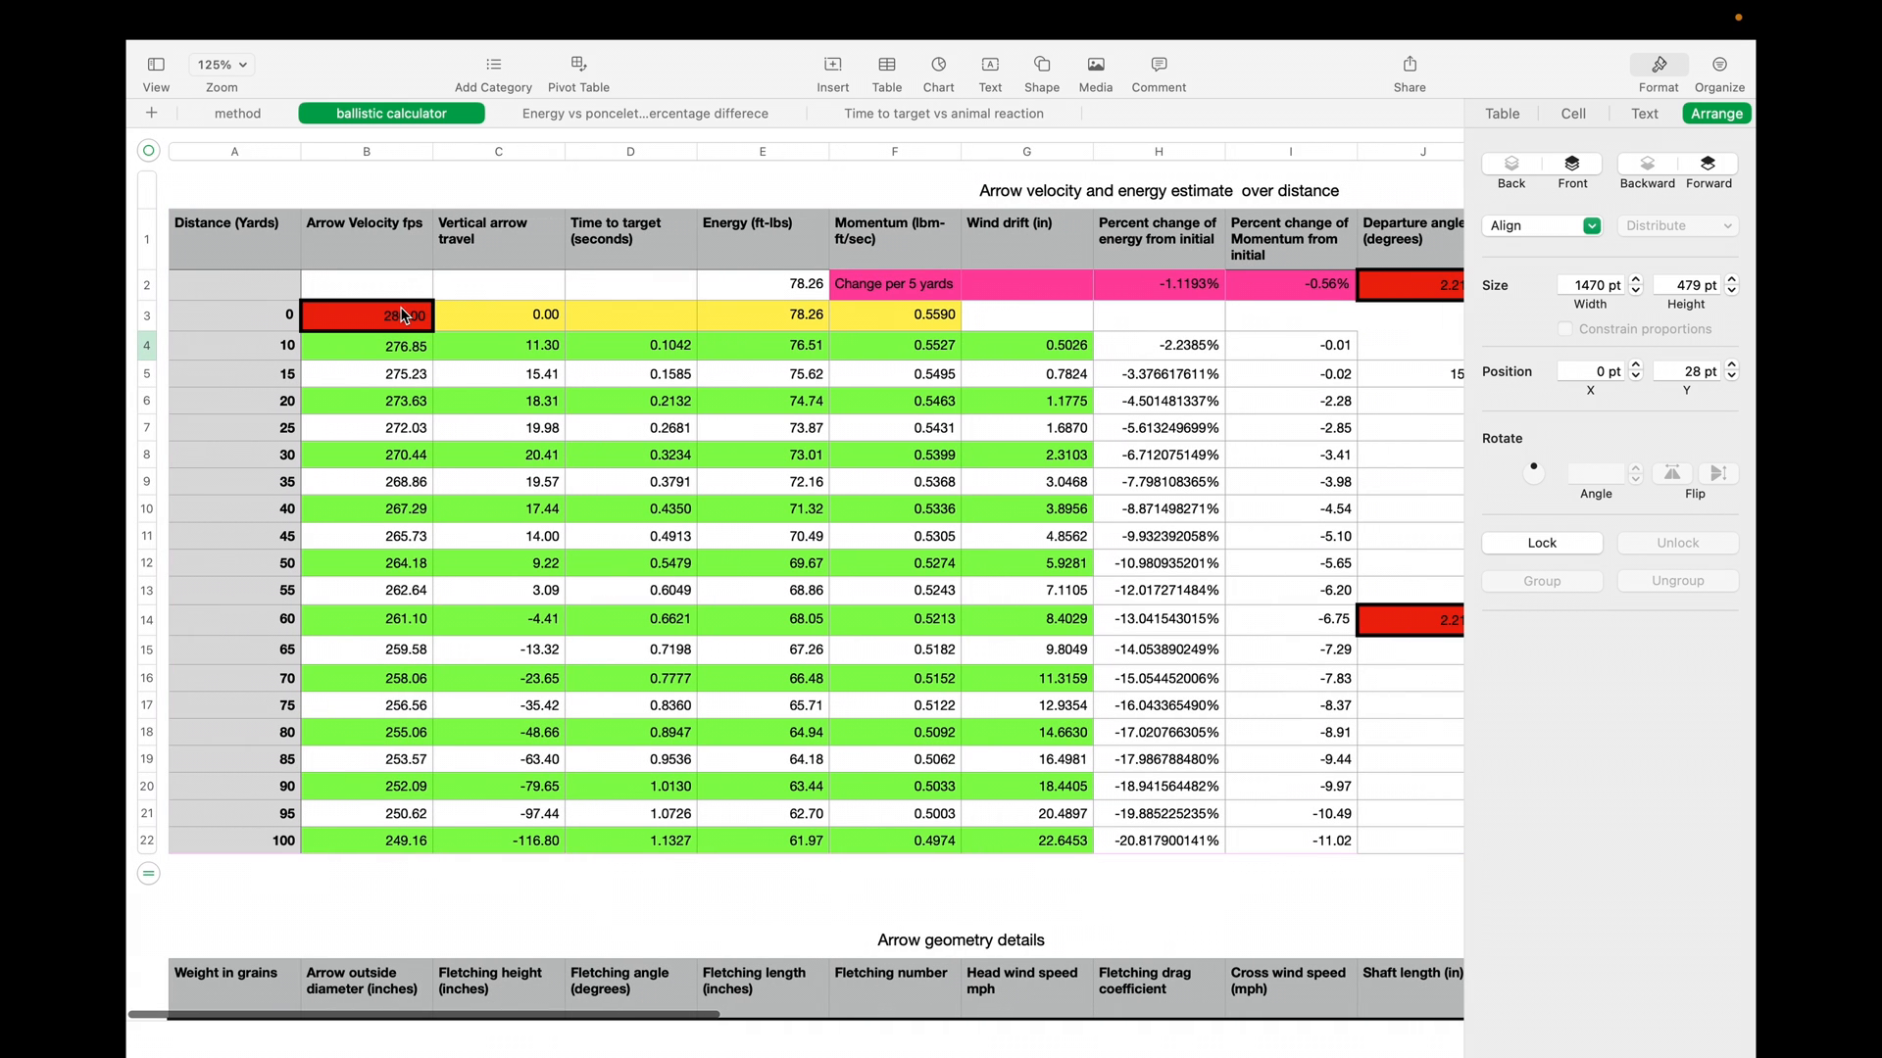
{"action": "left_click", "coordinate": [237, 114]}
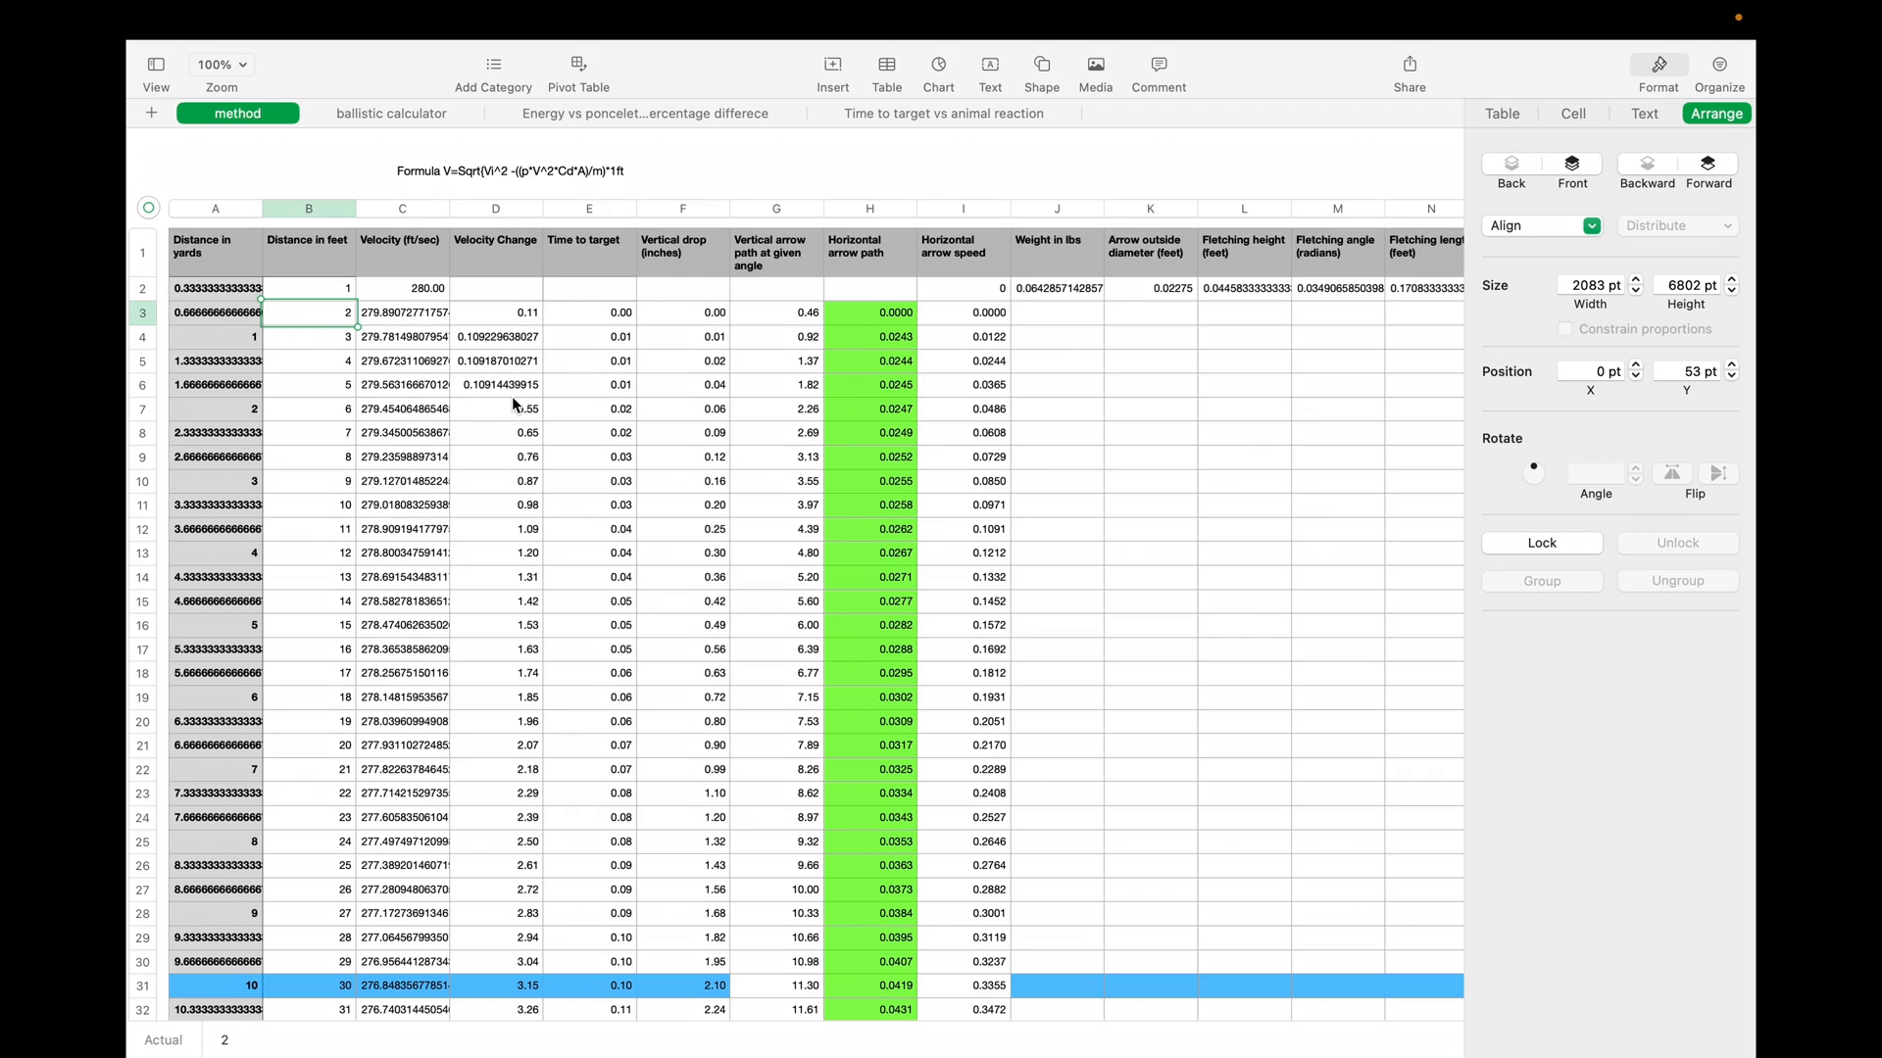
{"action": "mouse_move", "coordinate": [286, 468]}
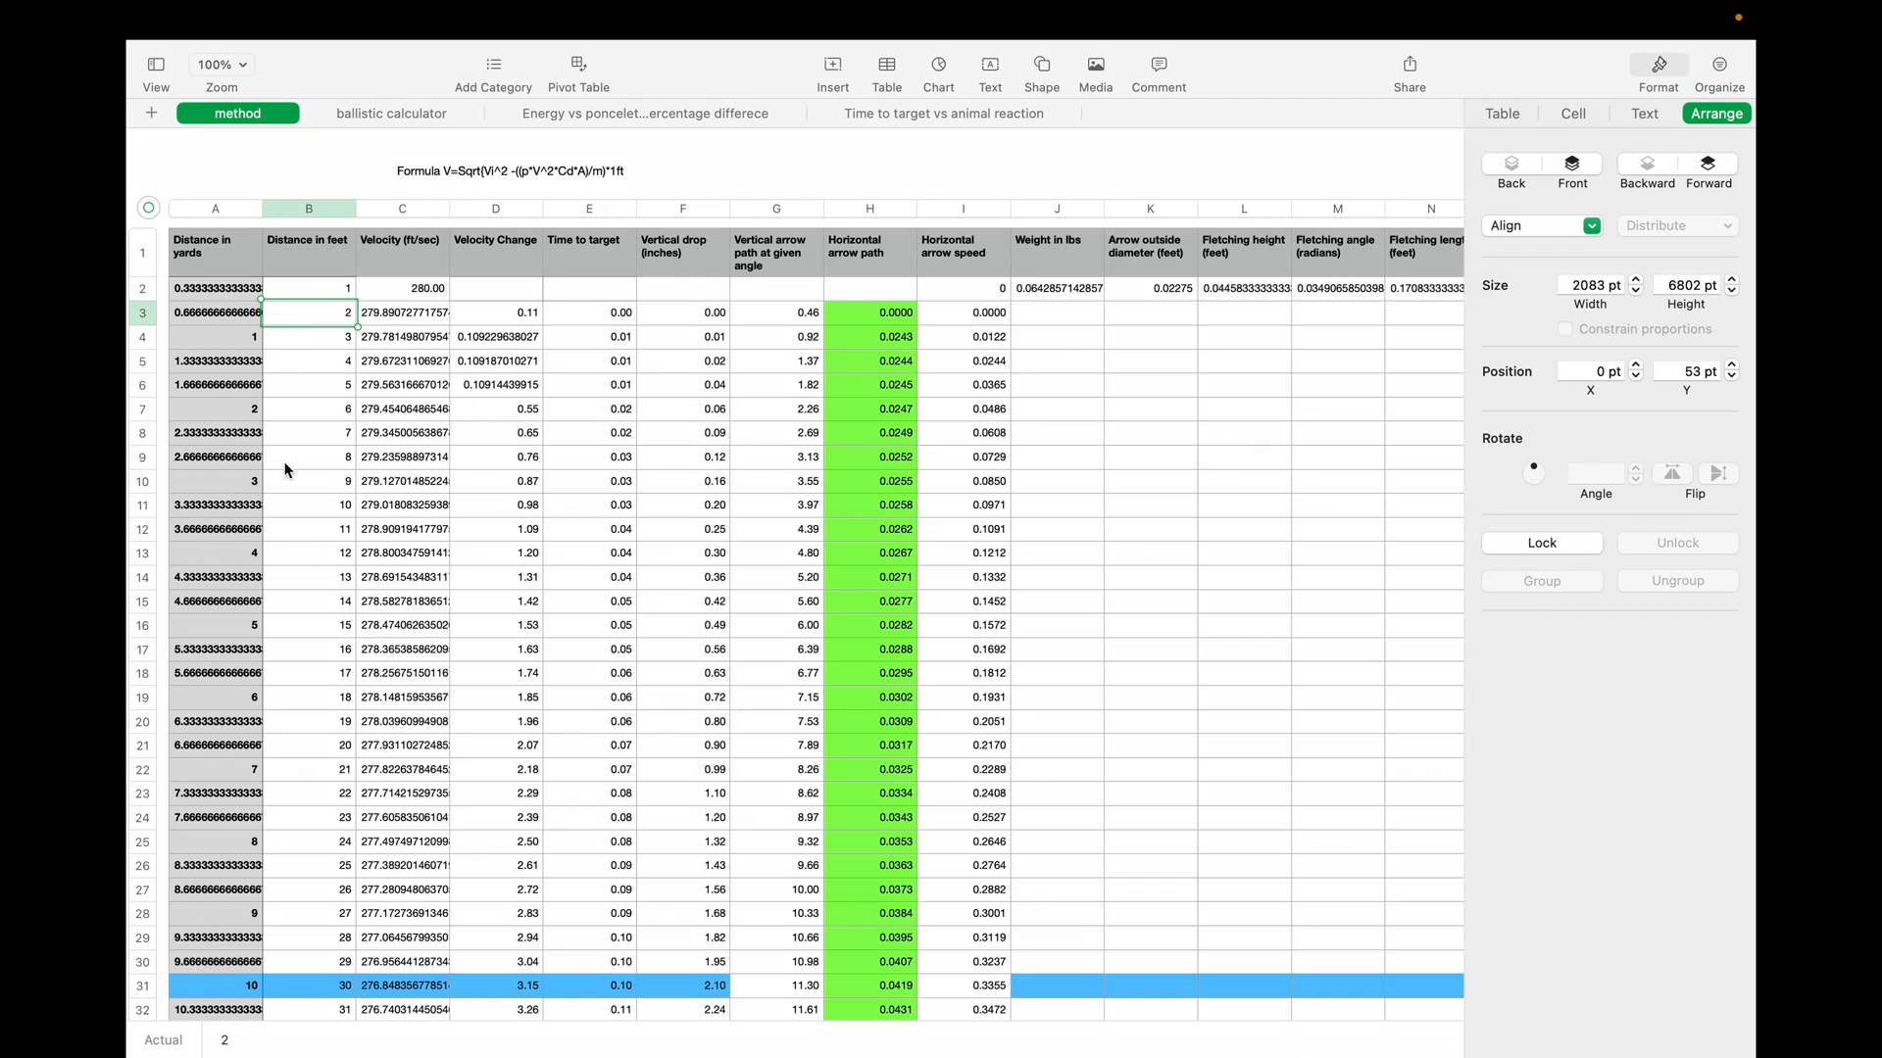
{"action": "mouse_move", "coordinate": [424, 803]}
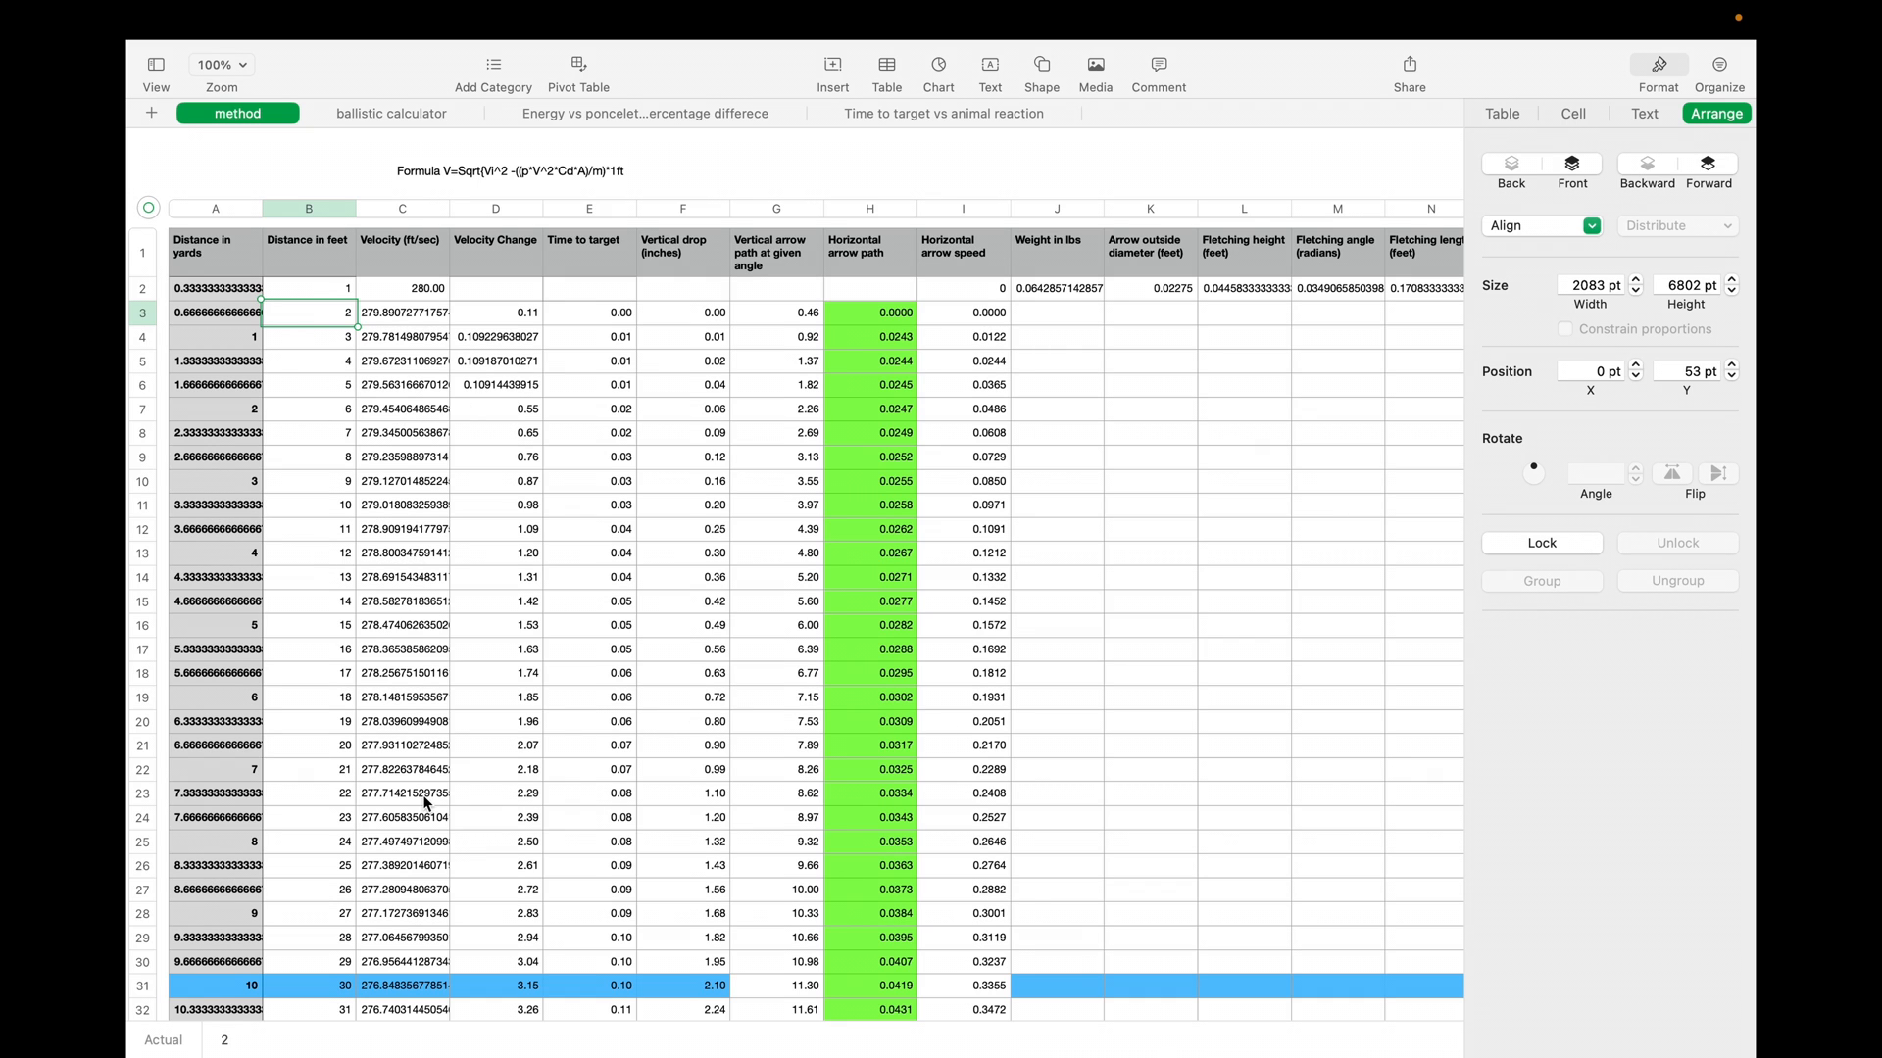
{"action": "mouse_move", "coordinate": [602, 323]}
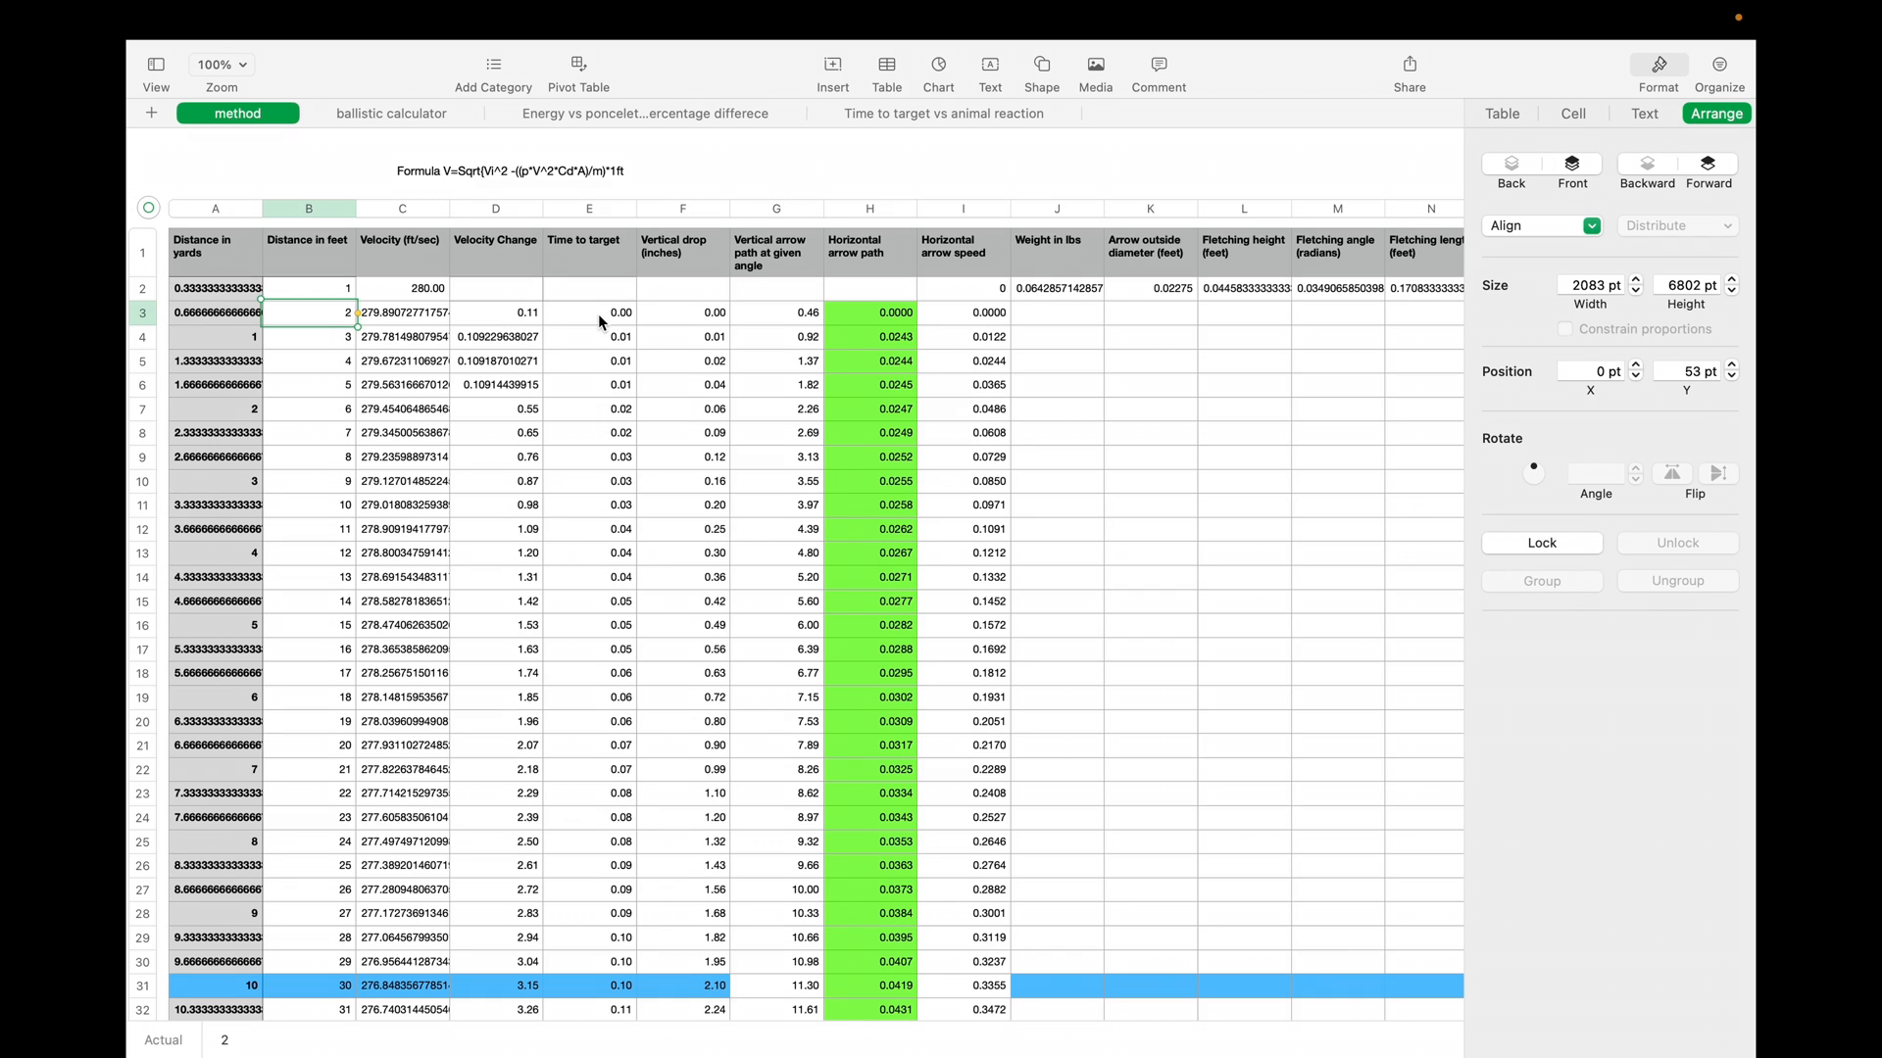
{"action": "mouse_move", "coordinate": [551, 310]}
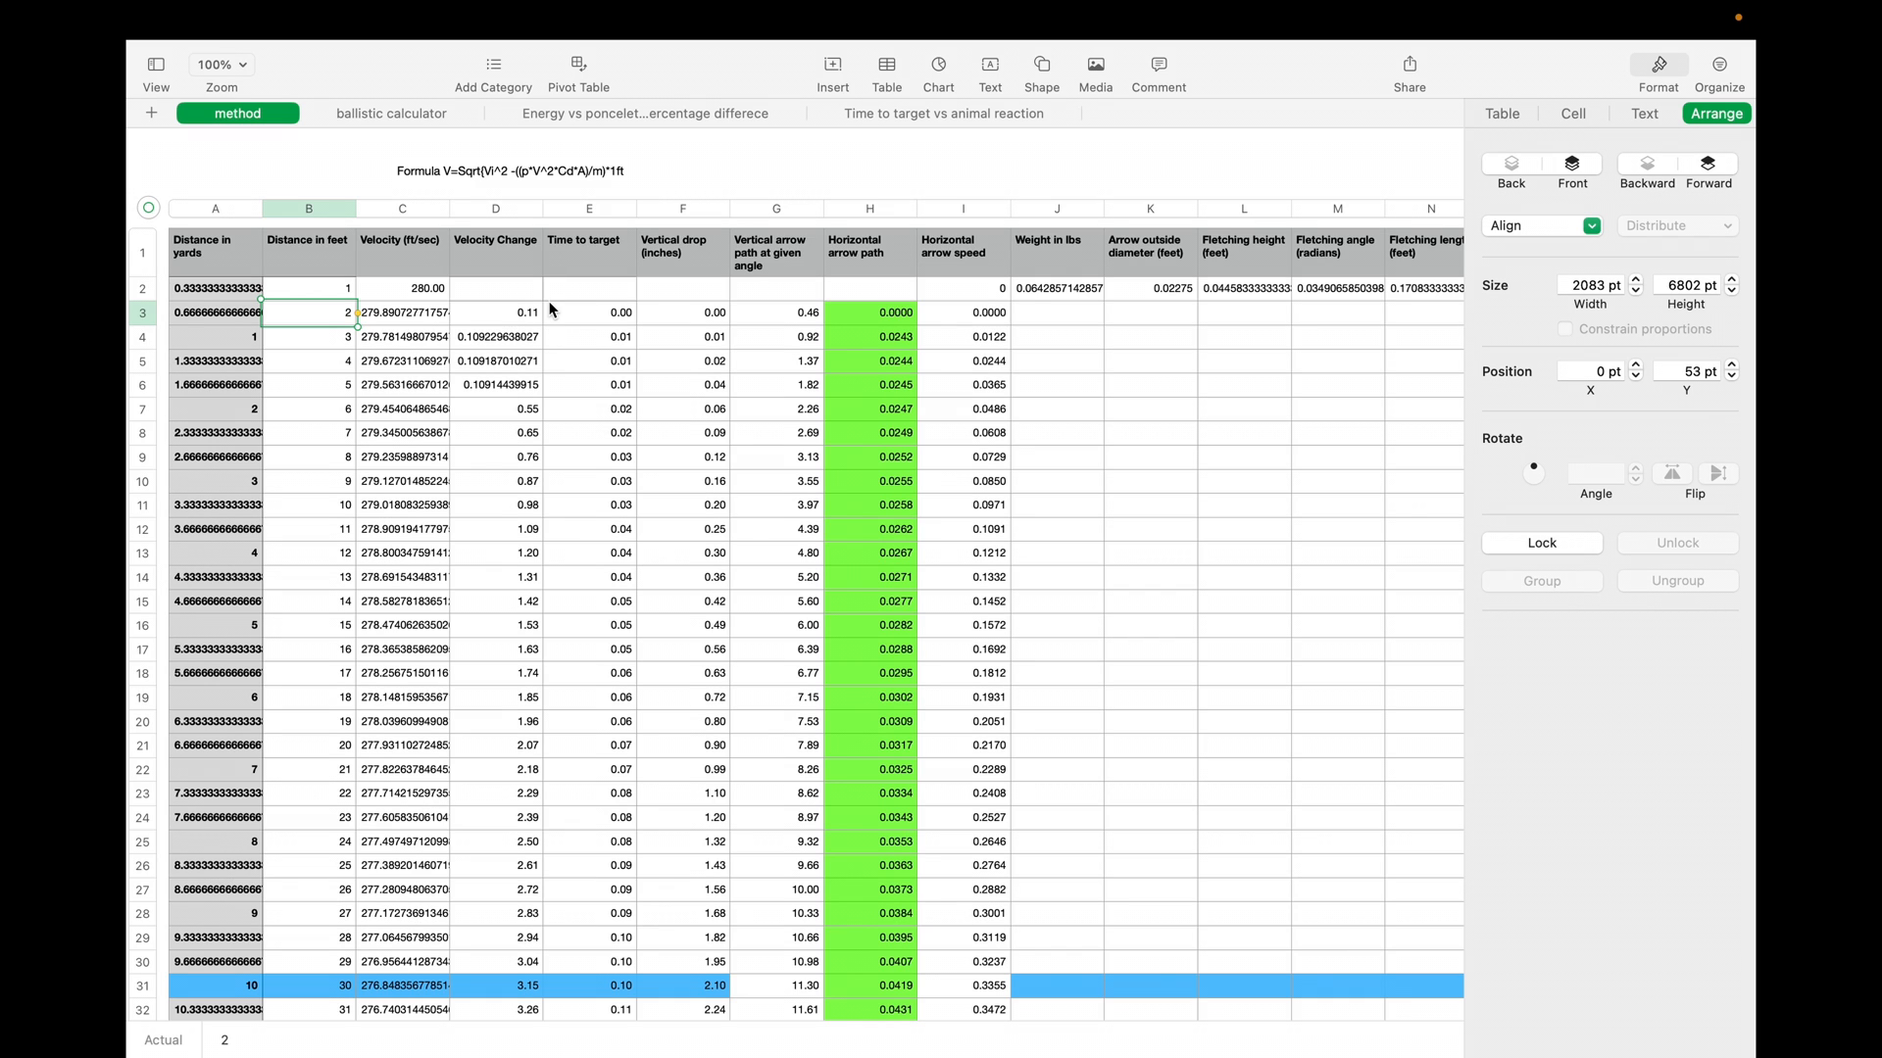
Scroll the method sheet right to reveal the air density and drag coefficient input columns
{"action": "scroll", "scroll_direction": "right", "scroll_amount": 3}
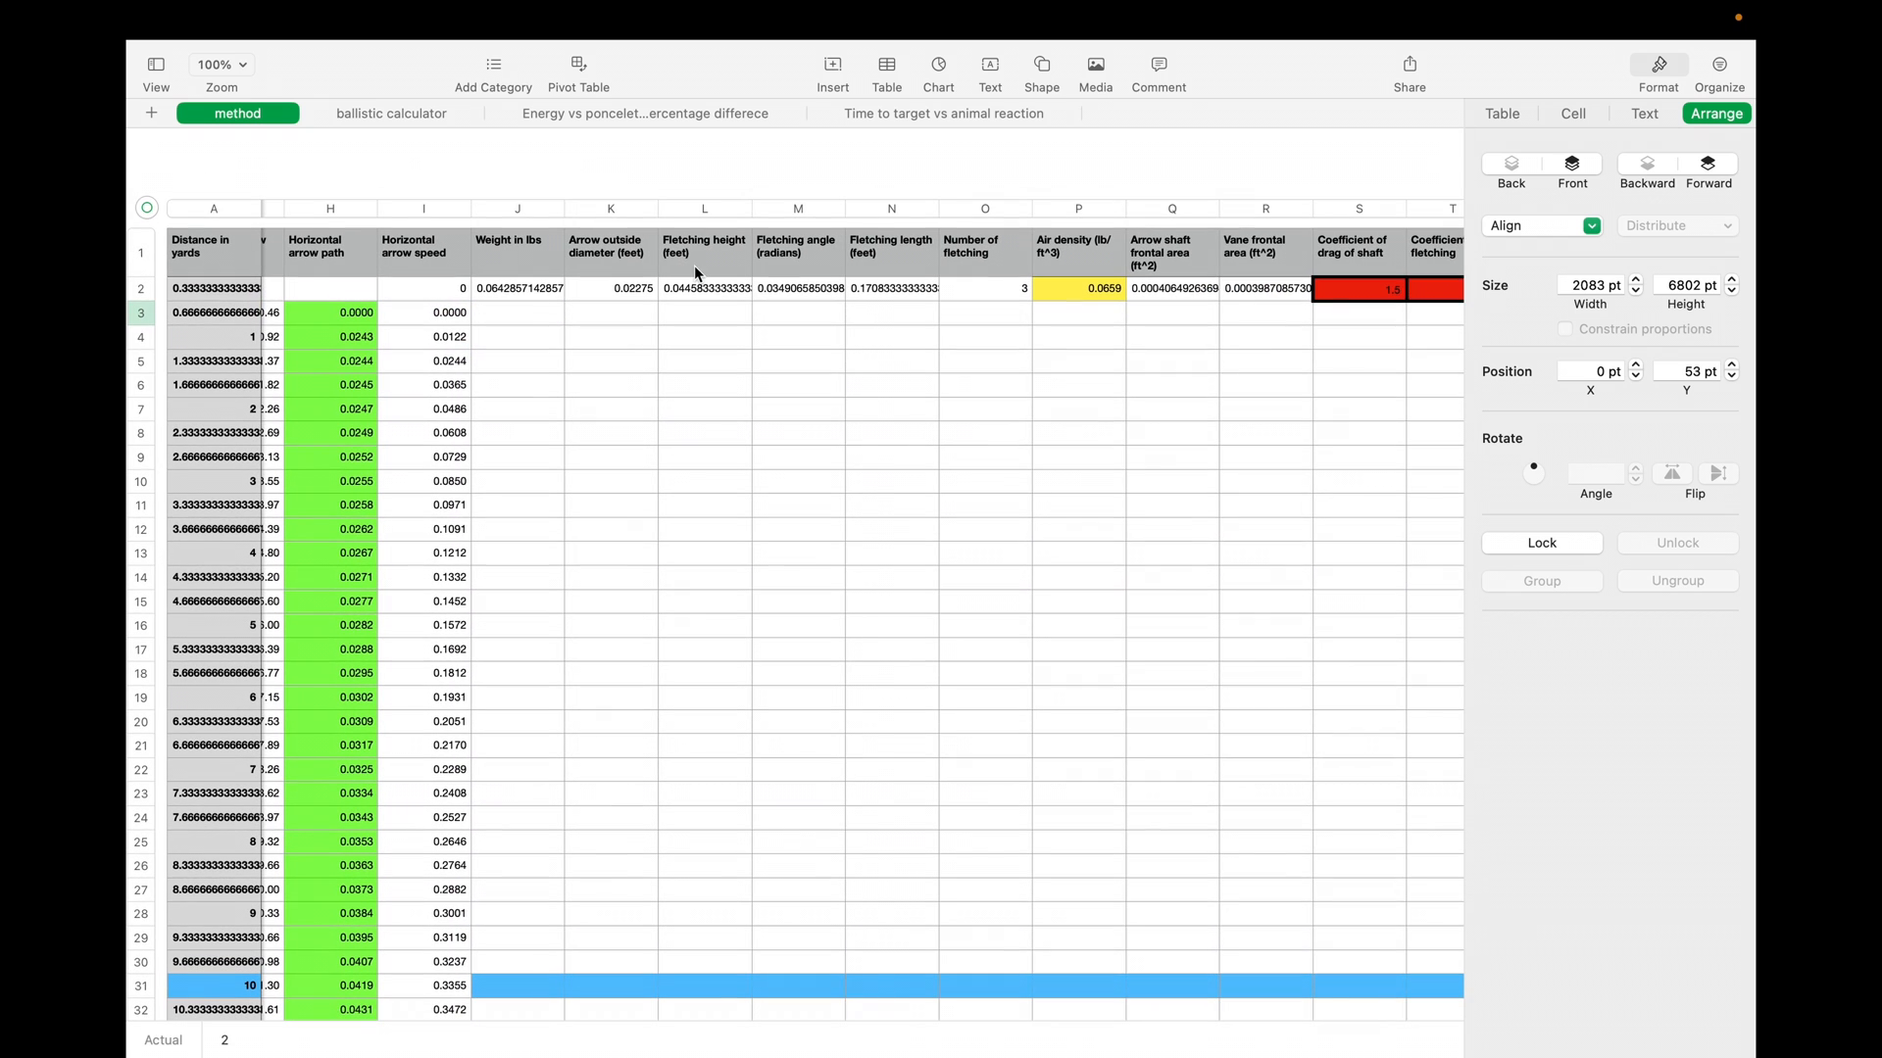
{"action": "mouse_move", "coordinate": [831, 274]}
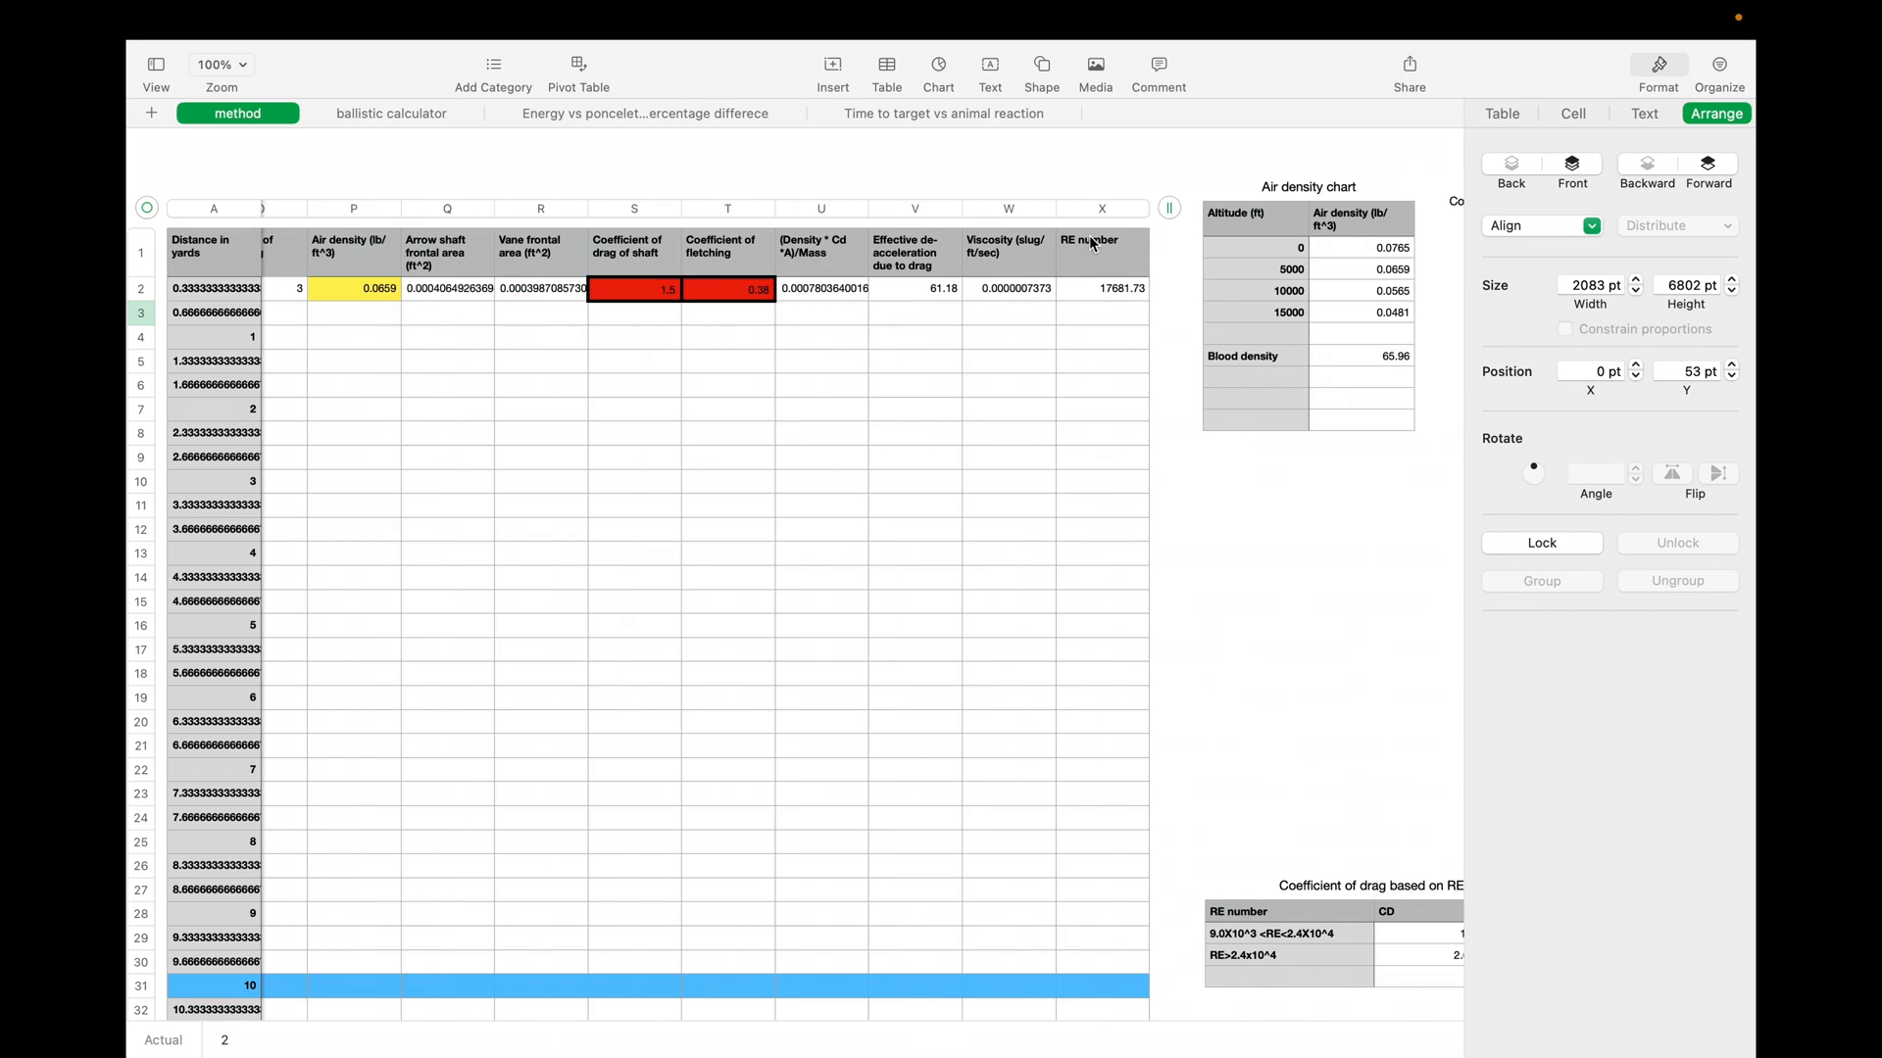
Scroll further to the reference tables for air density by altitude and drag coefficients by angle and RE number
{"action": "scroll", "scroll_direction": "right", "scroll_amount": 3}
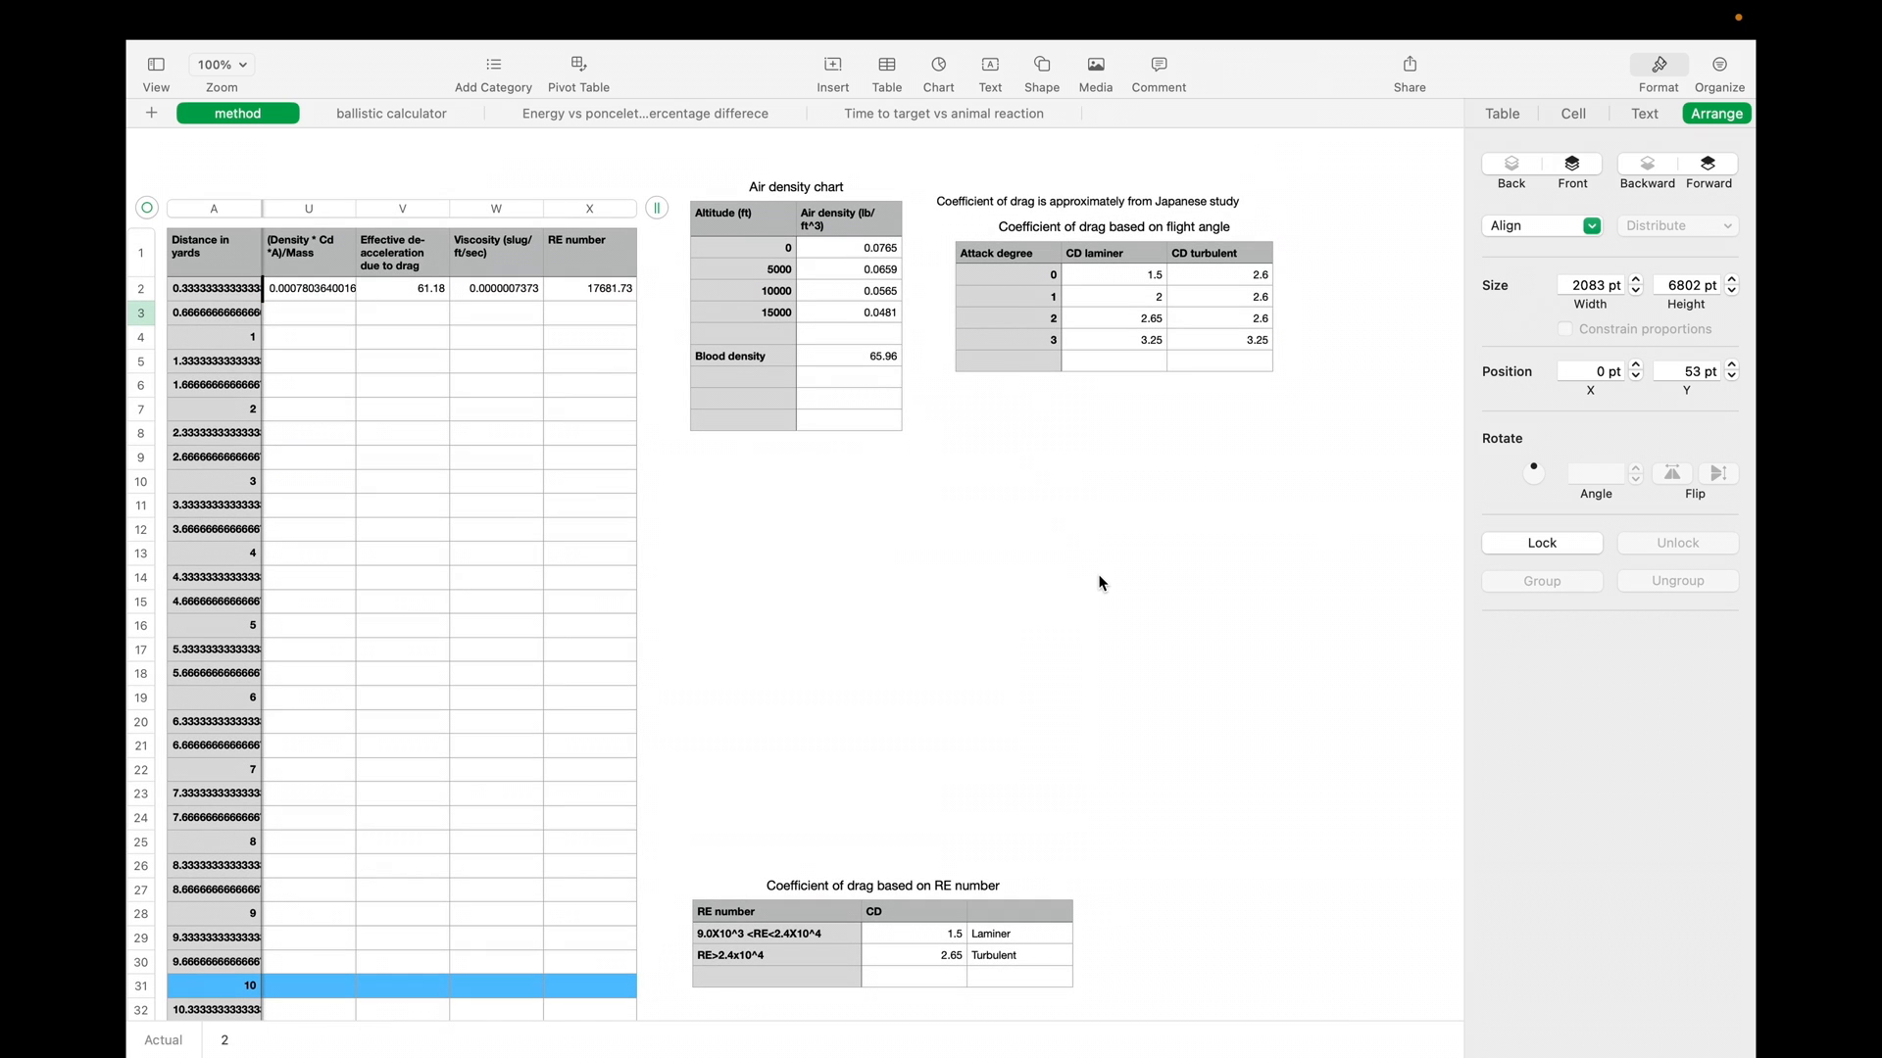
{"action": "scroll", "scroll_direction": "down", "scroll_amount": 3}
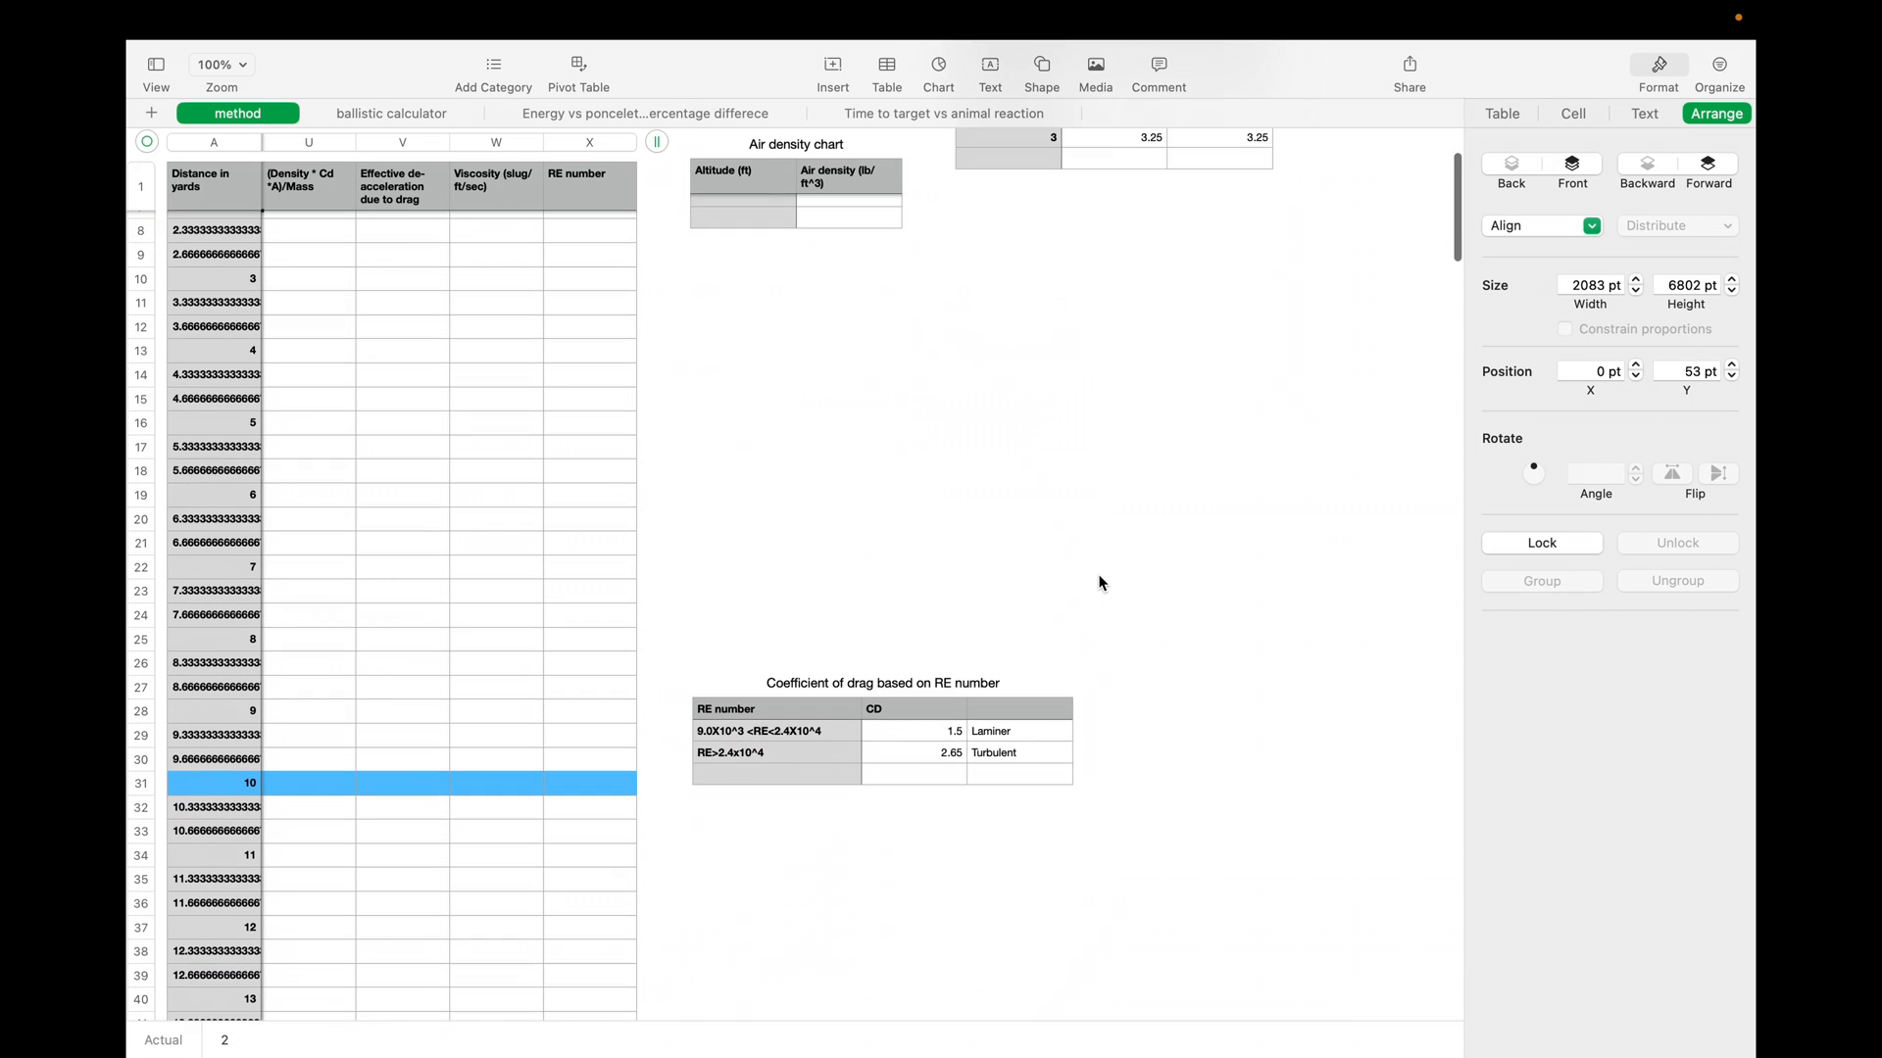
{"action": "mouse_move", "coordinate": [1001, 980]}
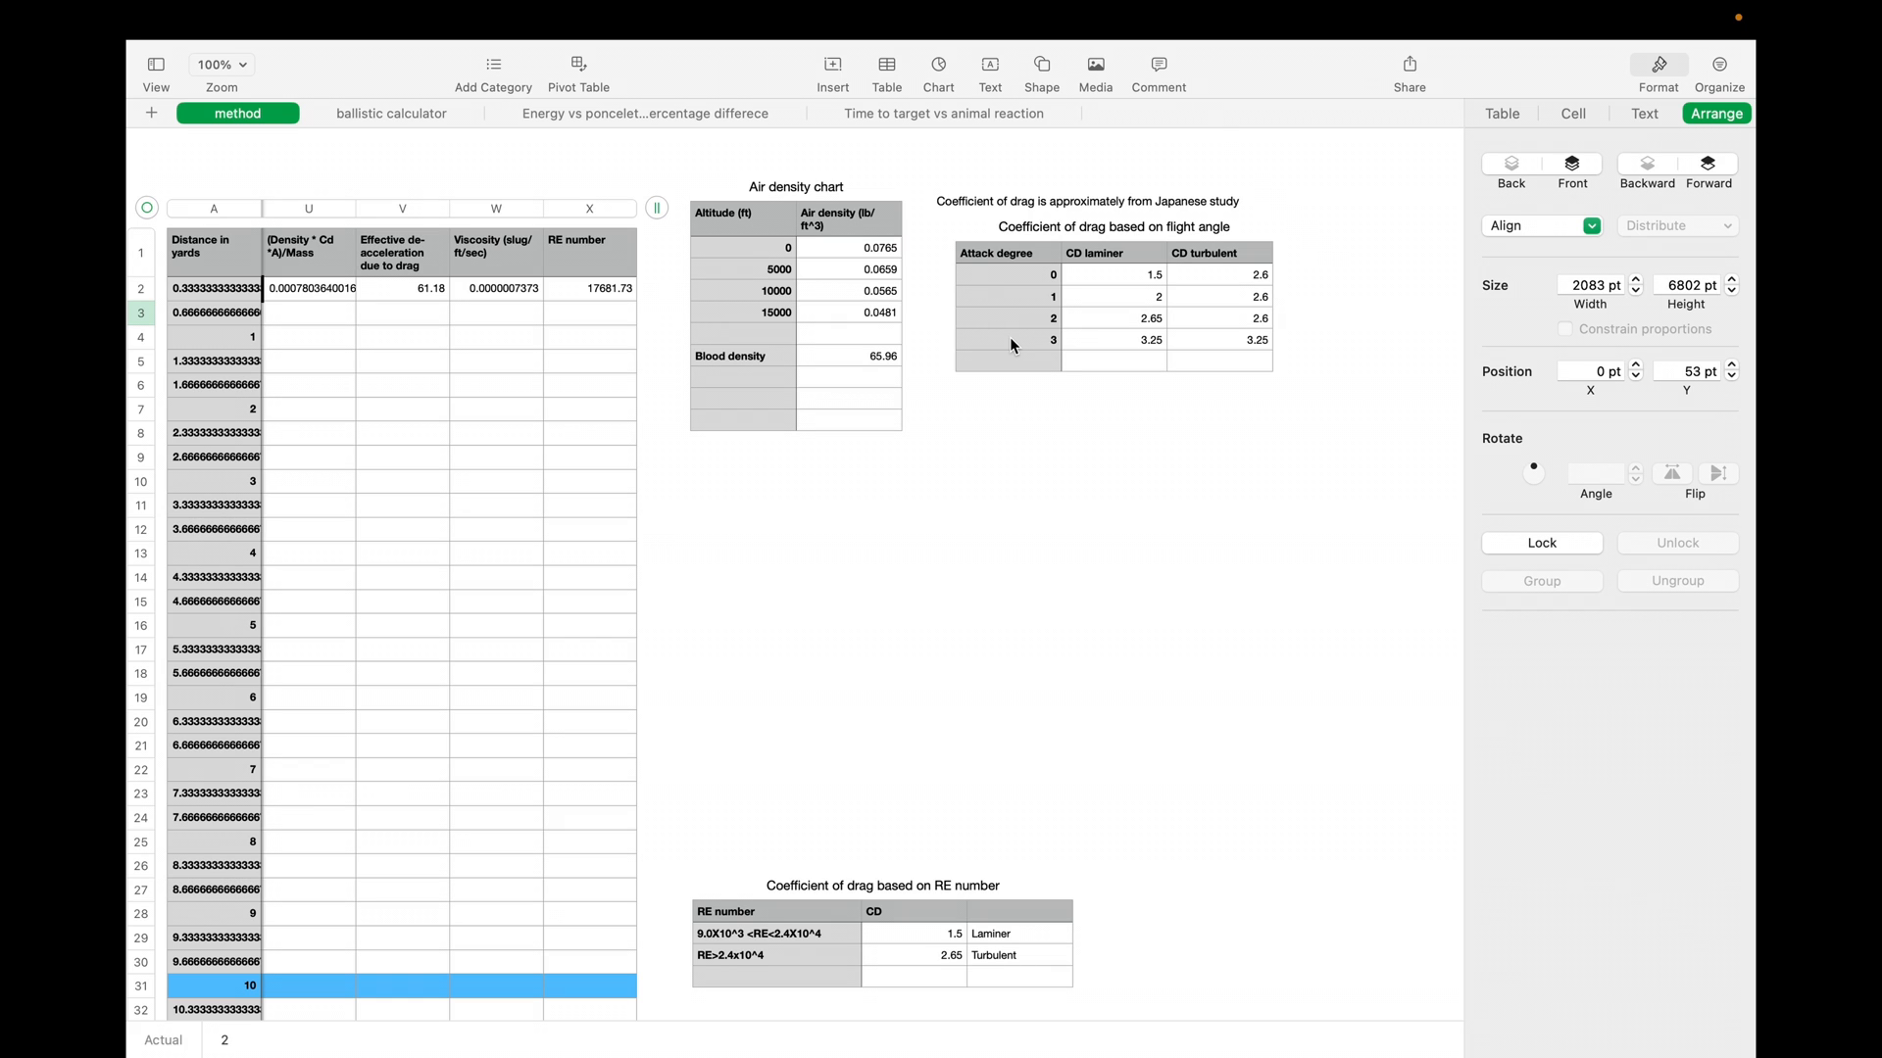
{"action": "mouse_move", "coordinate": [1205, 253]}
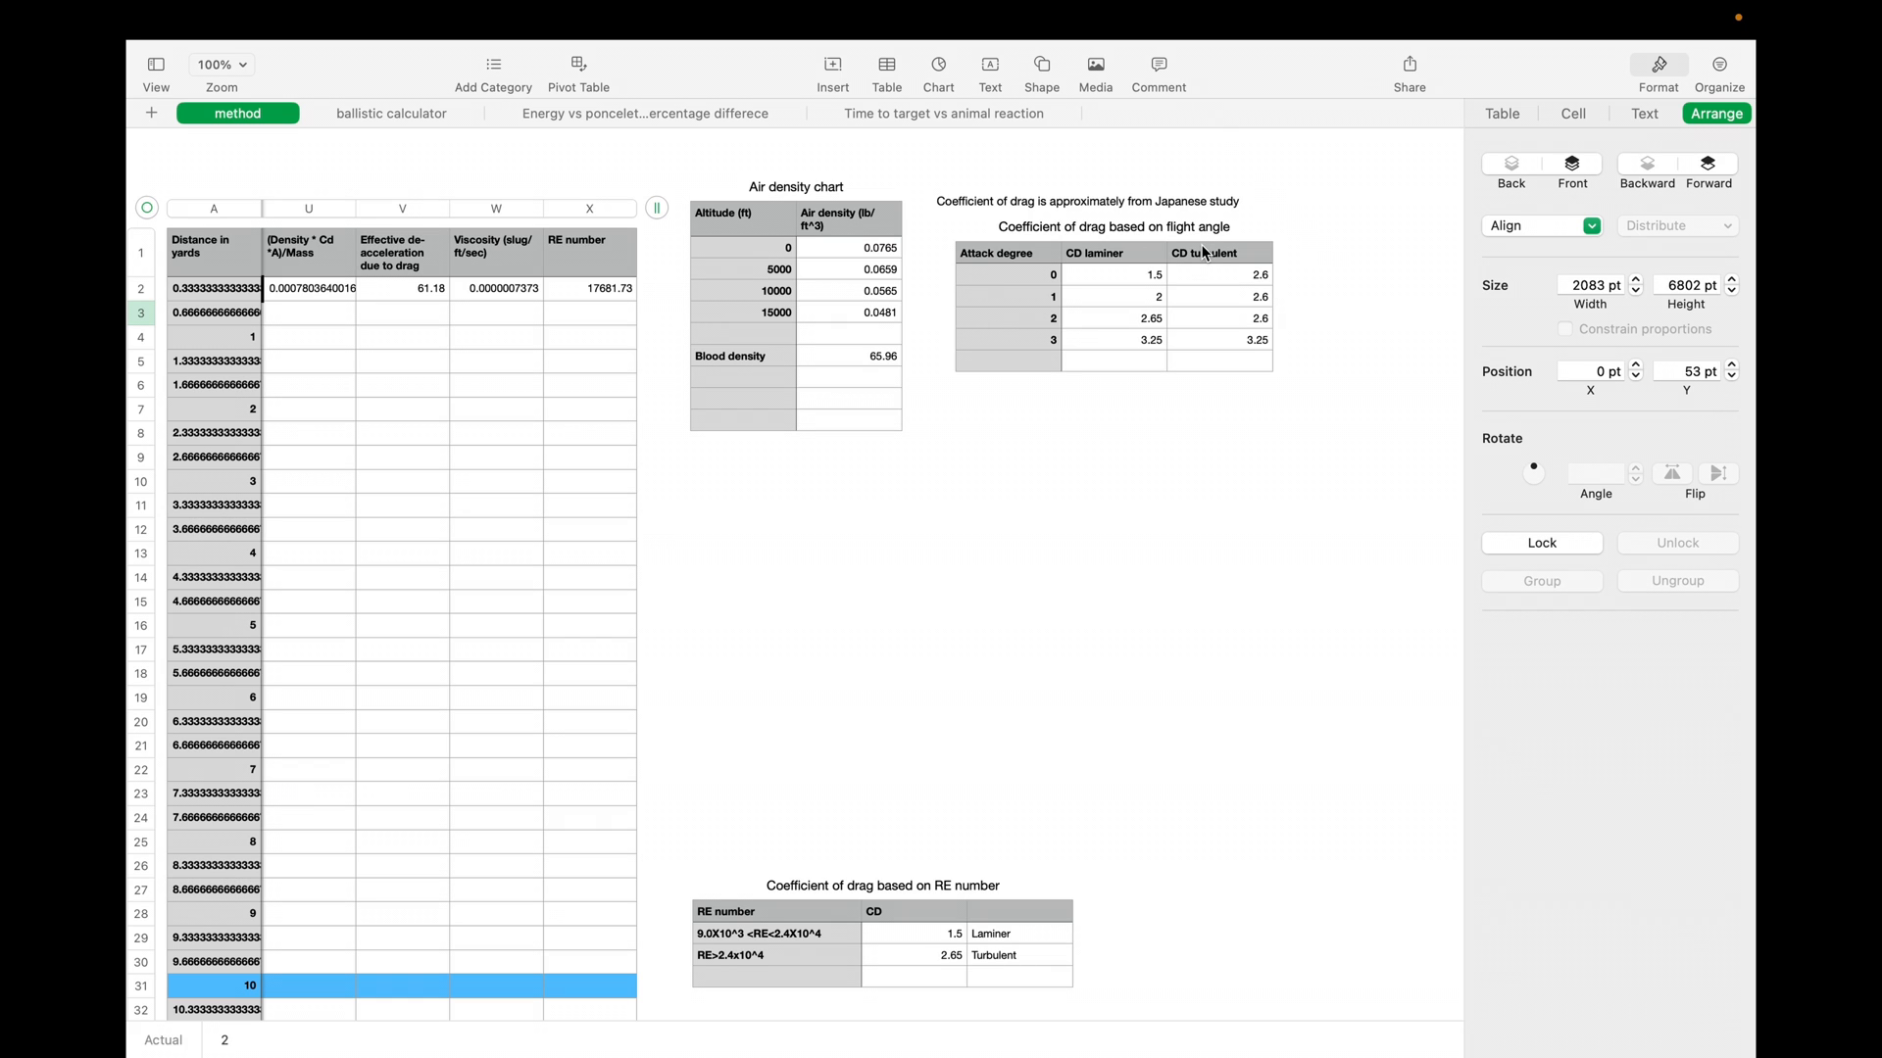
{"action": "mouse_move", "coordinate": [1015, 327]}
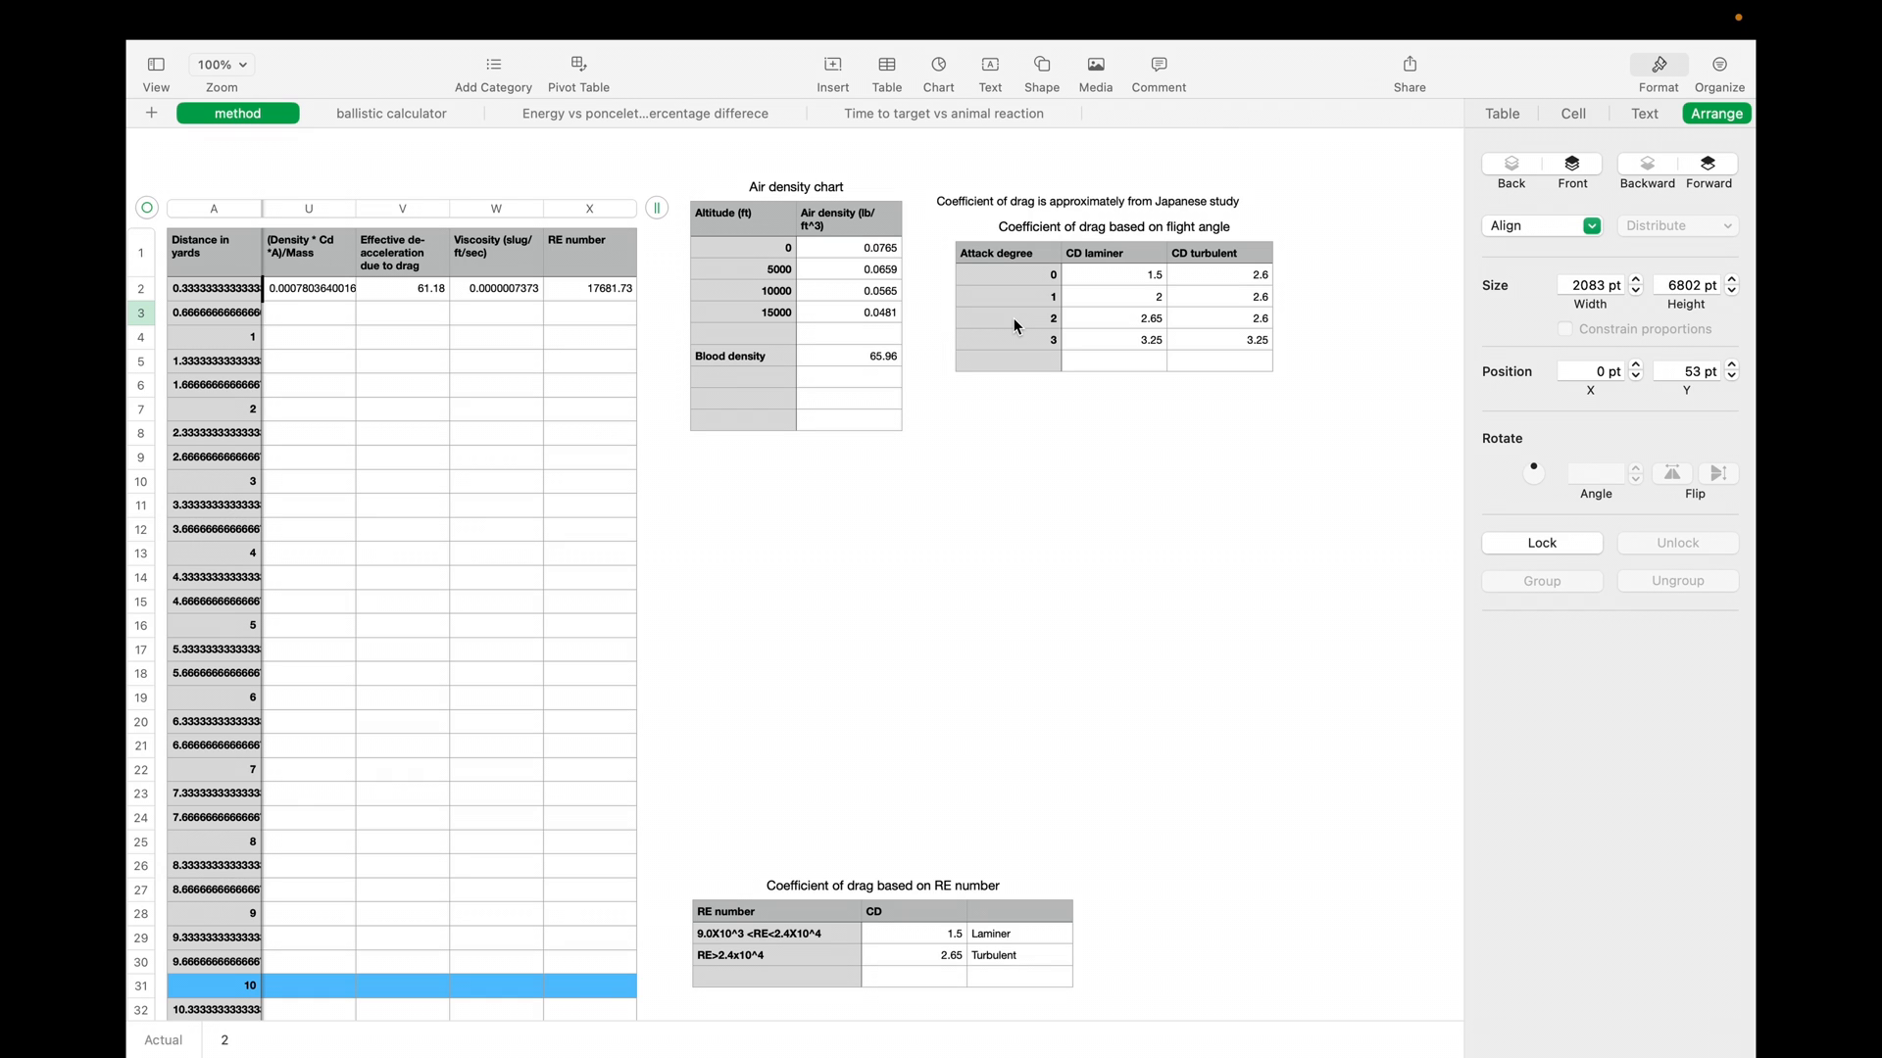
{"action": "mouse_move", "coordinate": [1142, 321]}
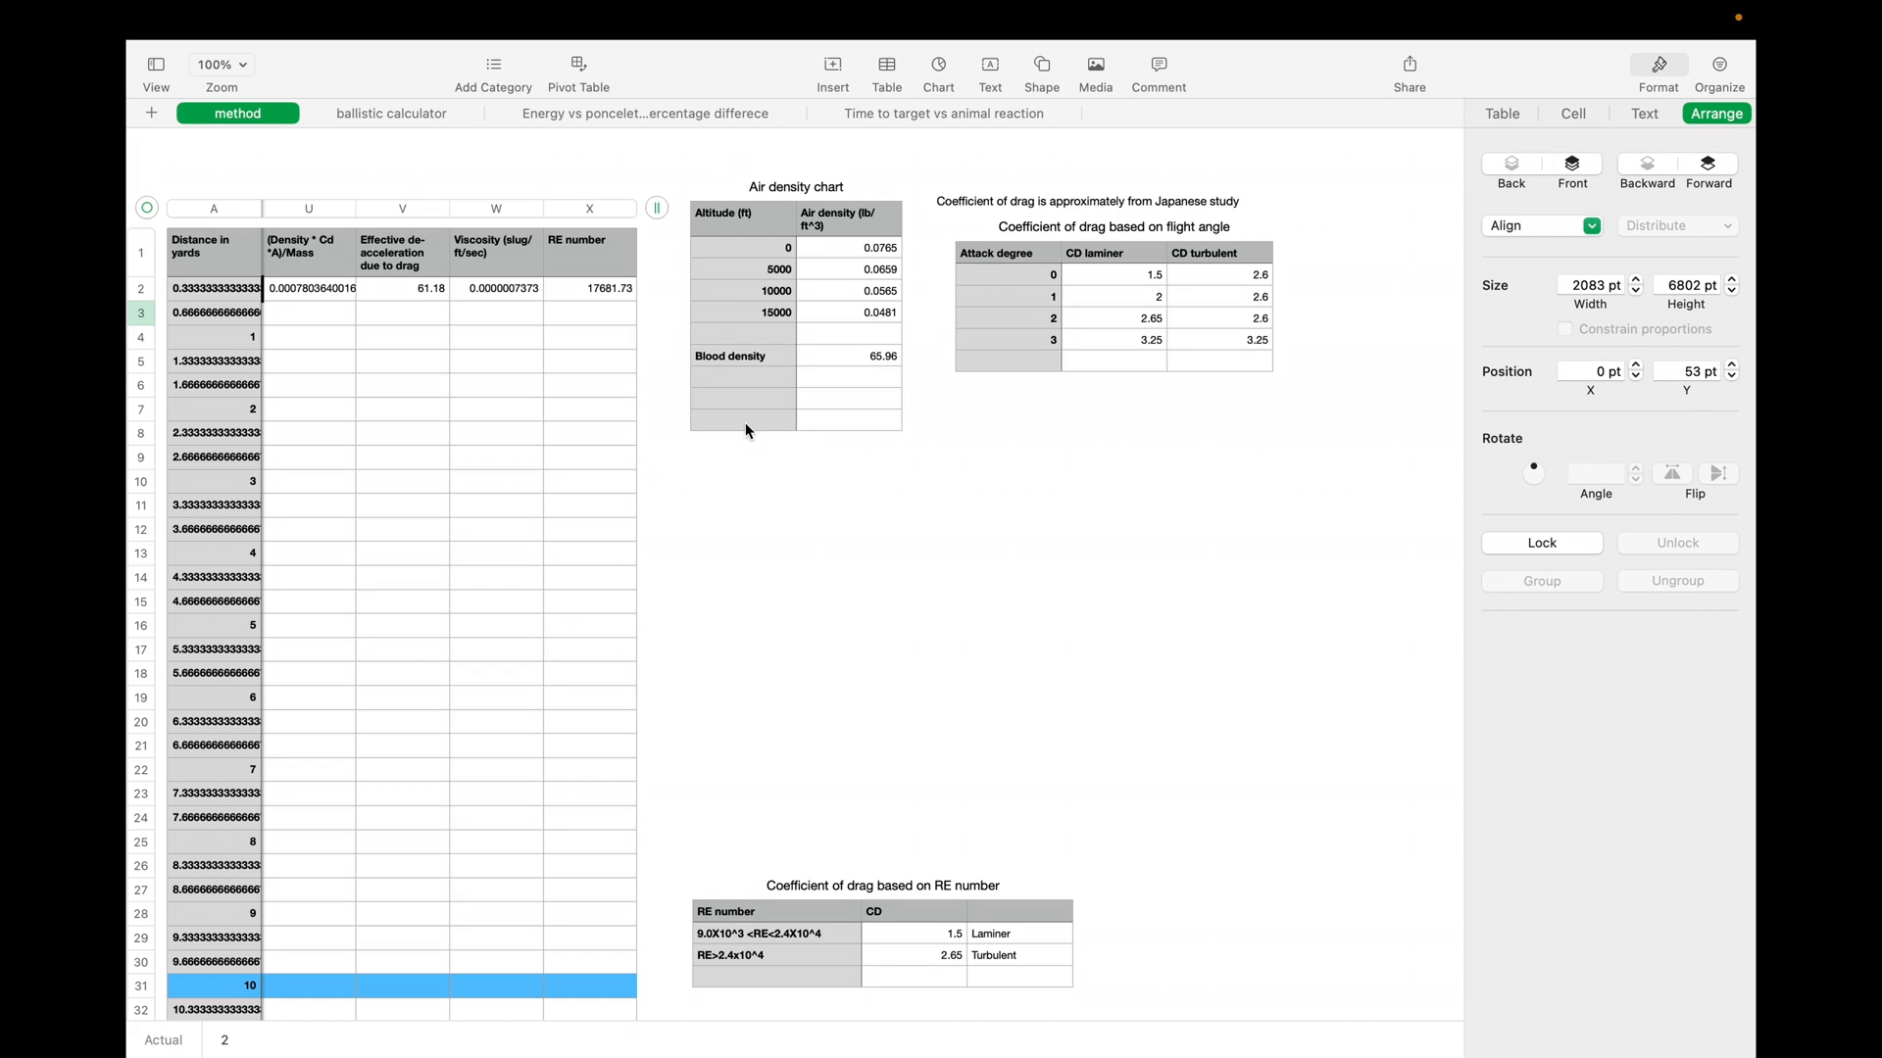
{"action": "mouse_move", "coordinate": [792, 315]}
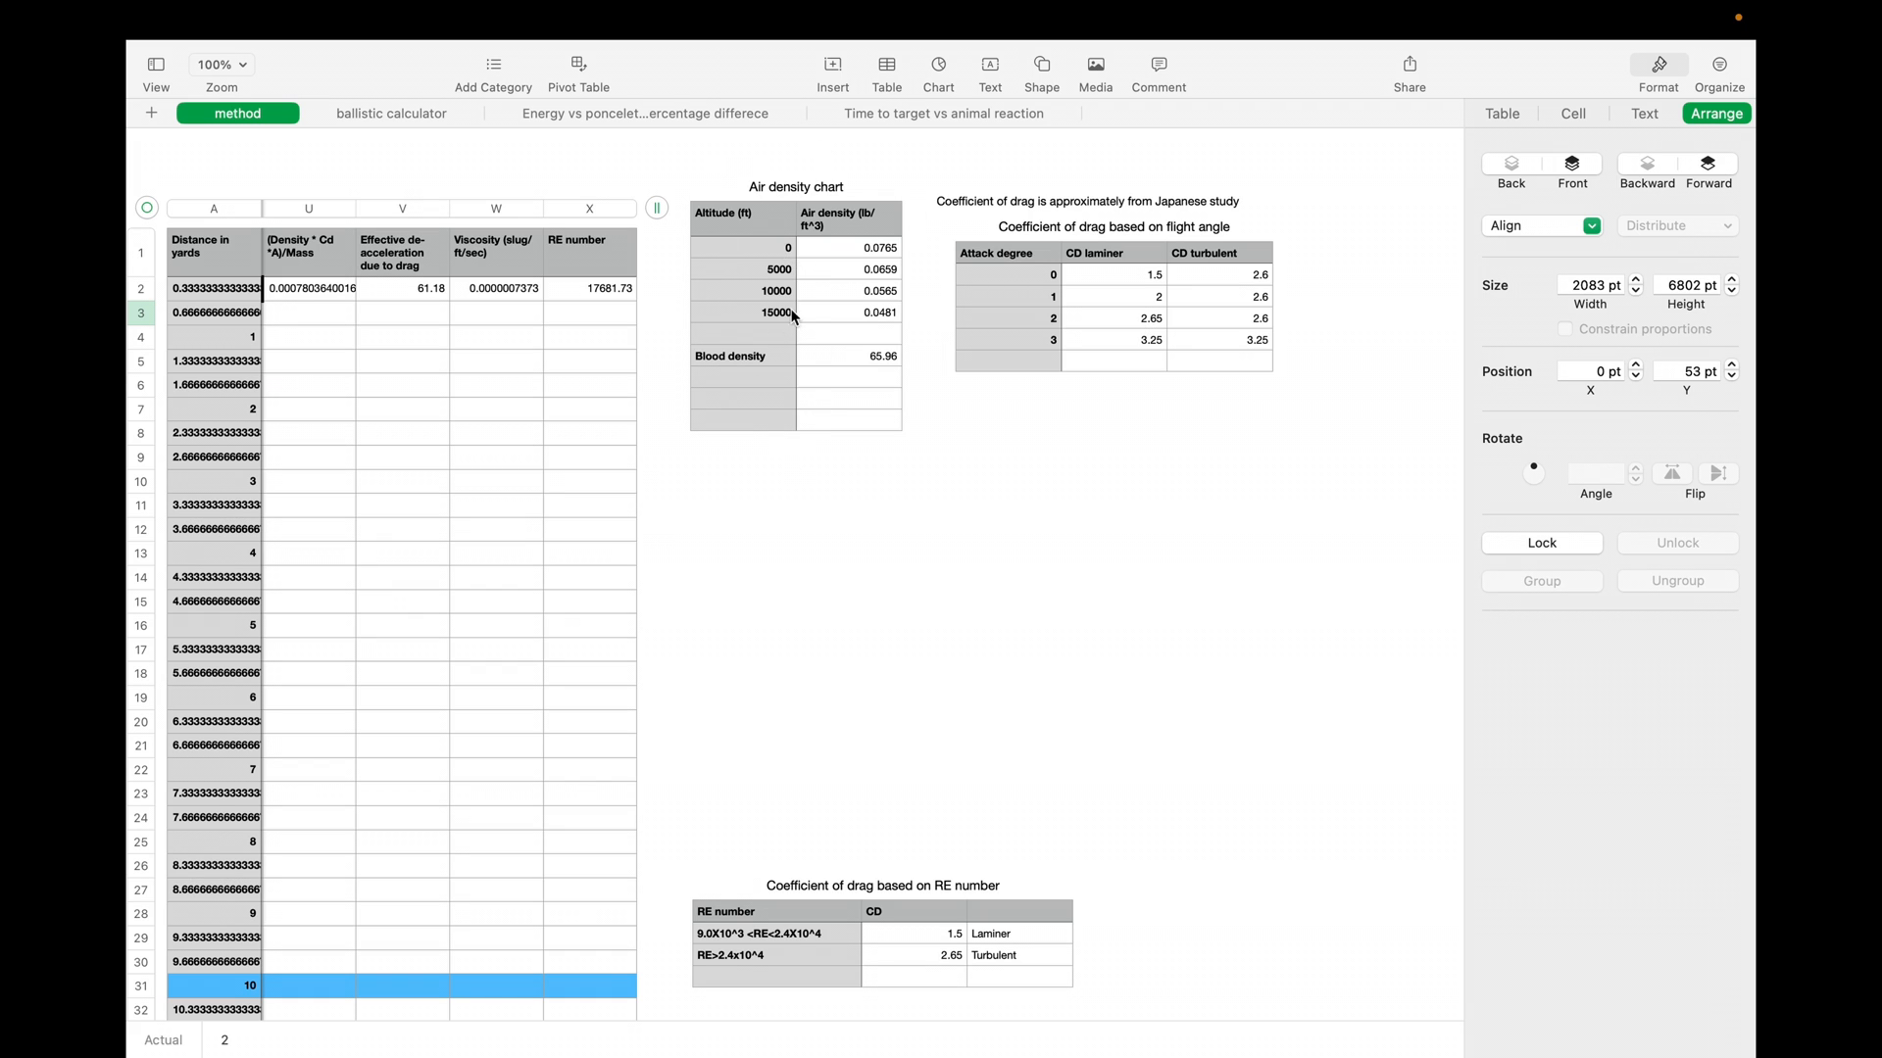
{"action": "mouse_move", "coordinate": [856, 237]}
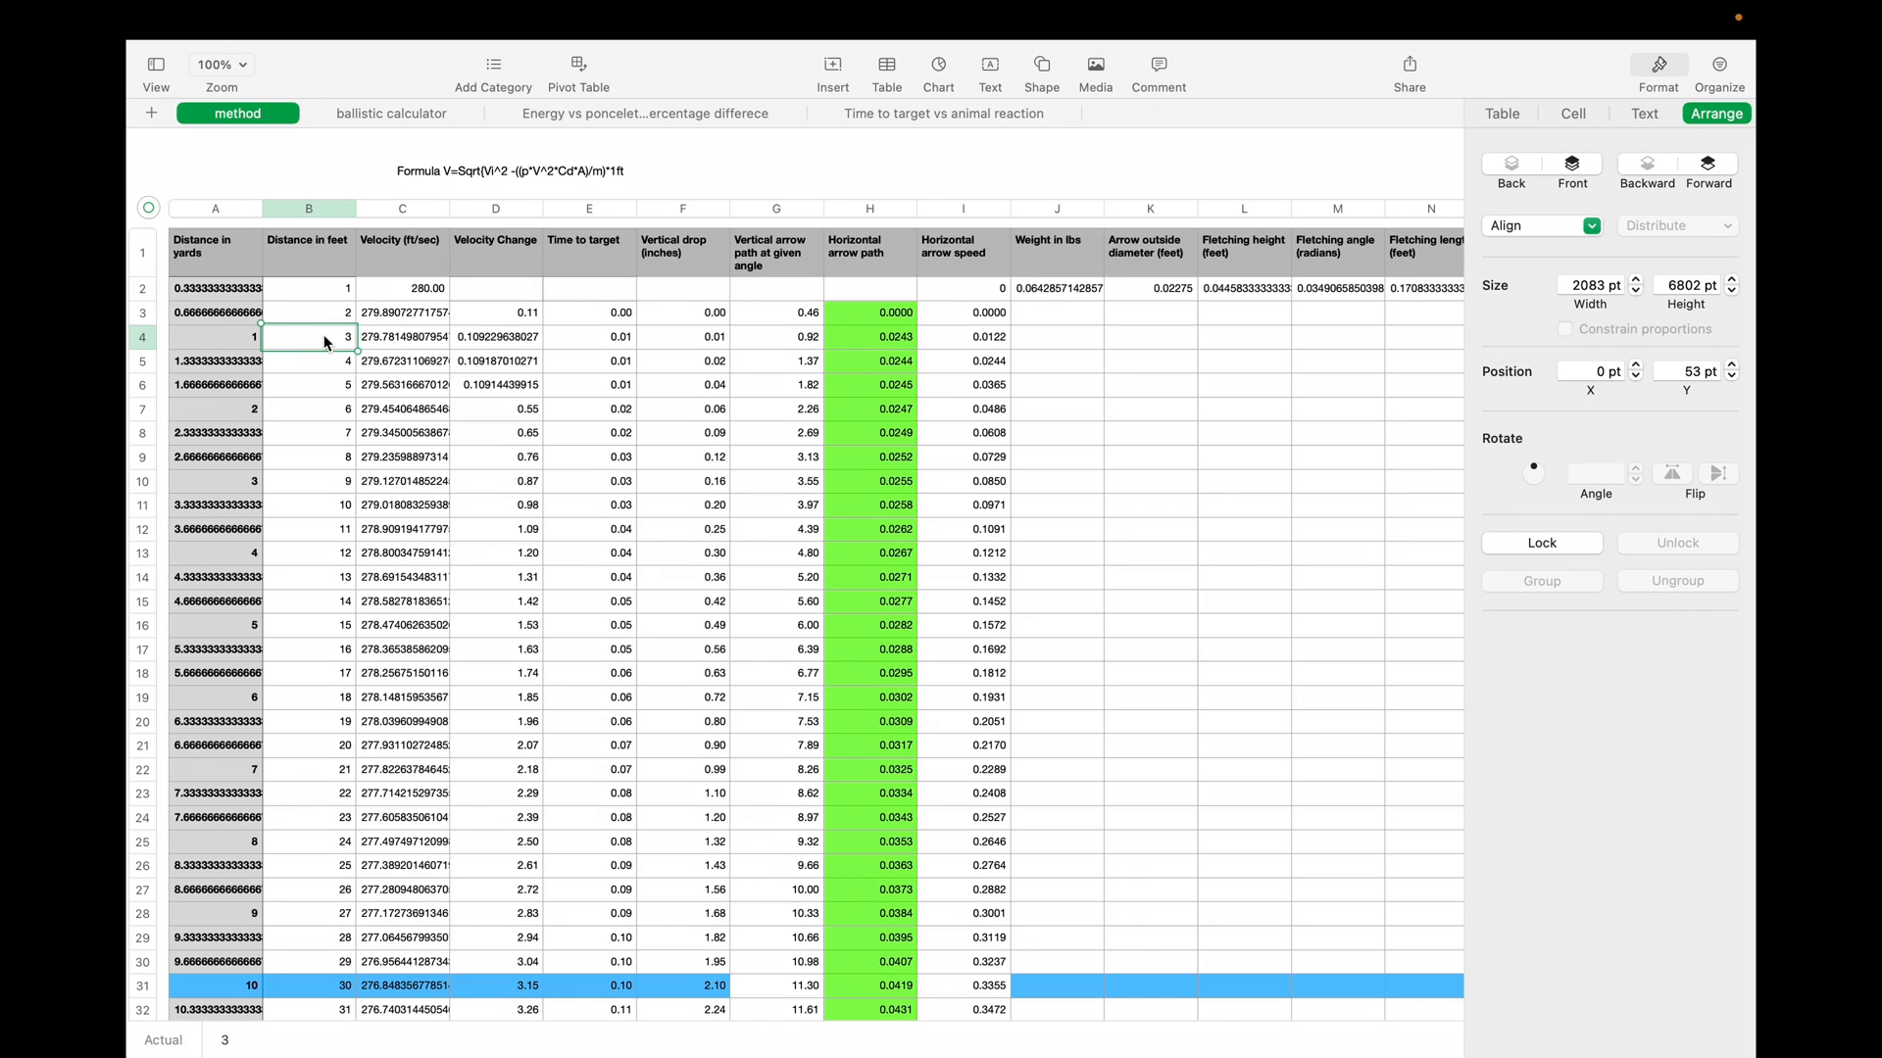
{"action": "mouse_move", "coordinate": [584, 437]}
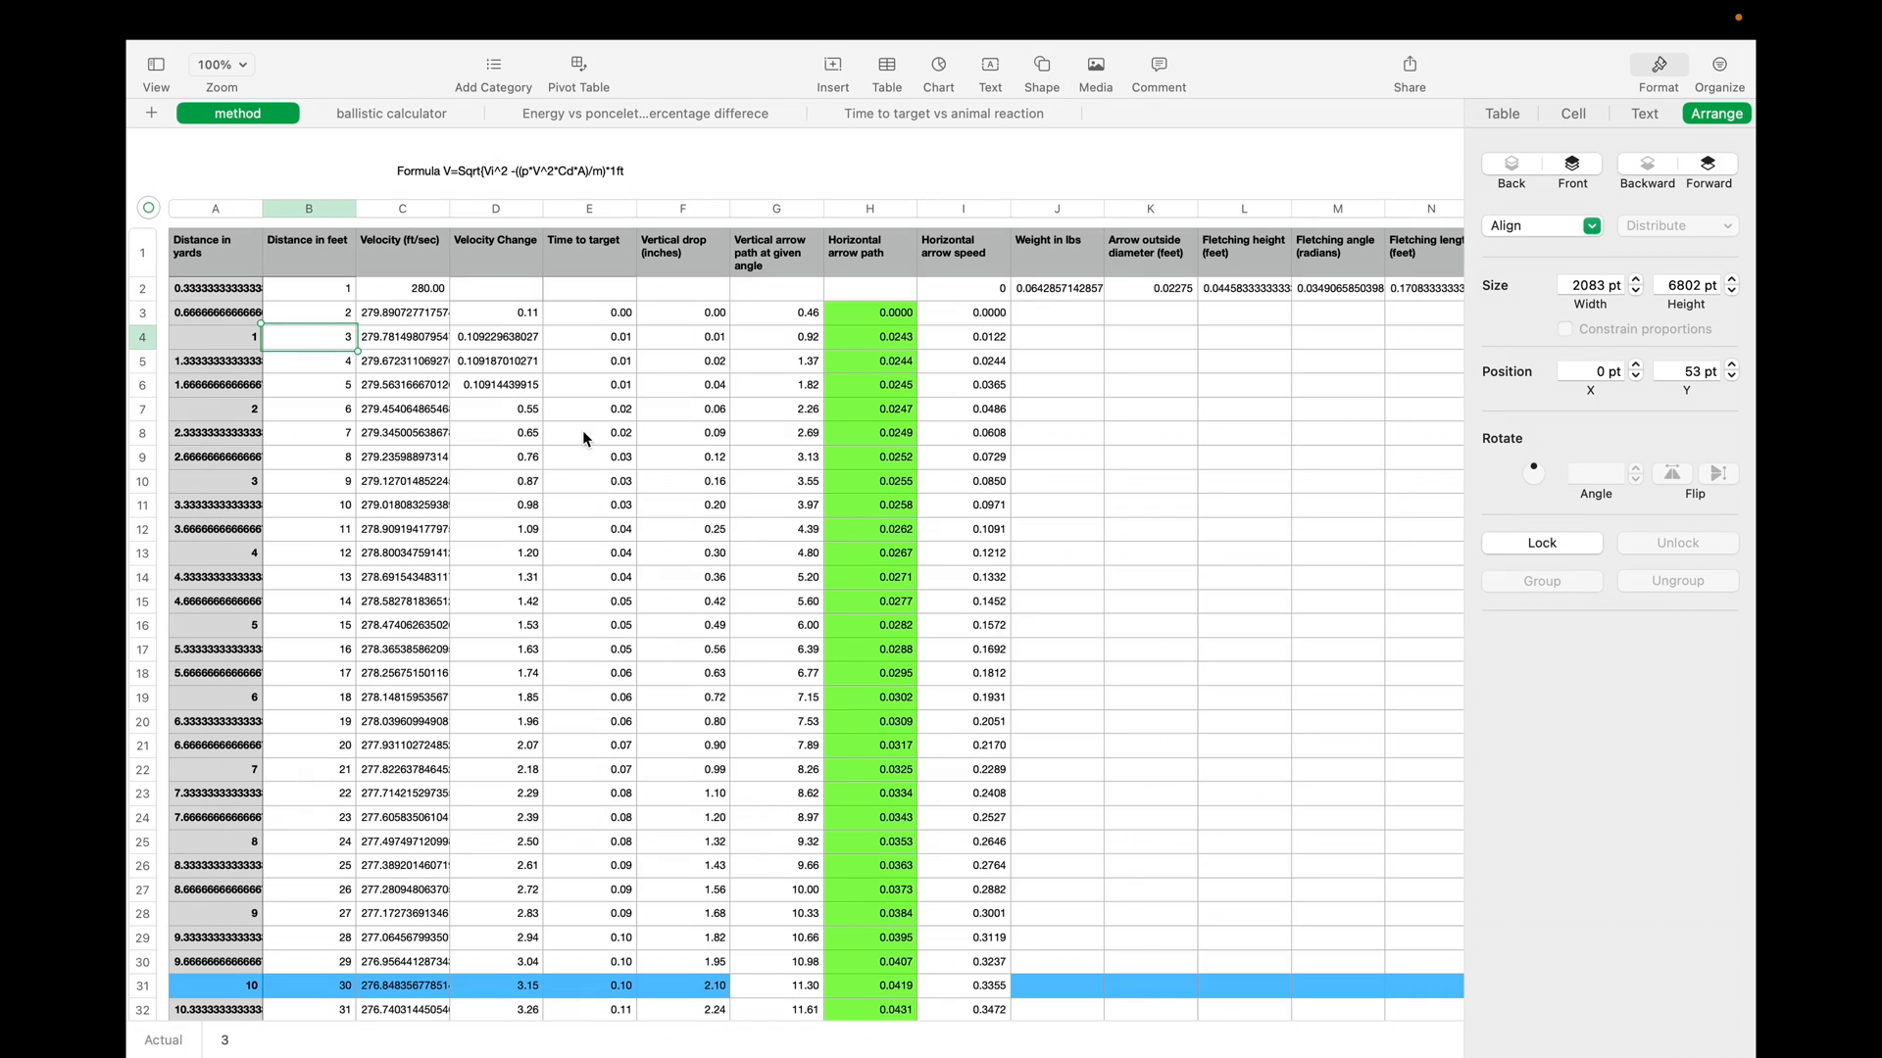
{"action": "mouse_move", "coordinate": [482, 512]}
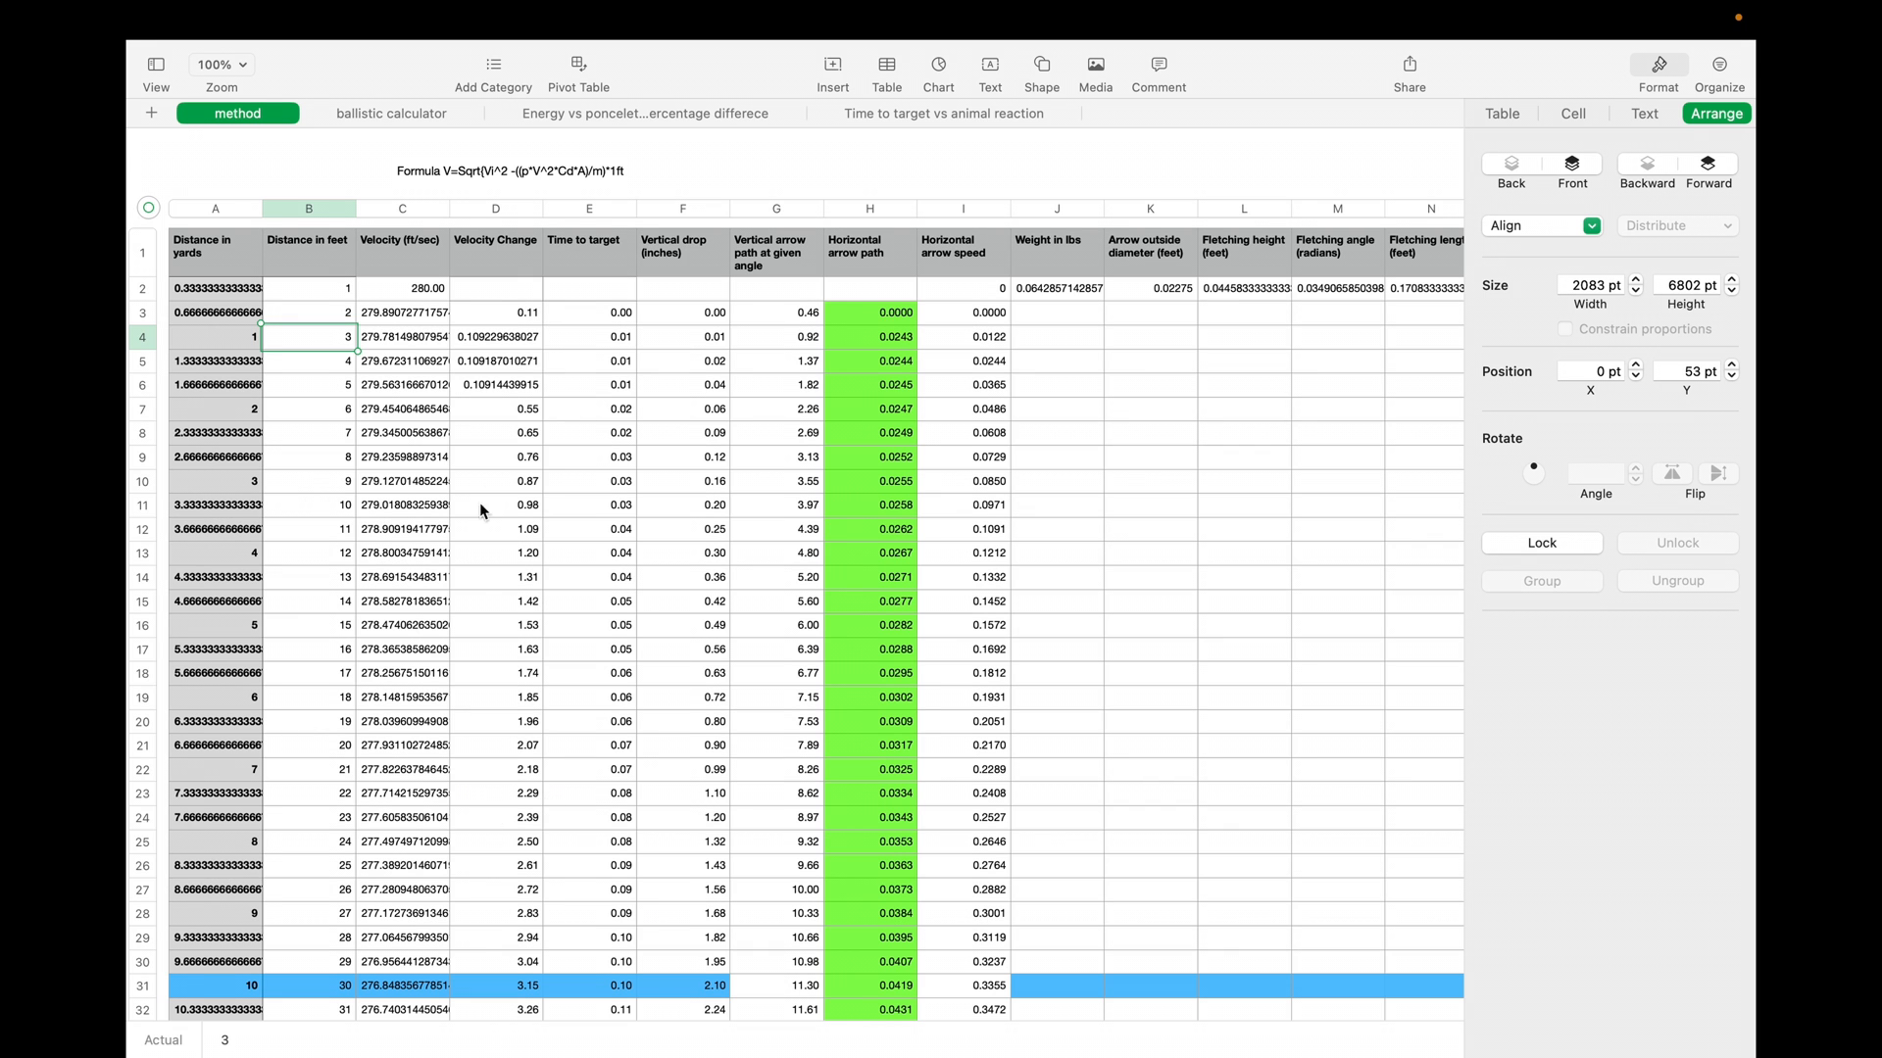
{"action": "mouse_move", "coordinate": [592, 821]}
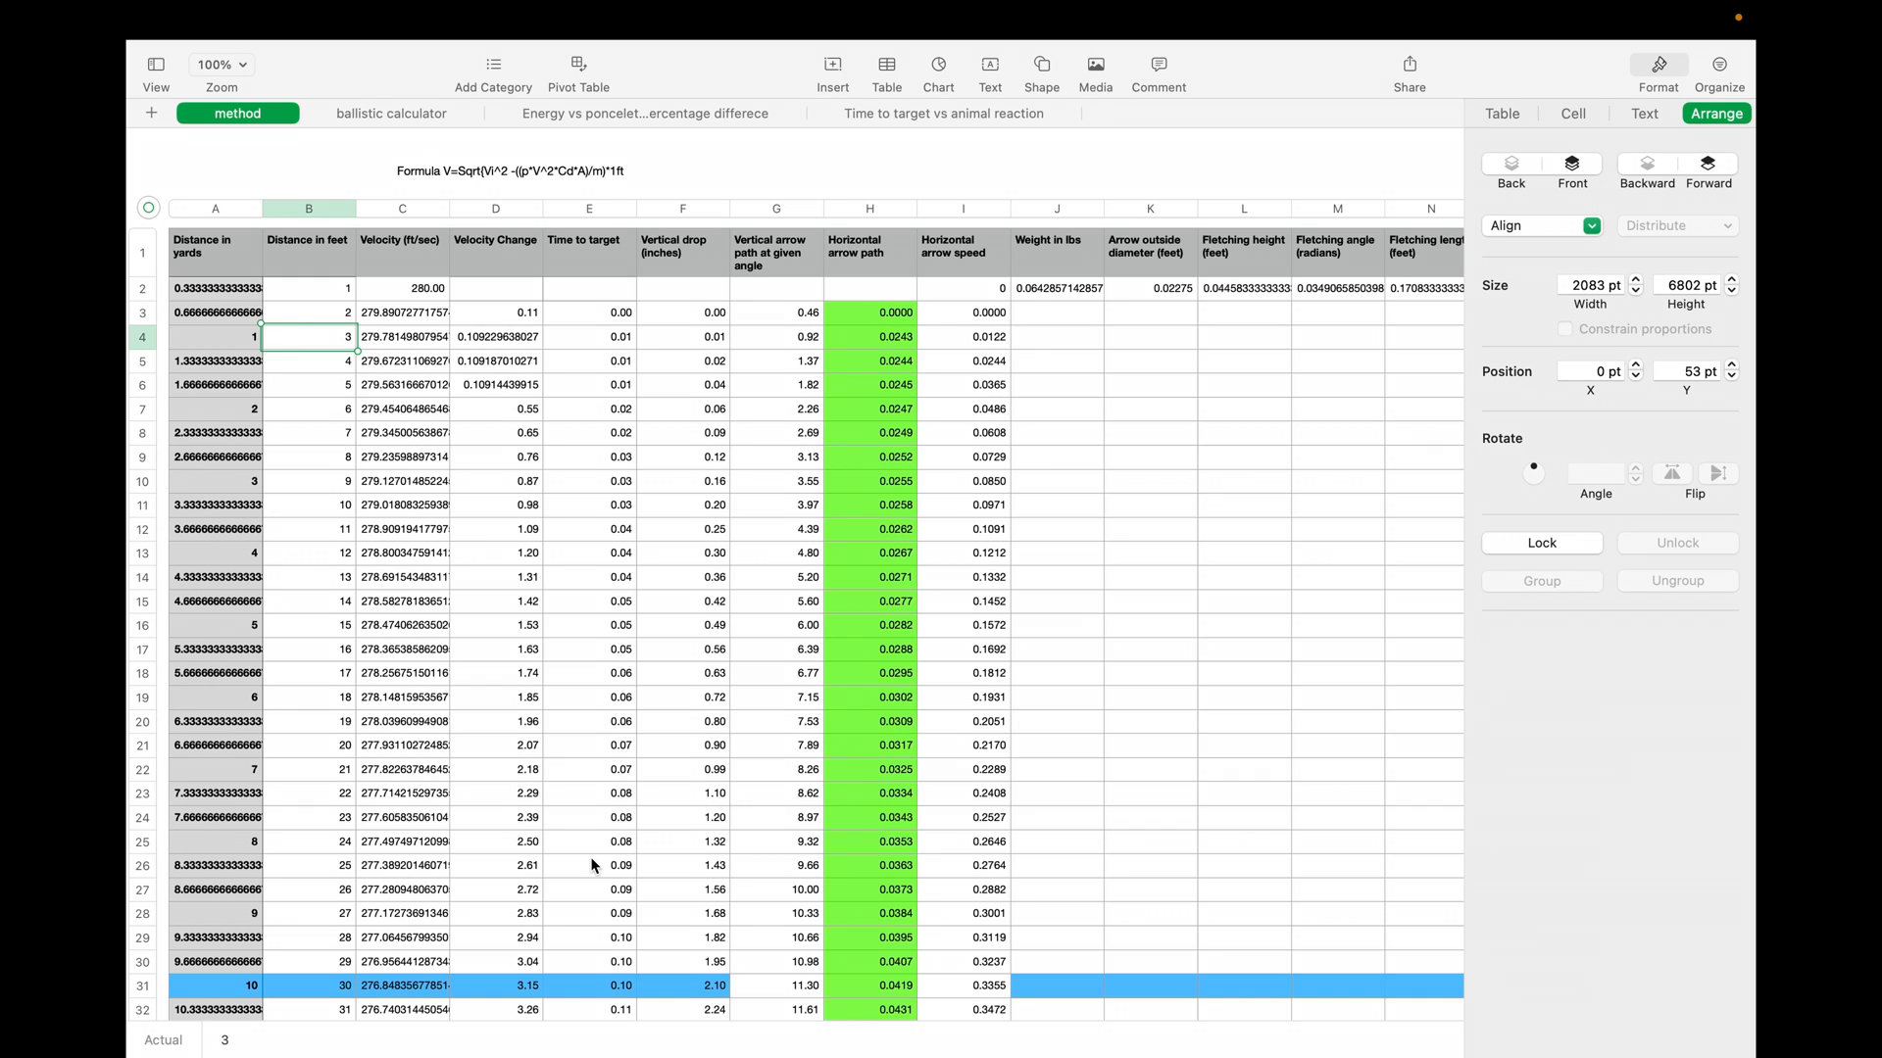
{"action": "mouse_move", "coordinate": [590, 849]}
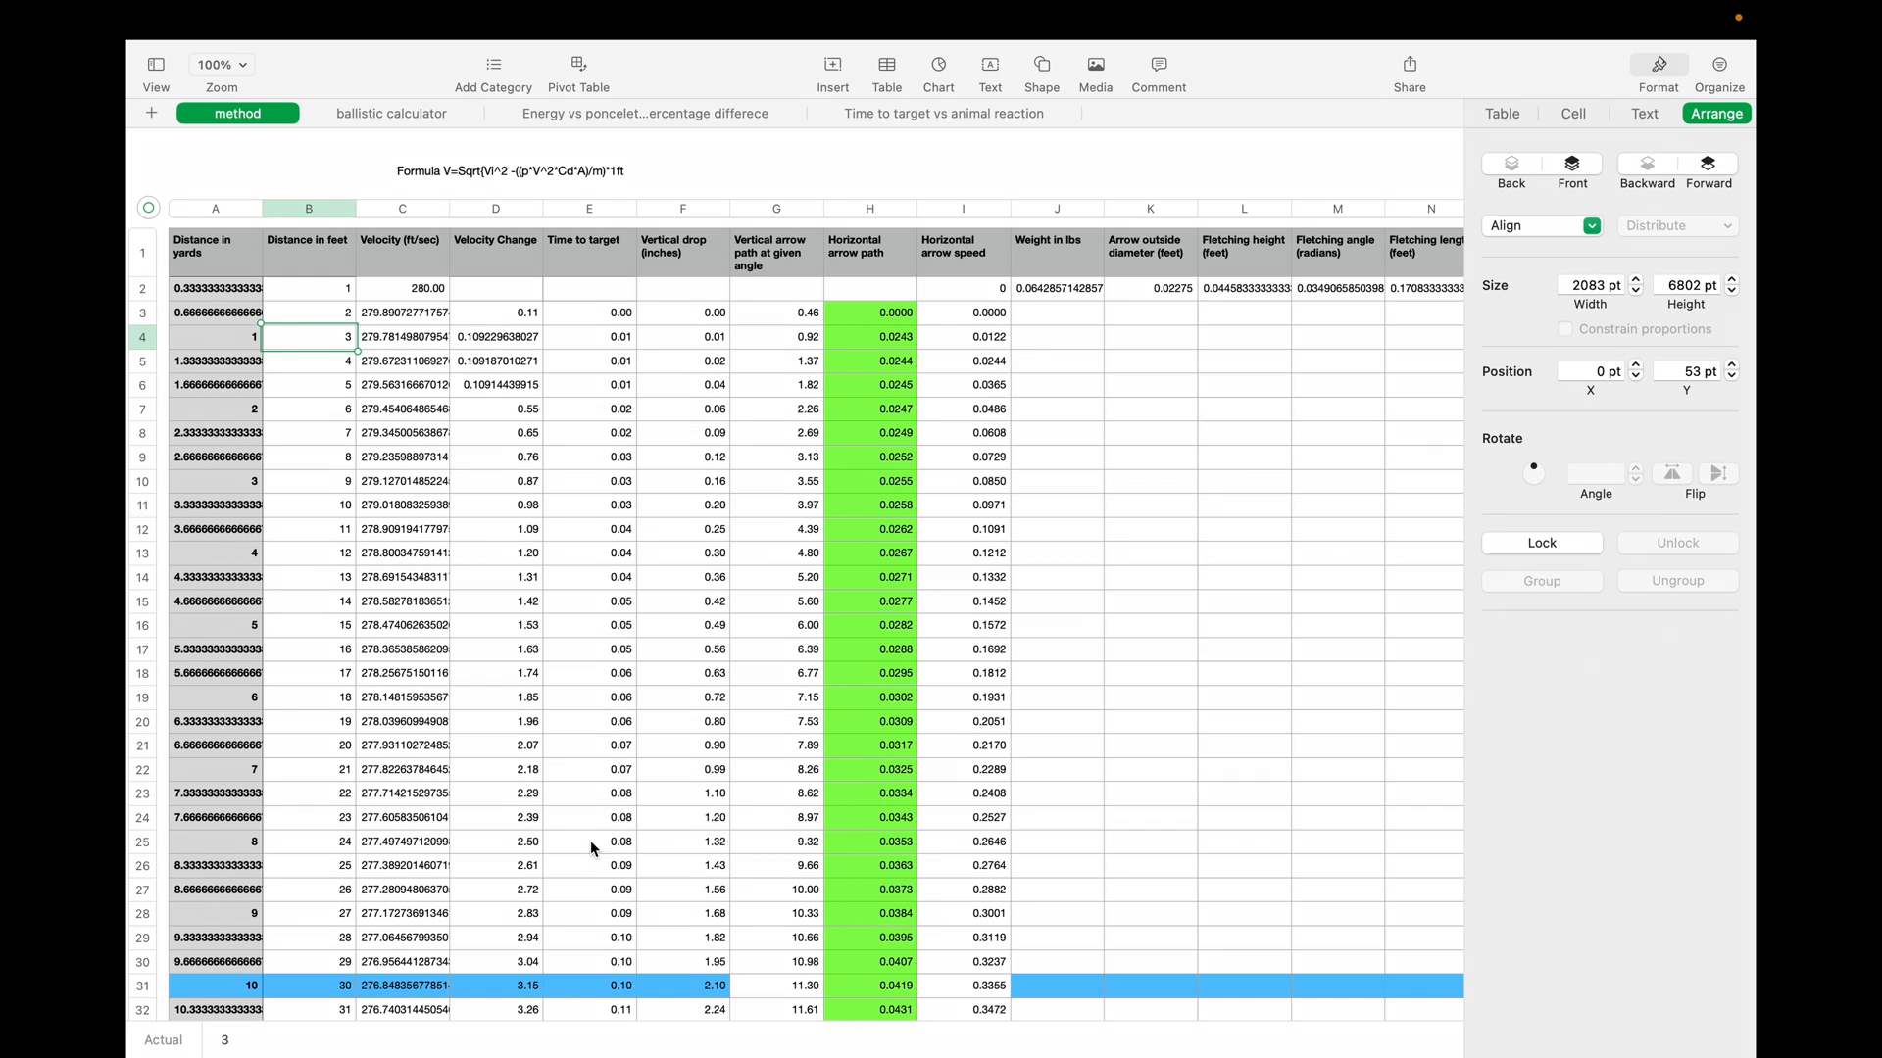
{"action": "mouse_move", "coordinate": [704, 253]}
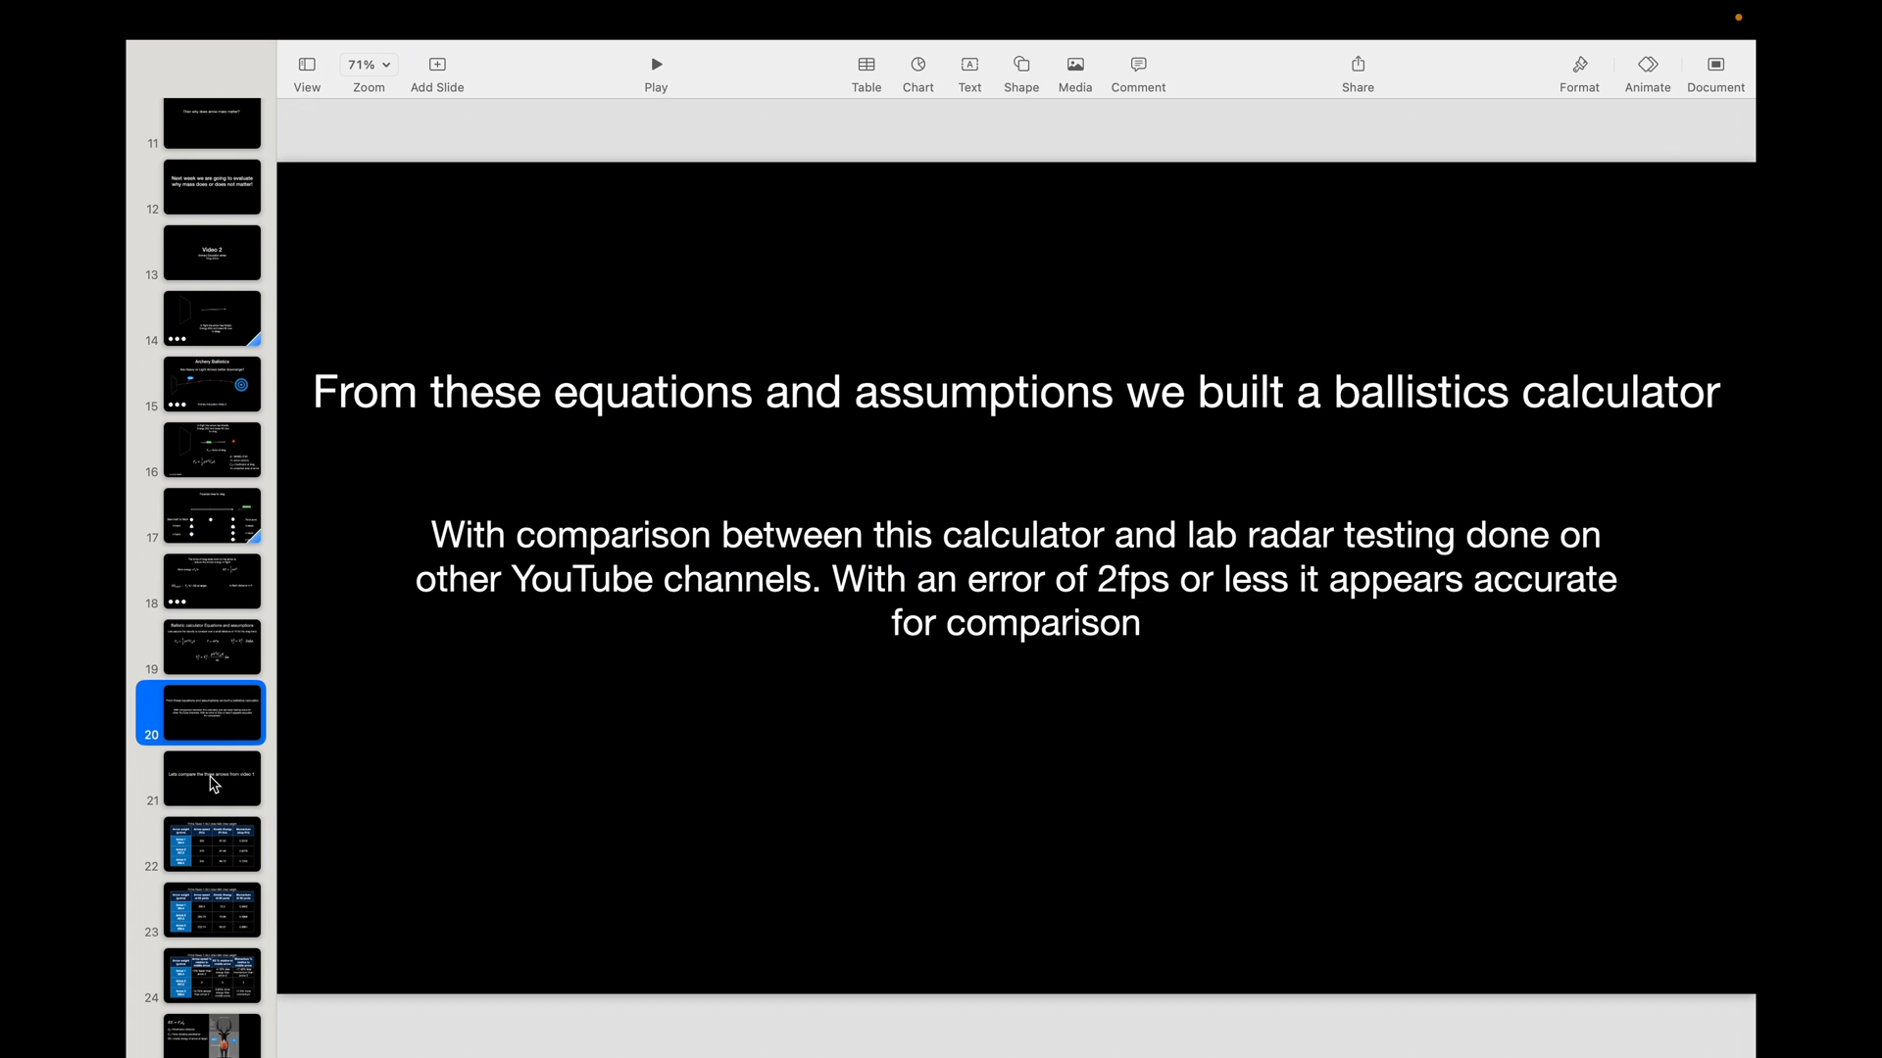
Switch to Numbers, load 'archery balistics calculator' and go to its ballistic calculator sheet
{"action": "left_click", "coordinate": [211, 582]}
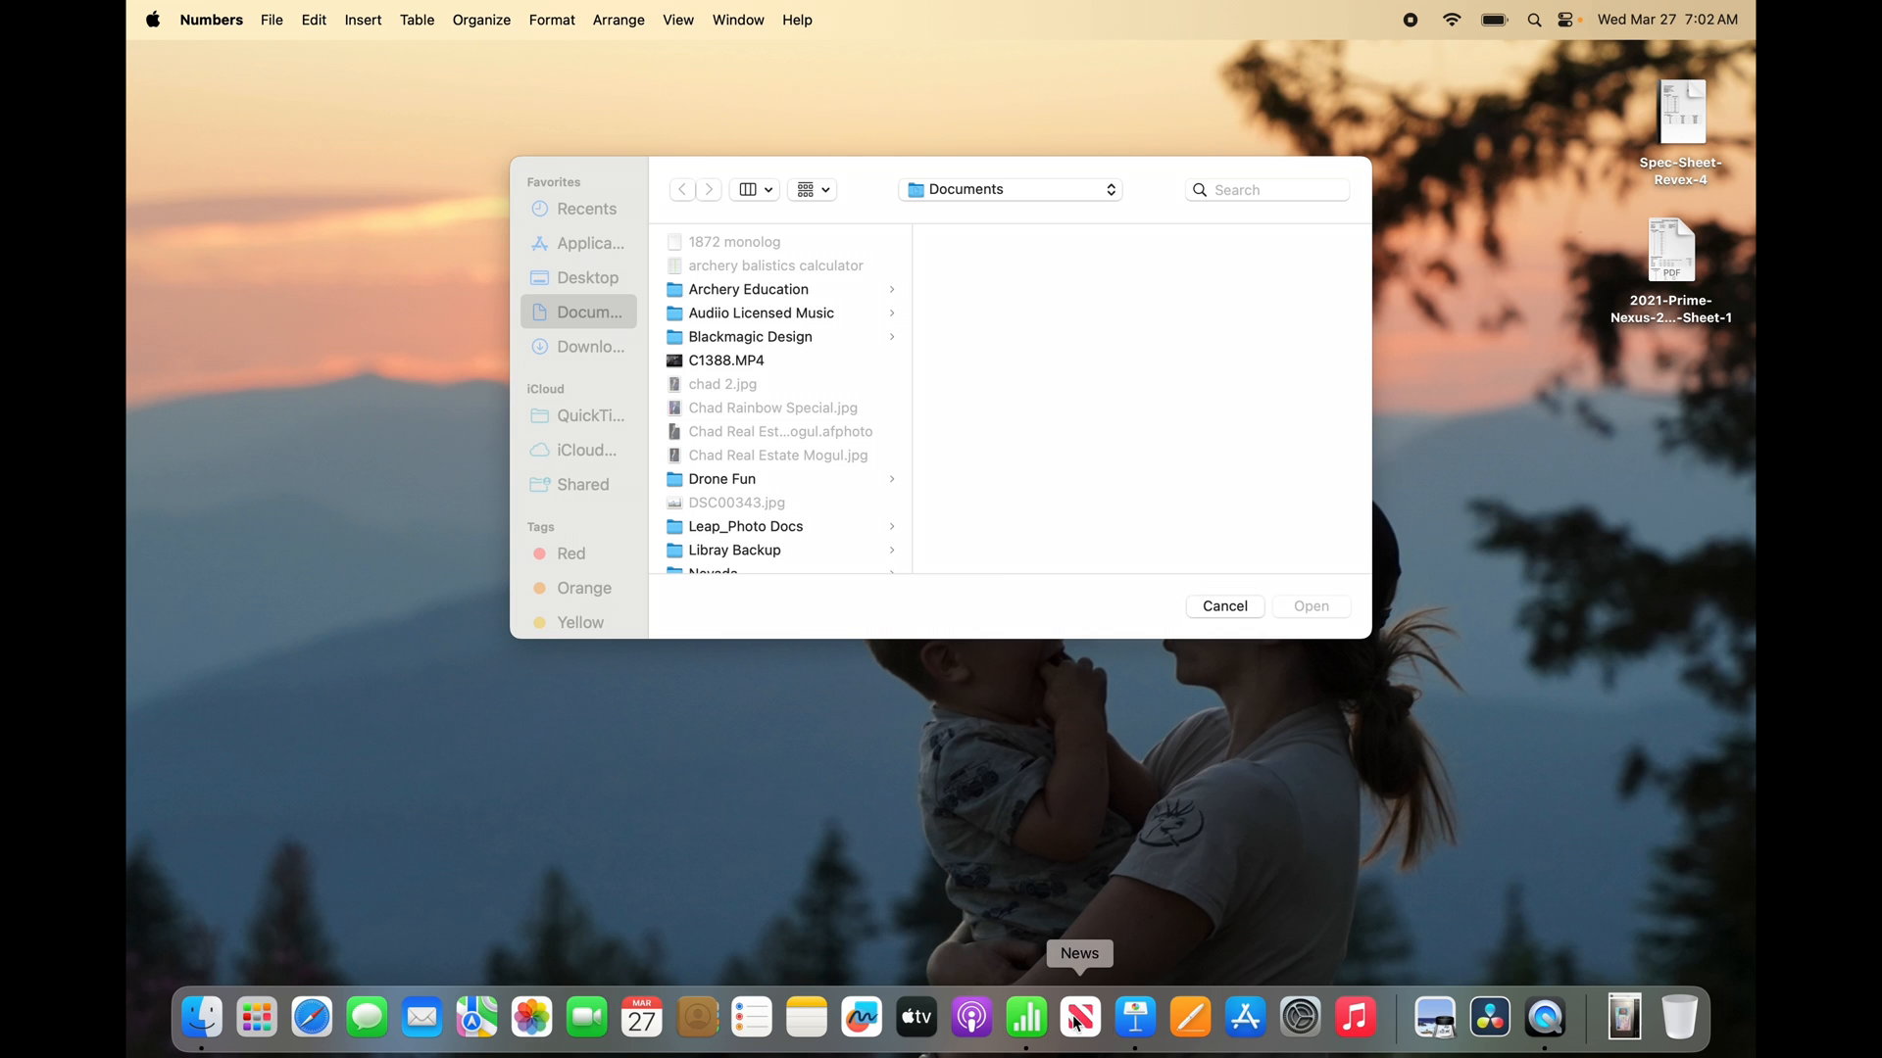
{"action": "left_click", "coordinate": [1223, 606]}
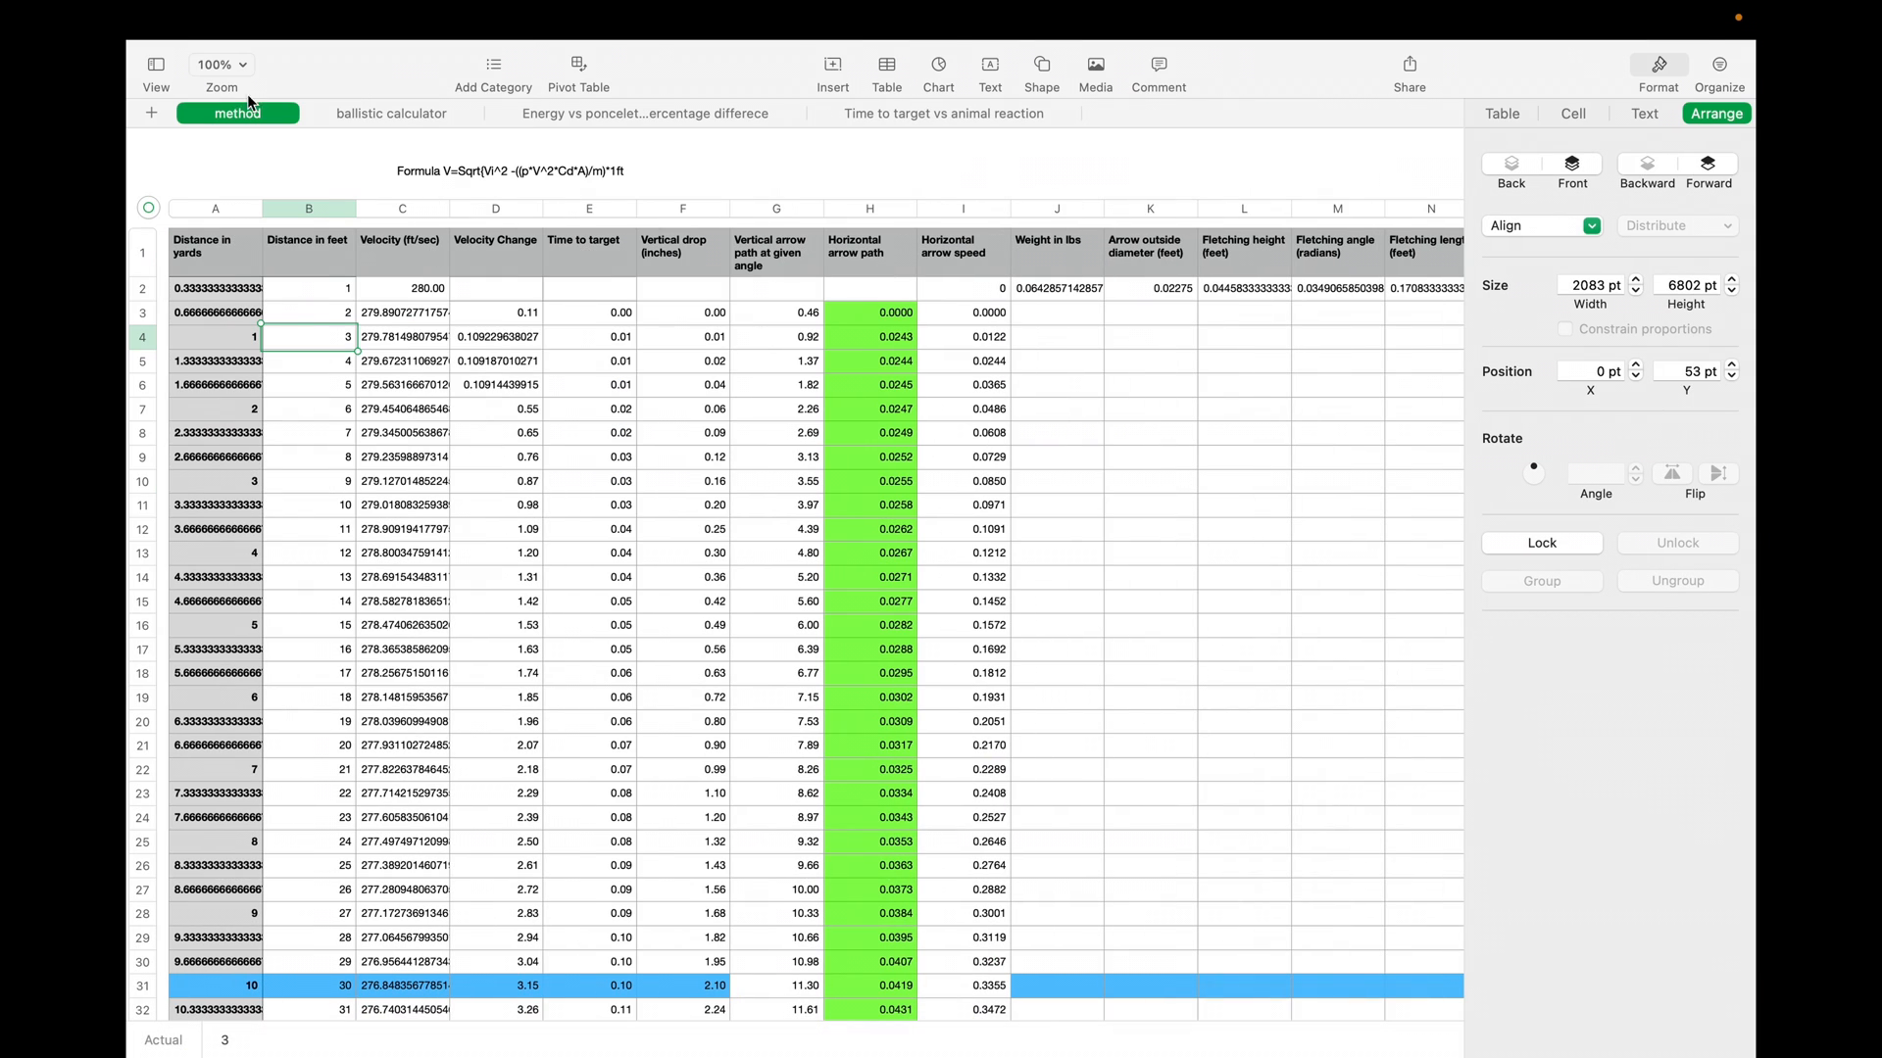
{"action": "right_click", "coordinate": [590, 527]}
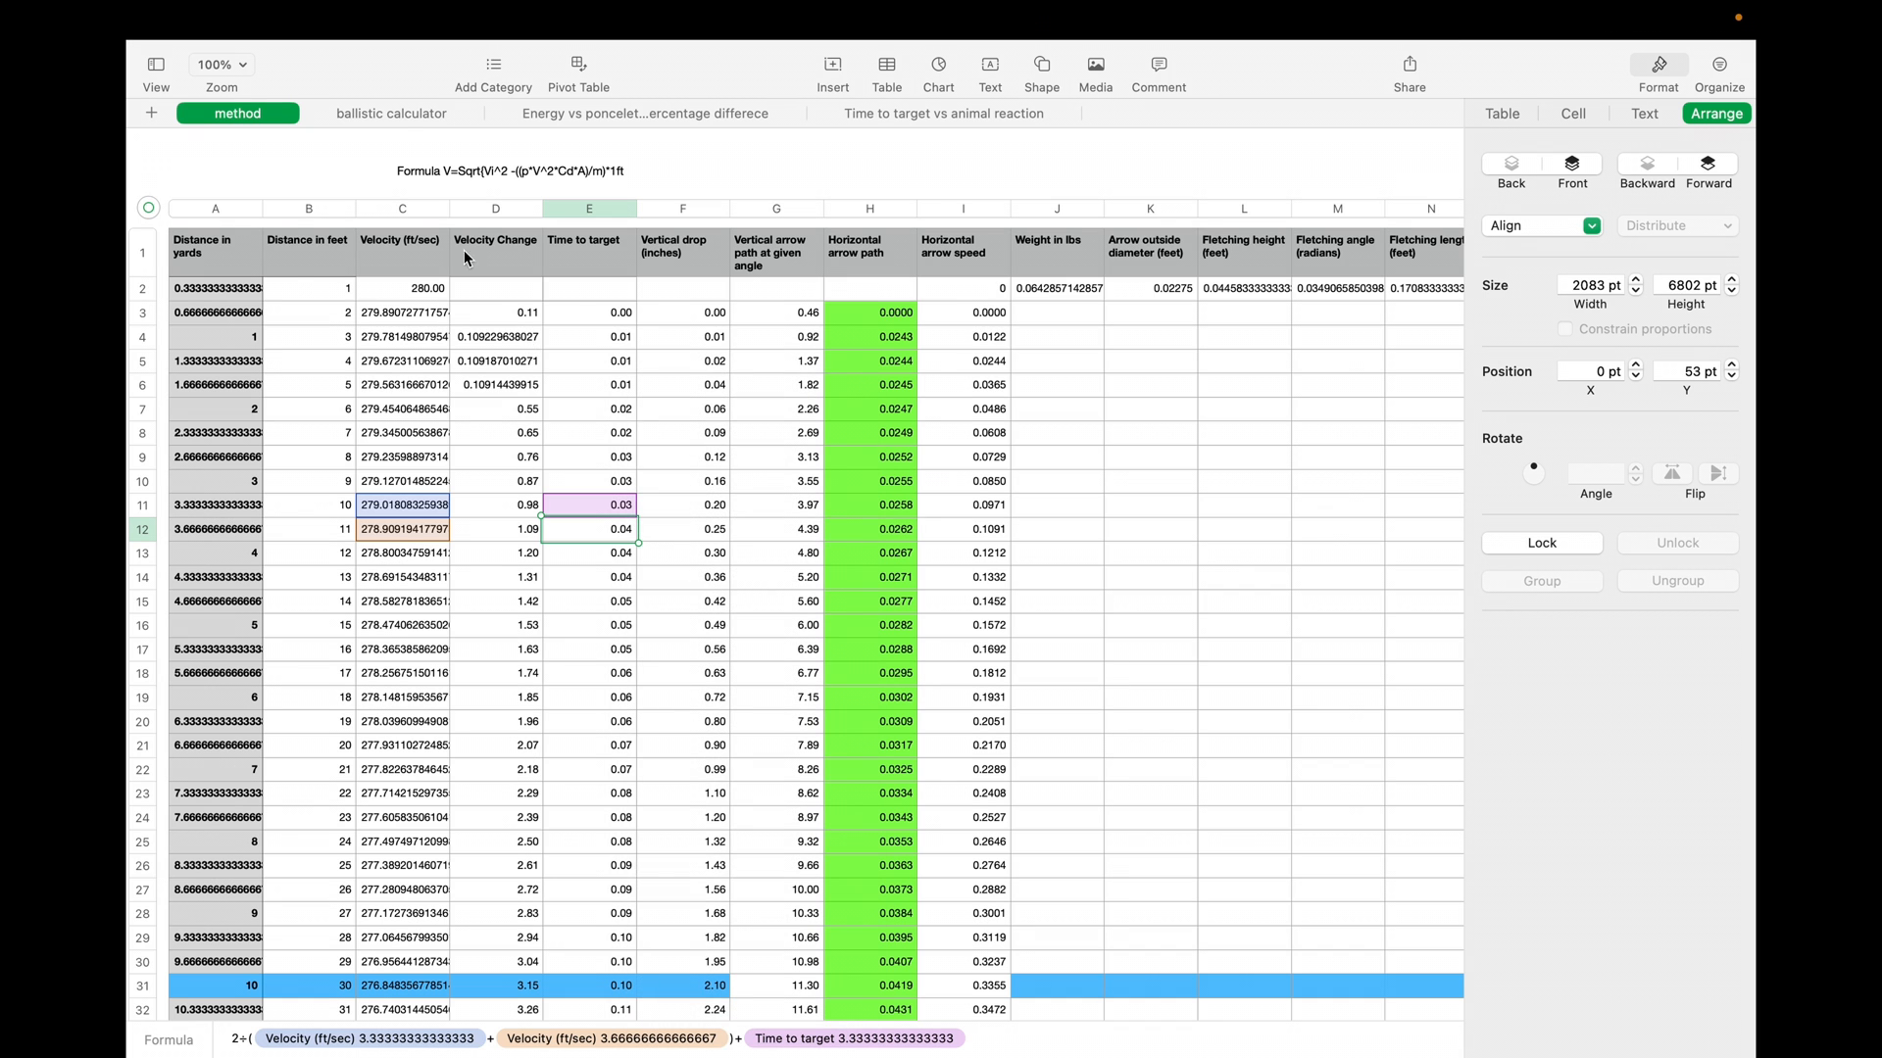
{"action": "left_click", "coordinate": [390, 114]}
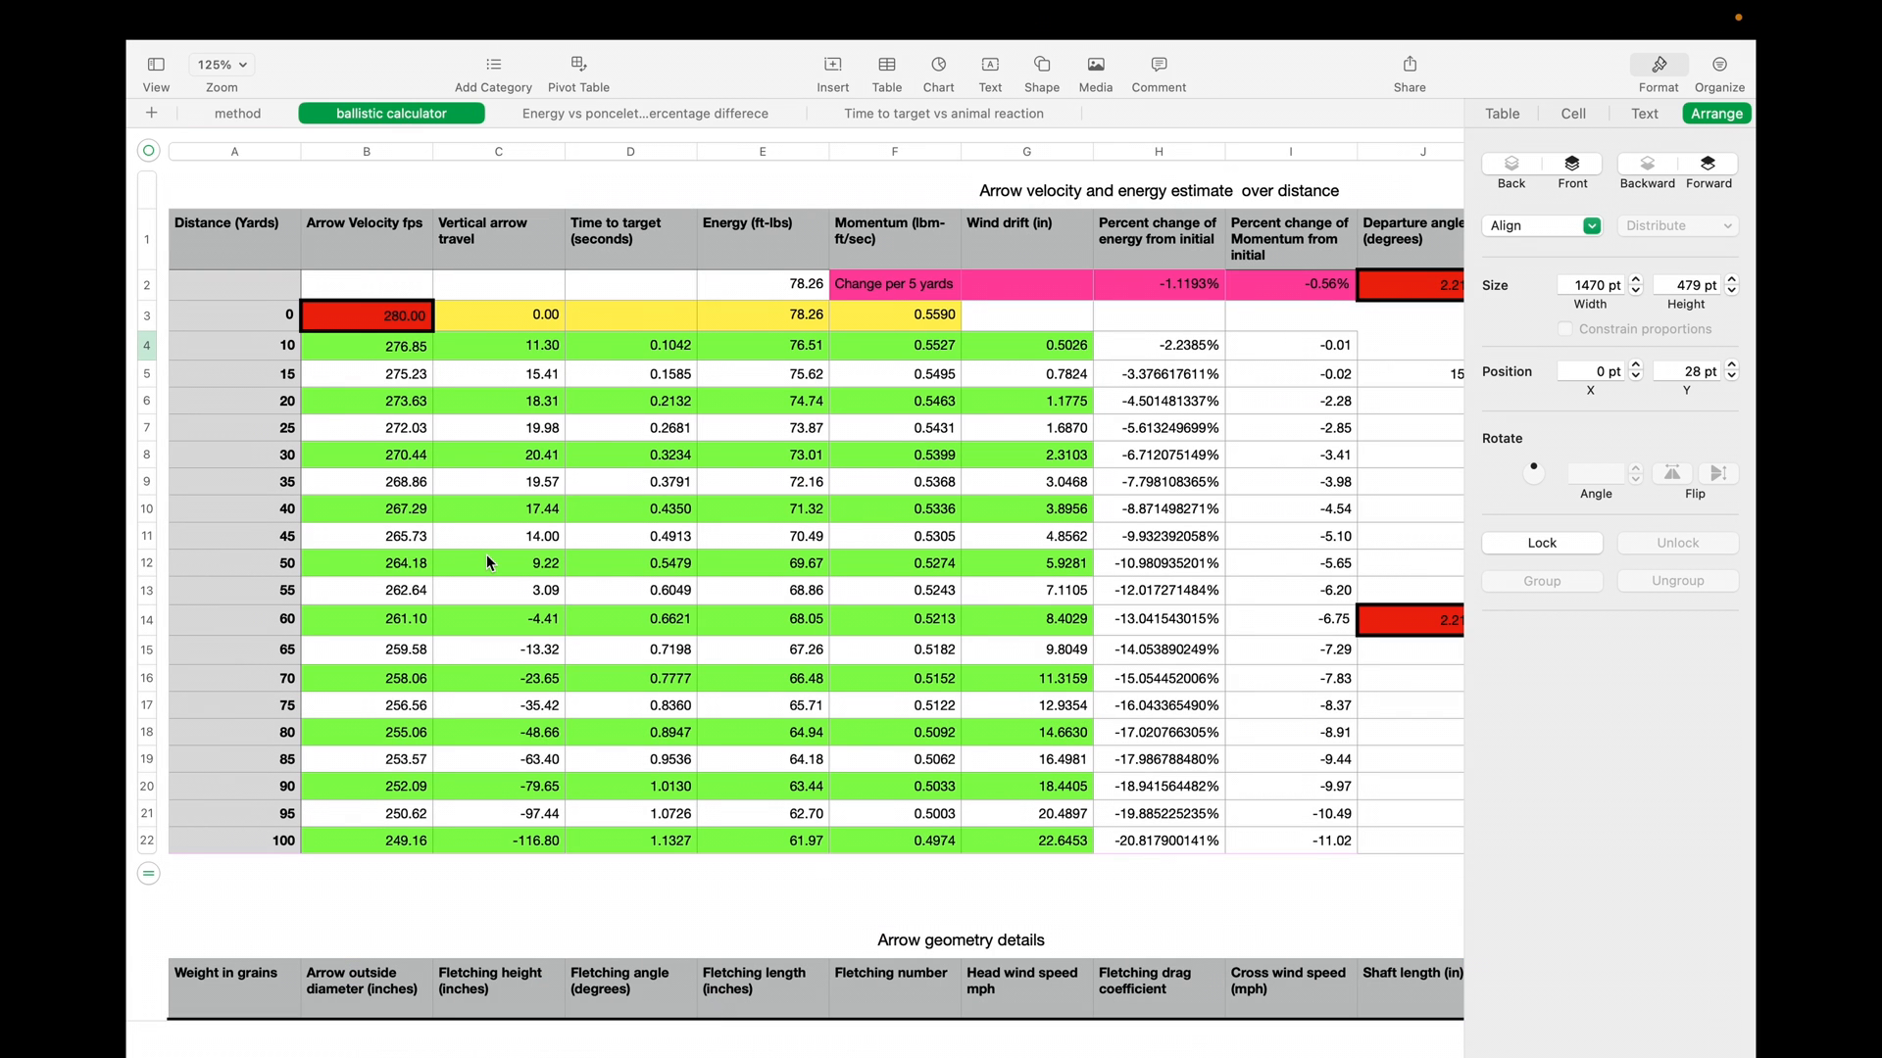
{"action": "mouse_move", "coordinate": [345, 277]}
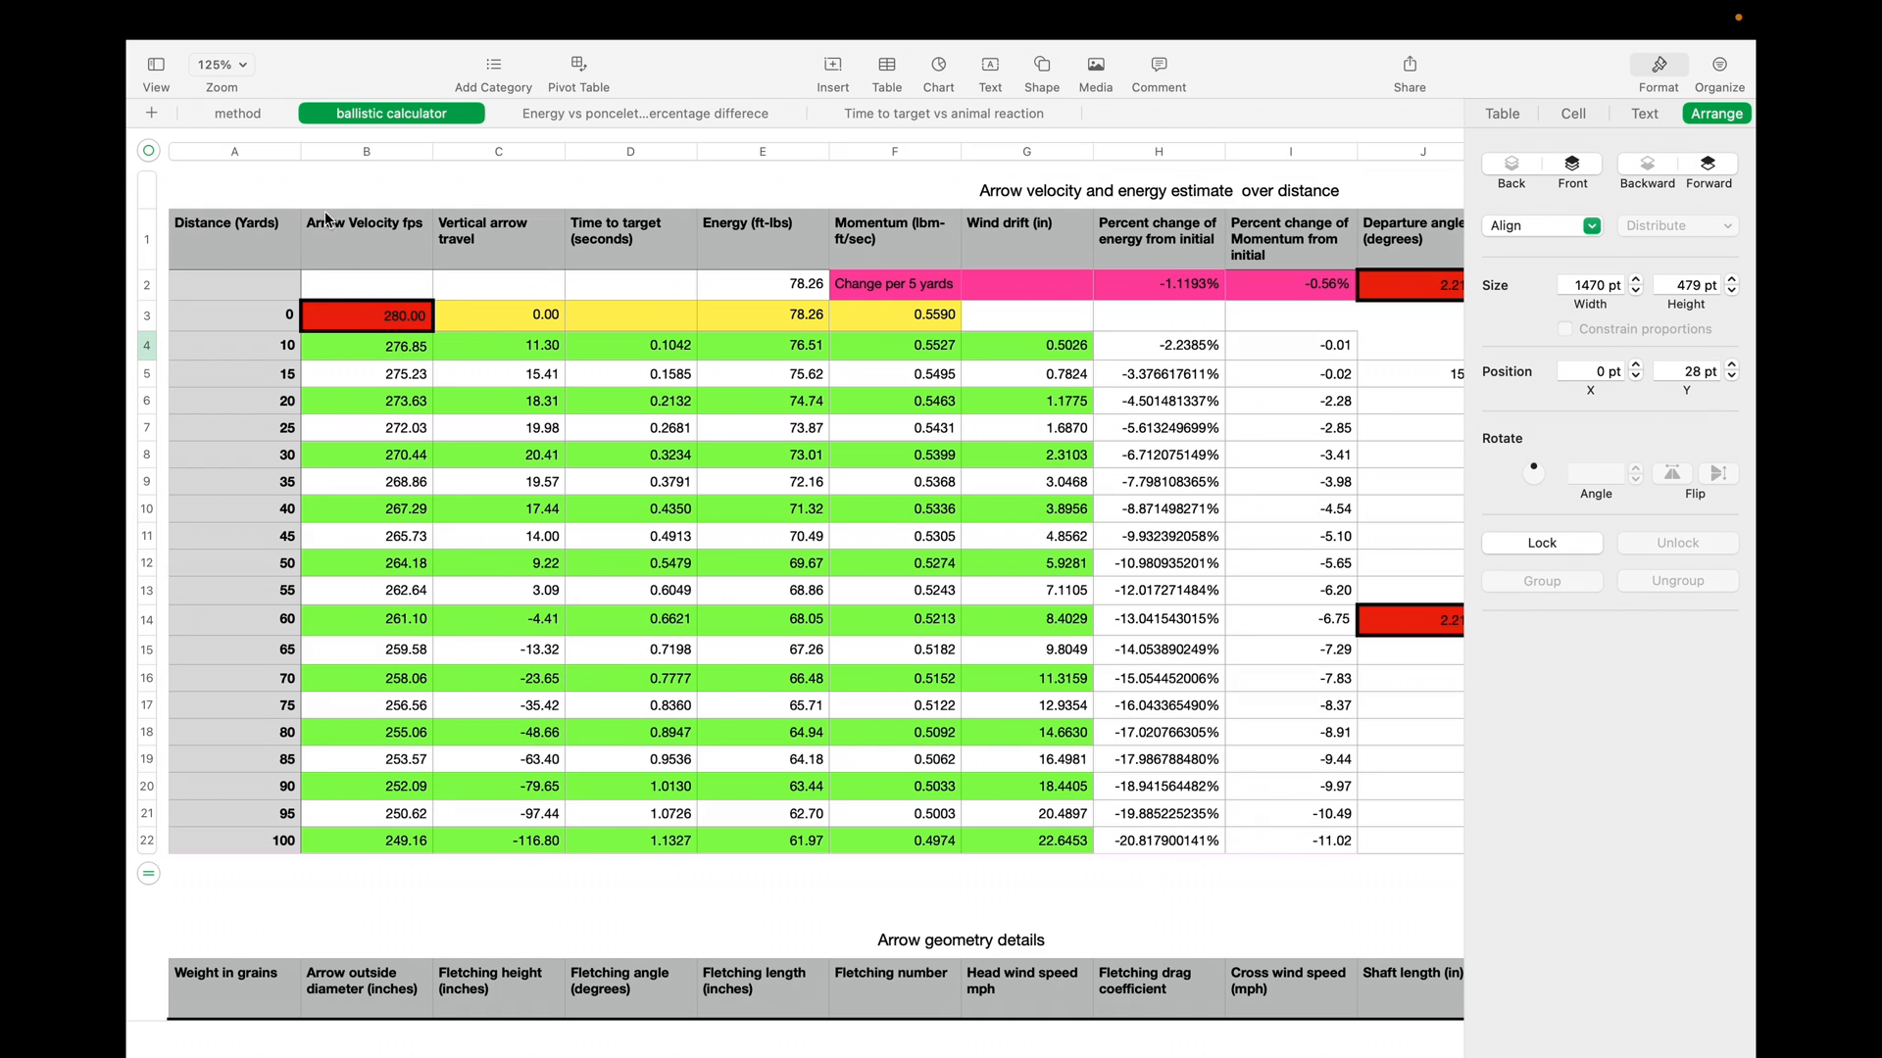
Review the arrow geometry inputs: 280 fps launch velocity, outside diameter, fletching angle, number and drag coefficient
{"action": "left_click", "coordinate": [367, 314]}
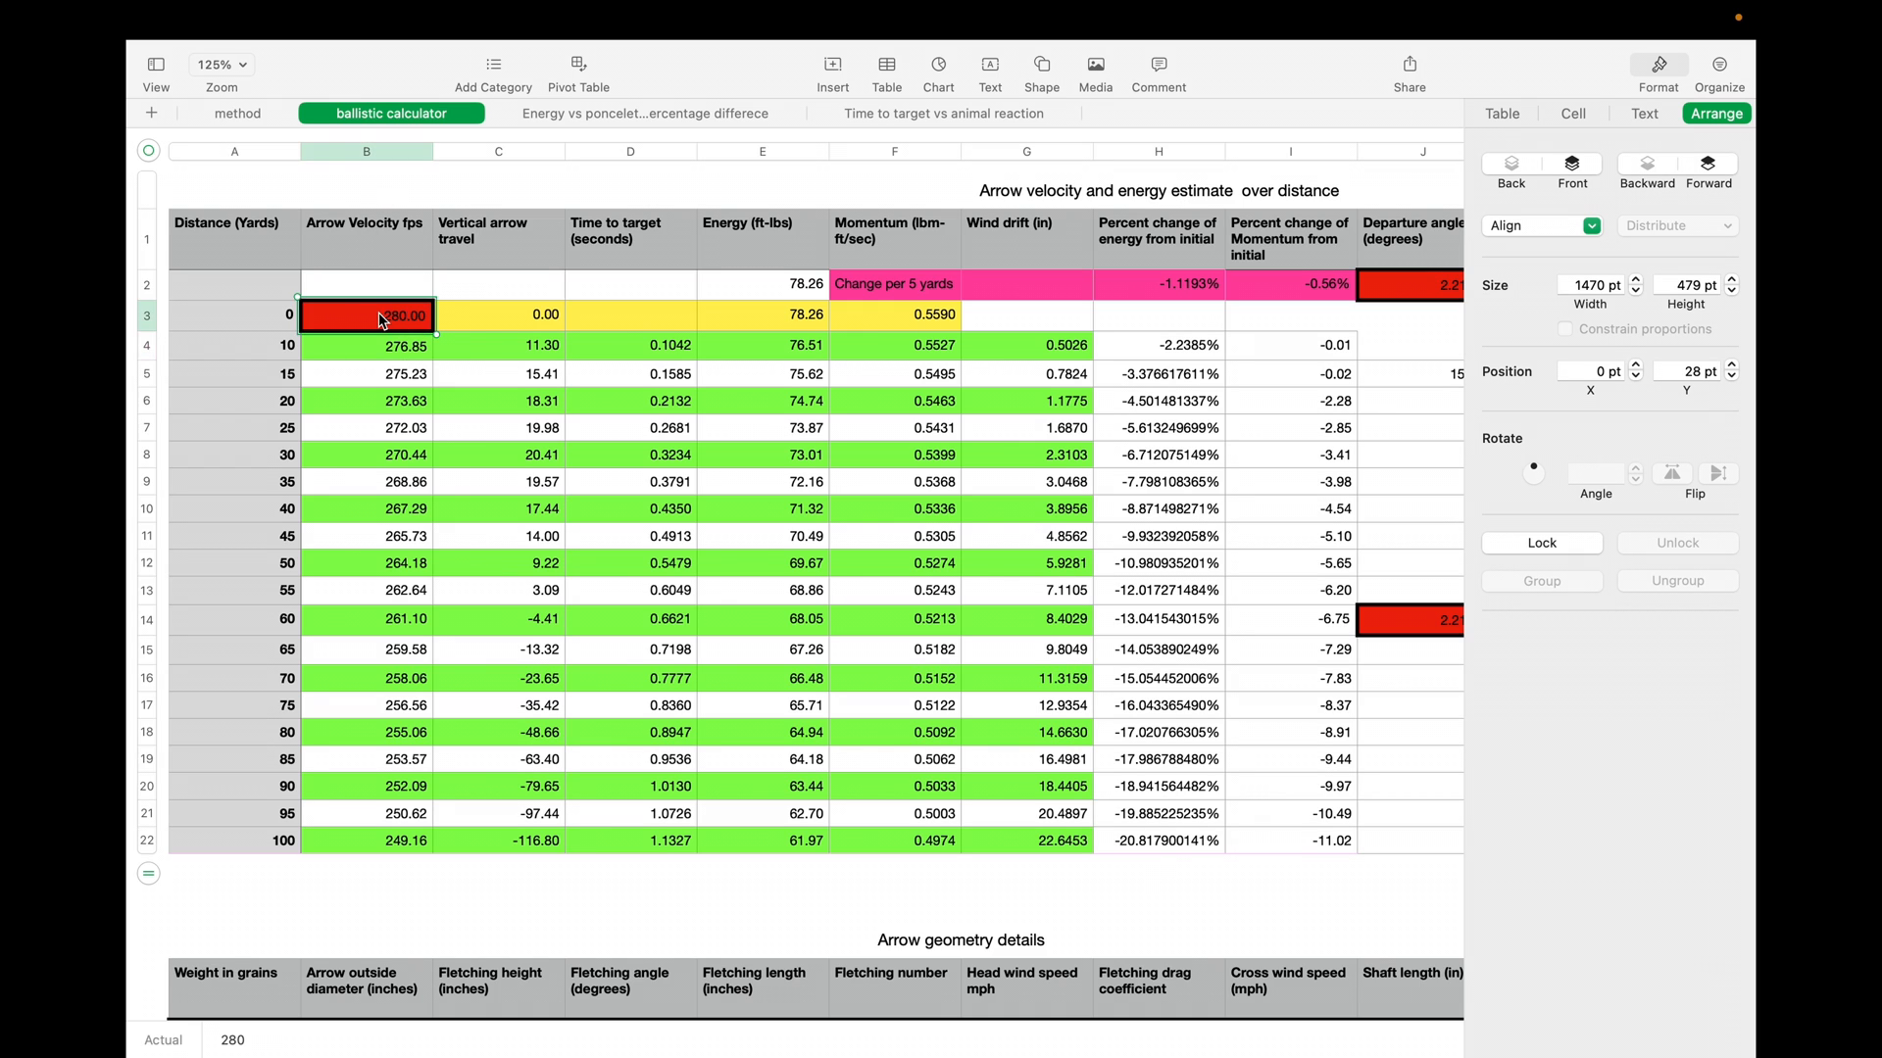
{"action": "scroll", "scroll_direction": "down", "scroll_amount": 3}
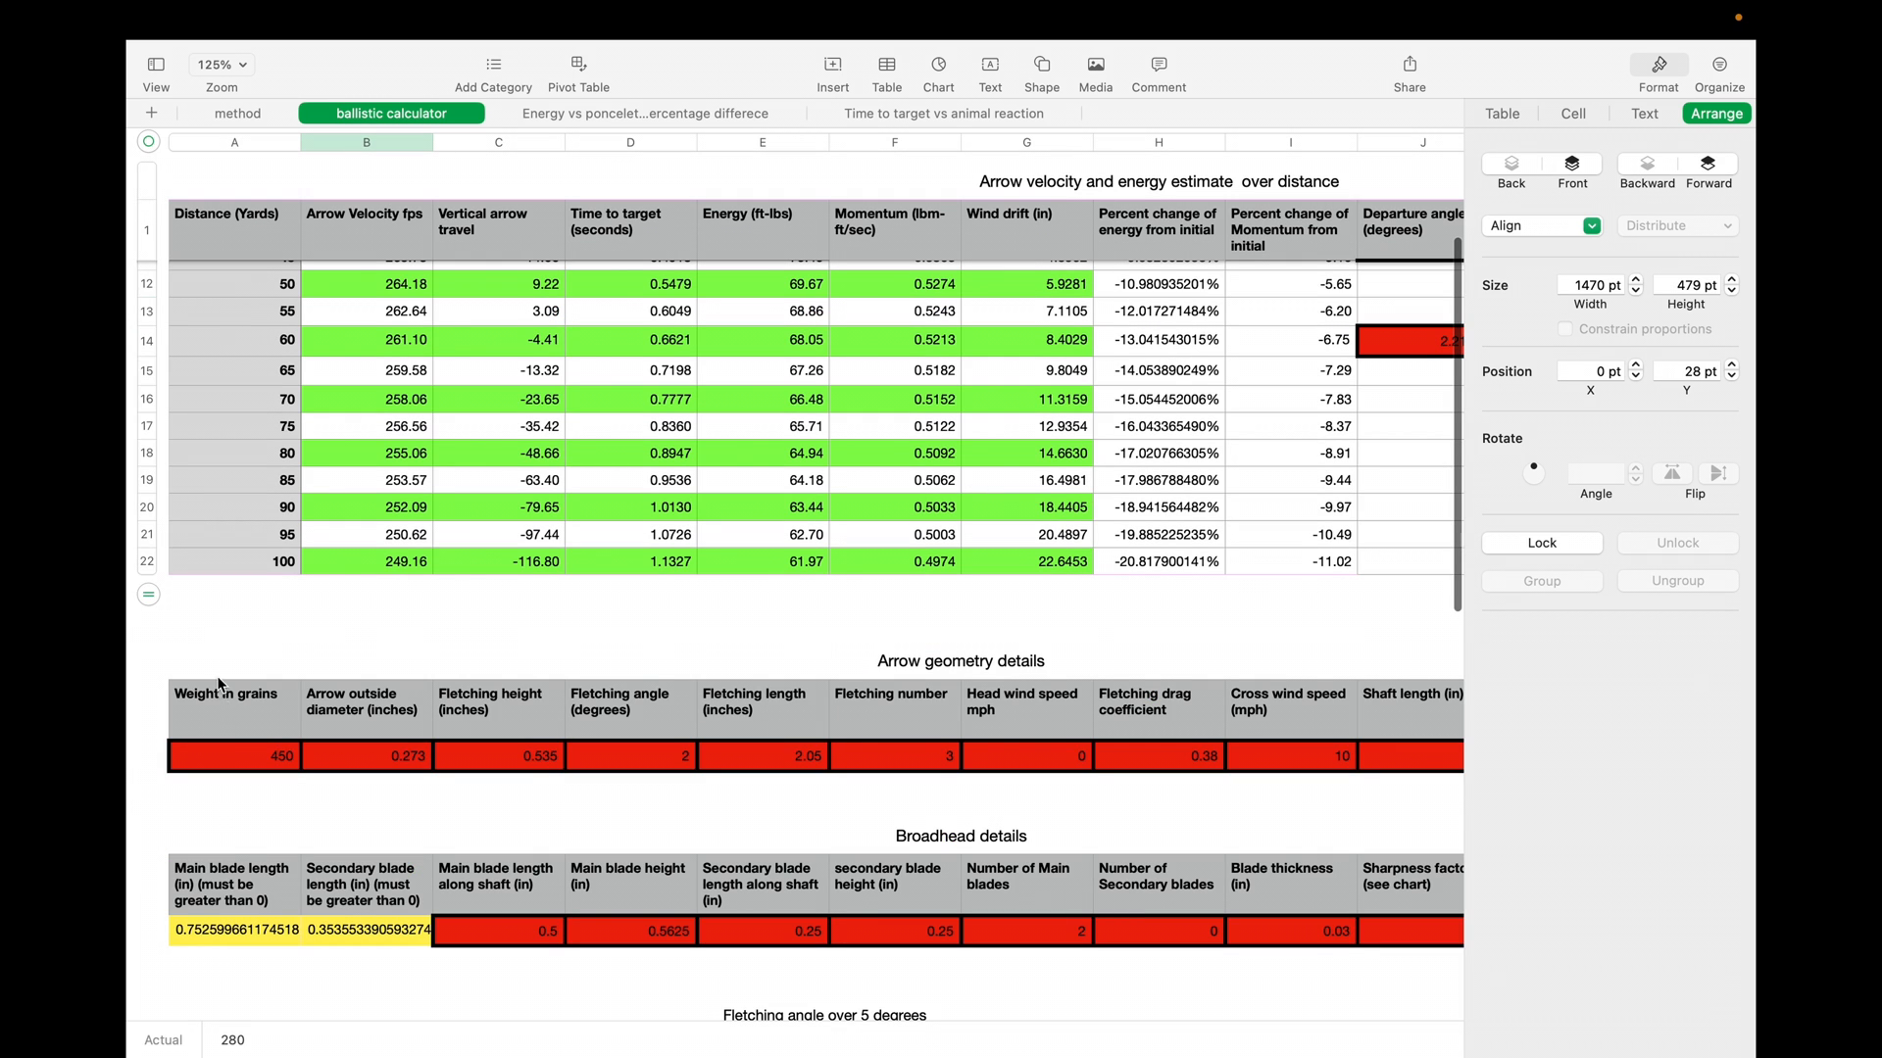
{"action": "left_click", "coordinate": [367, 756]}
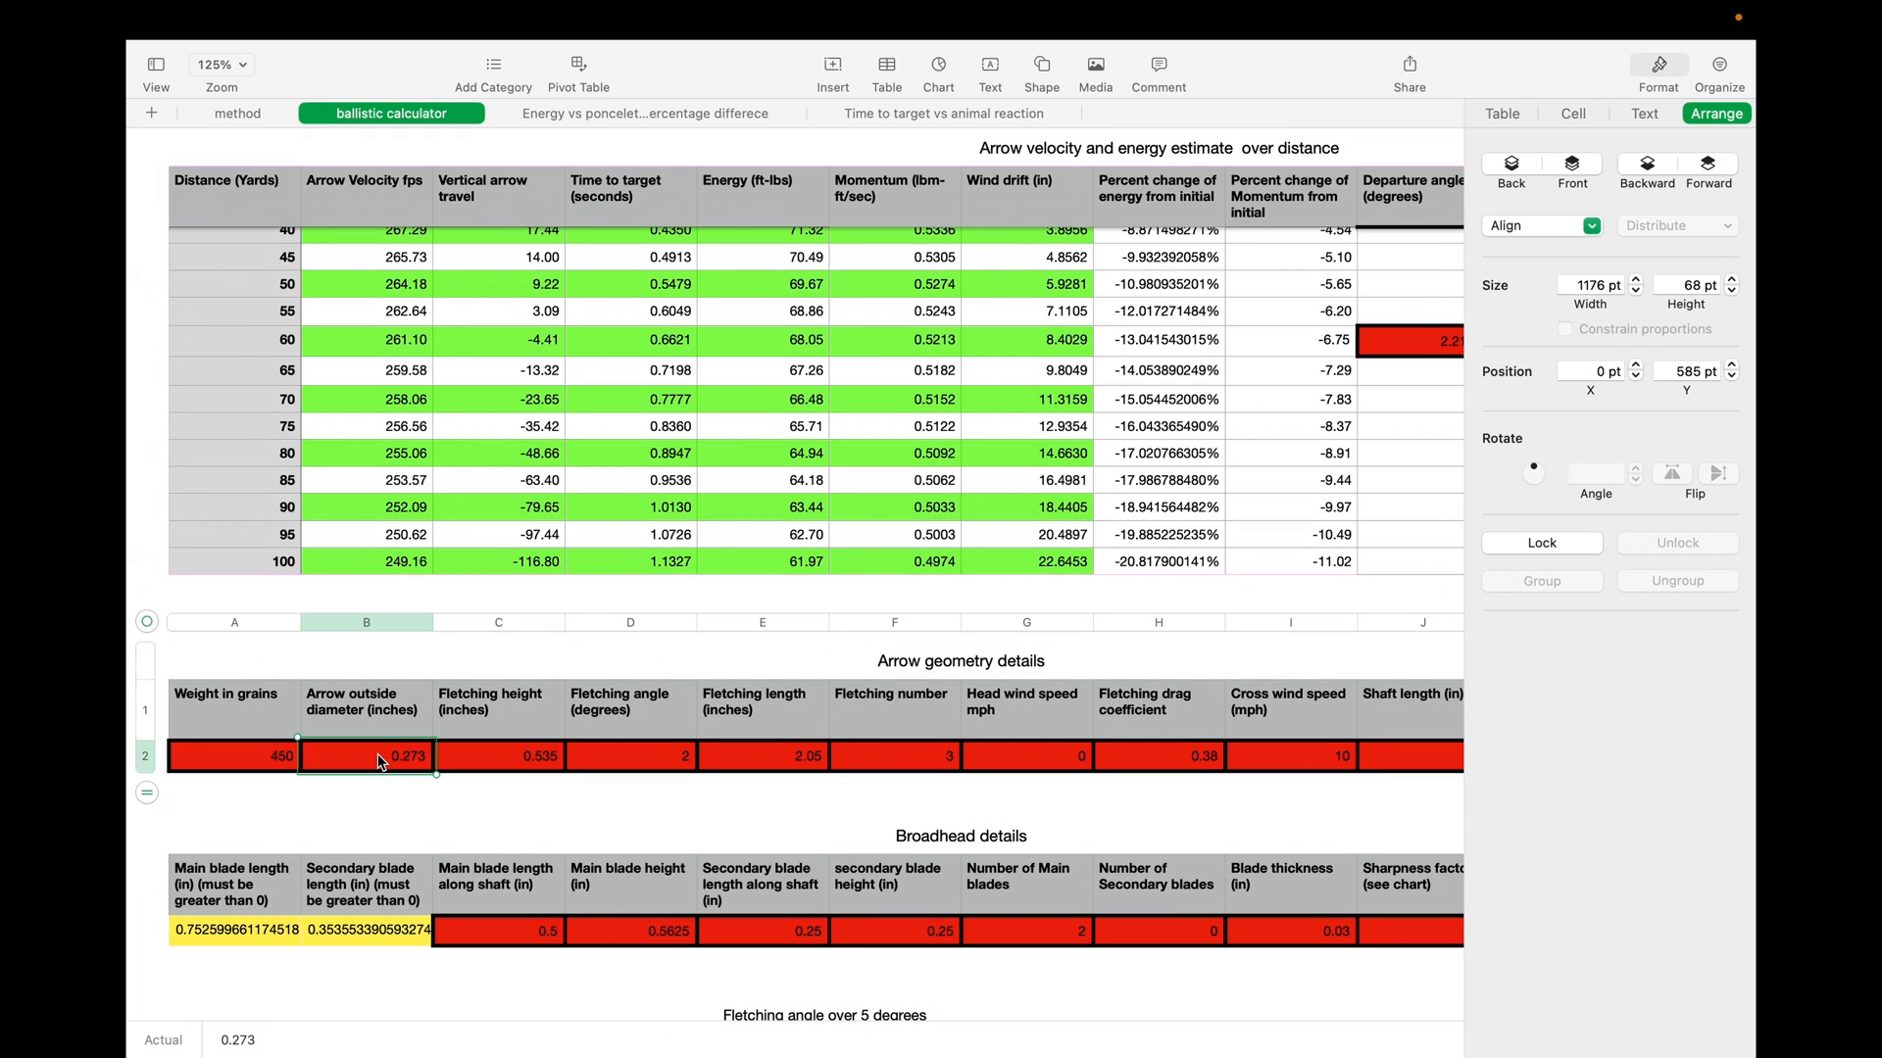
{"action": "left_click", "coordinate": [629, 756]}
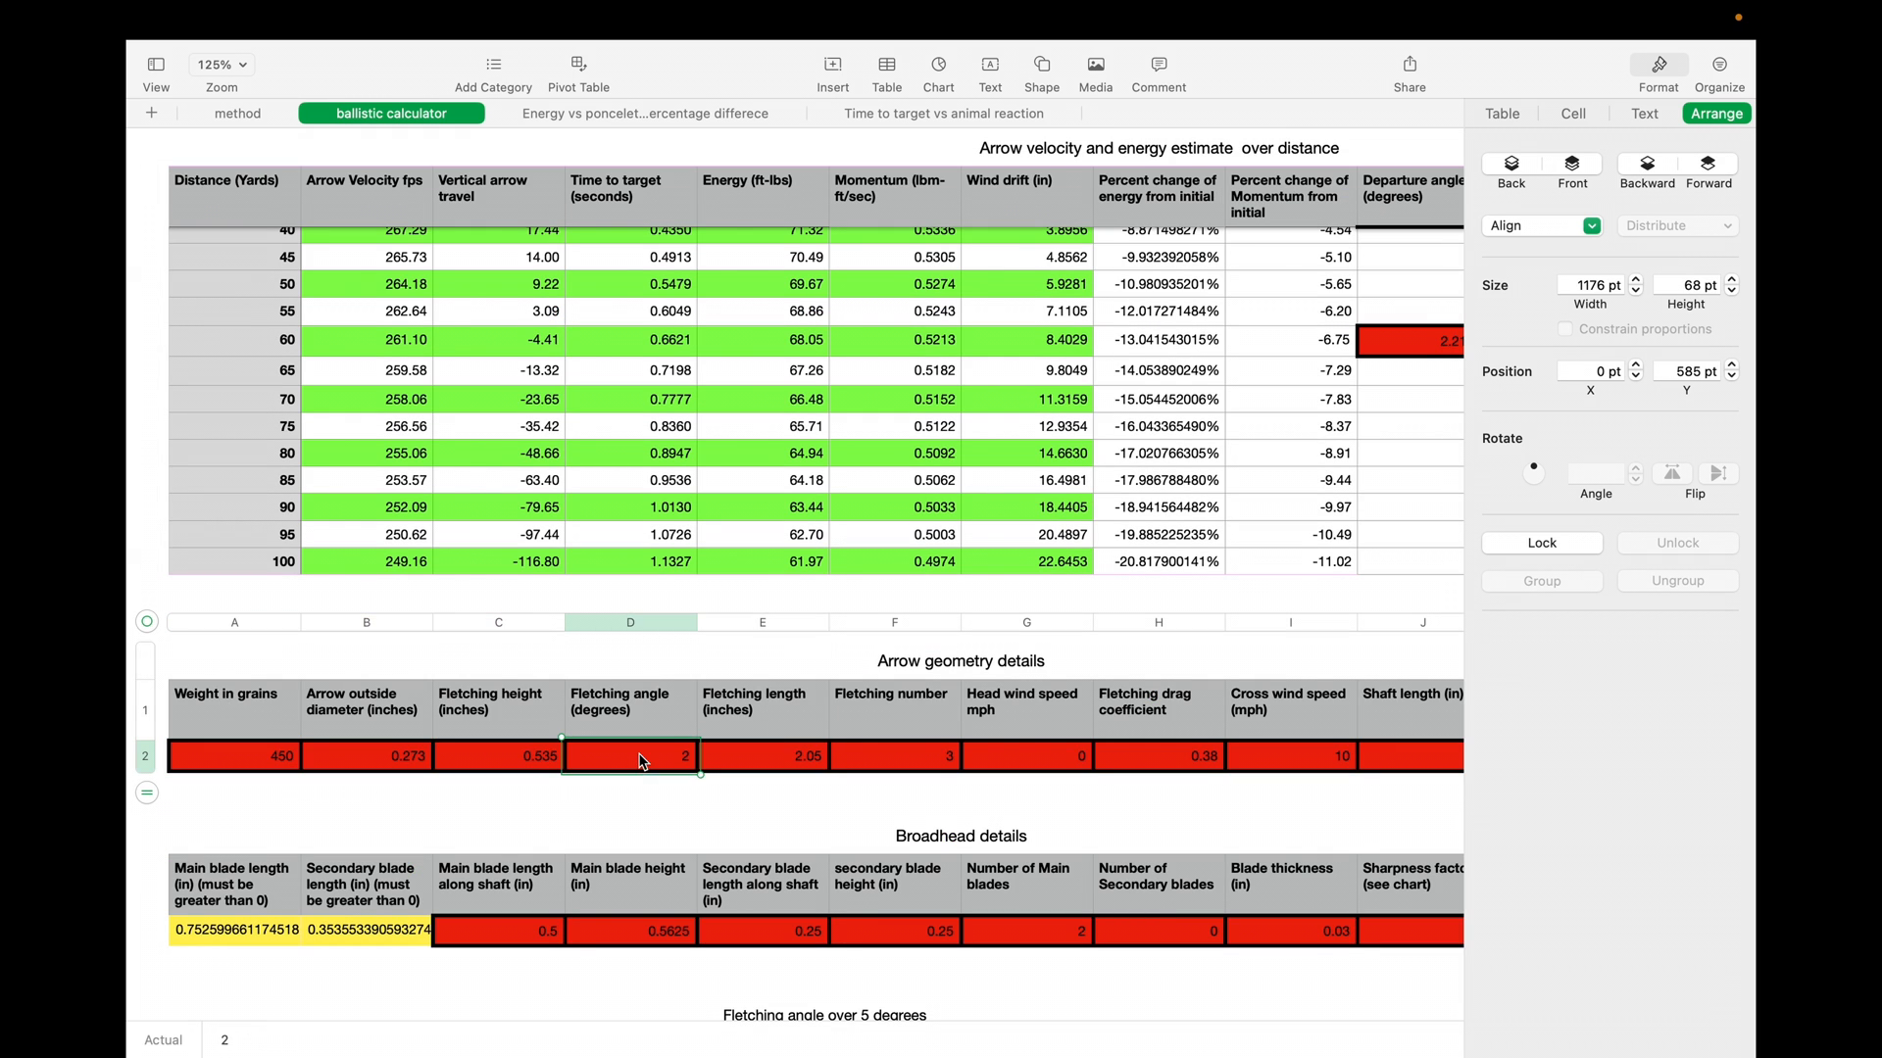
{"action": "left_click", "coordinate": [894, 755]}
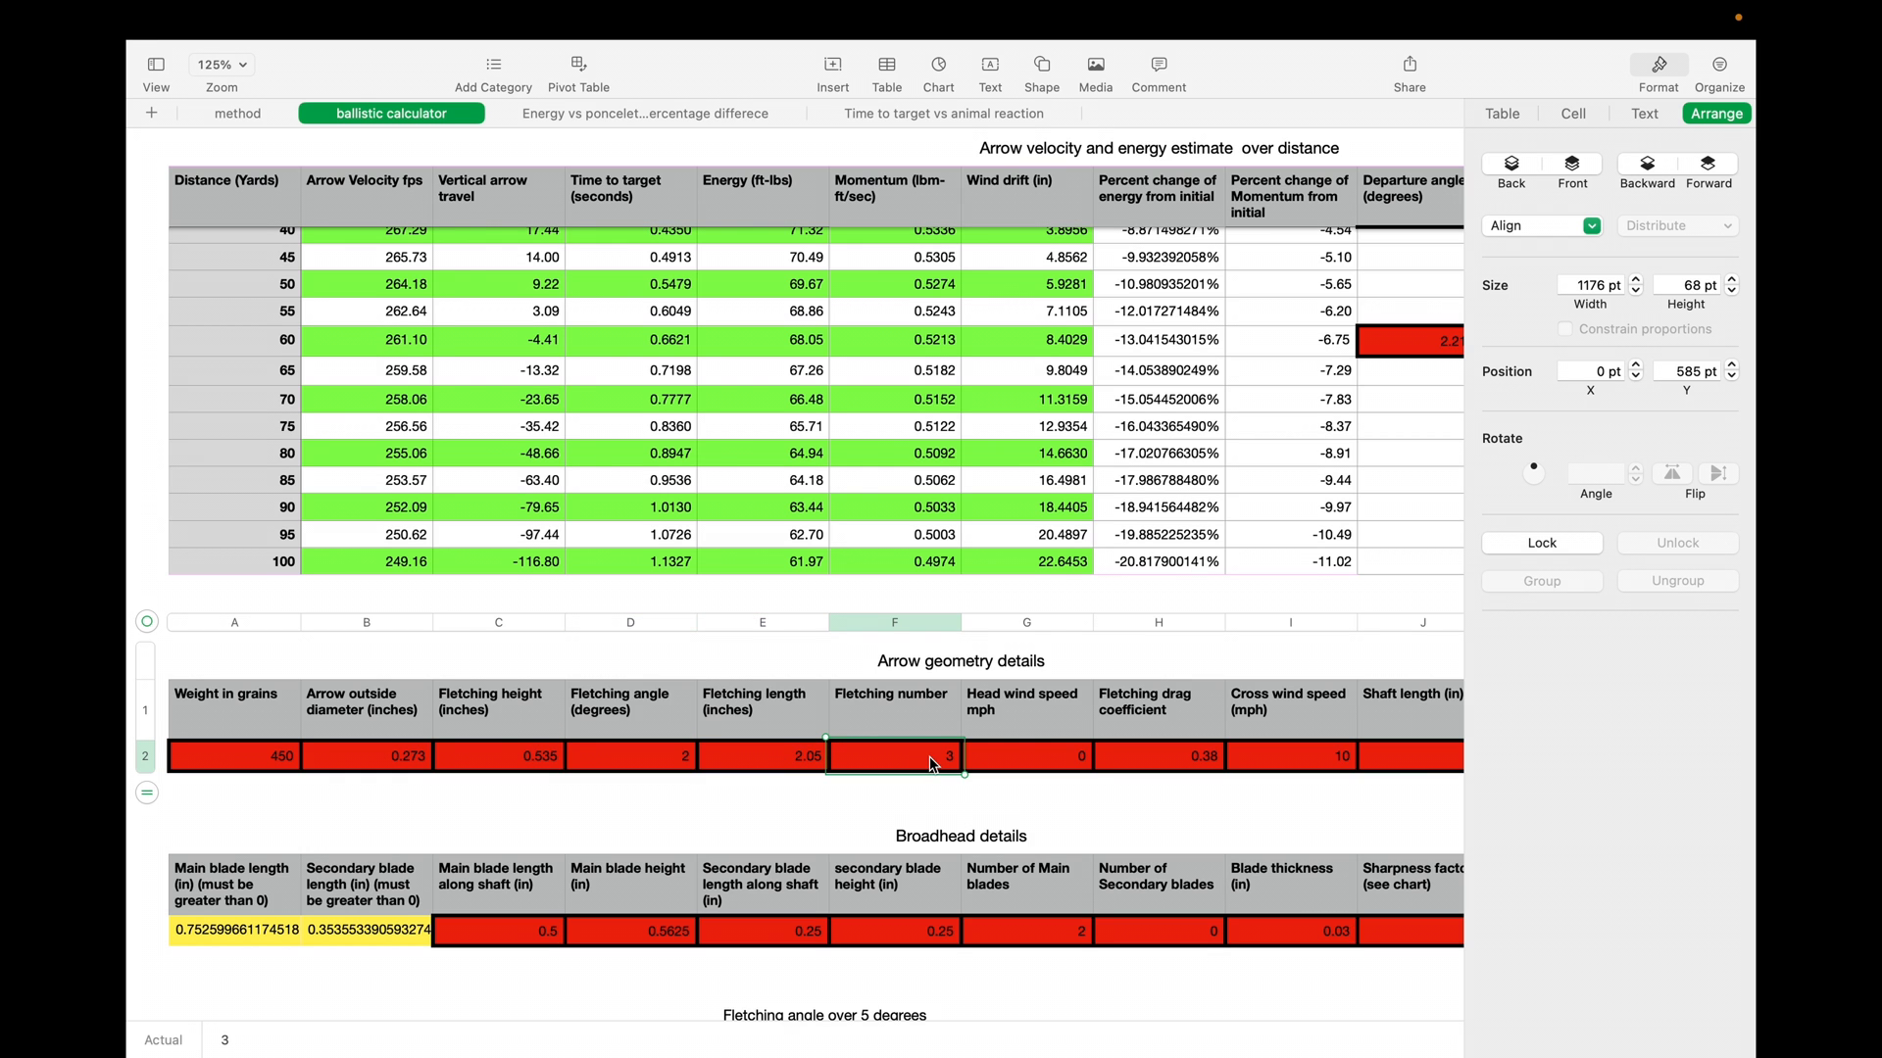
{"action": "left_click", "coordinate": [1025, 756]}
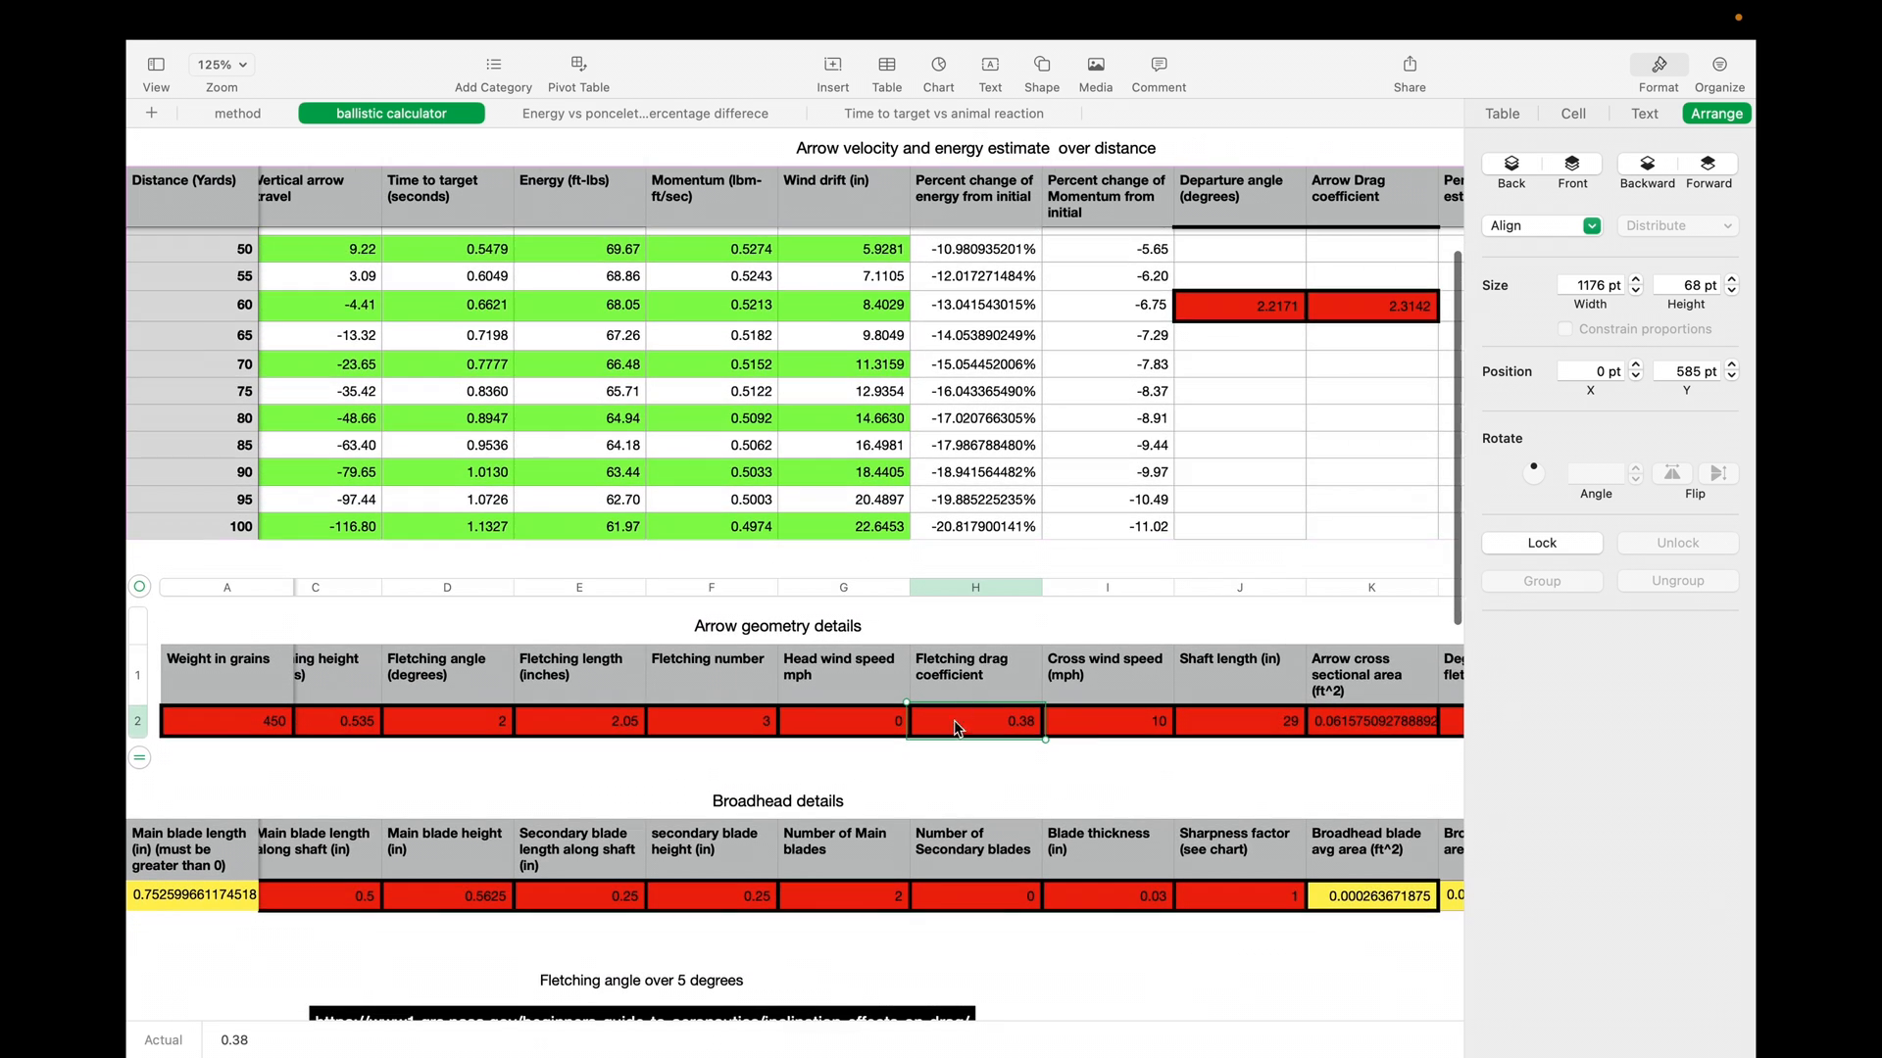
{"action": "mouse_move", "coordinate": [1002, 678]}
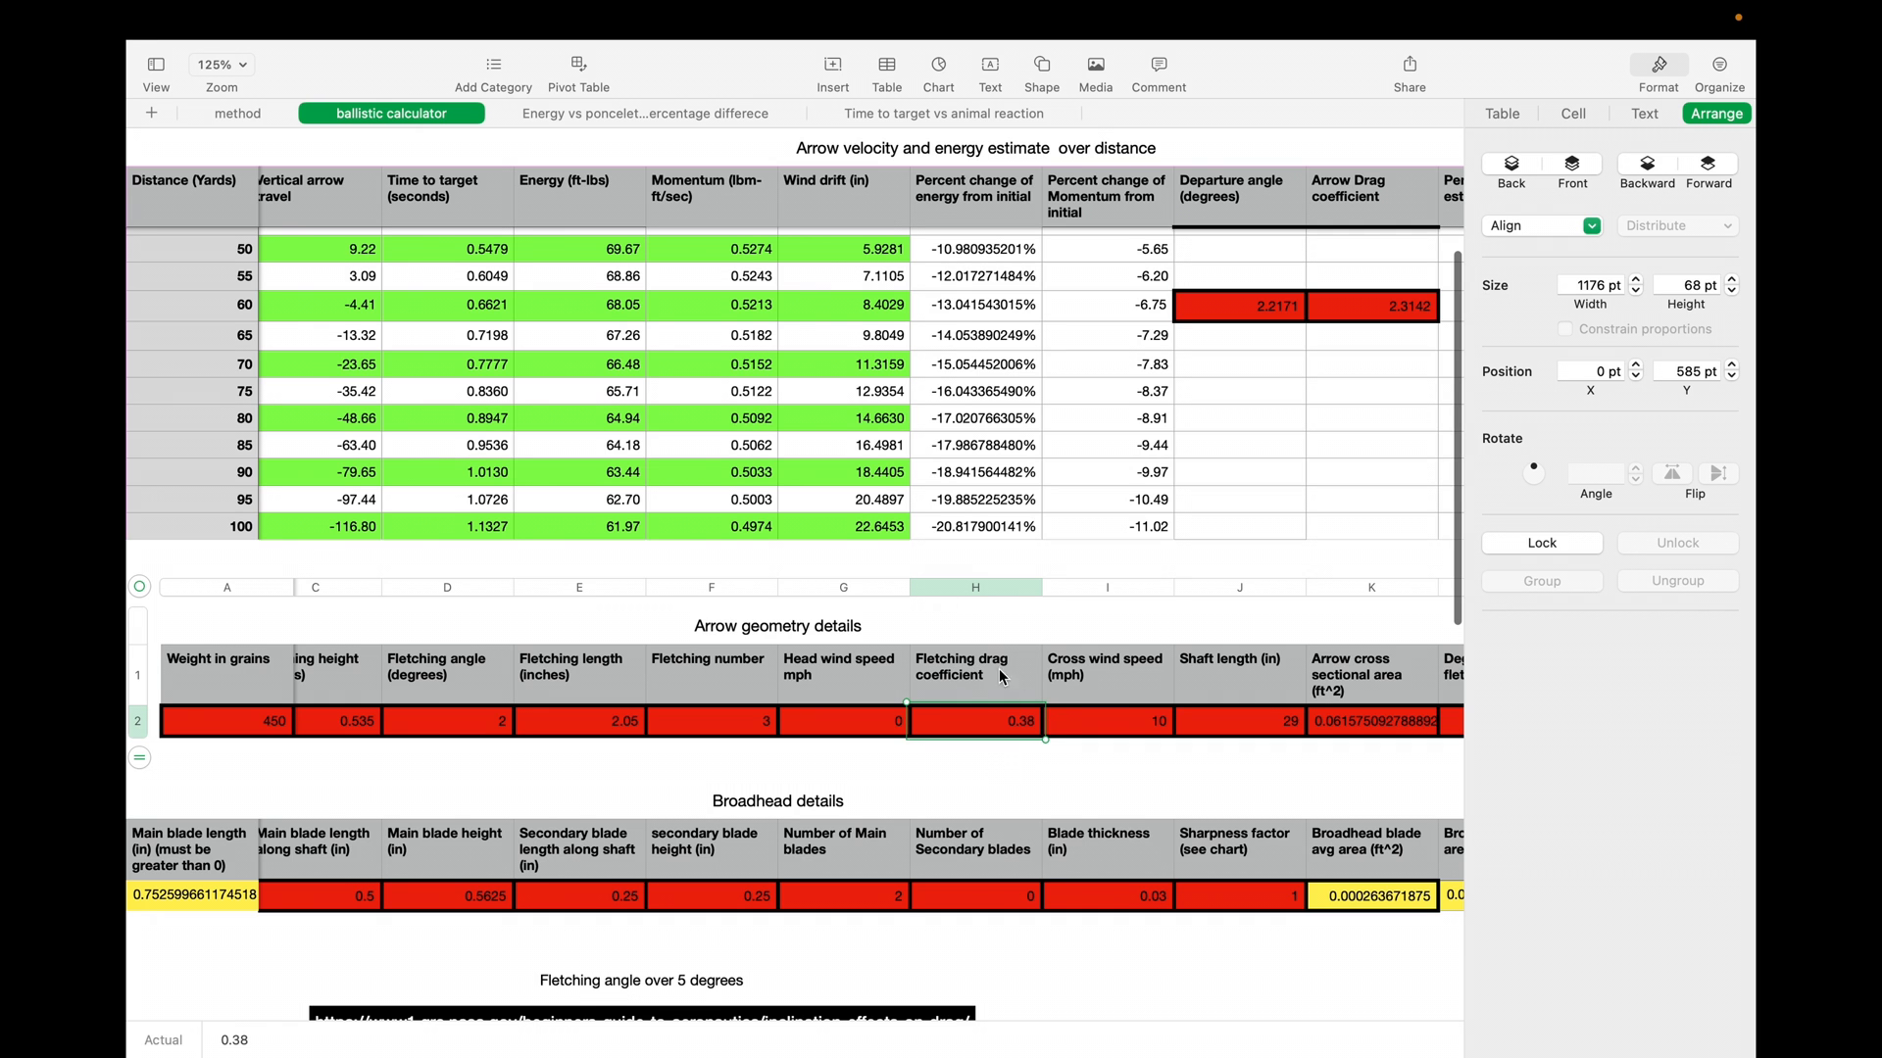
Set the cross wind speed from 10 to 0, zeroing all wind drift estimates
{"action": "left_click", "coordinate": [1105, 721]}
{"action": "type", "text": "0"}
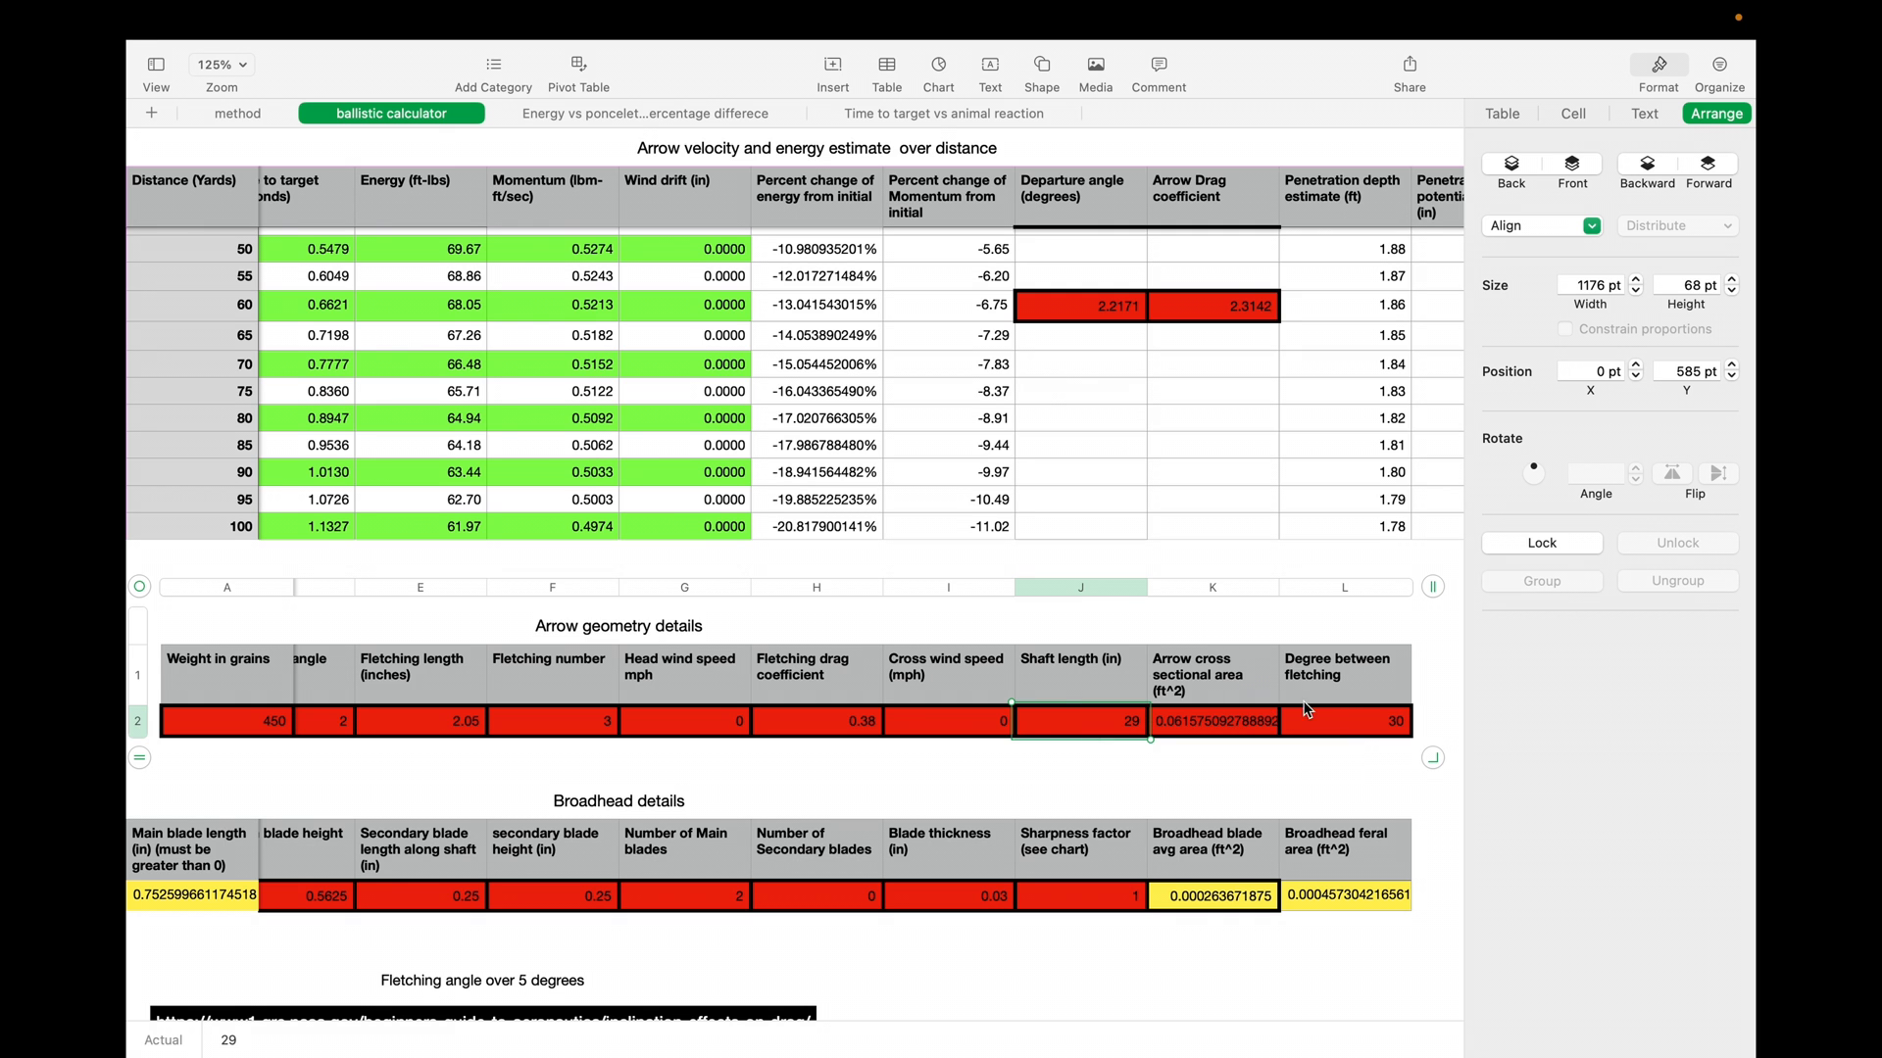
{"action": "mouse_move", "coordinate": [837, 863]}
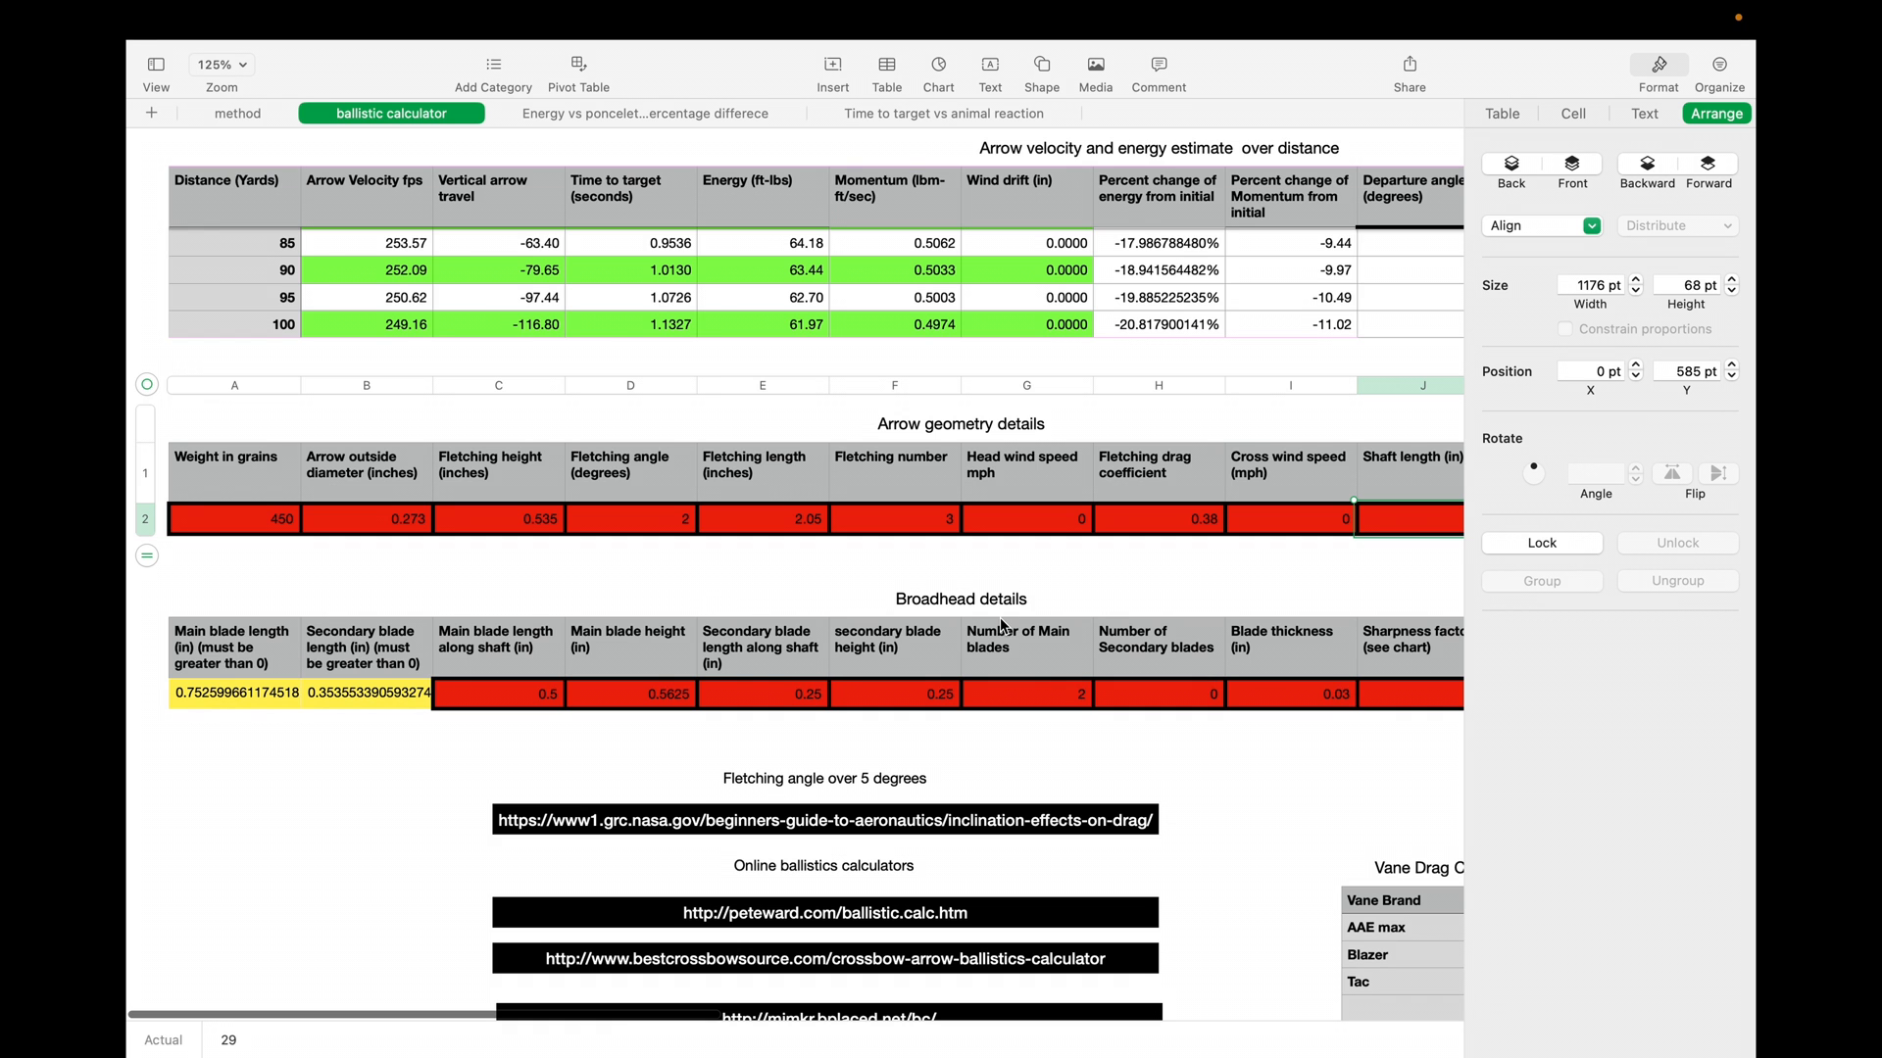
{"action": "scroll", "scroll_direction": "right", "scroll_amount": 3}
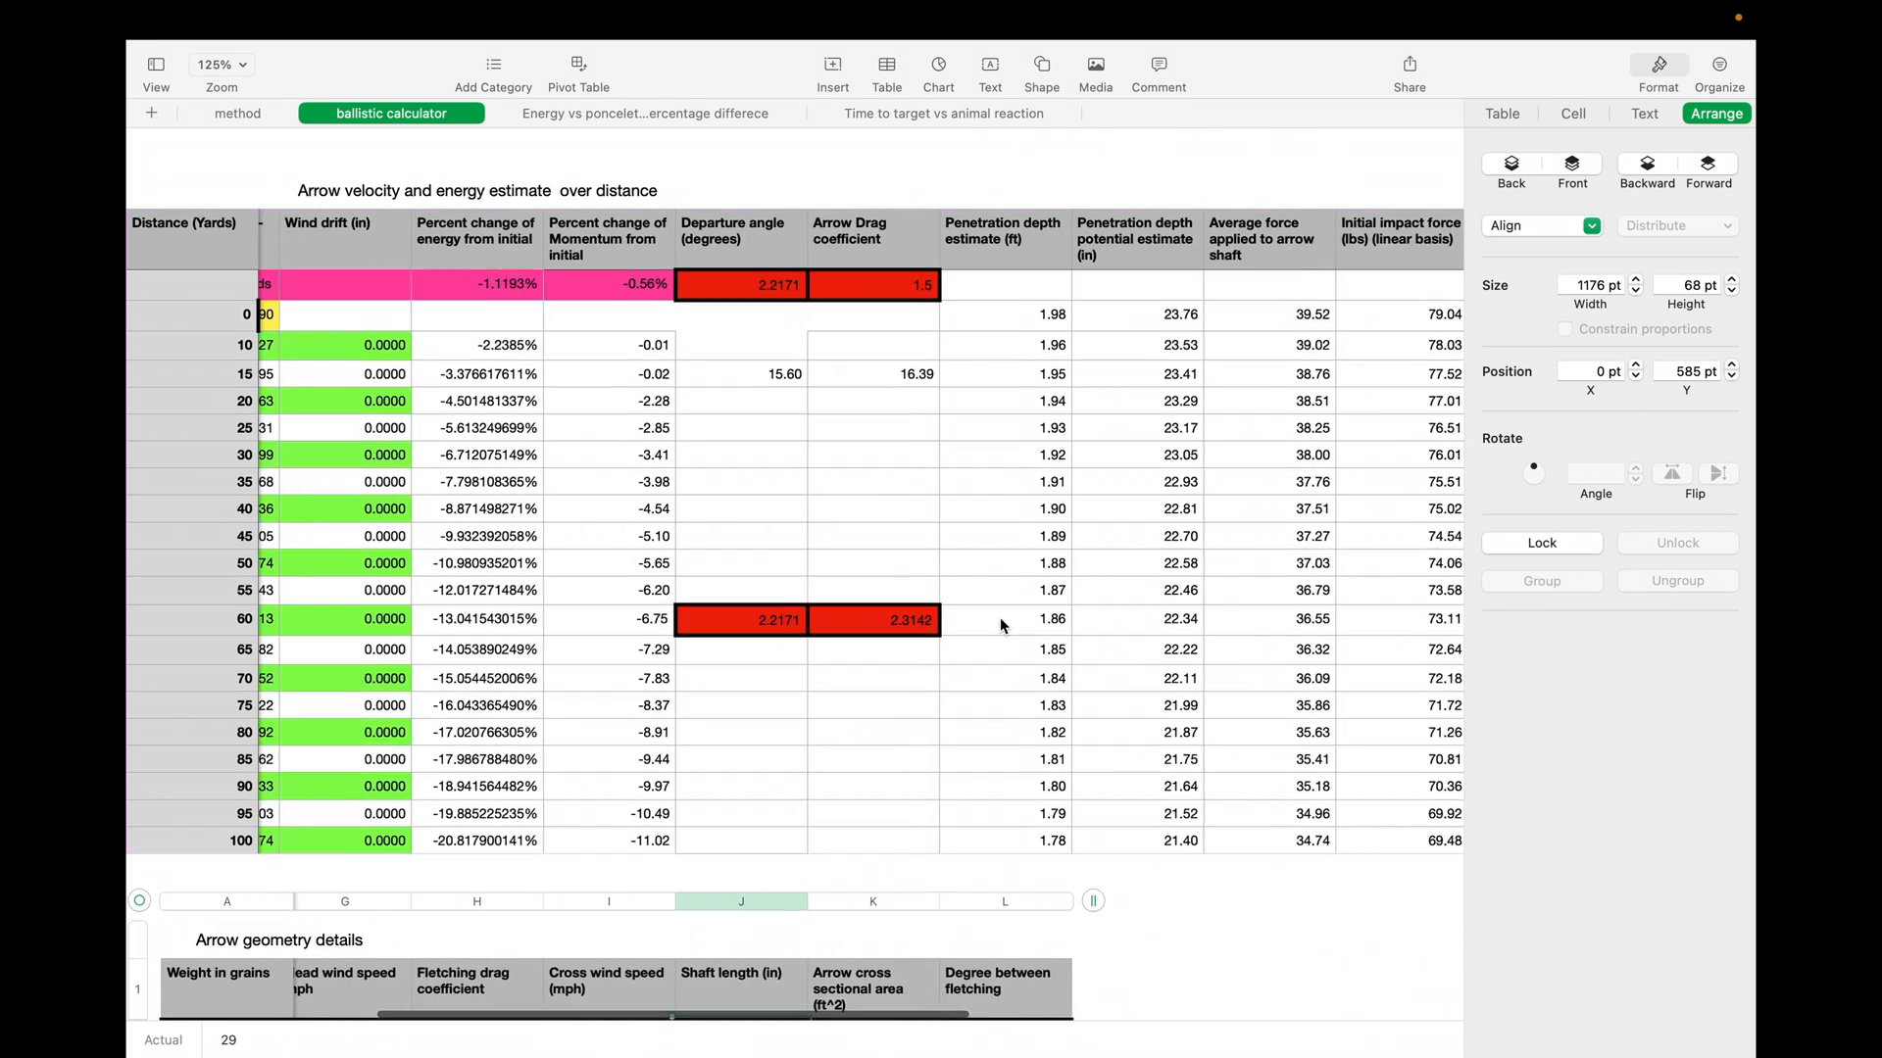
{"action": "scroll", "scroll_direction": "right", "scroll_amount": 3}
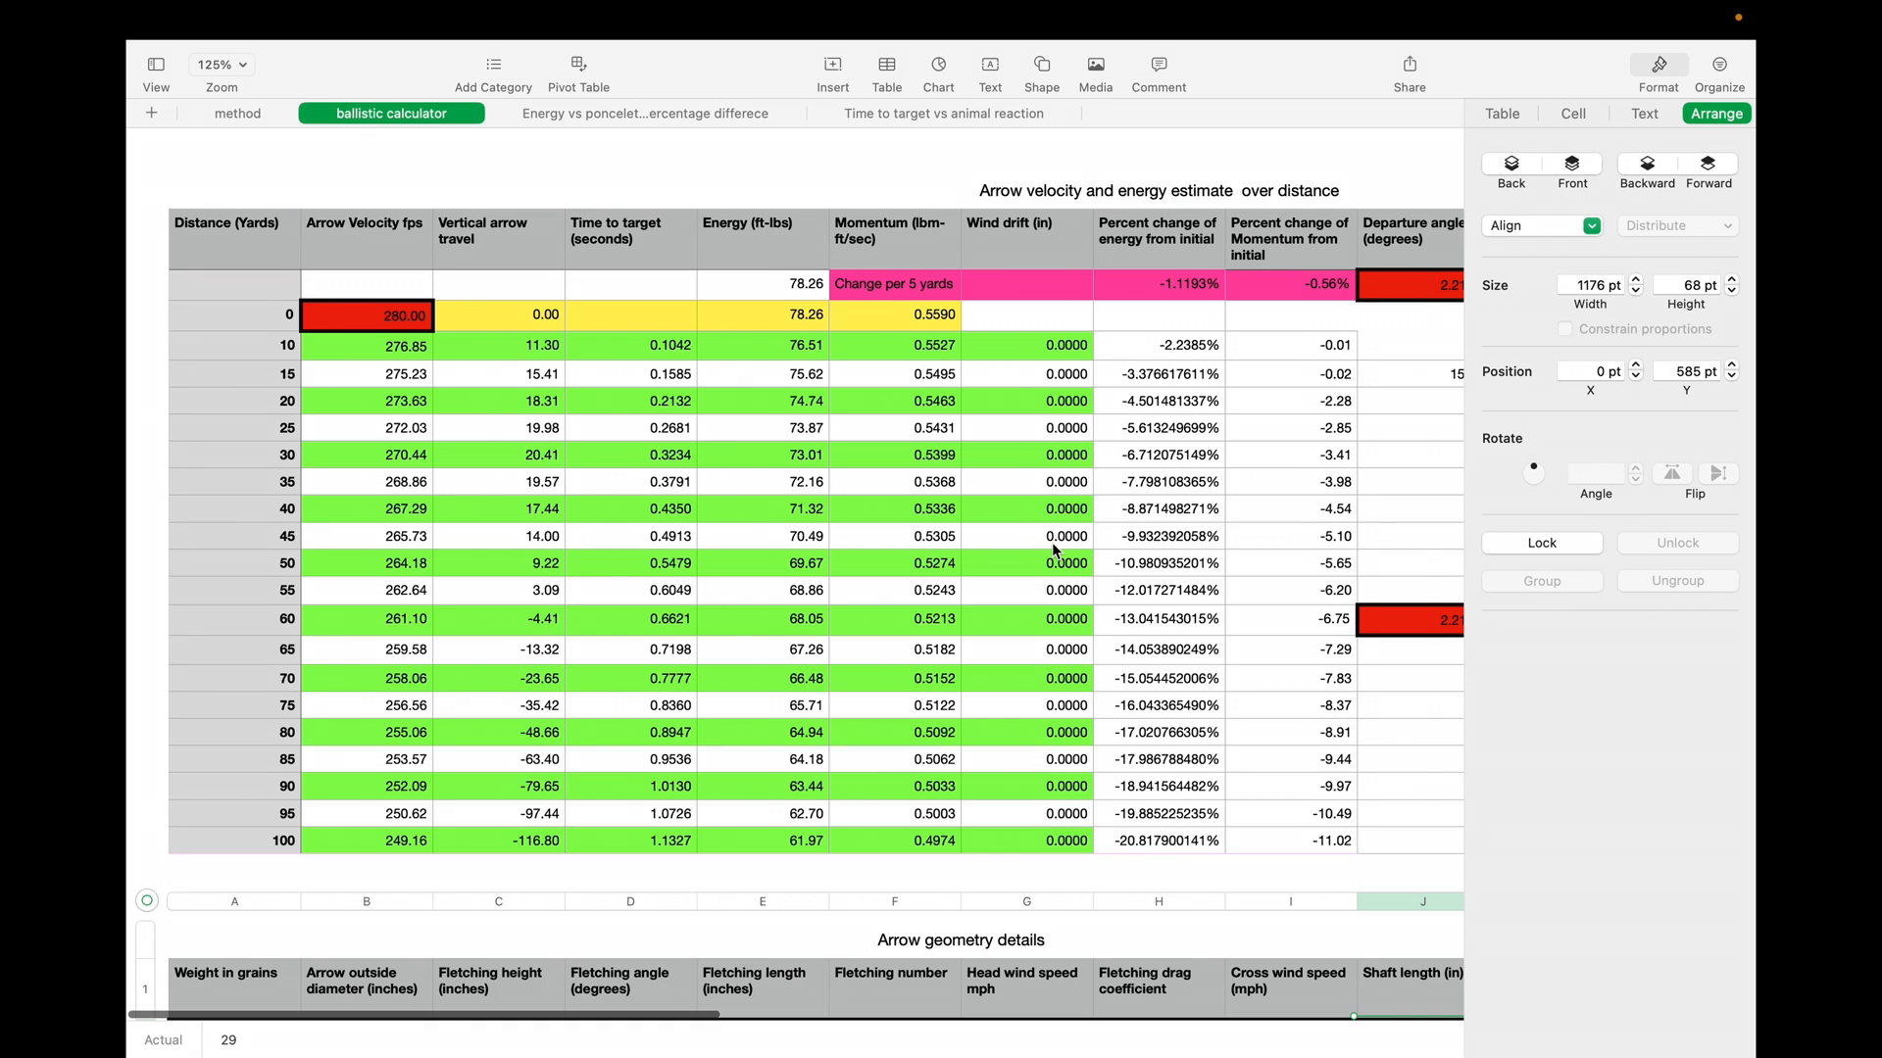
{"action": "scroll", "scroll_direction": "right", "scroll_amount": 3}
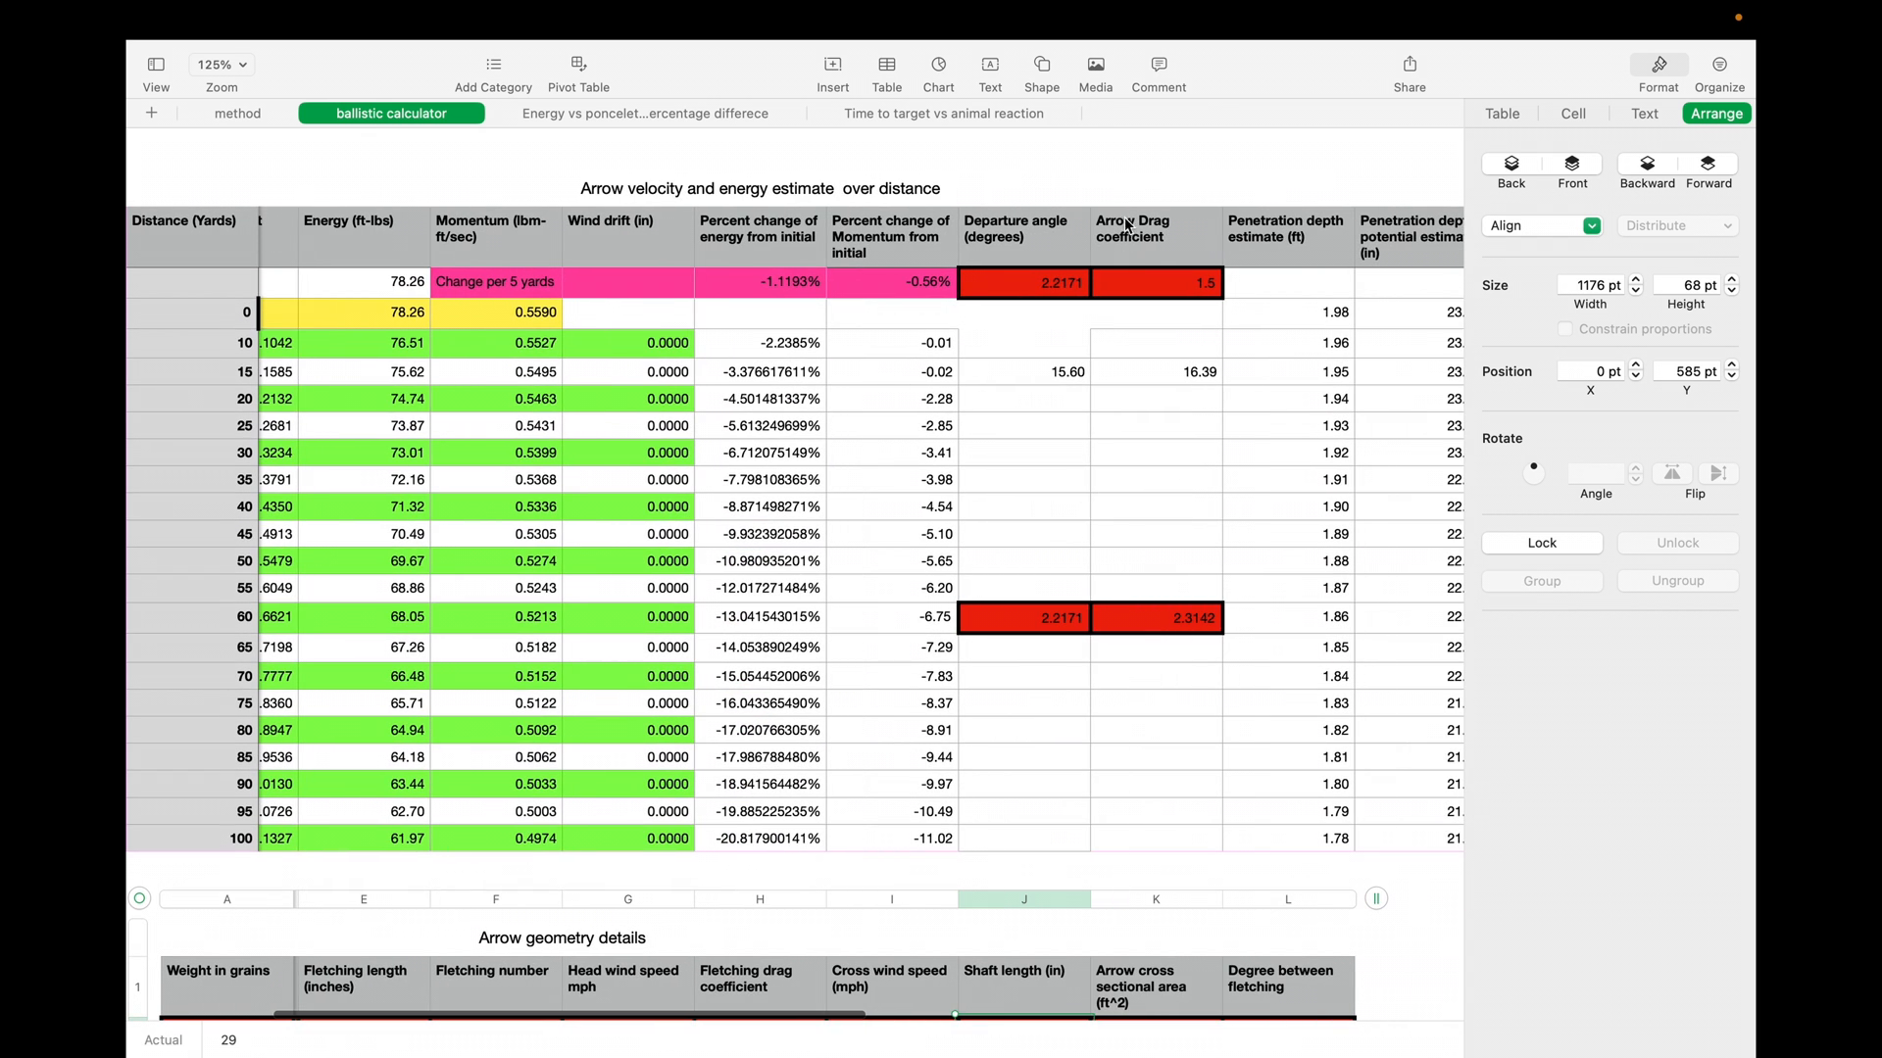
{"action": "left_click", "coordinate": [1154, 283]}
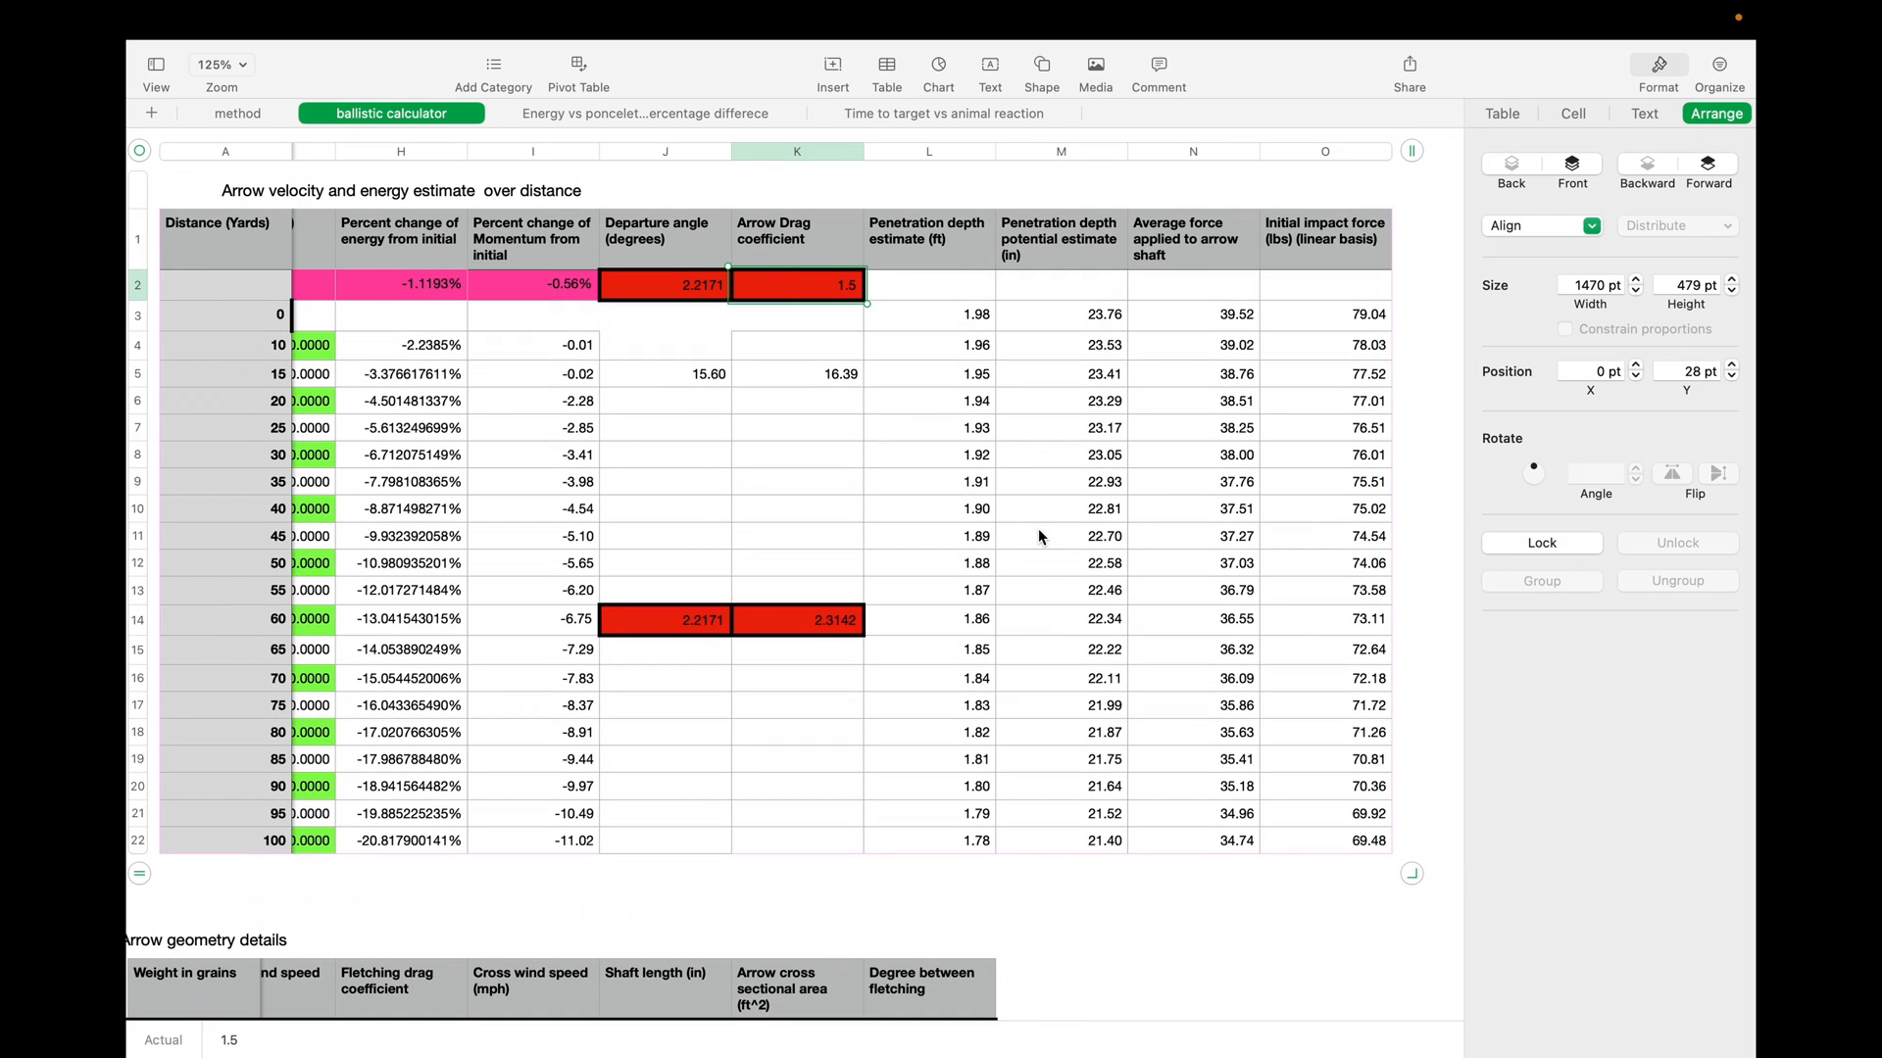
{"action": "mouse_move", "coordinate": [829, 237]}
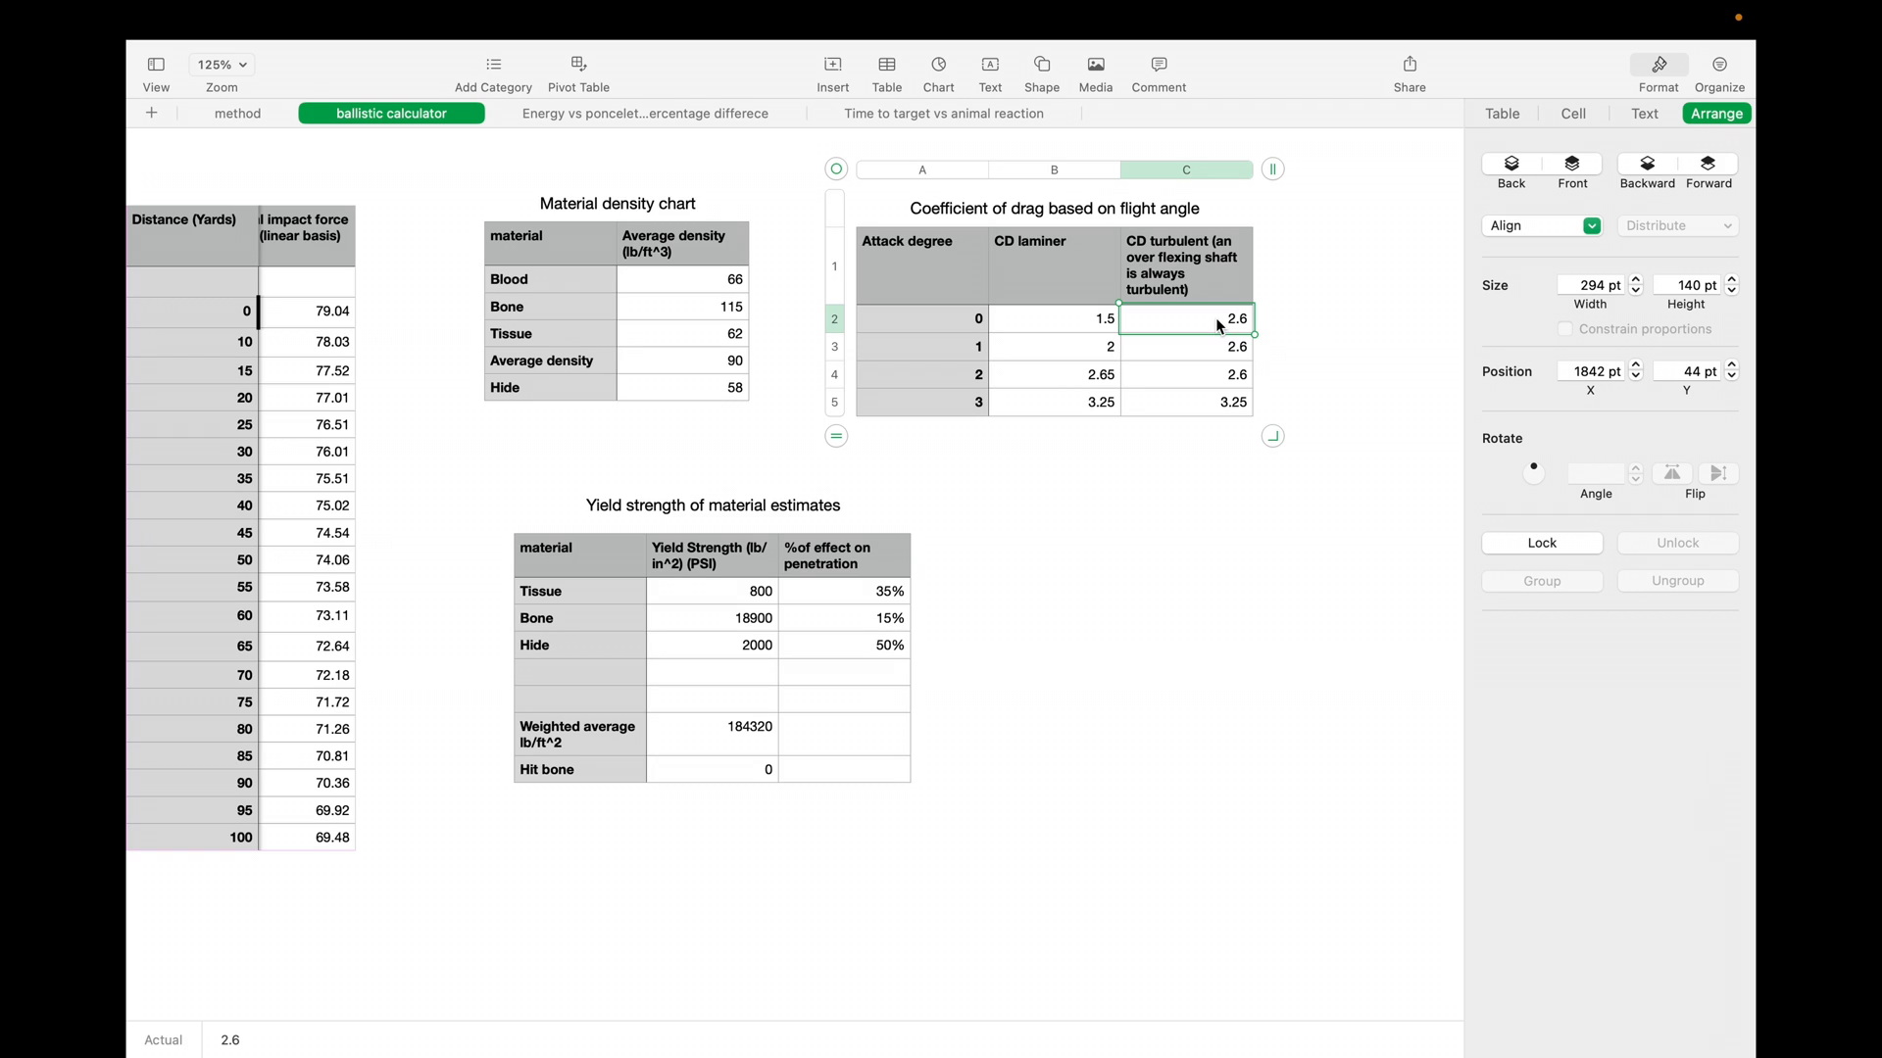
{"action": "mouse_move", "coordinate": [1176, 335]}
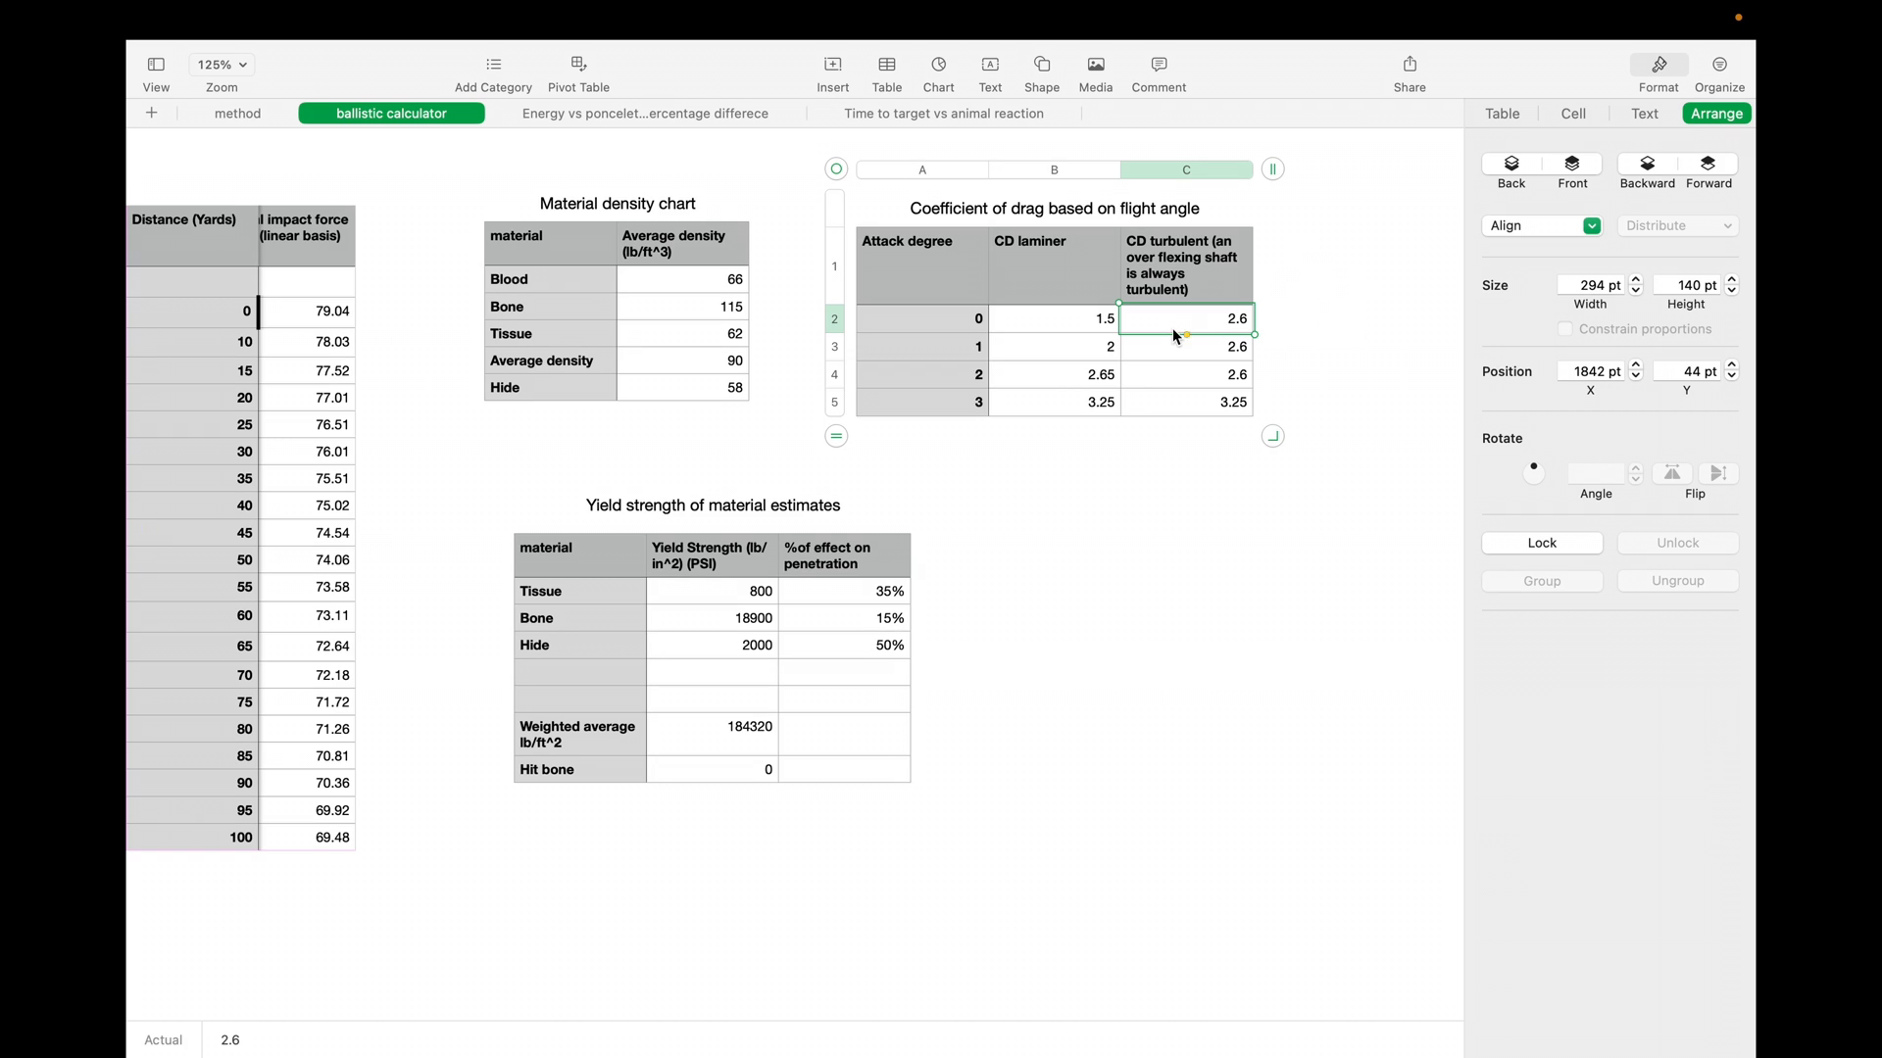
{"action": "mouse_move", "coordinate": [1264, 341]}
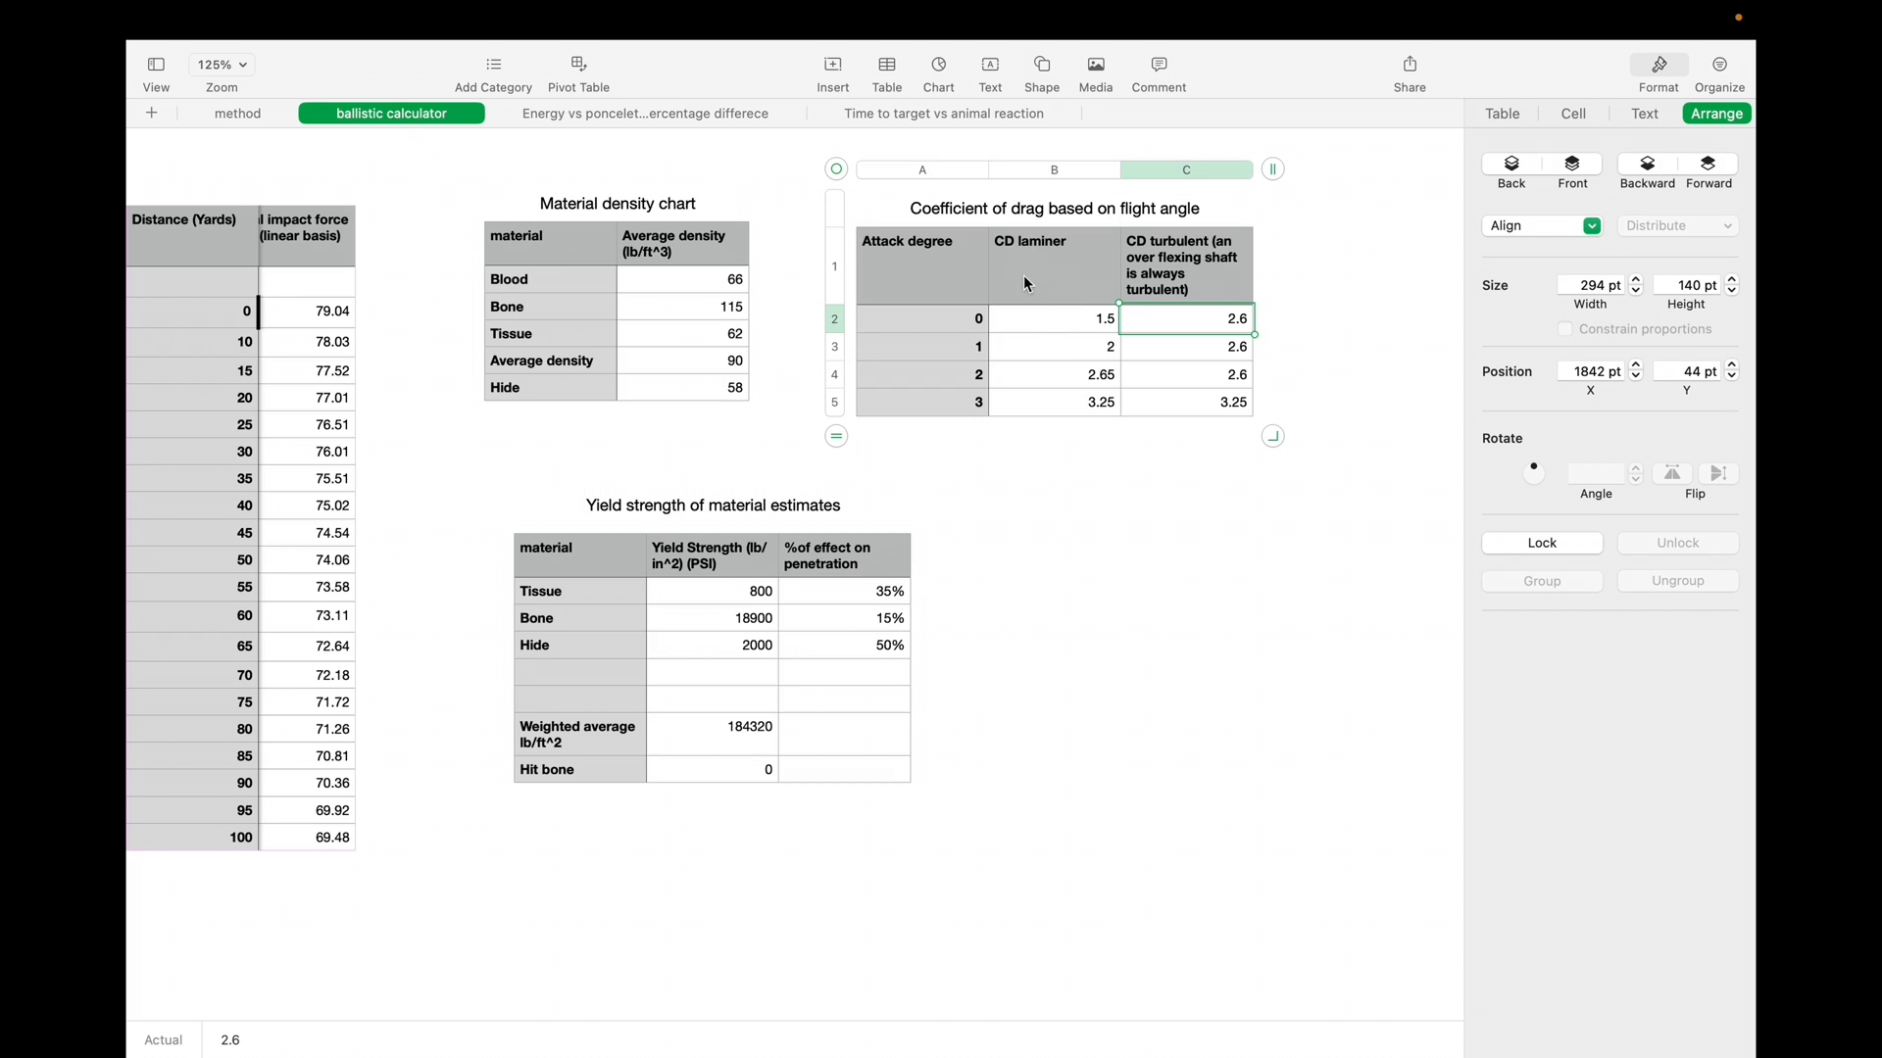
{"action": "mouse_move", "coordinate": [1005, 345]}
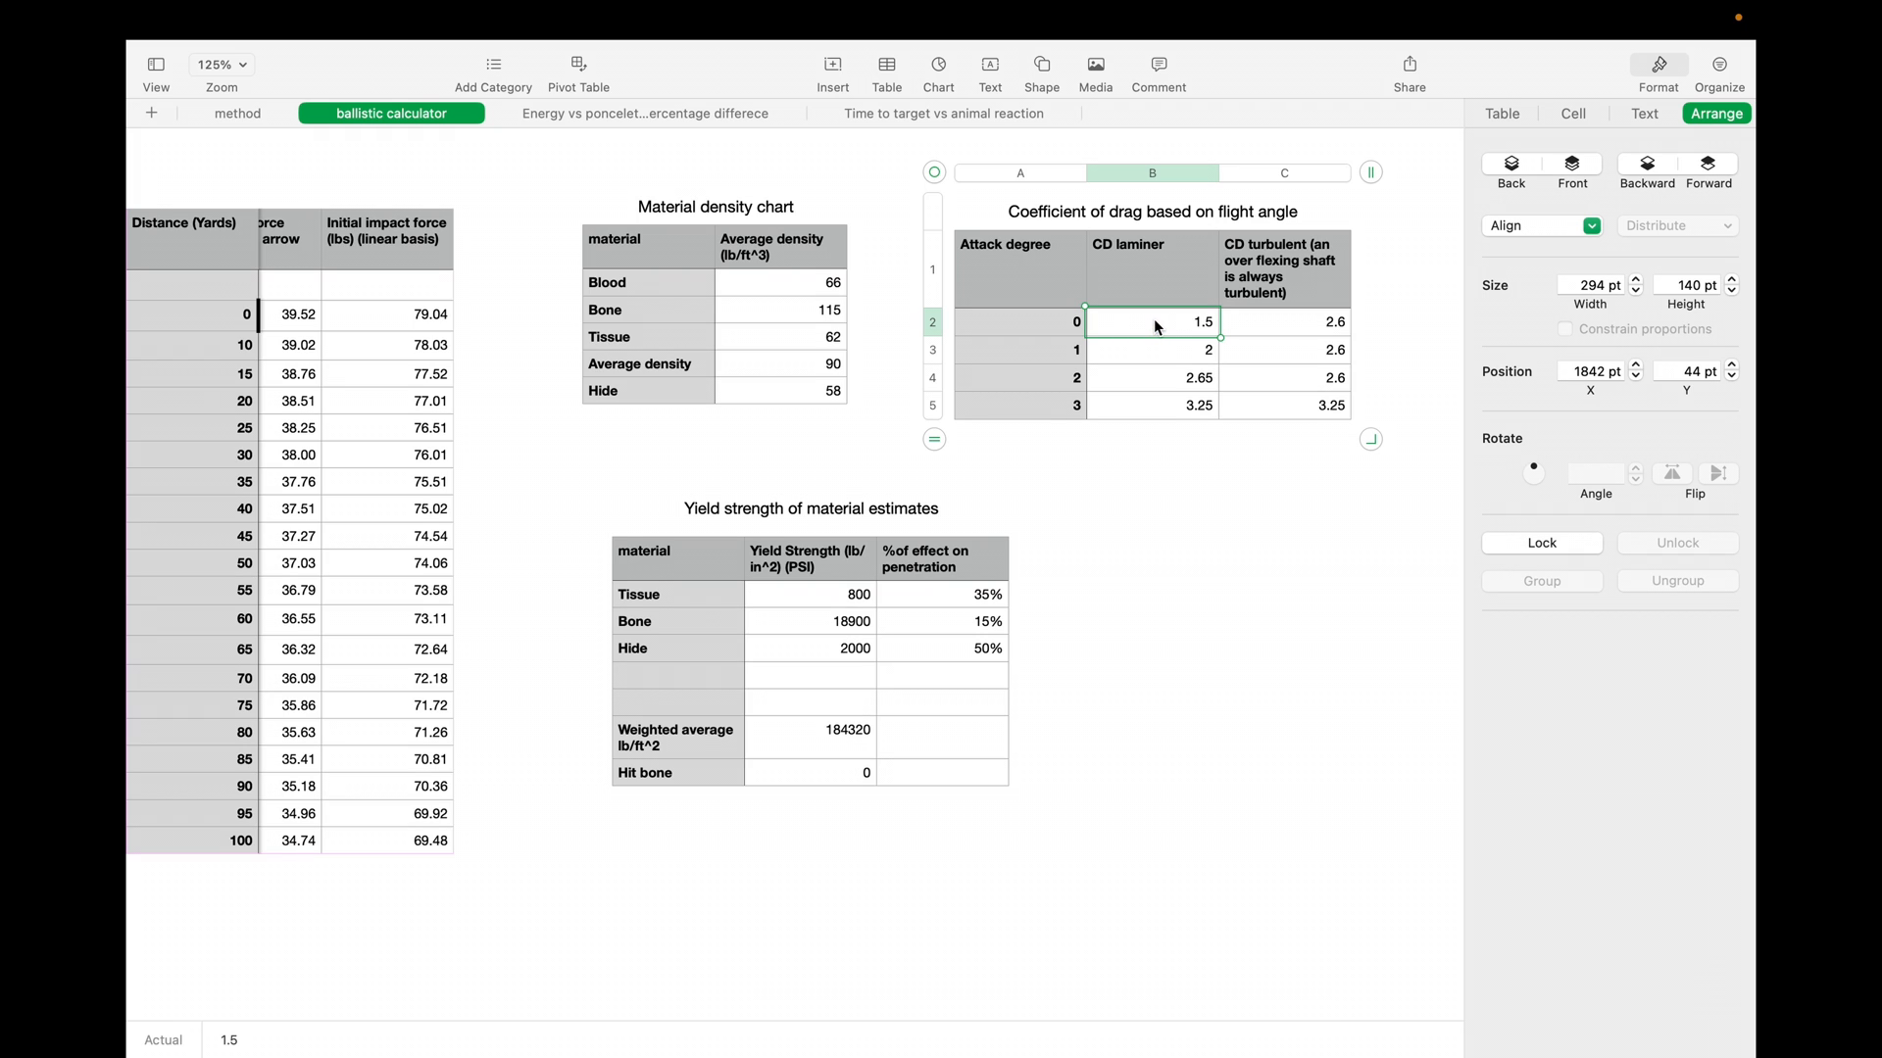
{"action": "mouse_move", "coordinate": [1243, 339]}
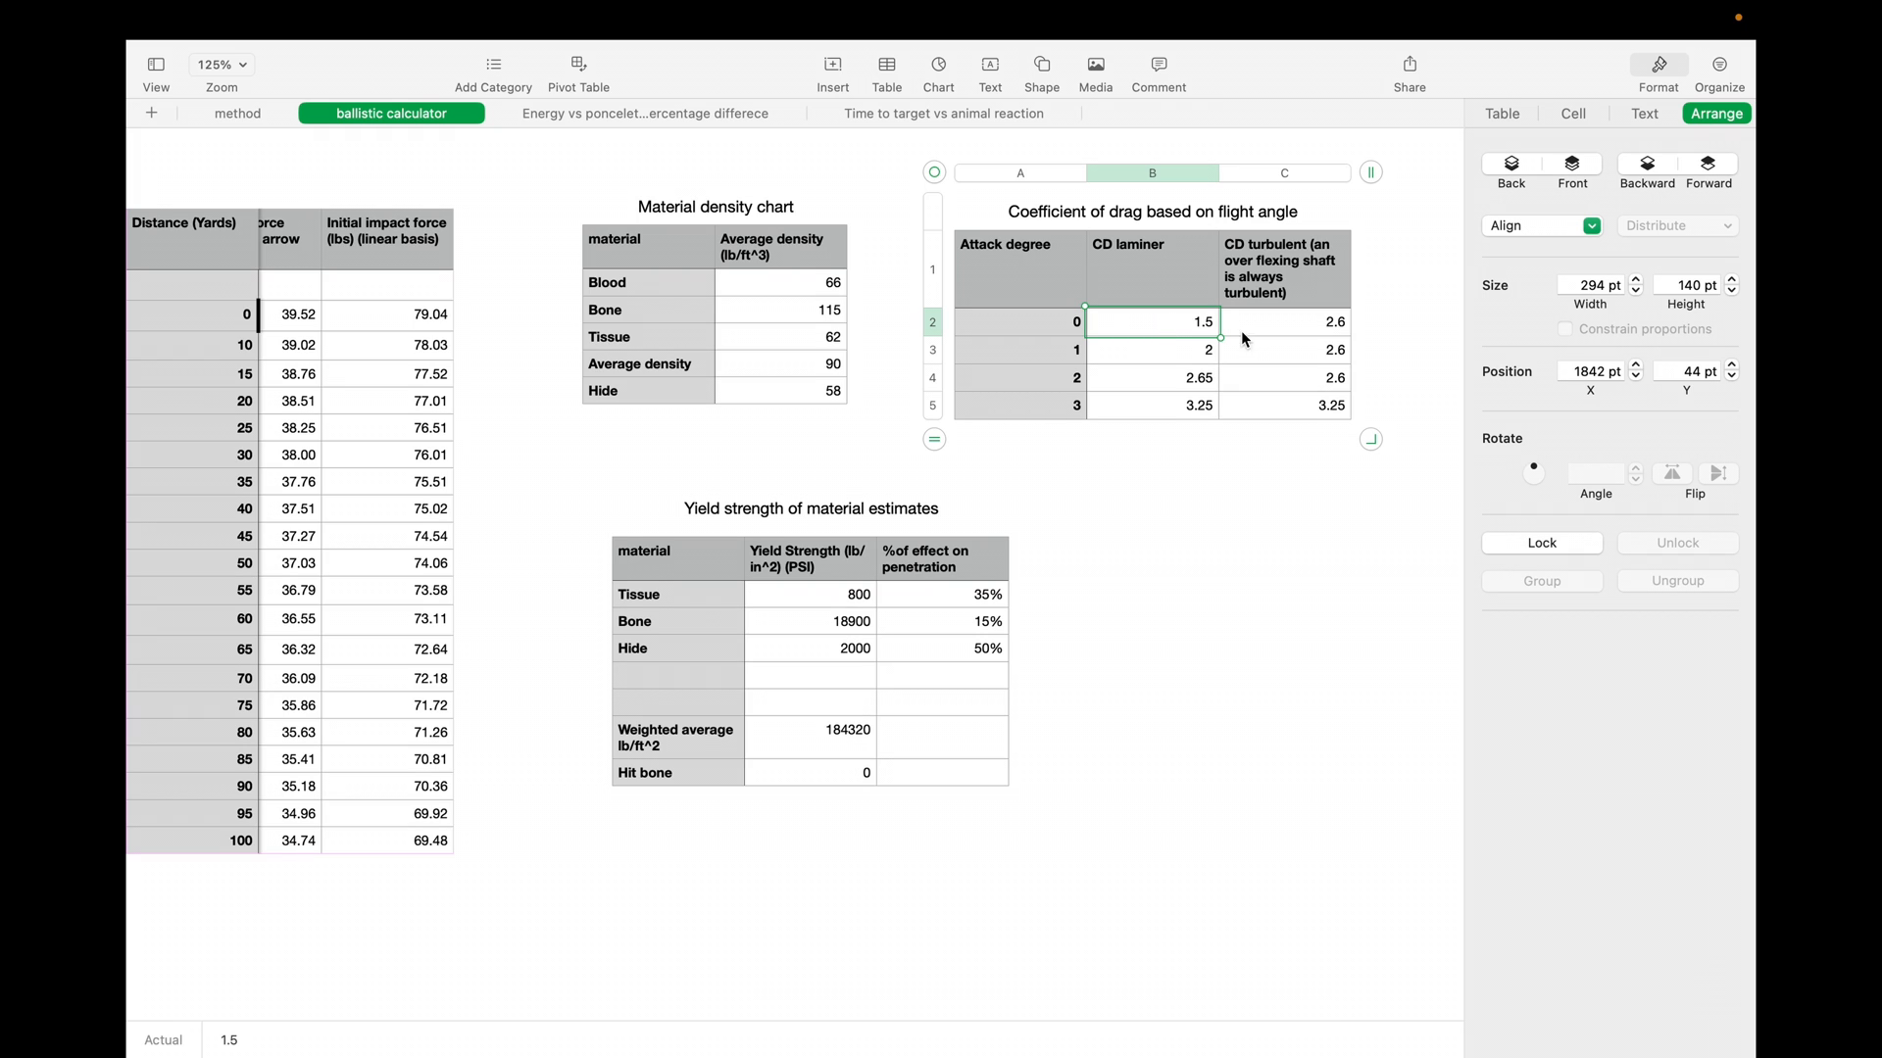
{"action": "mouse_move", "coordinate": [1051, 328]}
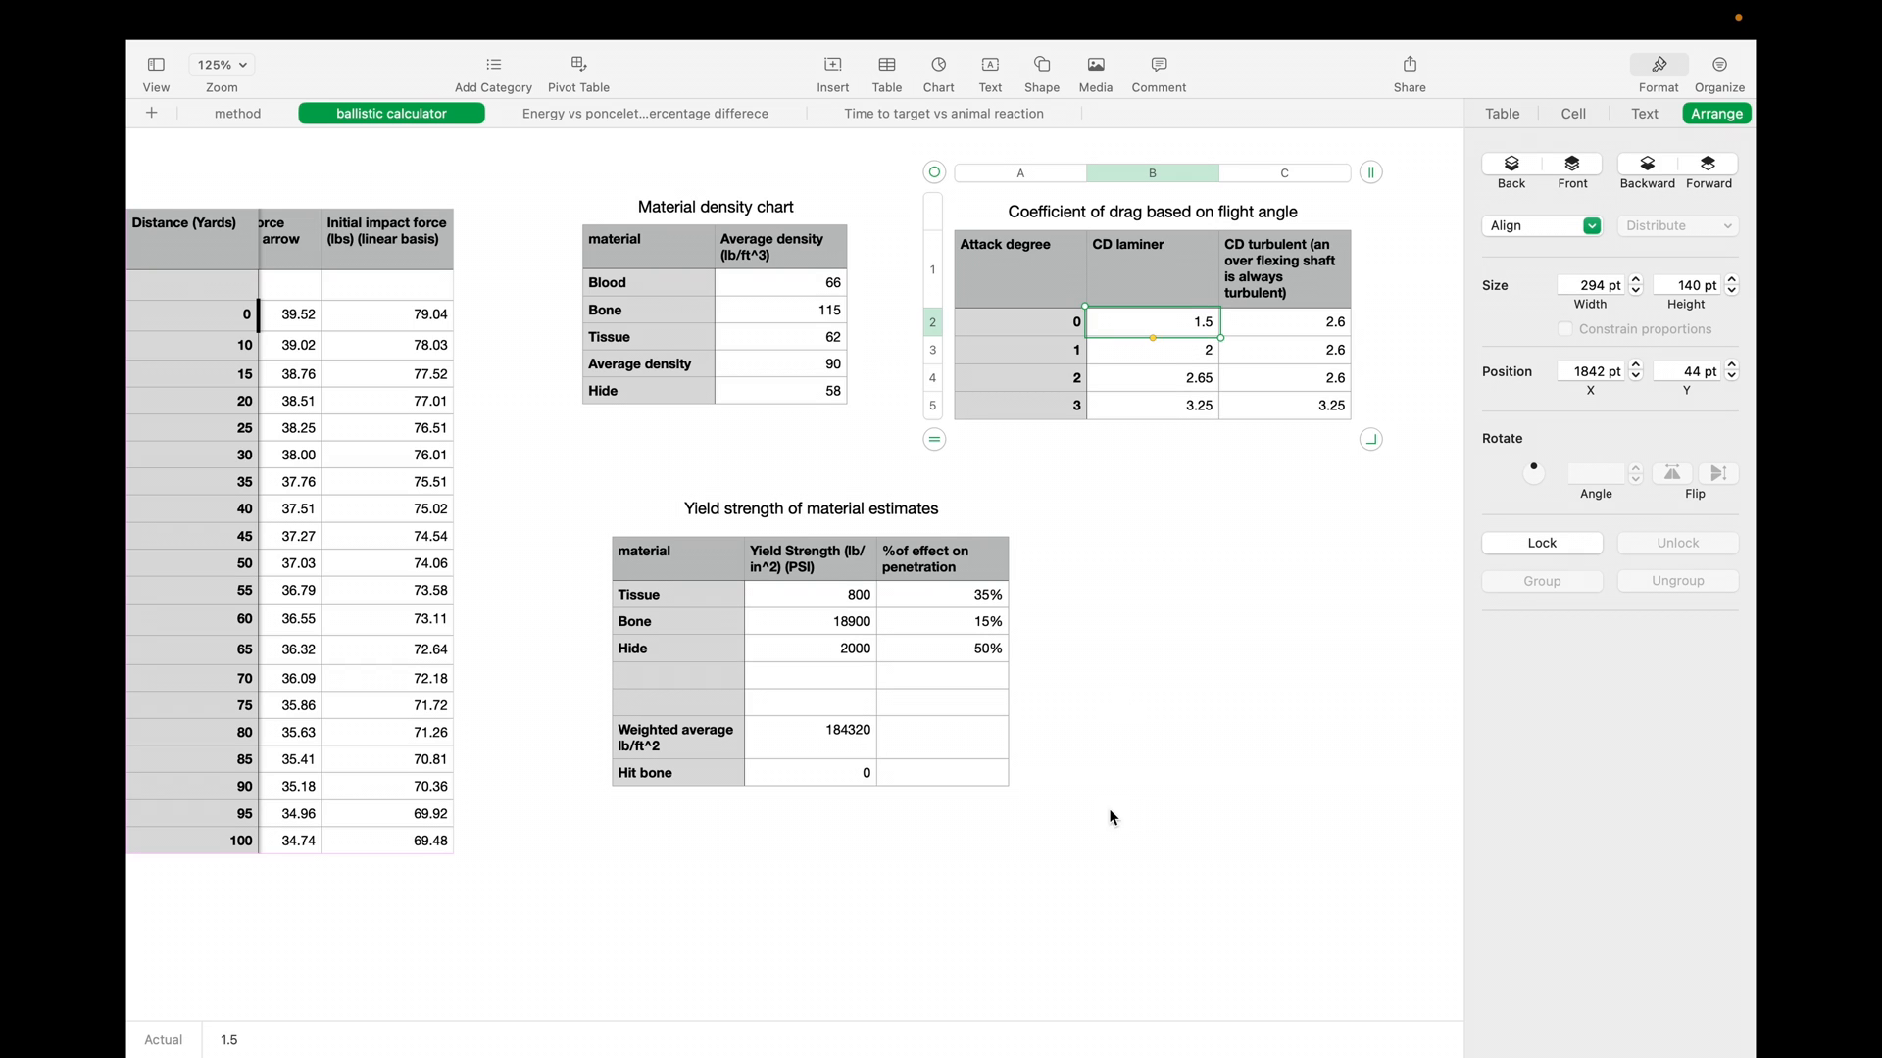
{"action": "mouse_move", "coordinate": [1174, 409]}
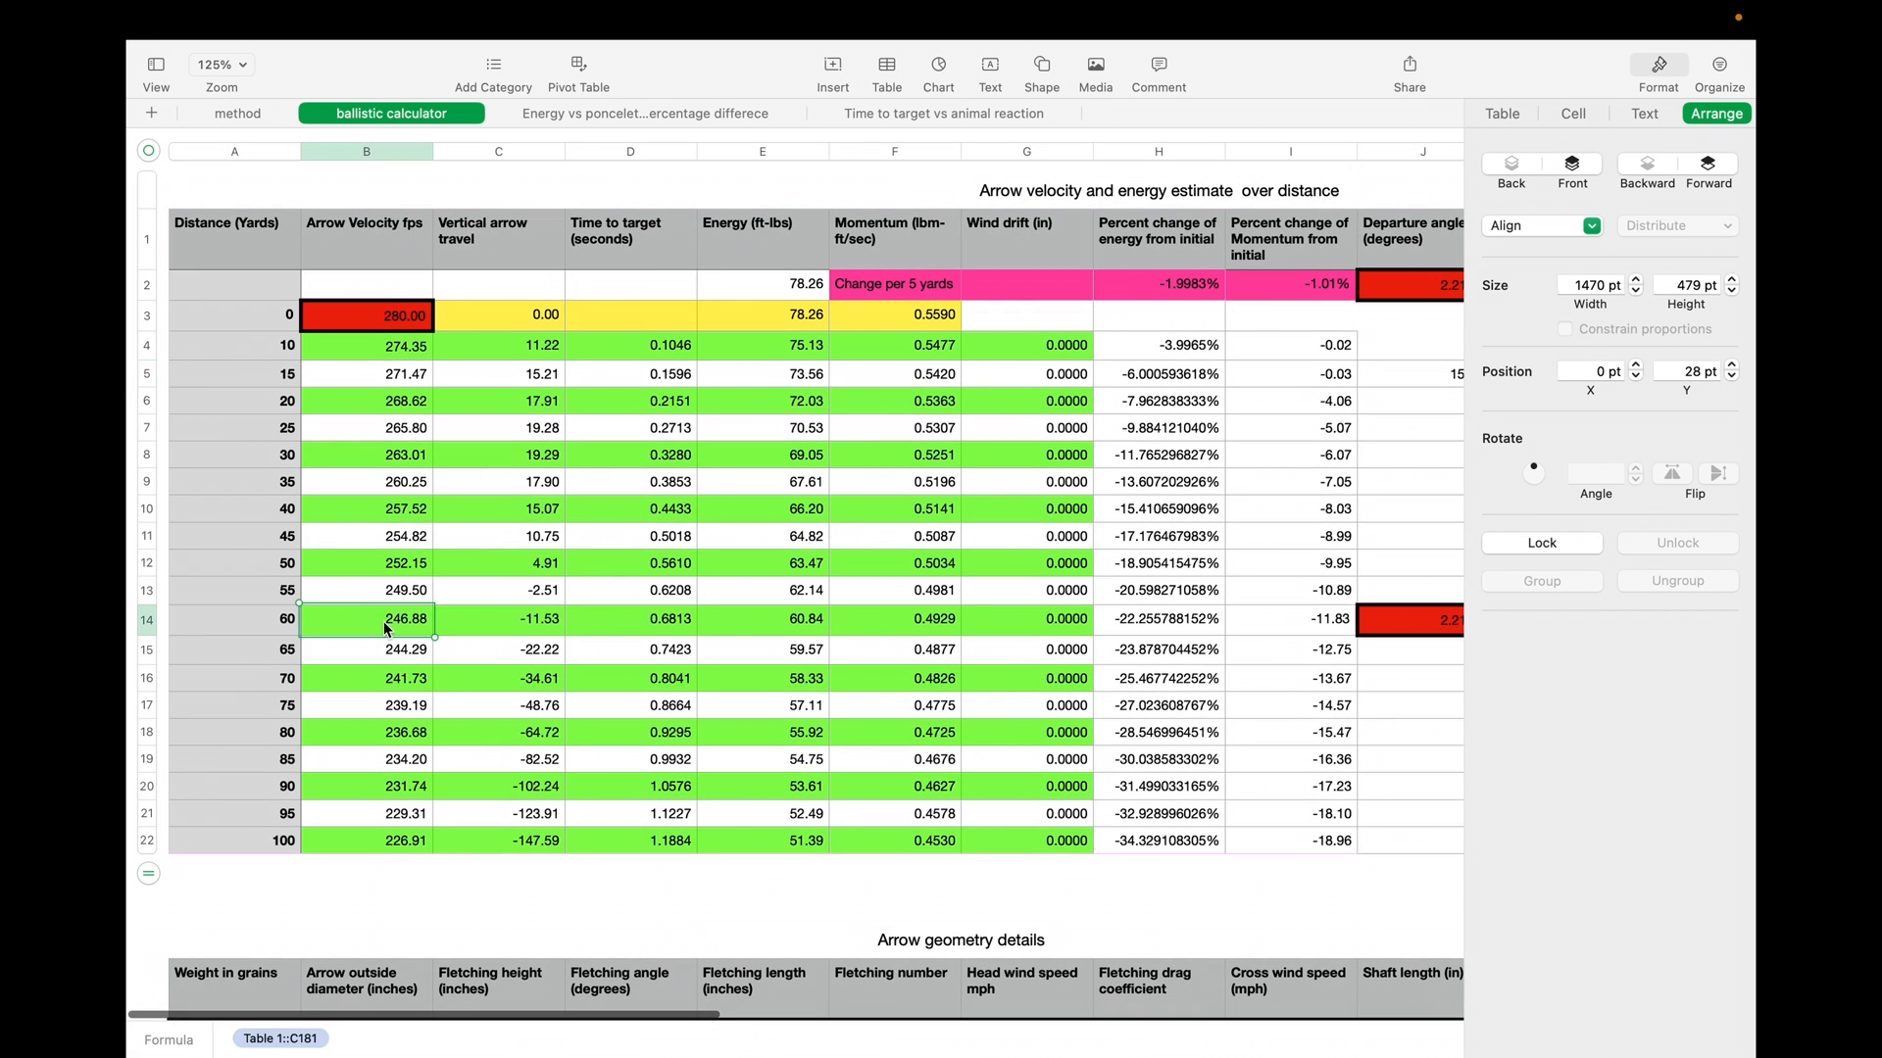
{"action": "mouse_move", "coordinate": [962, 564]}
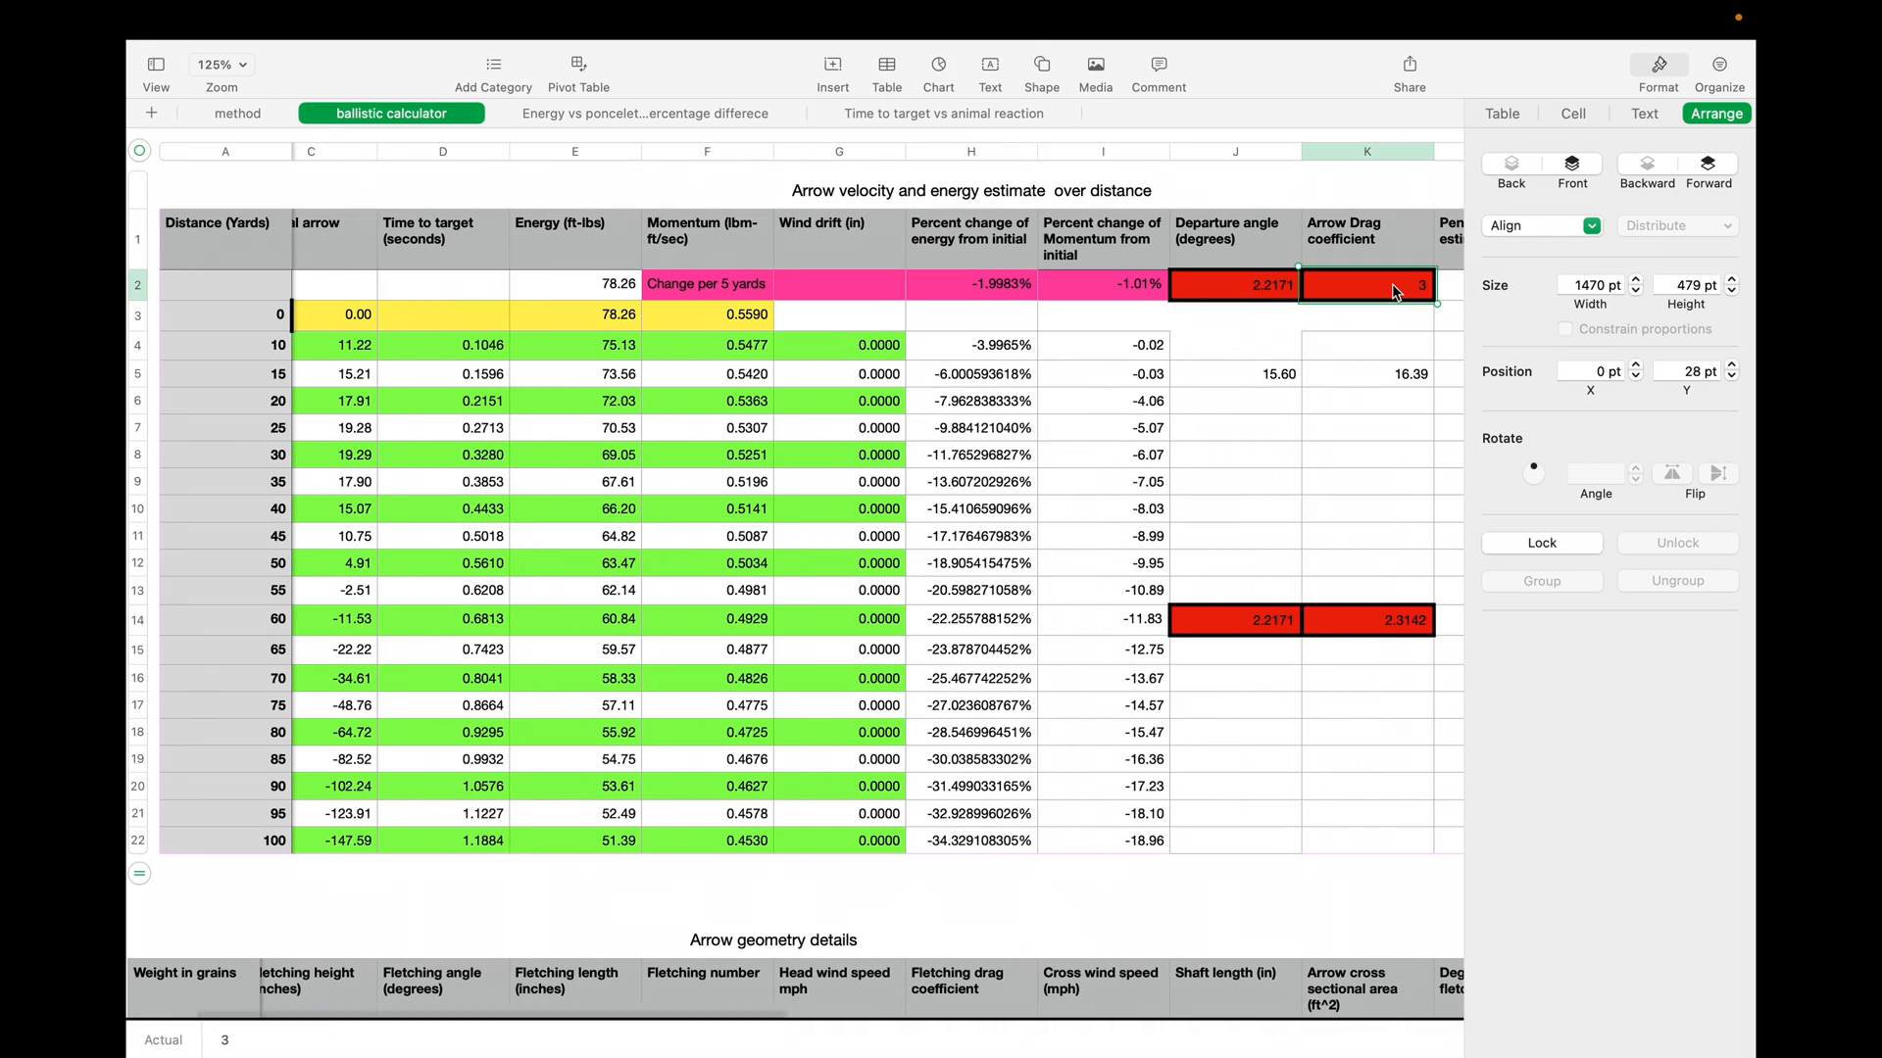
{"action": "type", "text": "1.5"}
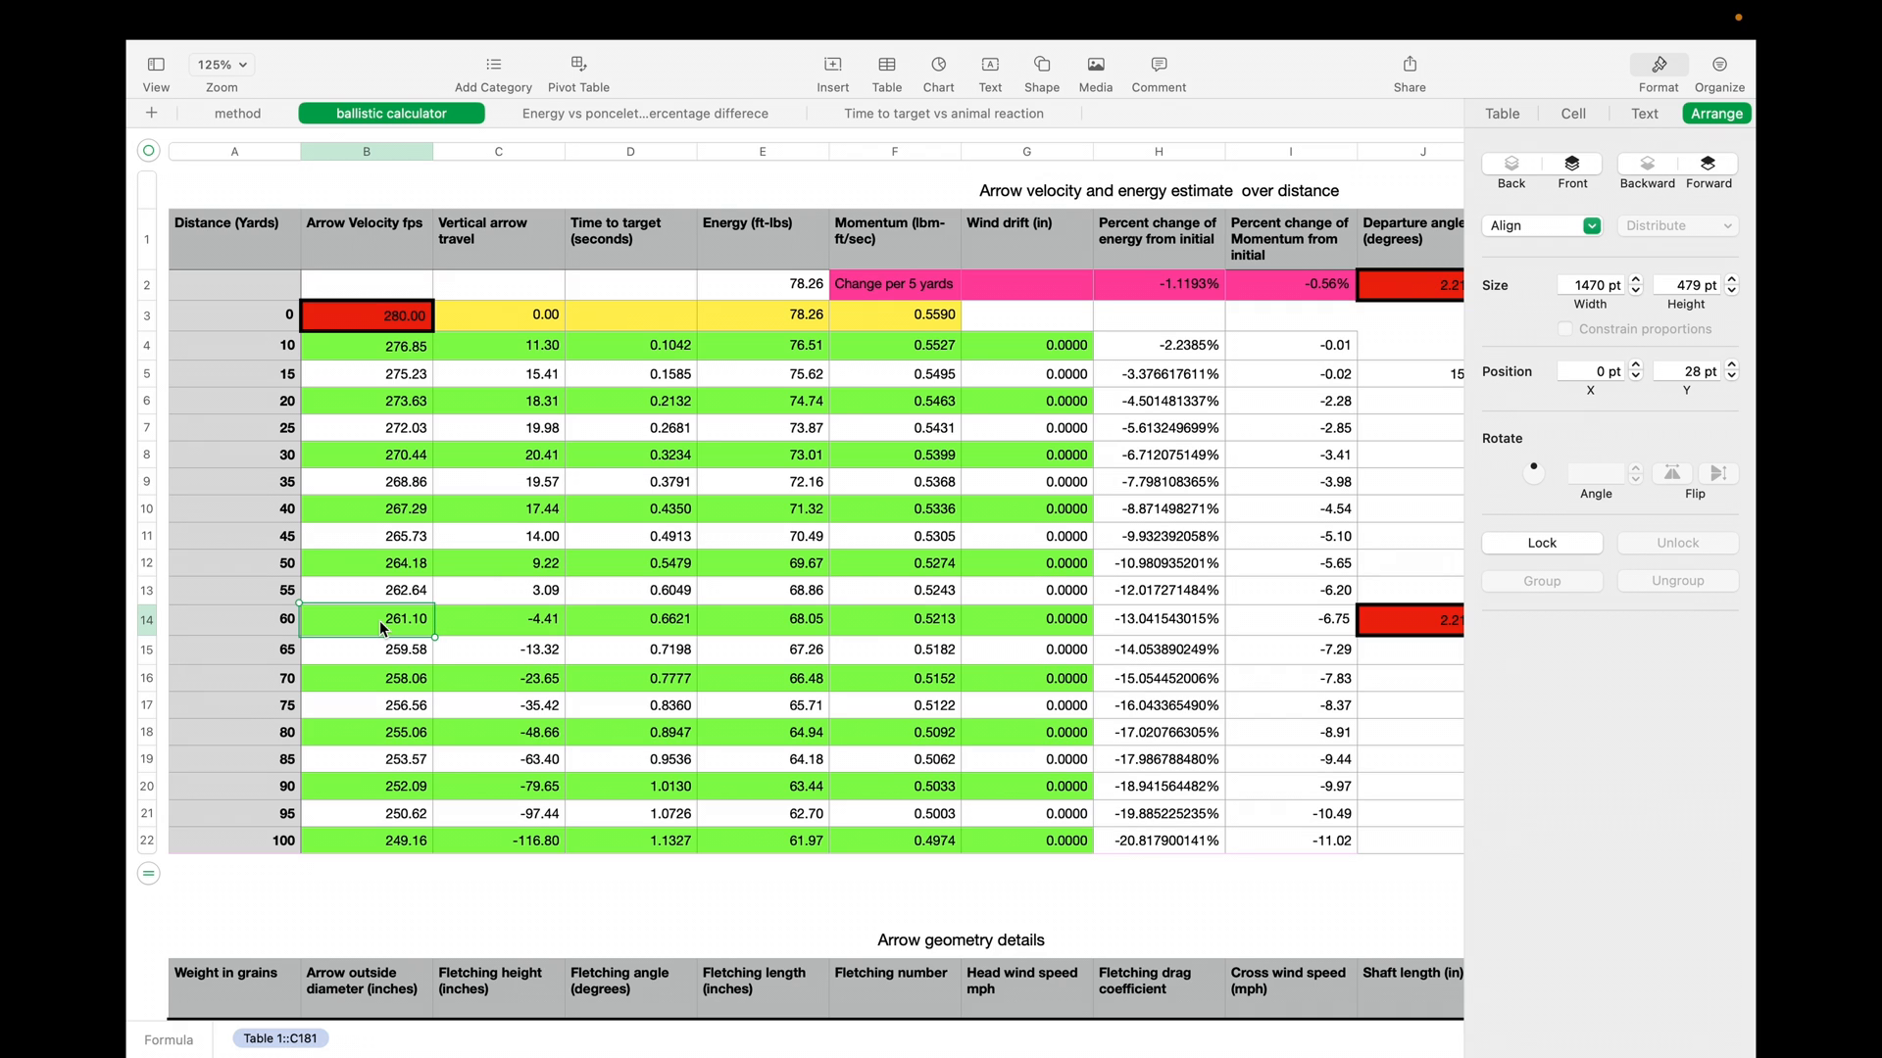
{"action": "mouse_move", "coordinate": [713, 603]}
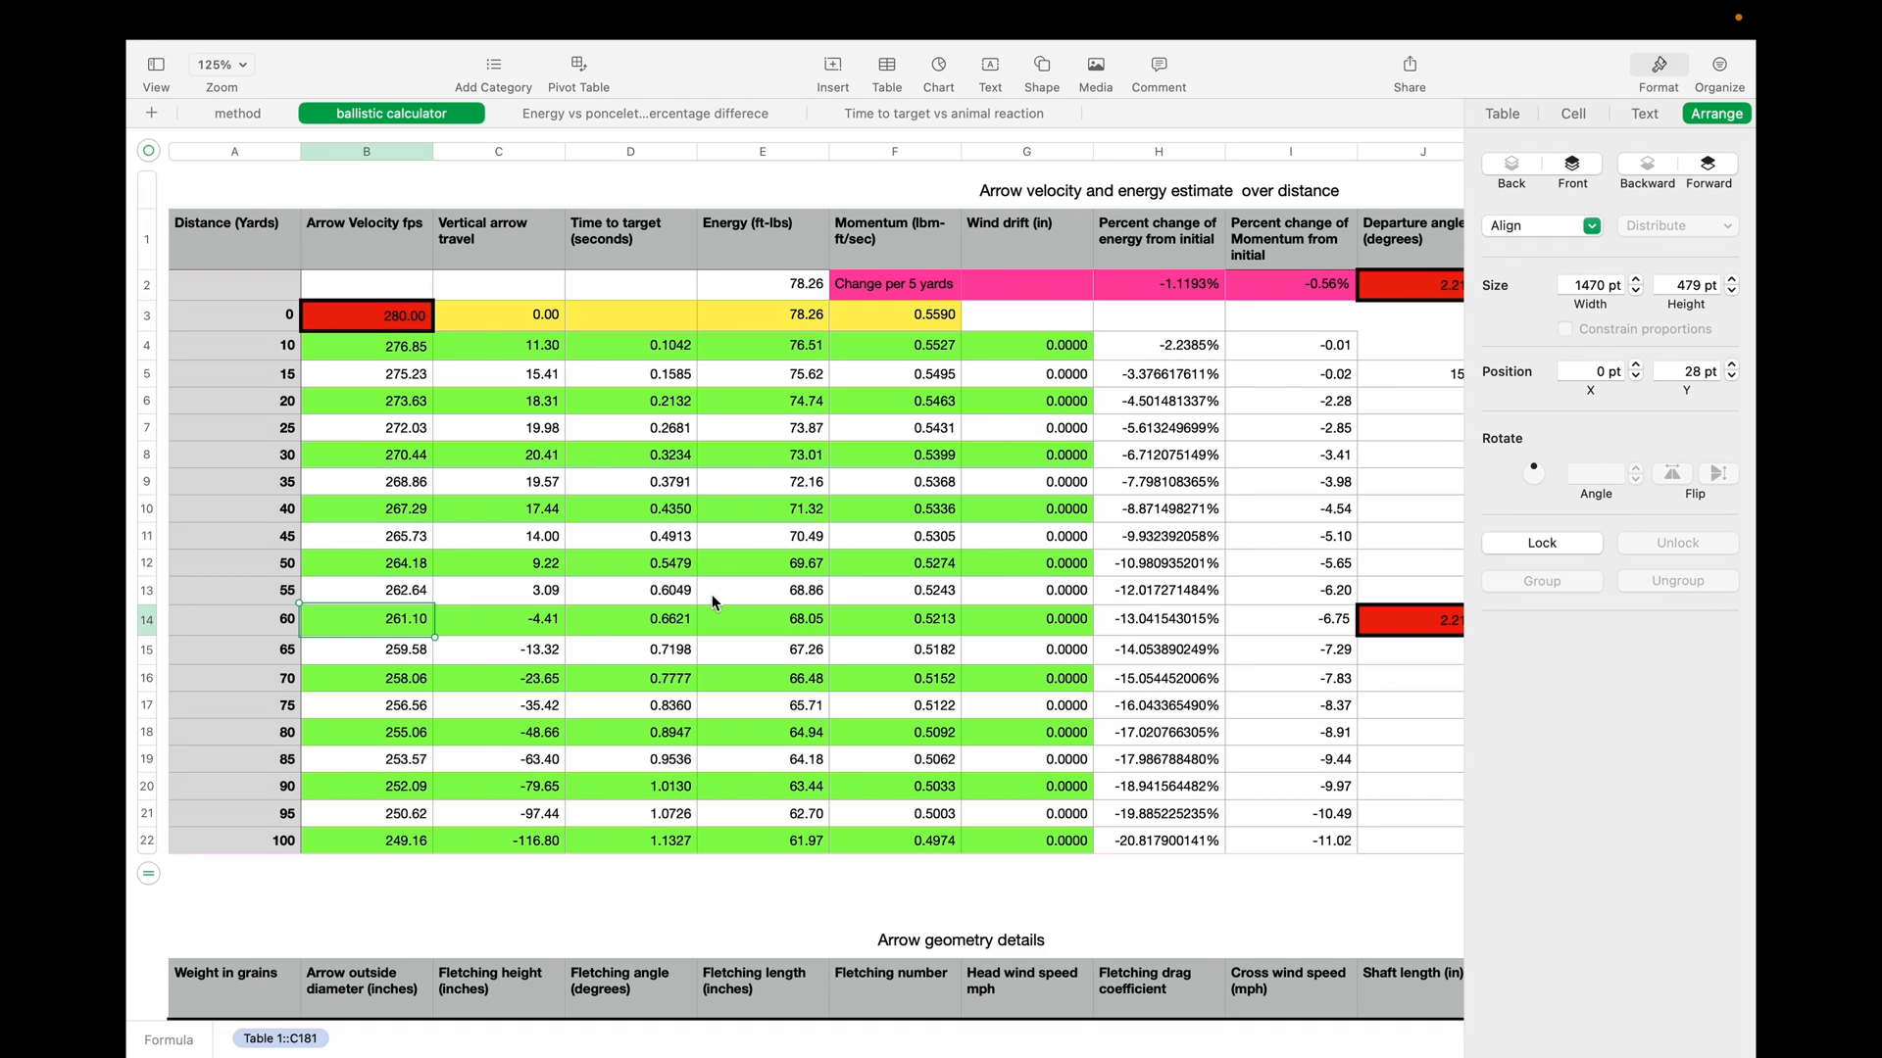
{"action": "scroll", "scroll_direction": "right", "scroll_amount": 3}
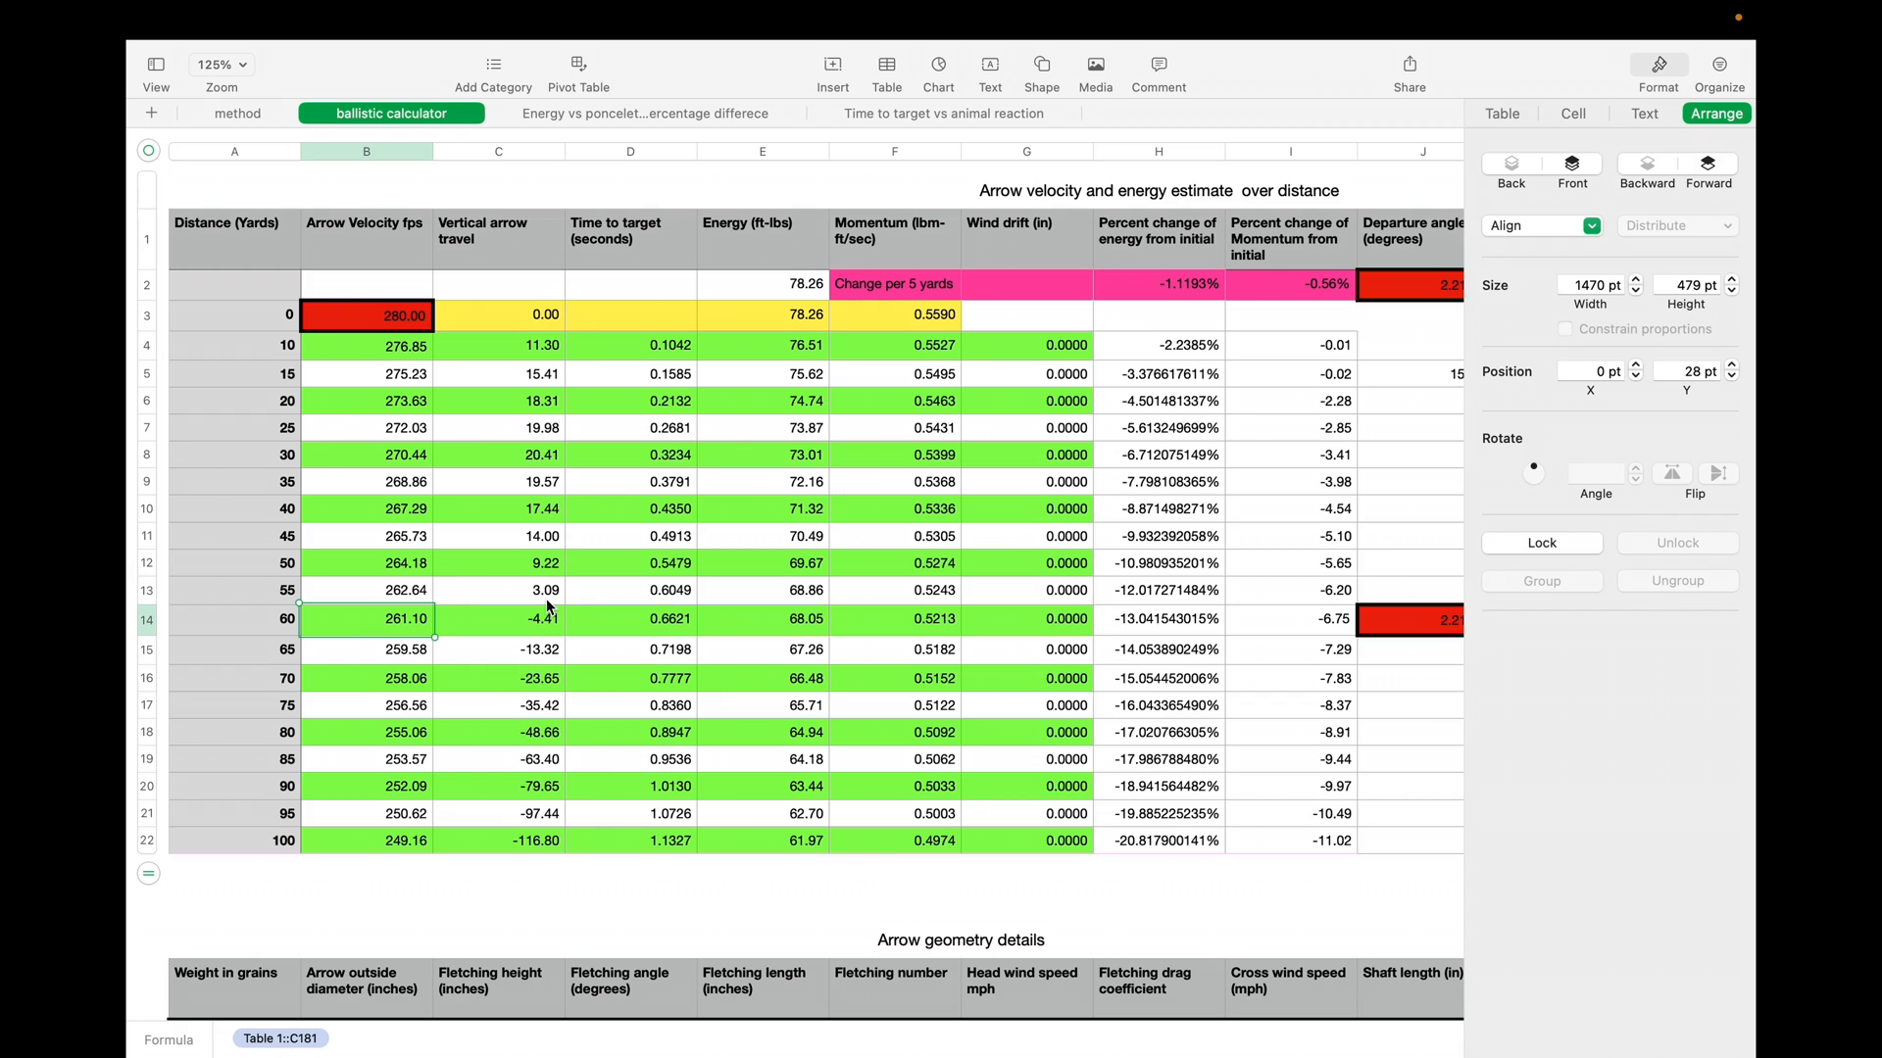
{"action": "left_click", "coordinate": [633, 114]}
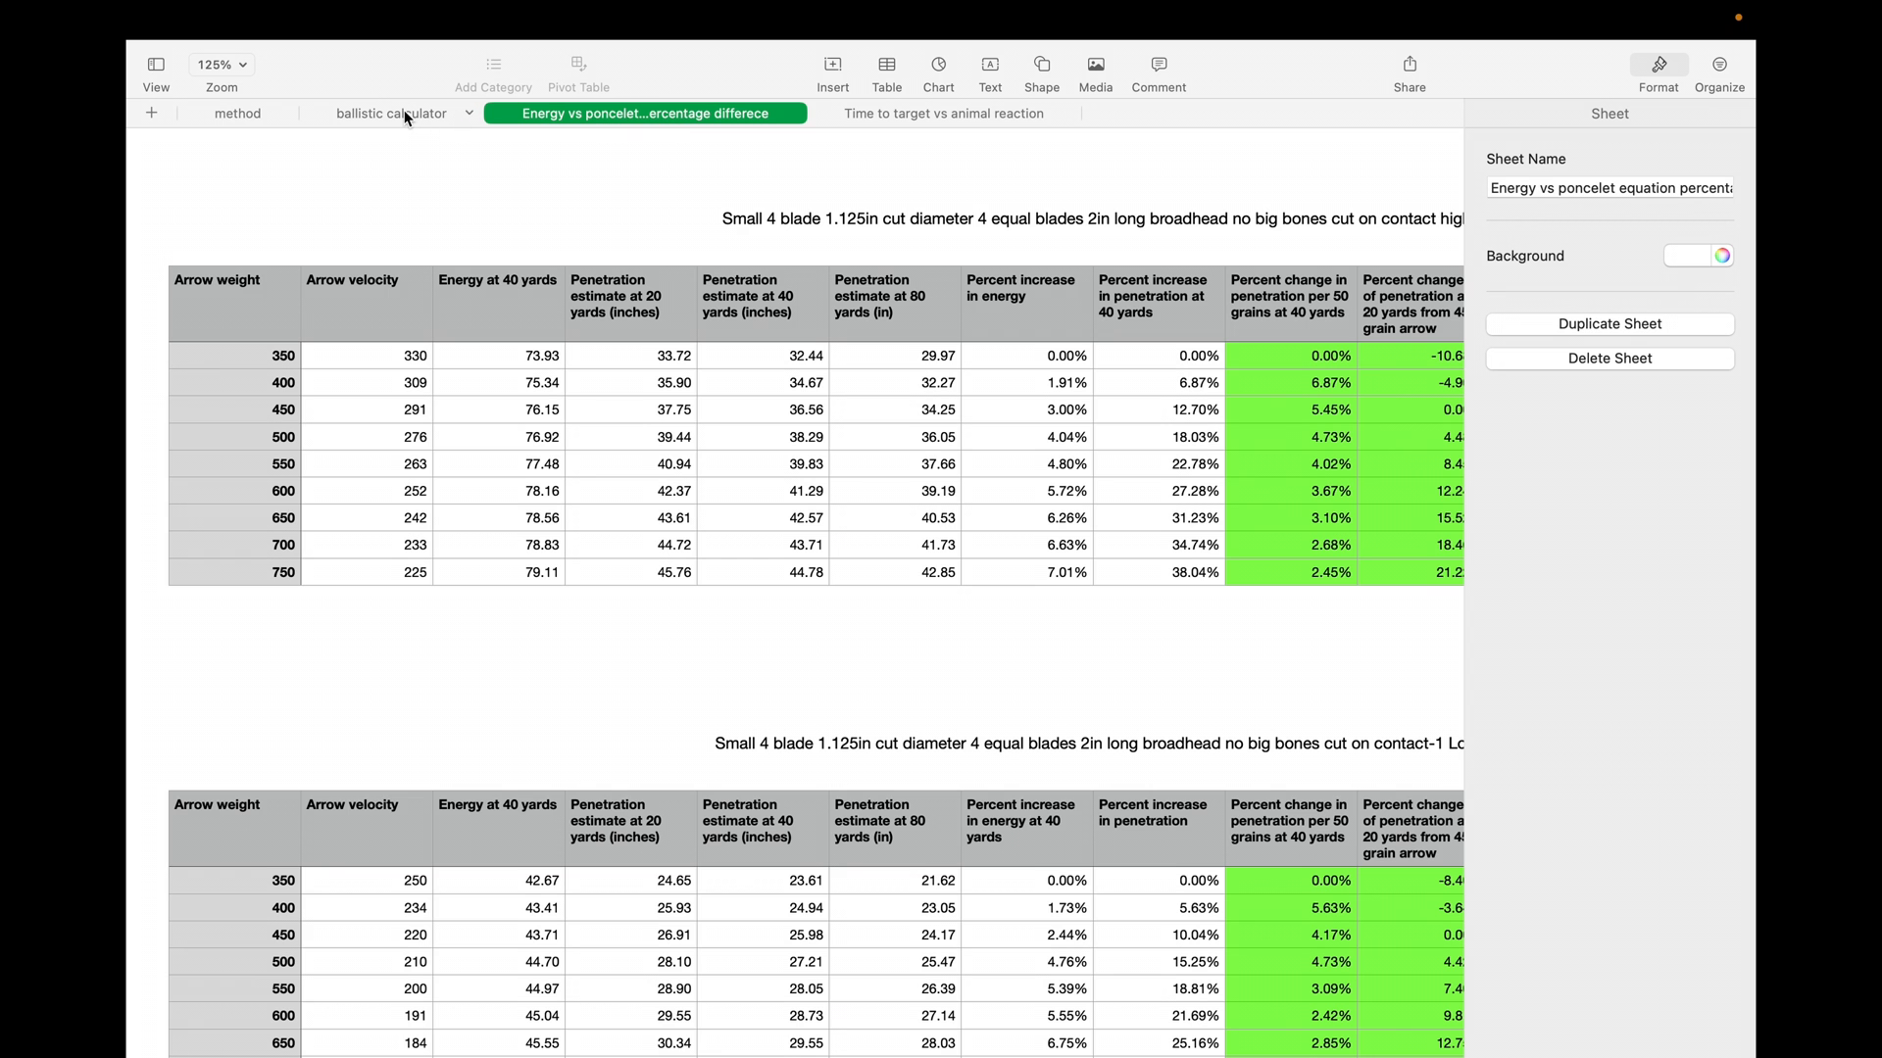
{"action": "left_click", "coordinate": [388, 113]}
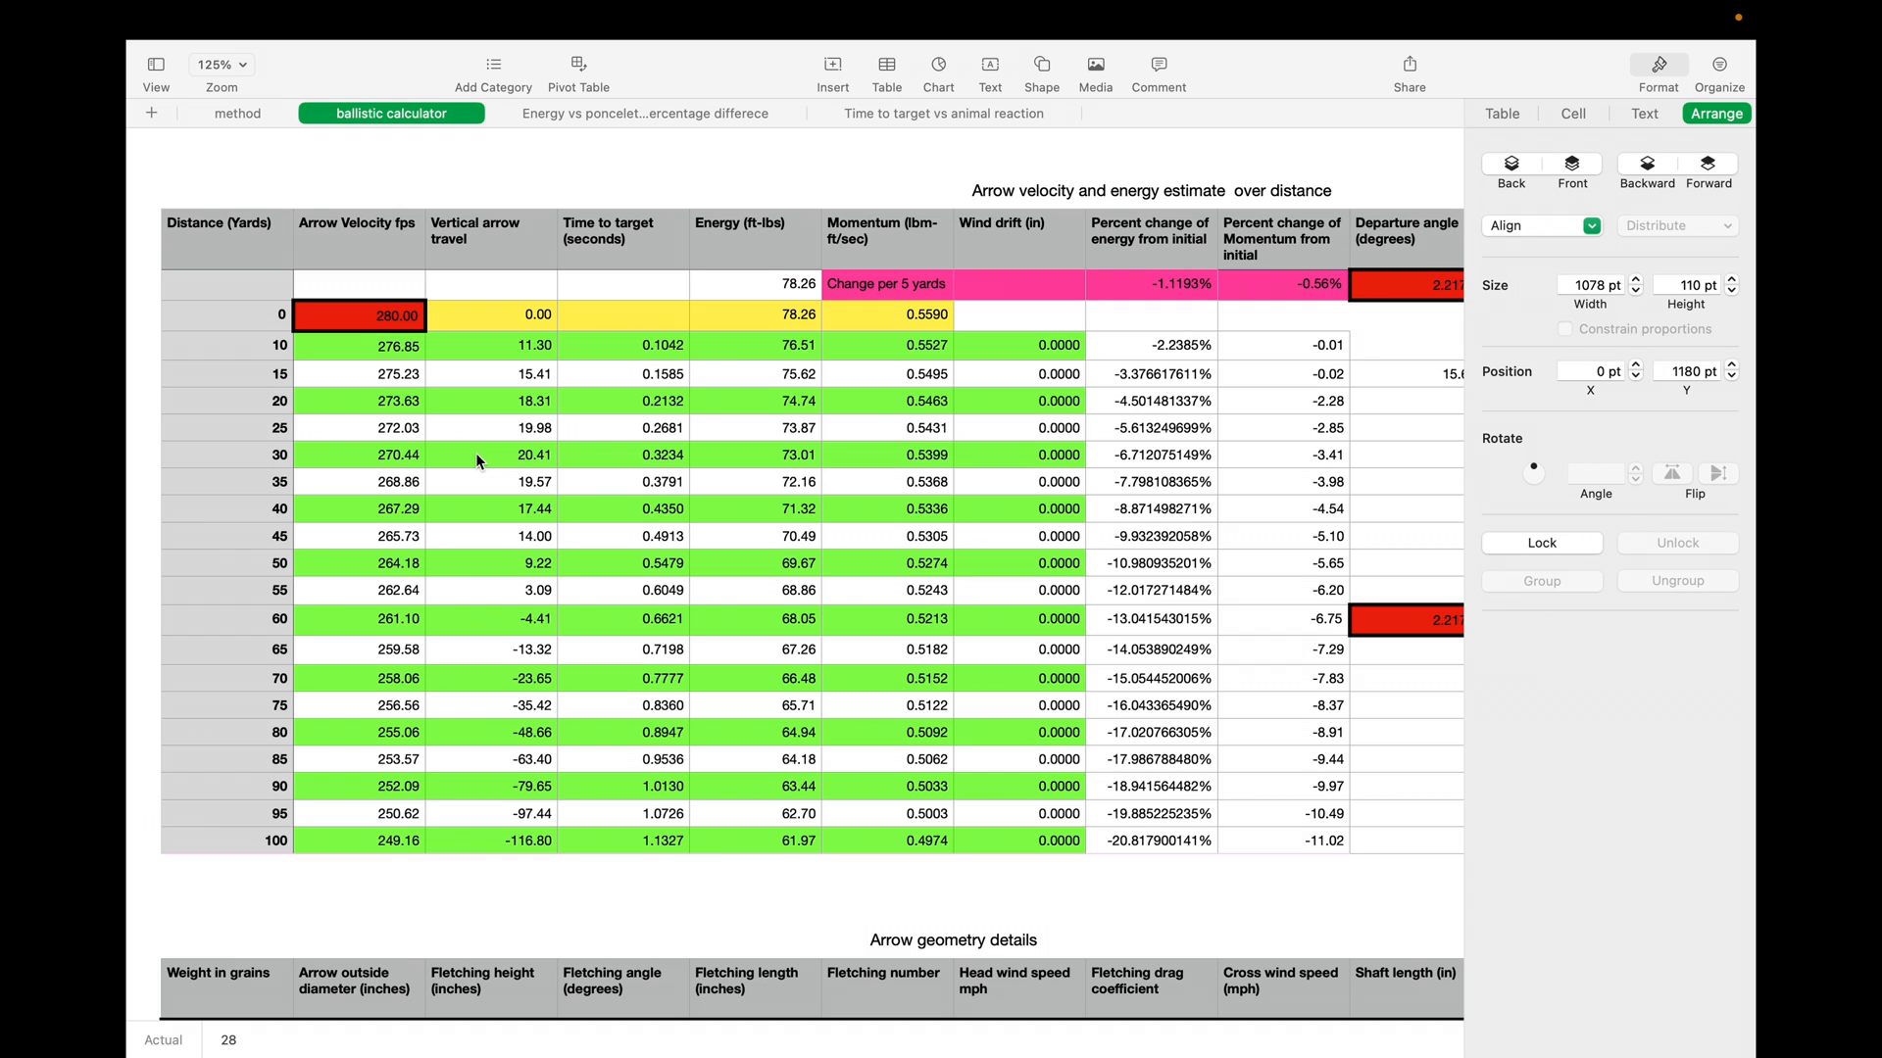
{"action": "mouse_move", "coordinate": [719, 547]}
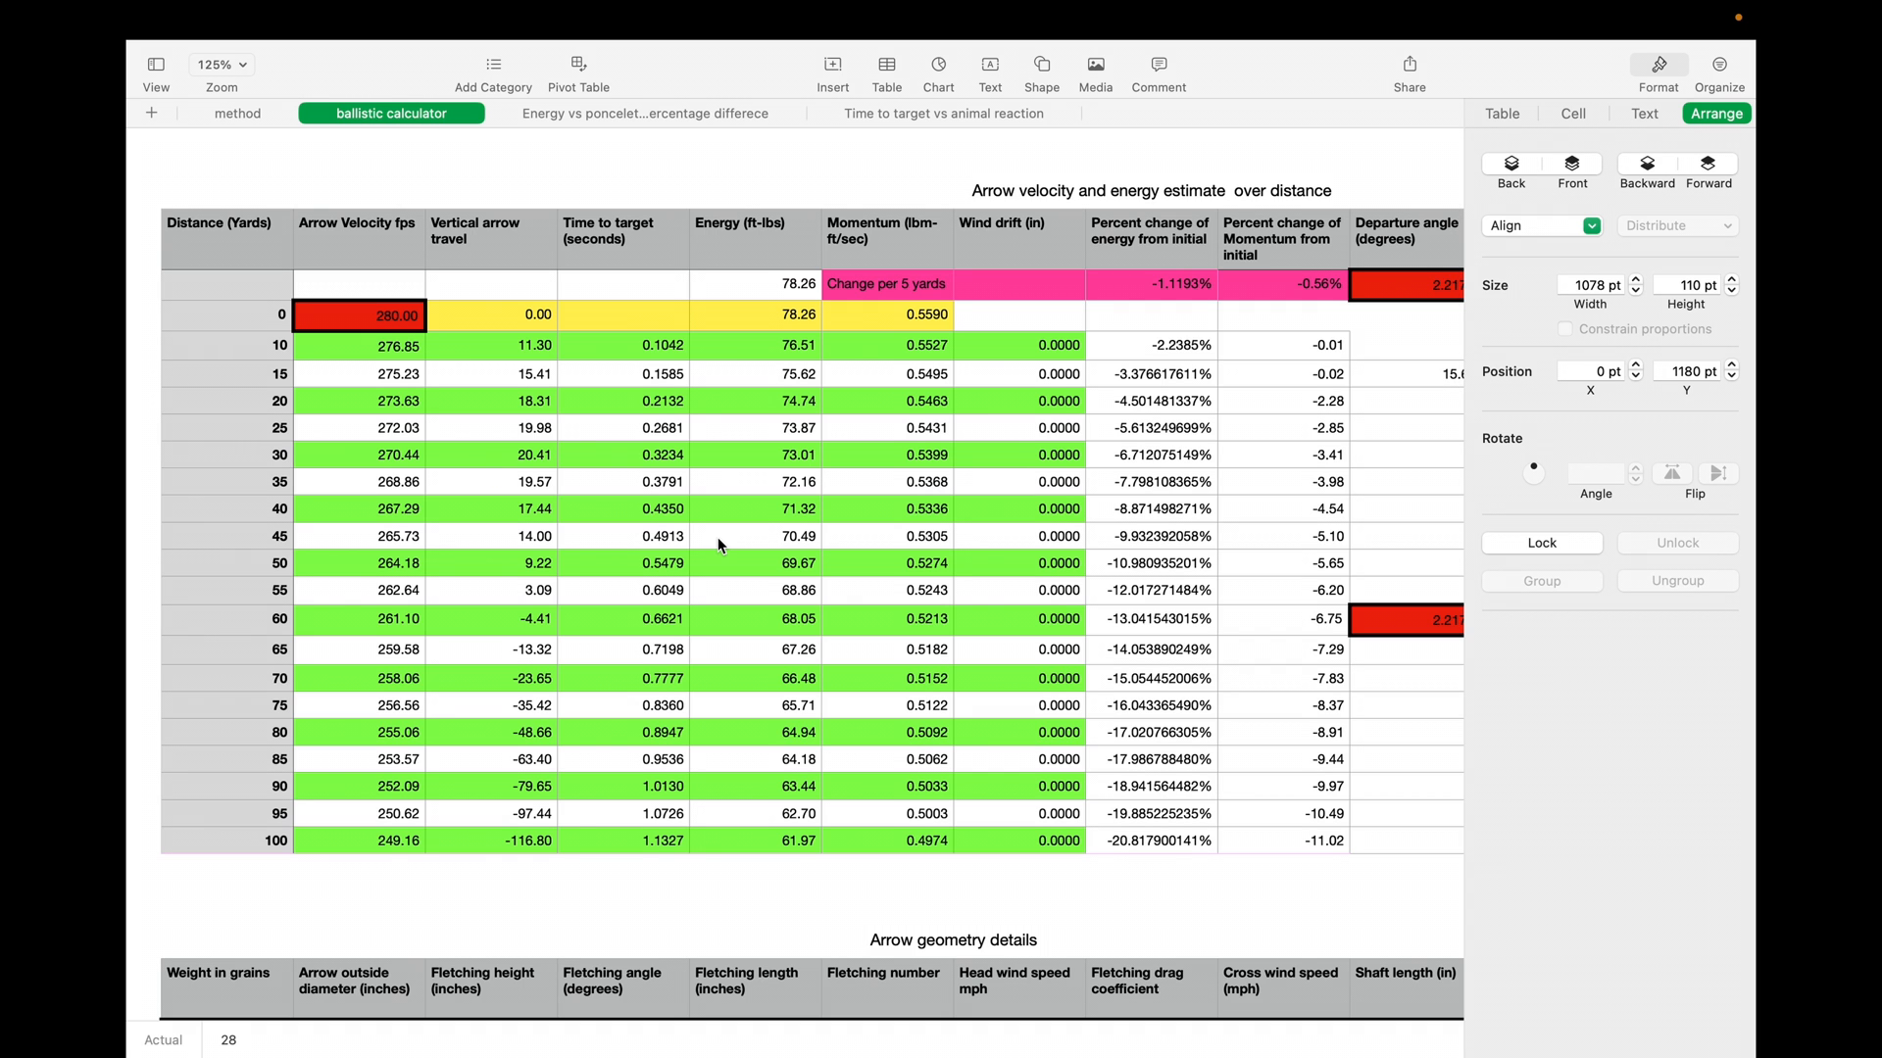
{"action": "left_click", "coordinate": [237, 114]}
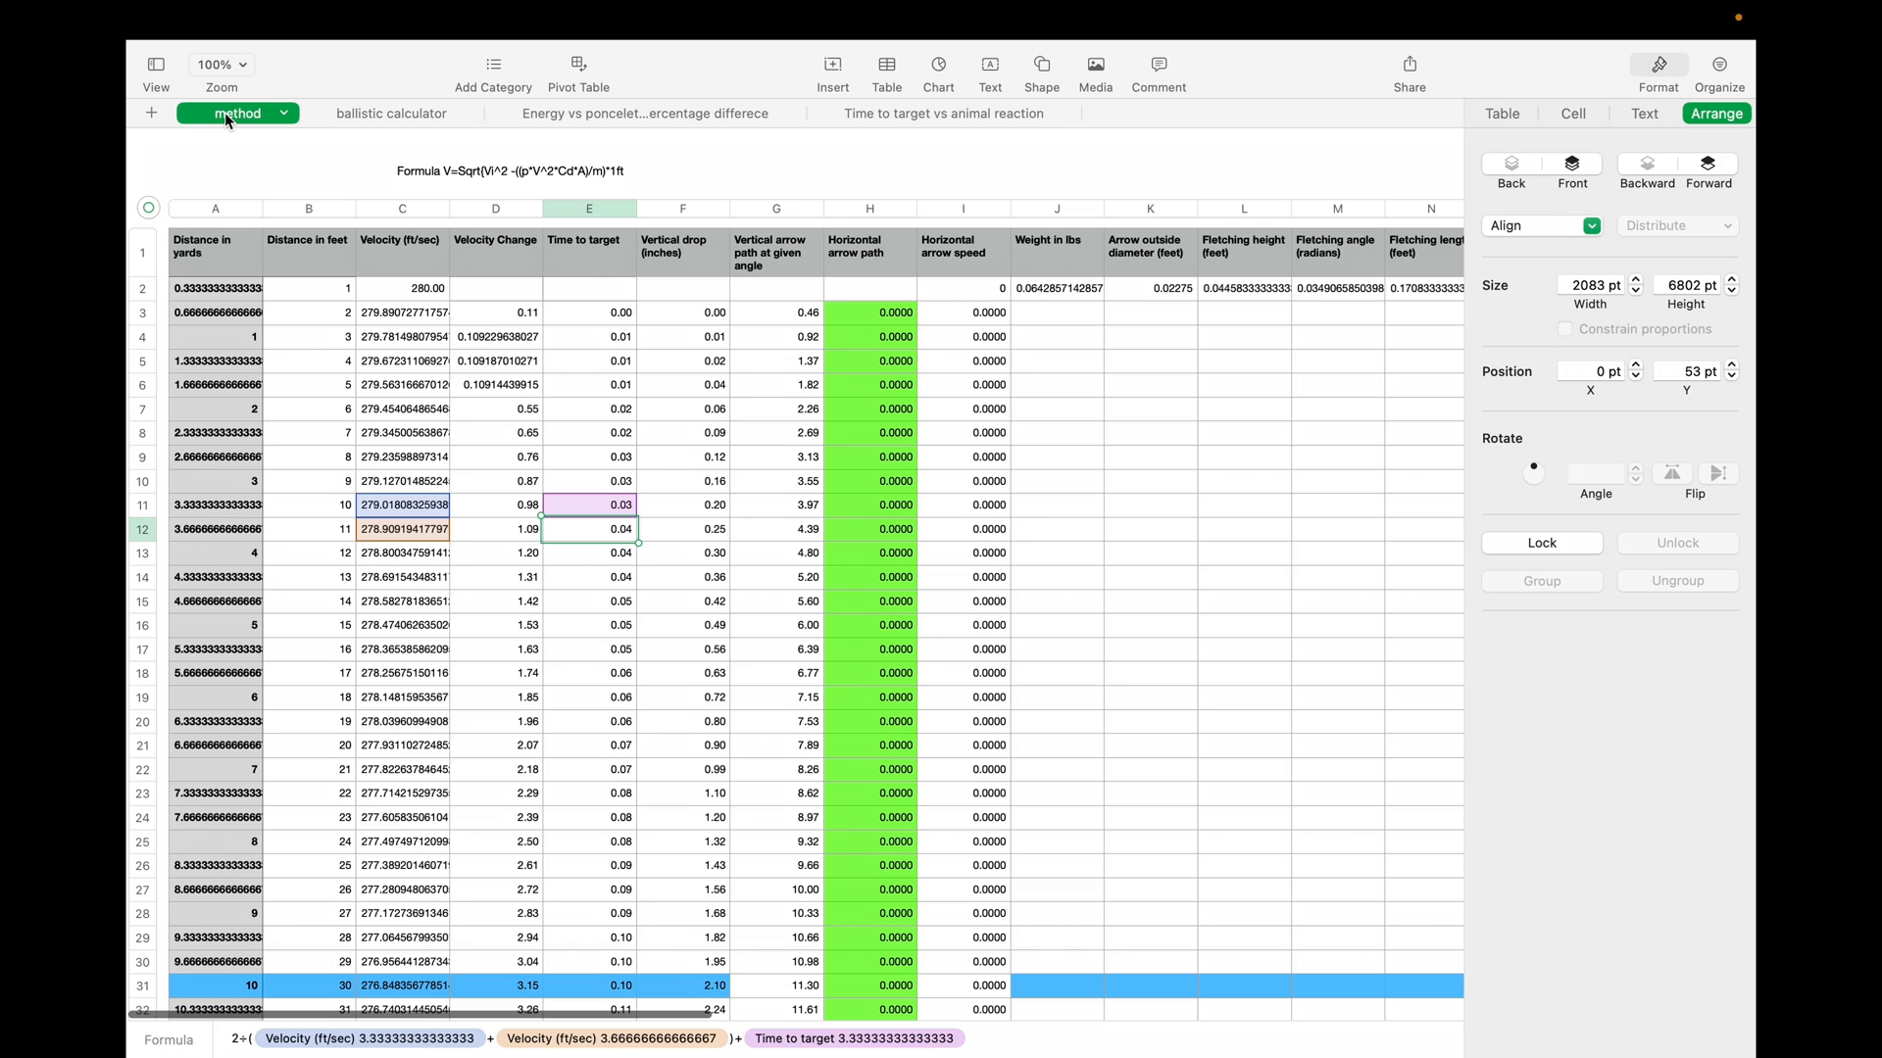
{"action": "left_click", "coordinate": [402, 286]}
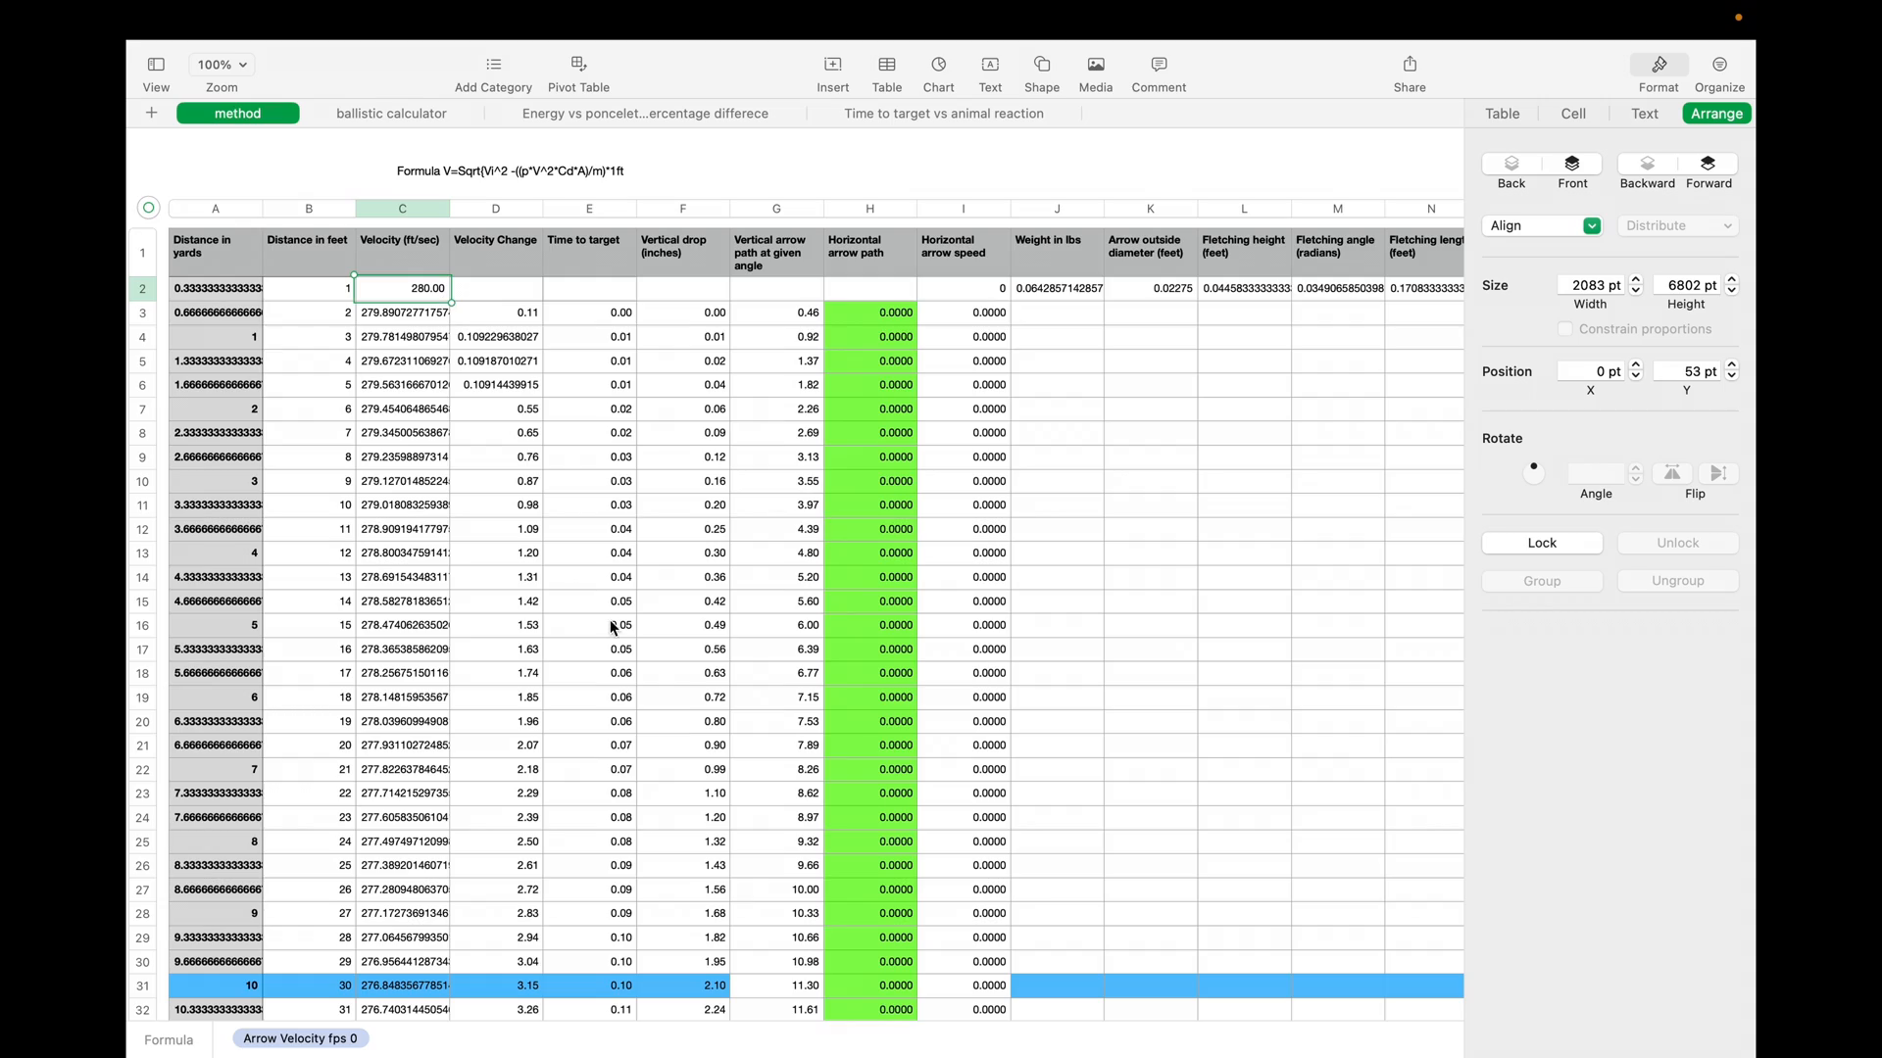
{"action": "scroll", "scroll_direction": "down", "scroll_amount": 3}
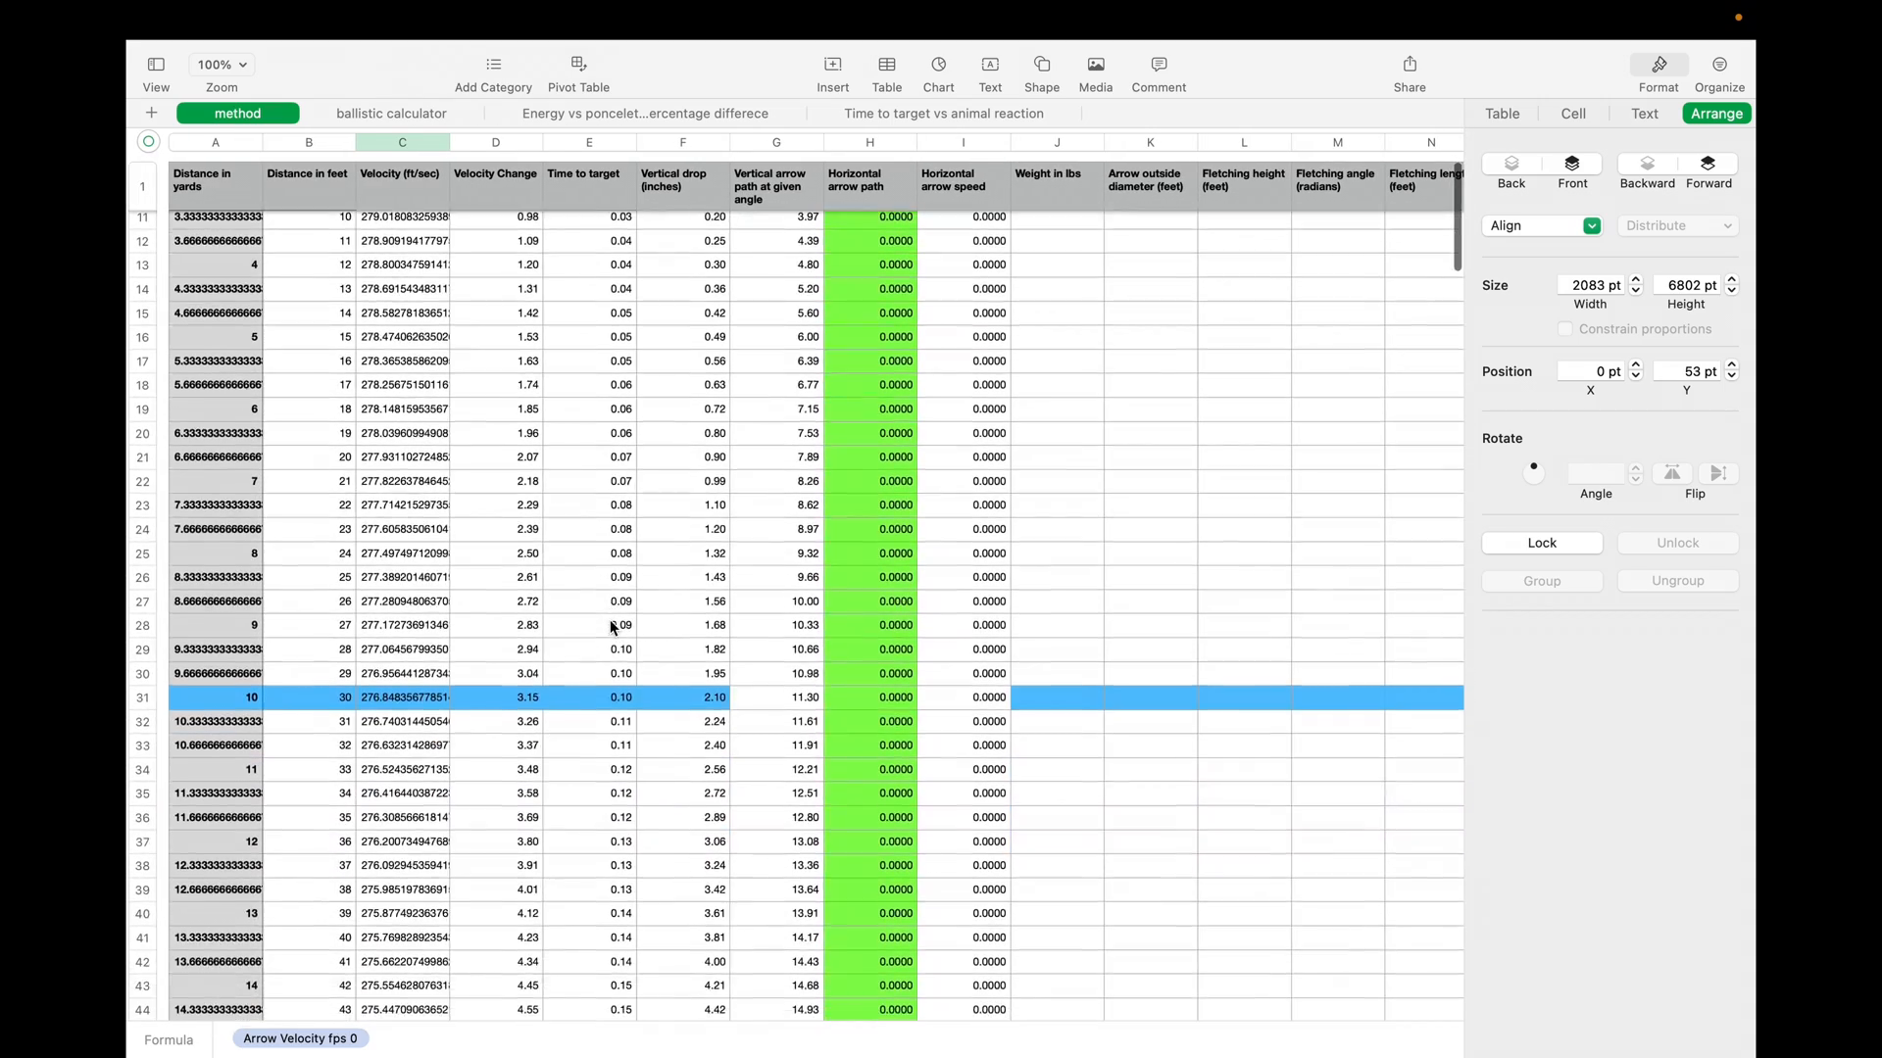
{"action": "scroll", "scroll_direction": "down", "scroll_amount": 3}
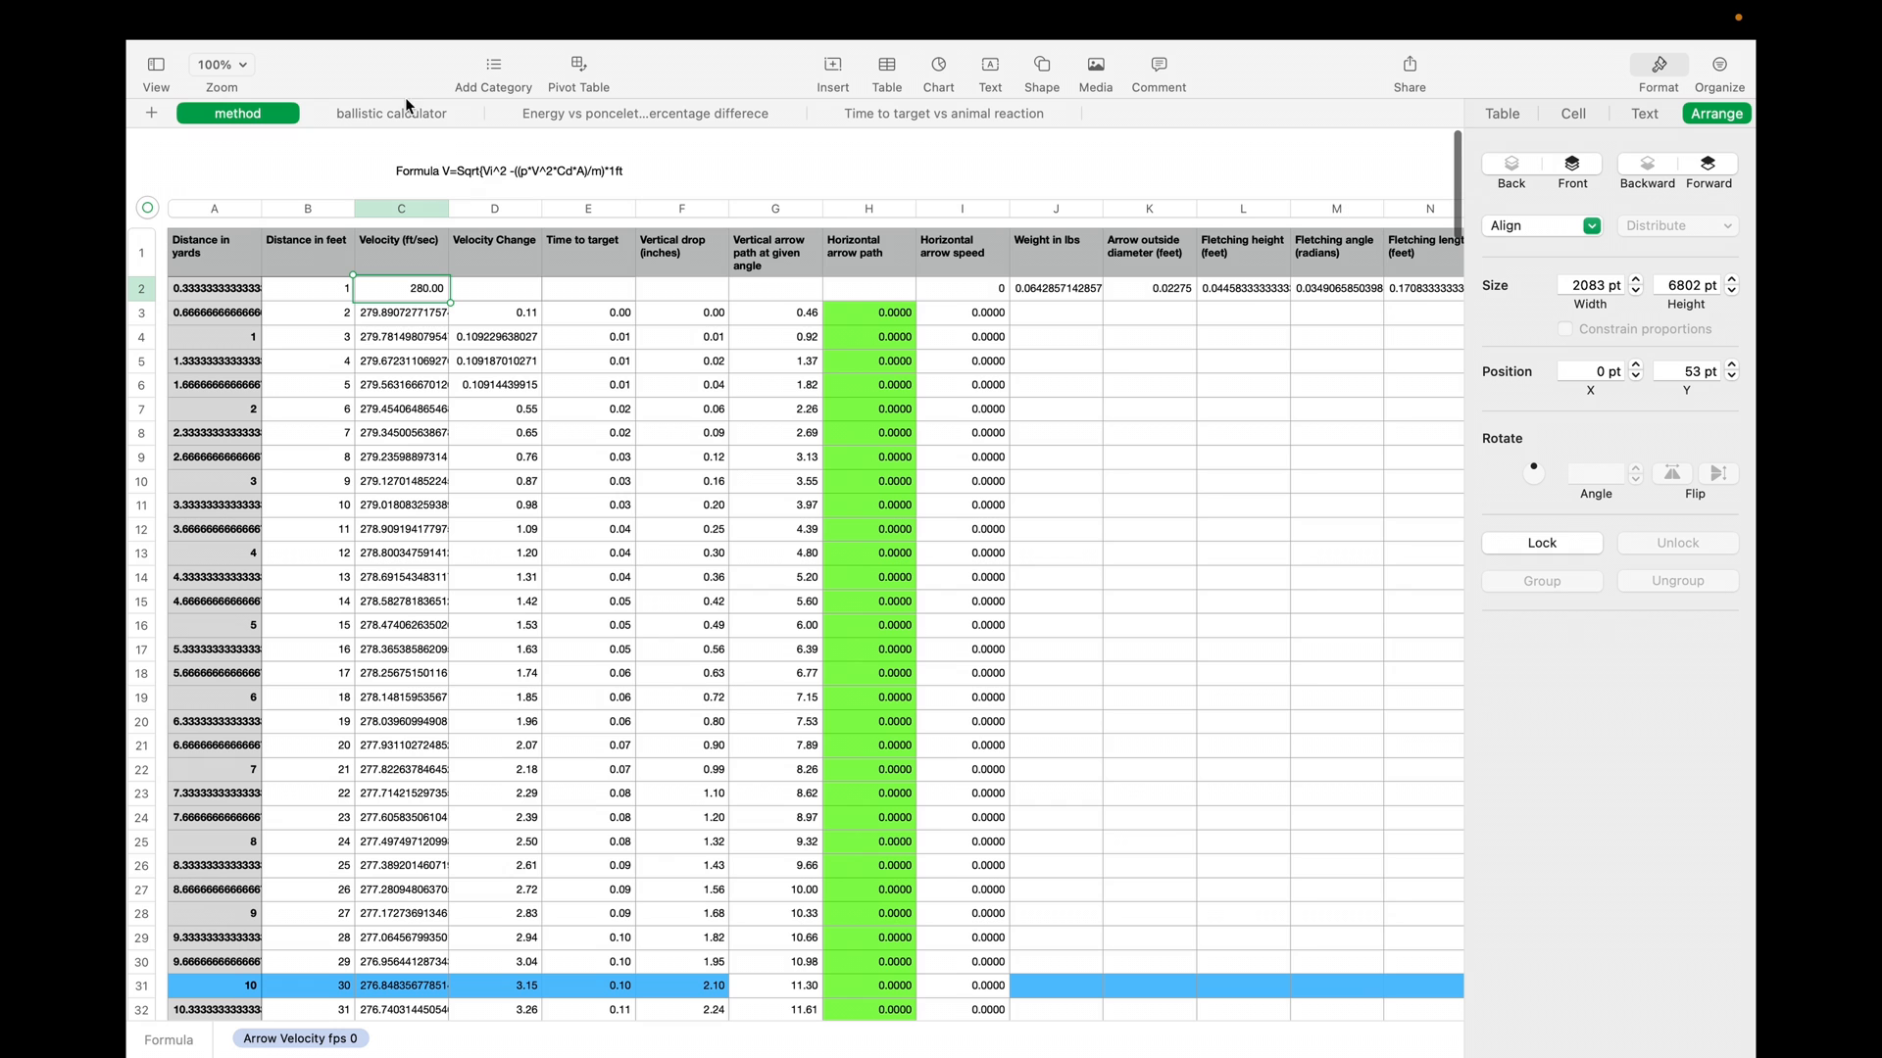
{"action": "left_click", "coordinate": [388, 113]}
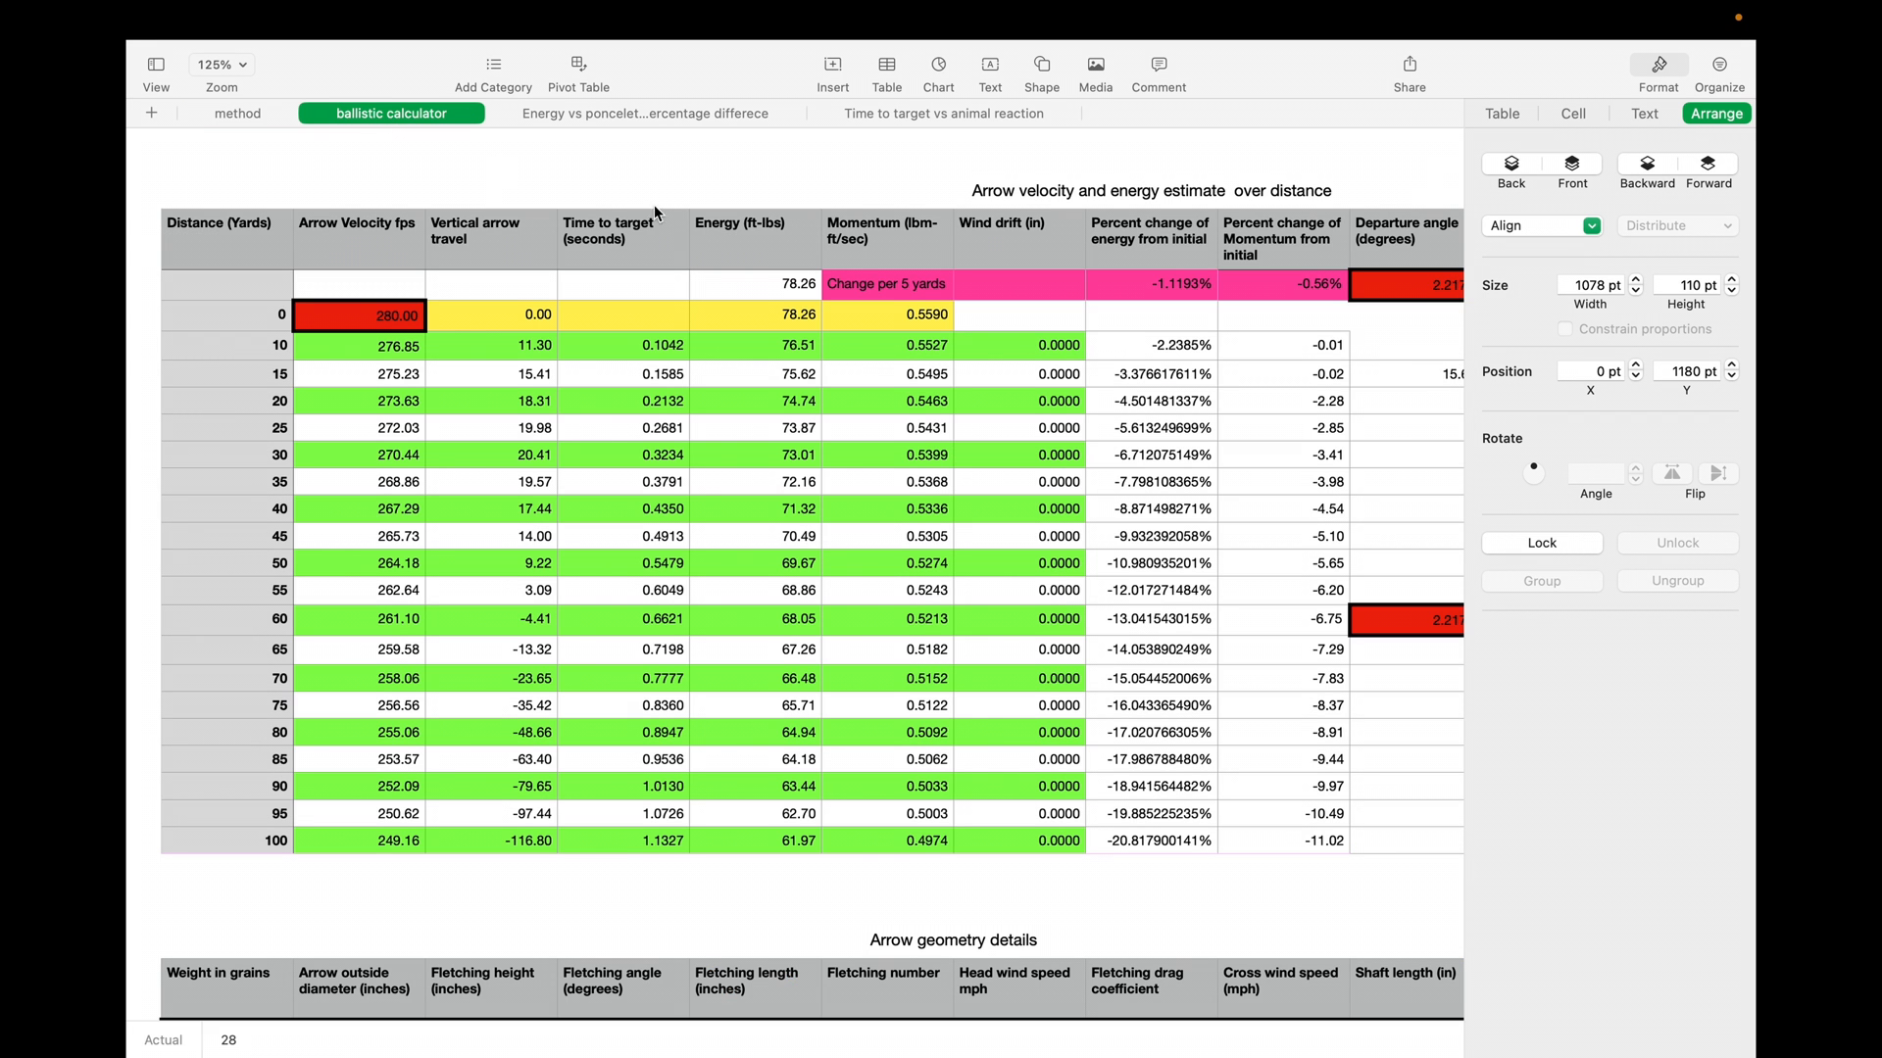
Scroll the calculator to view the recalculated travel values at 273 fps launch velocity
{"action": "scroll", "scroll_direction": "down", "scroll_amount": 3}
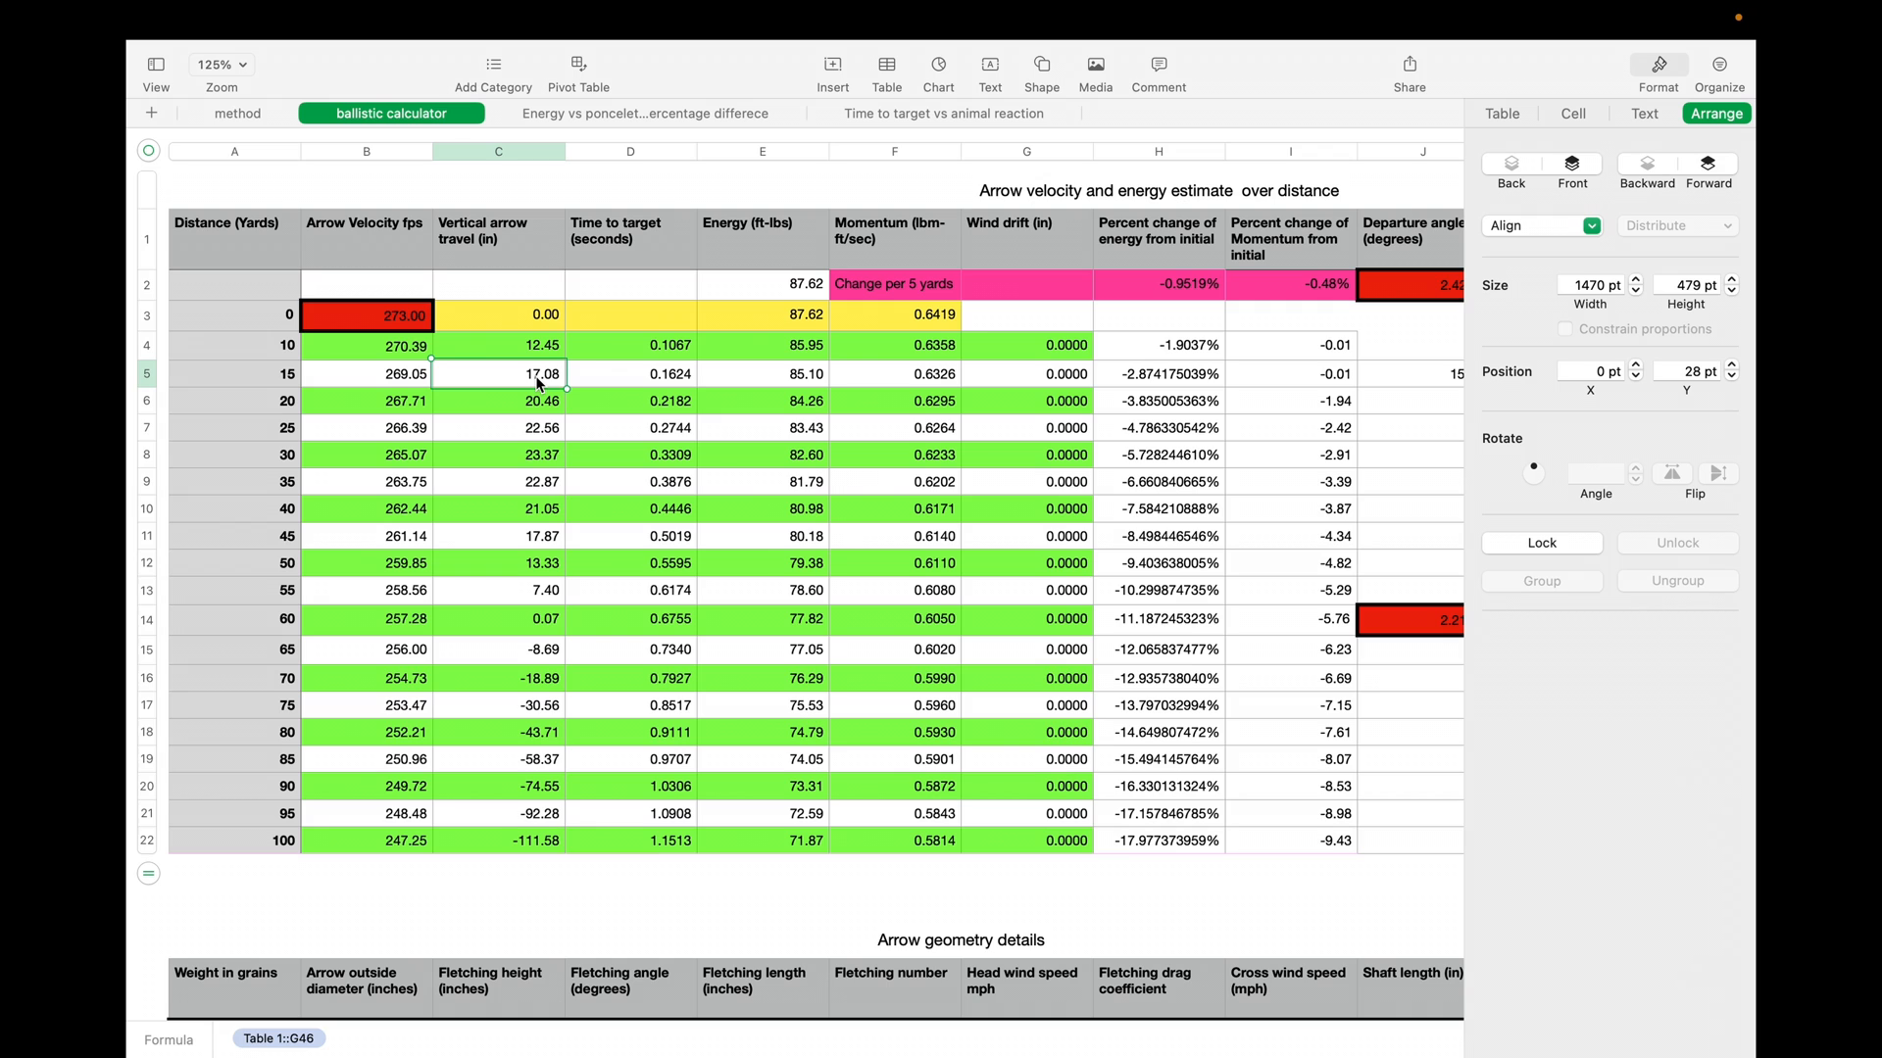
{"action": "mouse_move", "coordinate": [547, 621]}
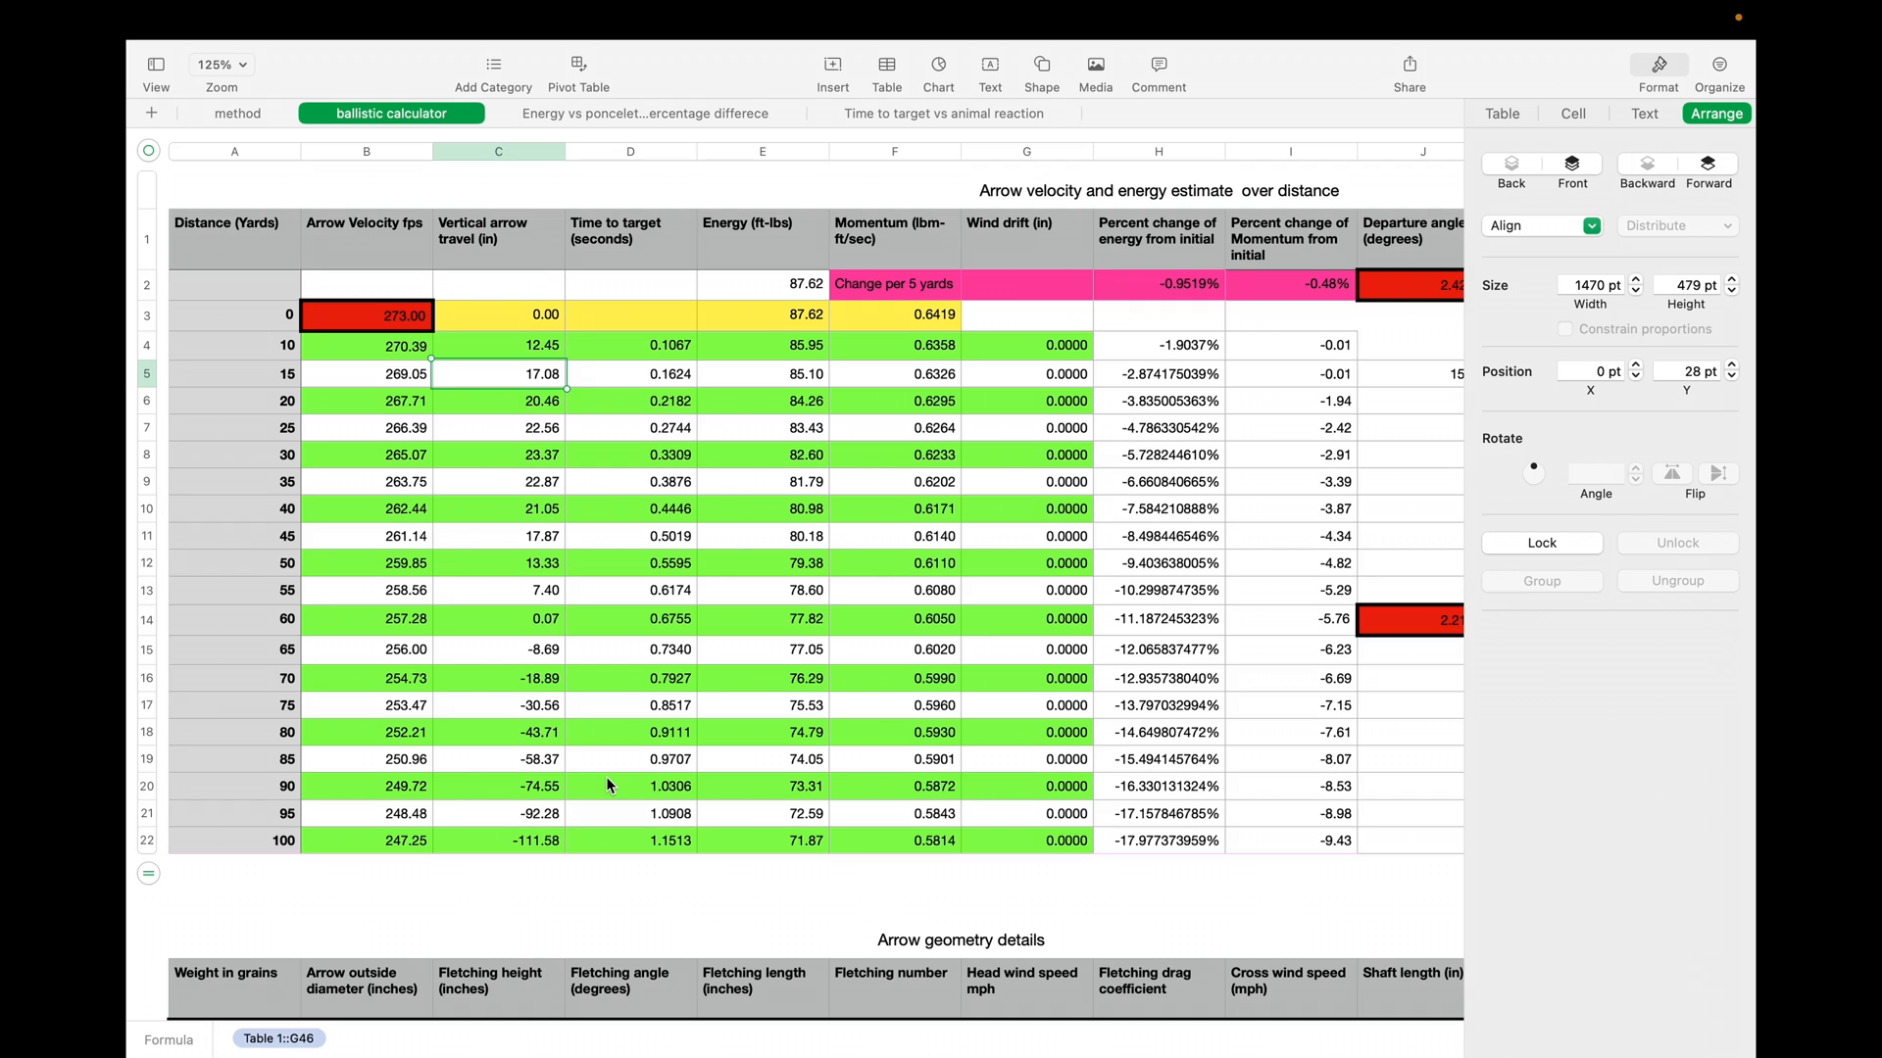
{"action": "mouse_move", "coordinate": [400, 194]}
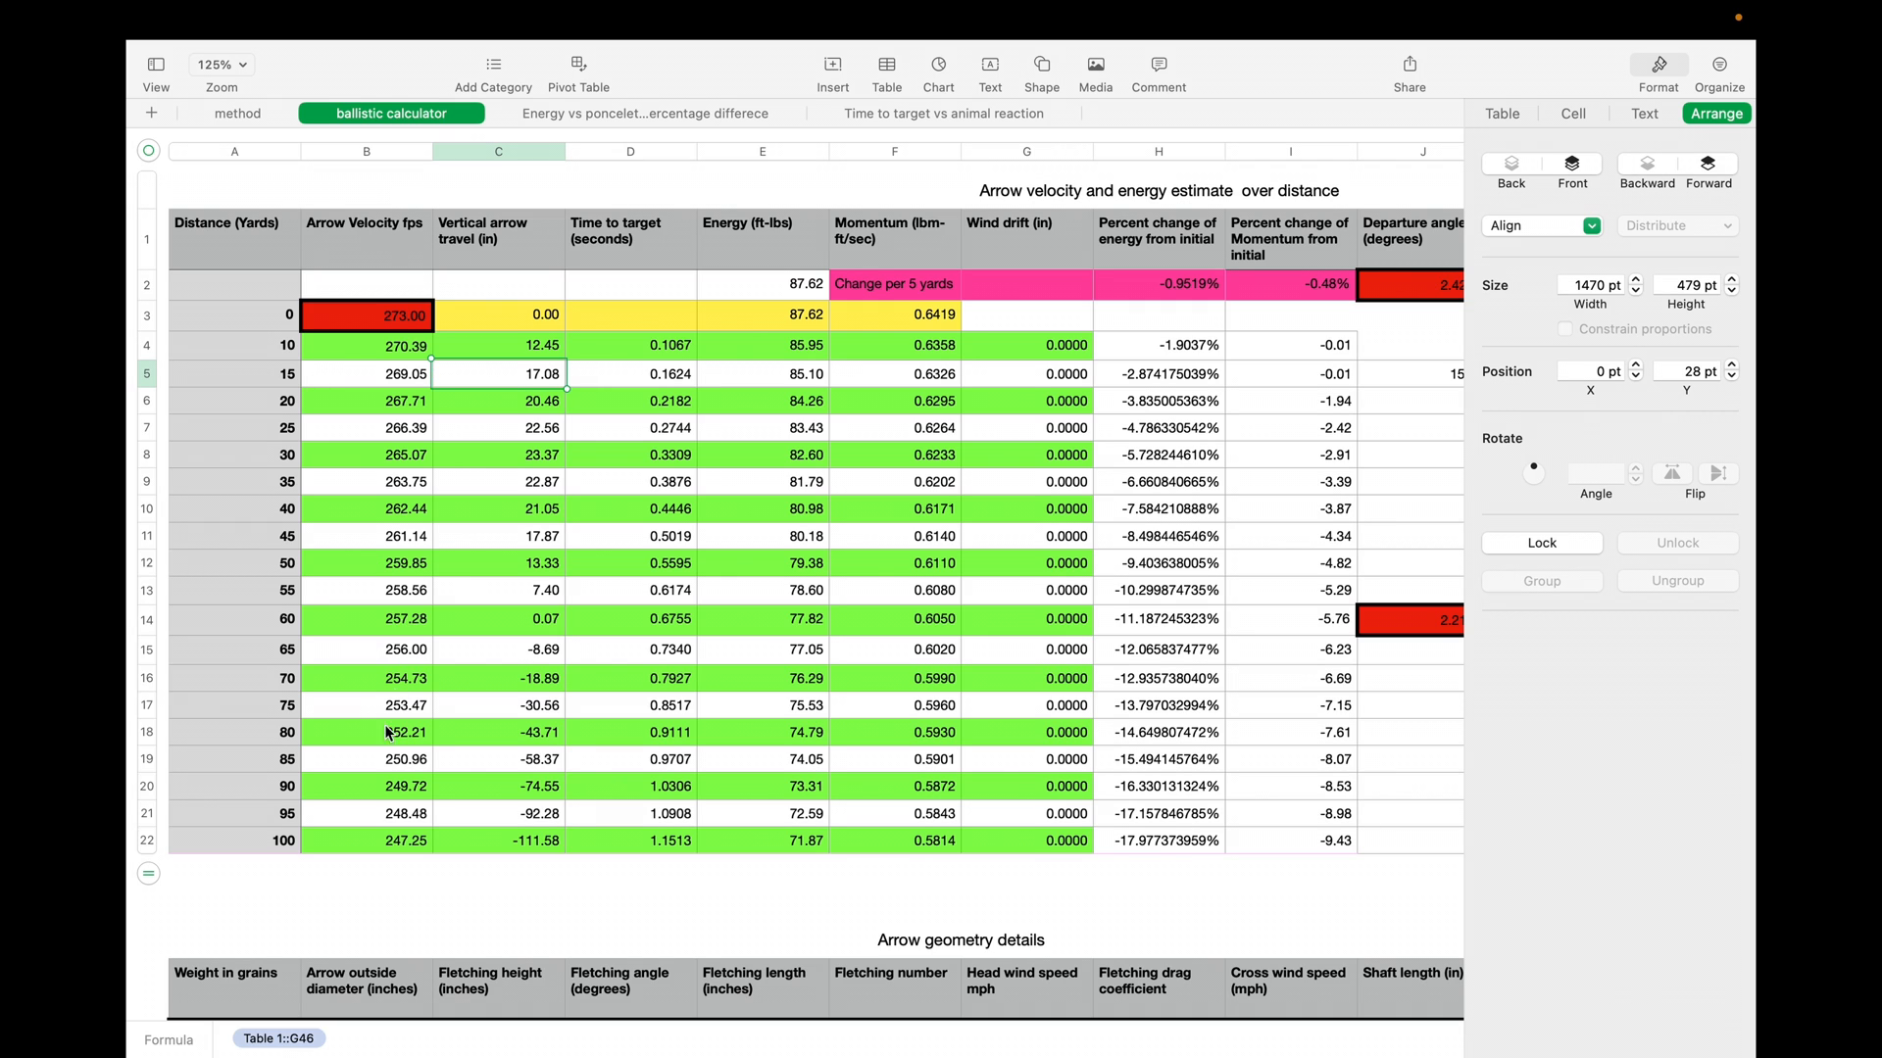
{"action": "mouse_move", "coordinate": [388, 619]}
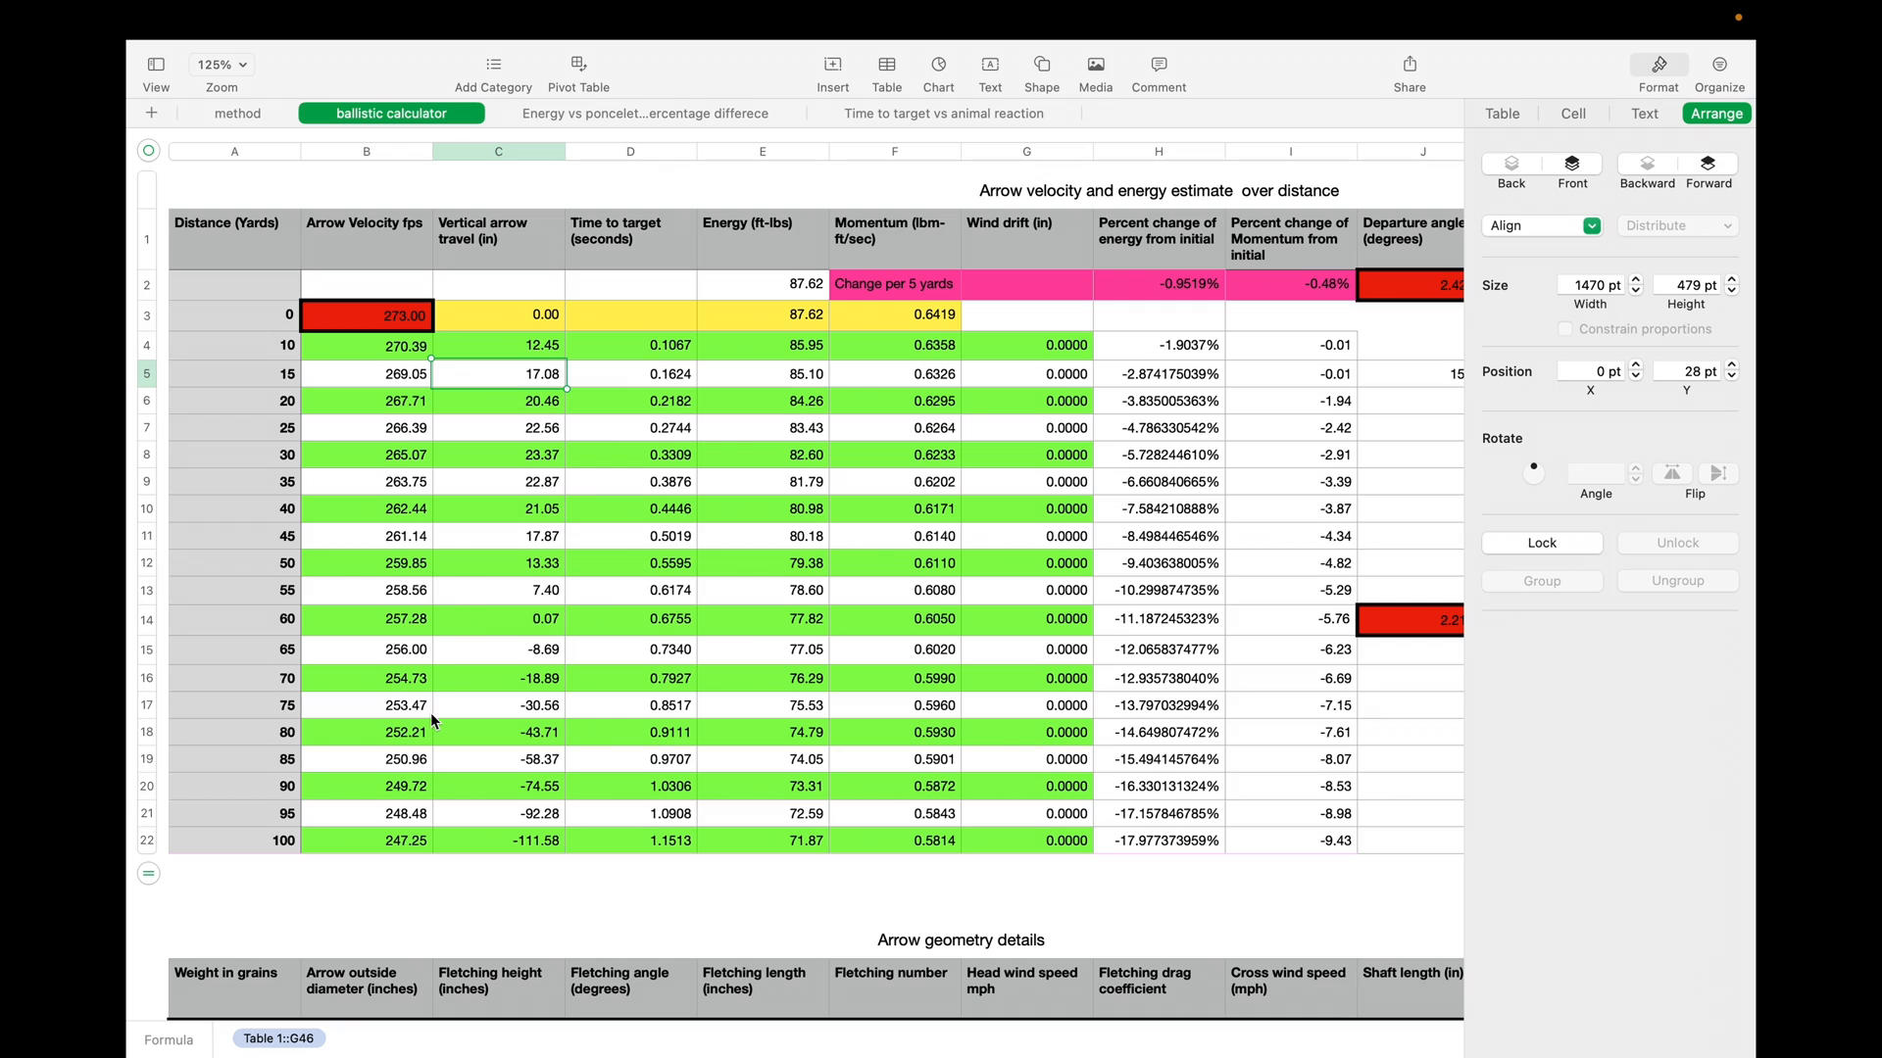
{"action": "mouse_move", "coordinate": [378, 552]}
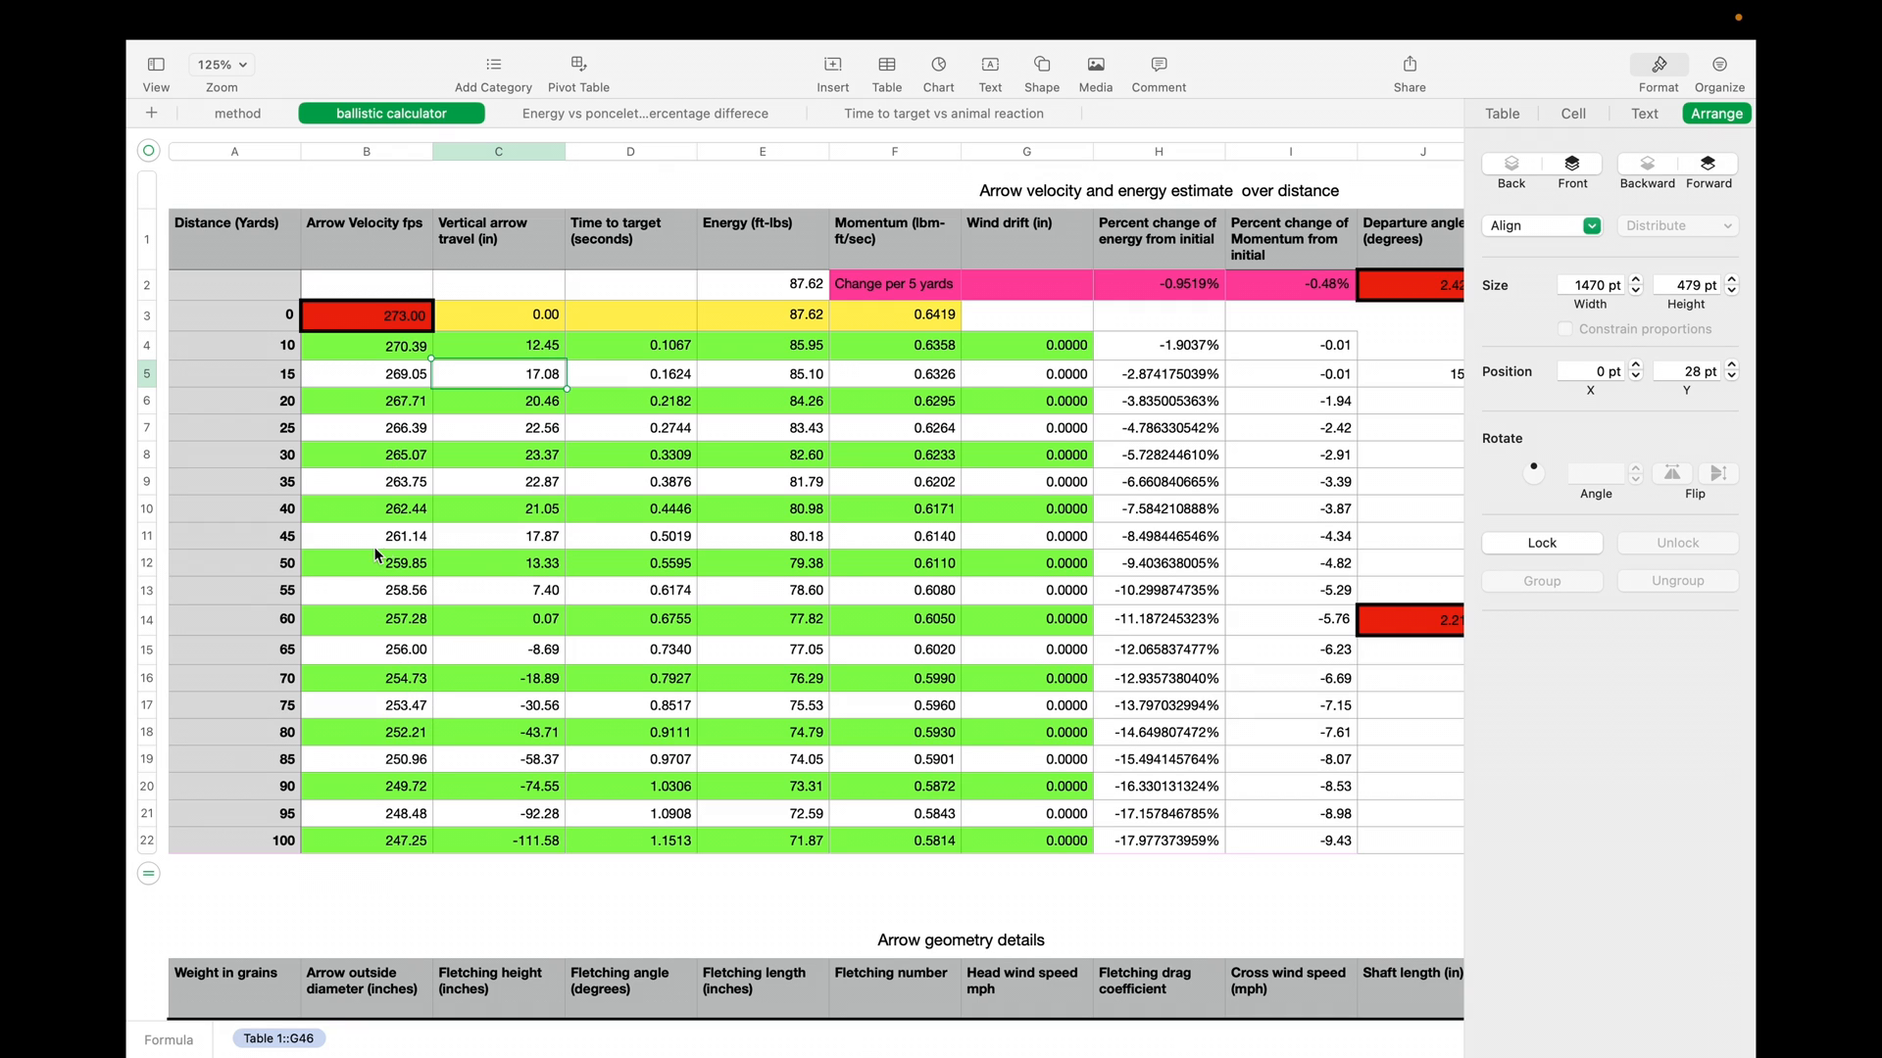
{"action": "mouse_move", "coordinate": [554, 630]}
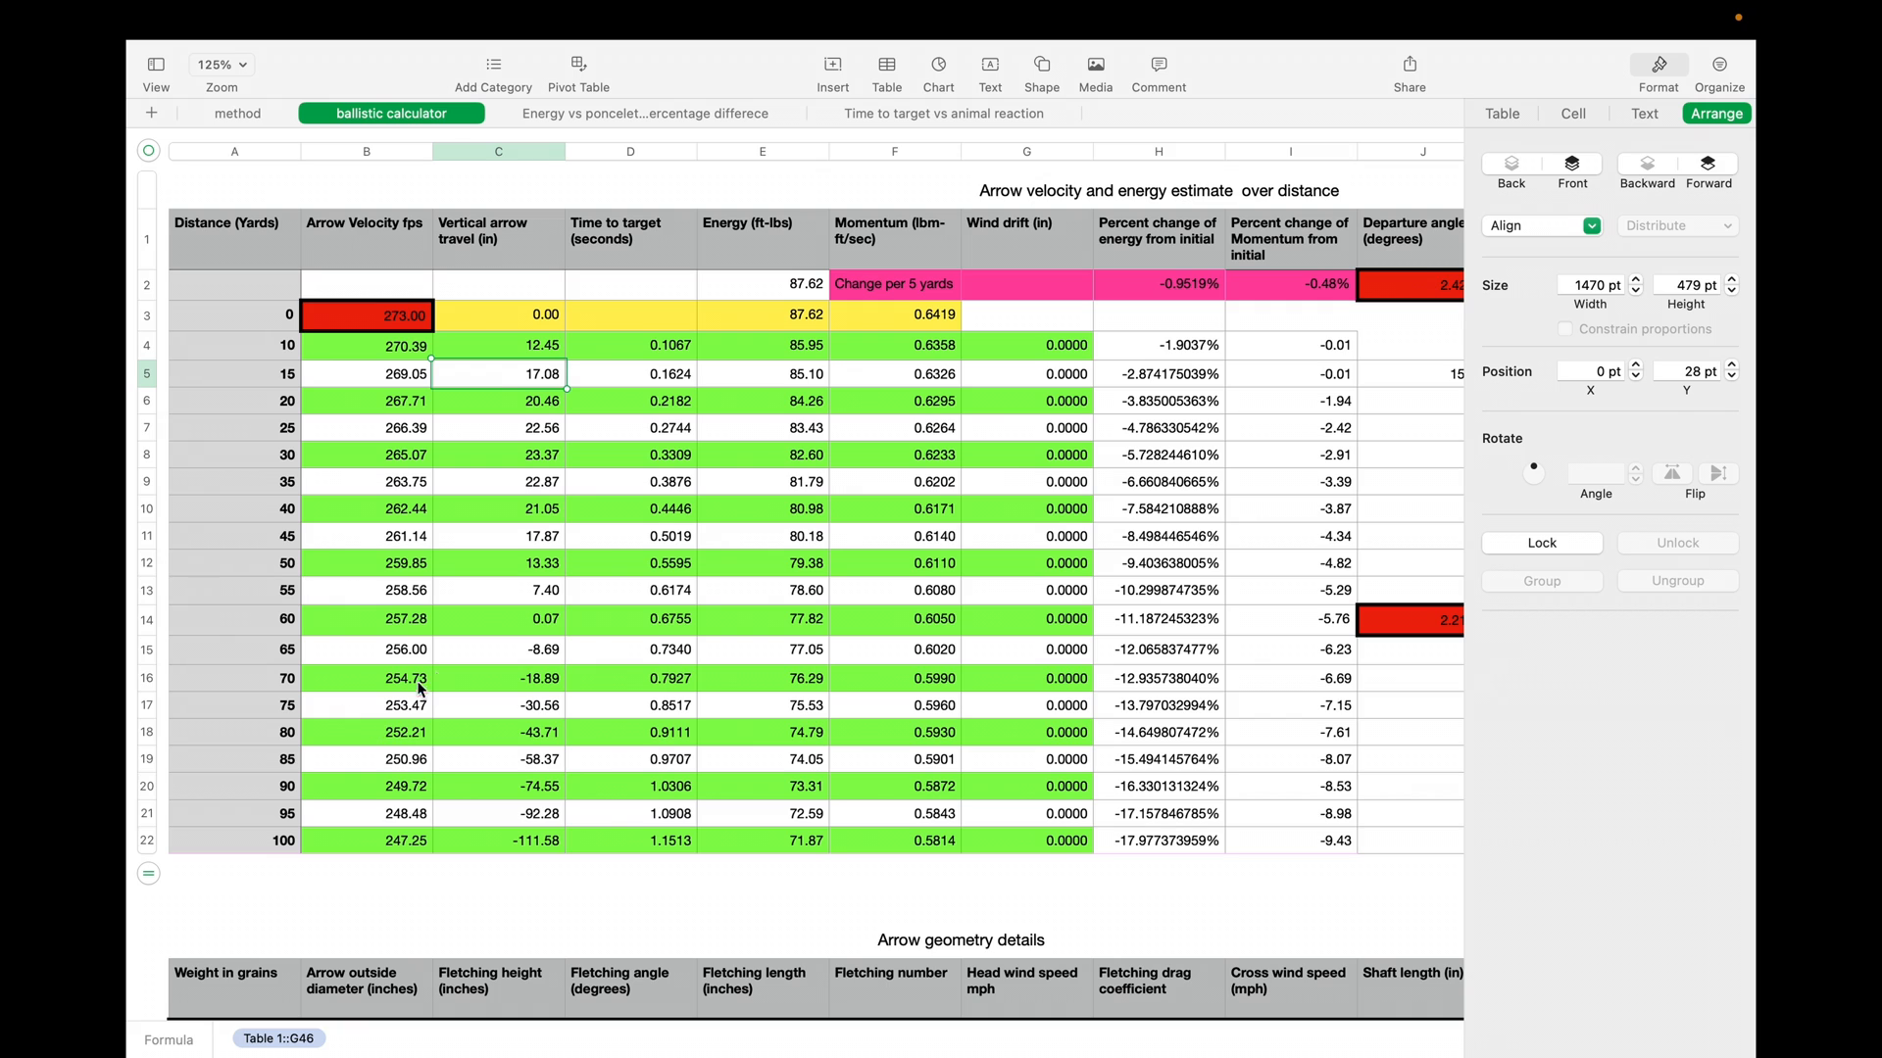
{"action": "mouse_move", "coordinate": [345, 651]}
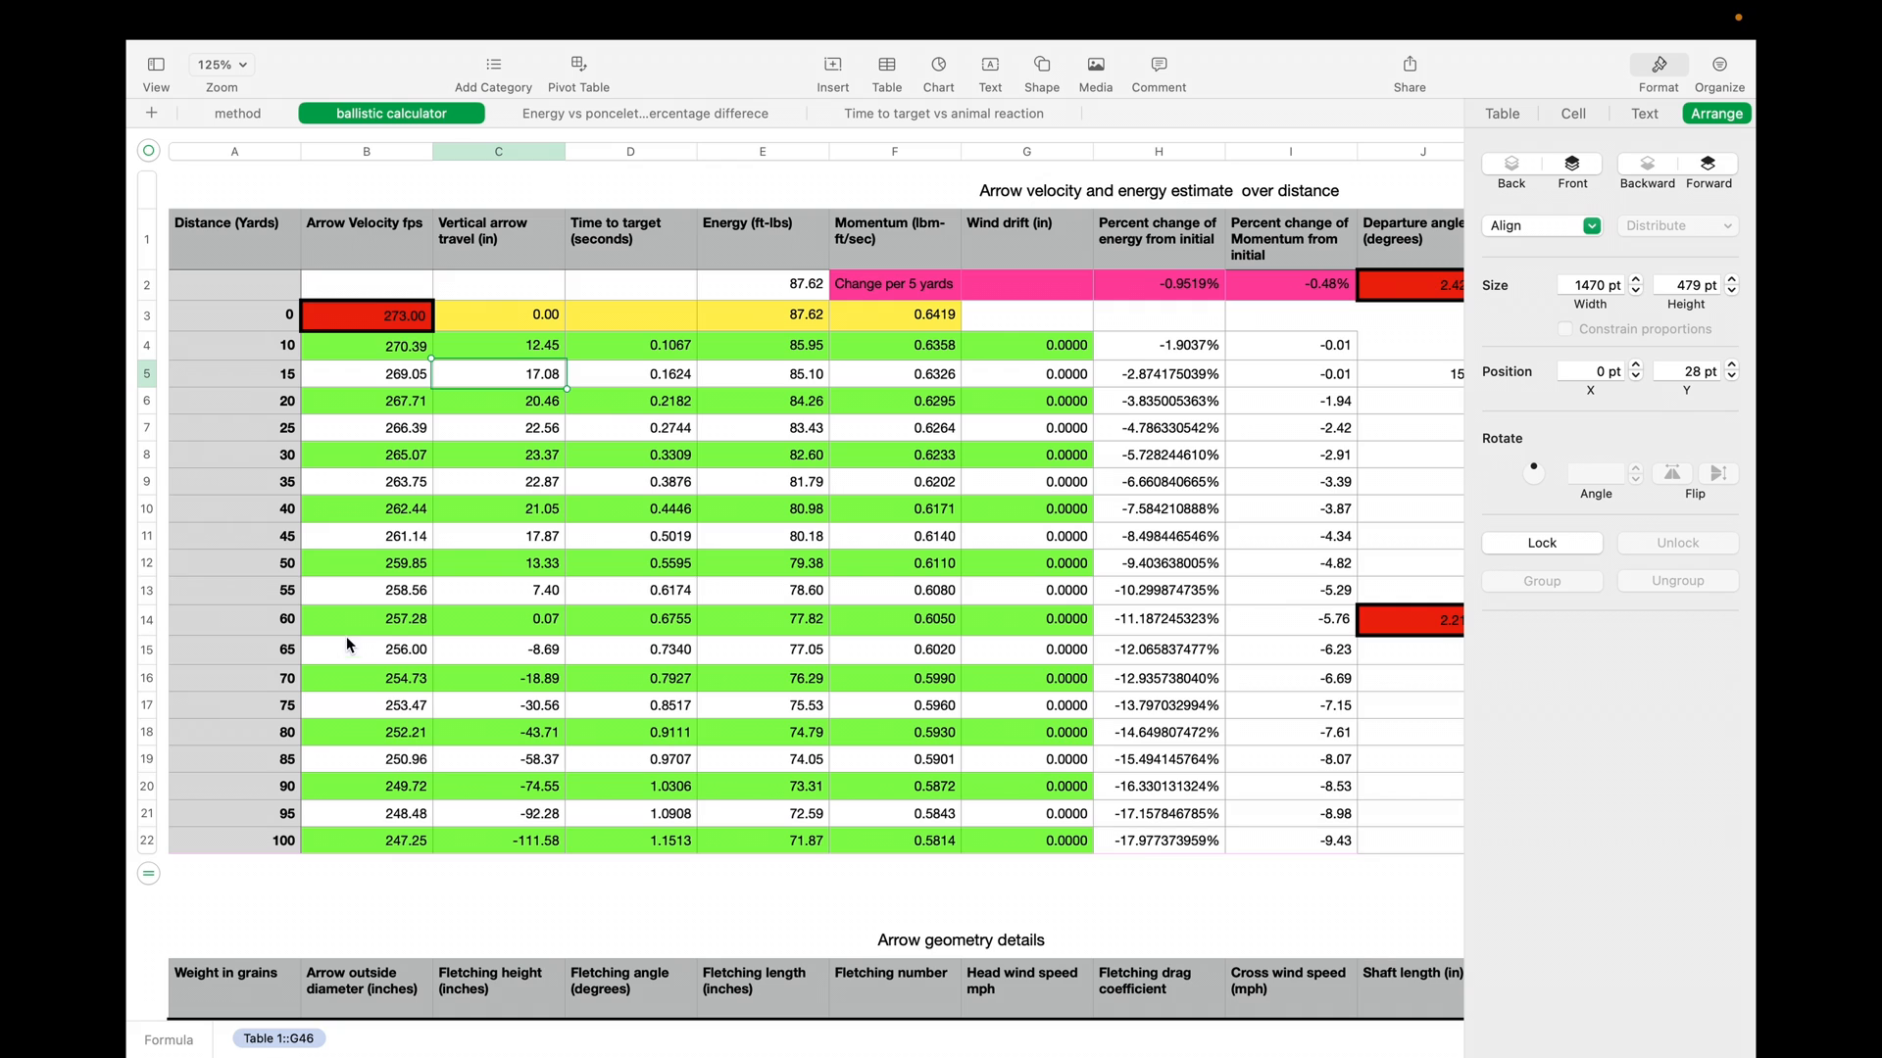
{"action": "mouse_move", "coordinate": [688, 725]}
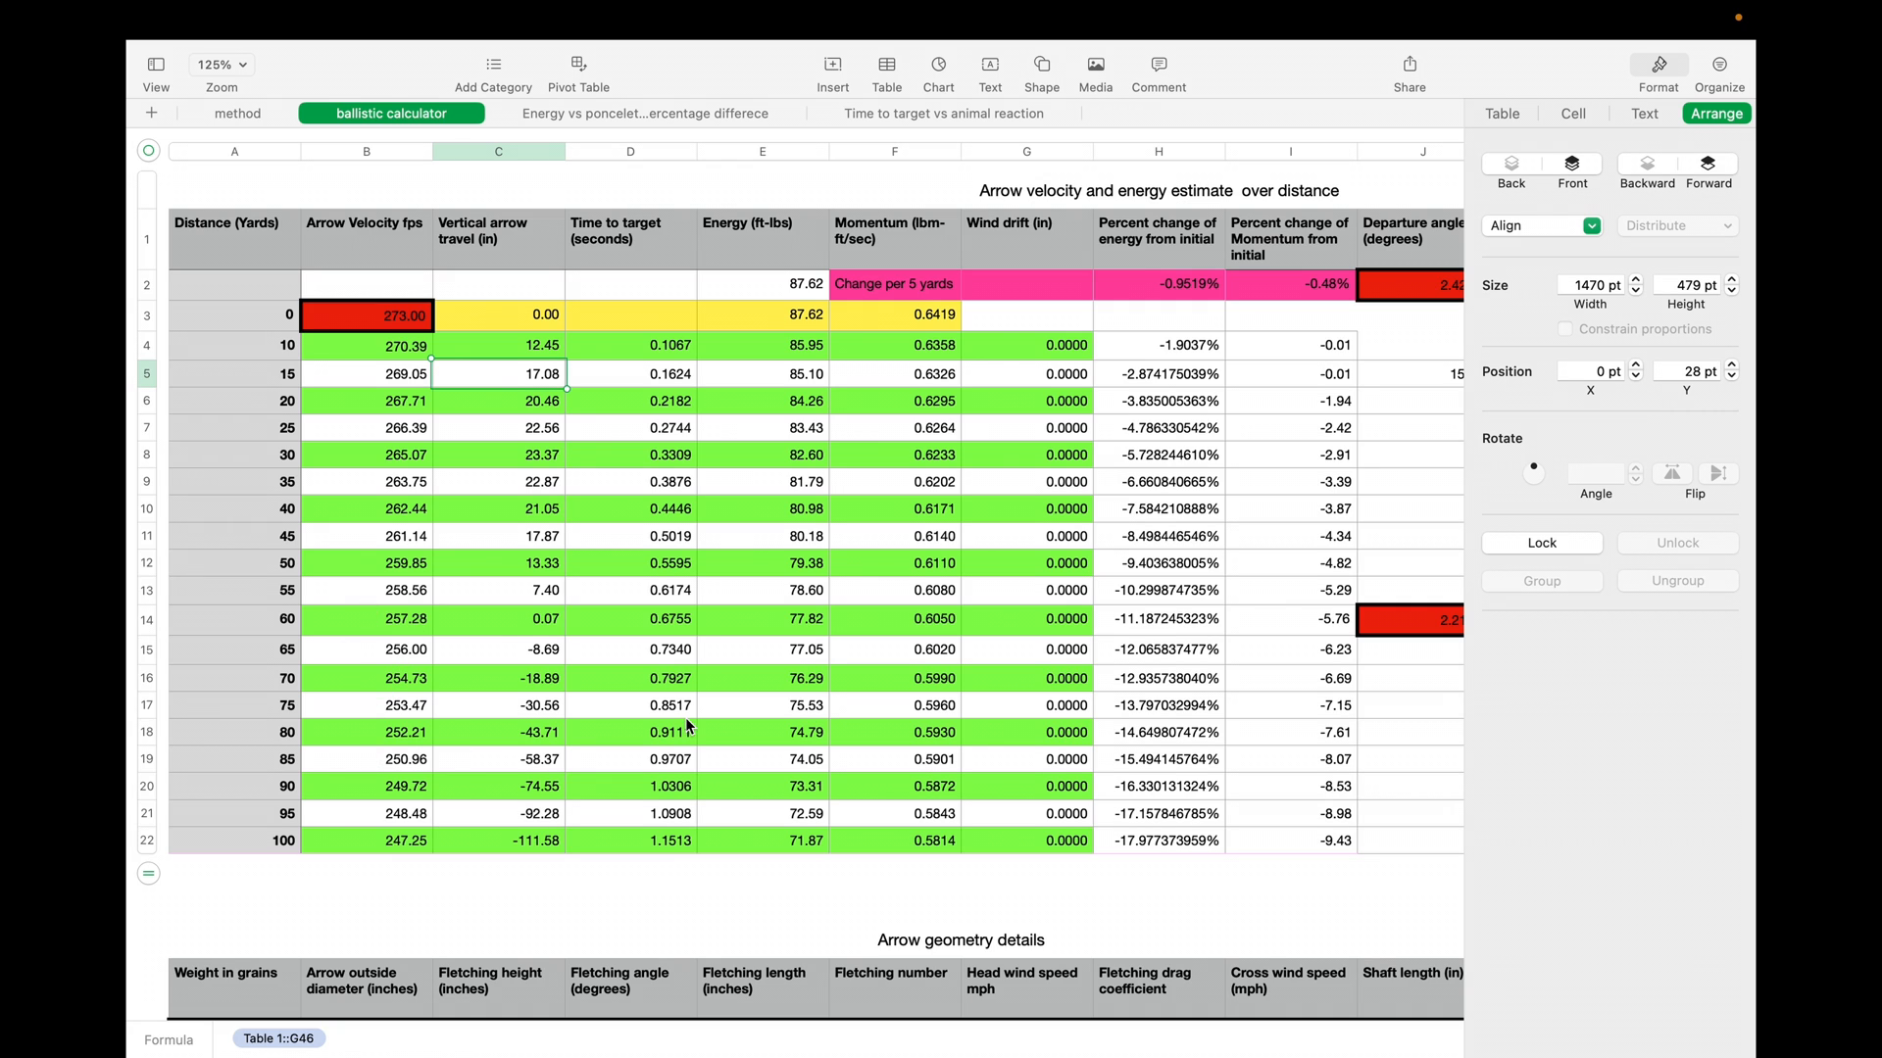
{"action": "mouse_move", "coordinate": [412, 625]}
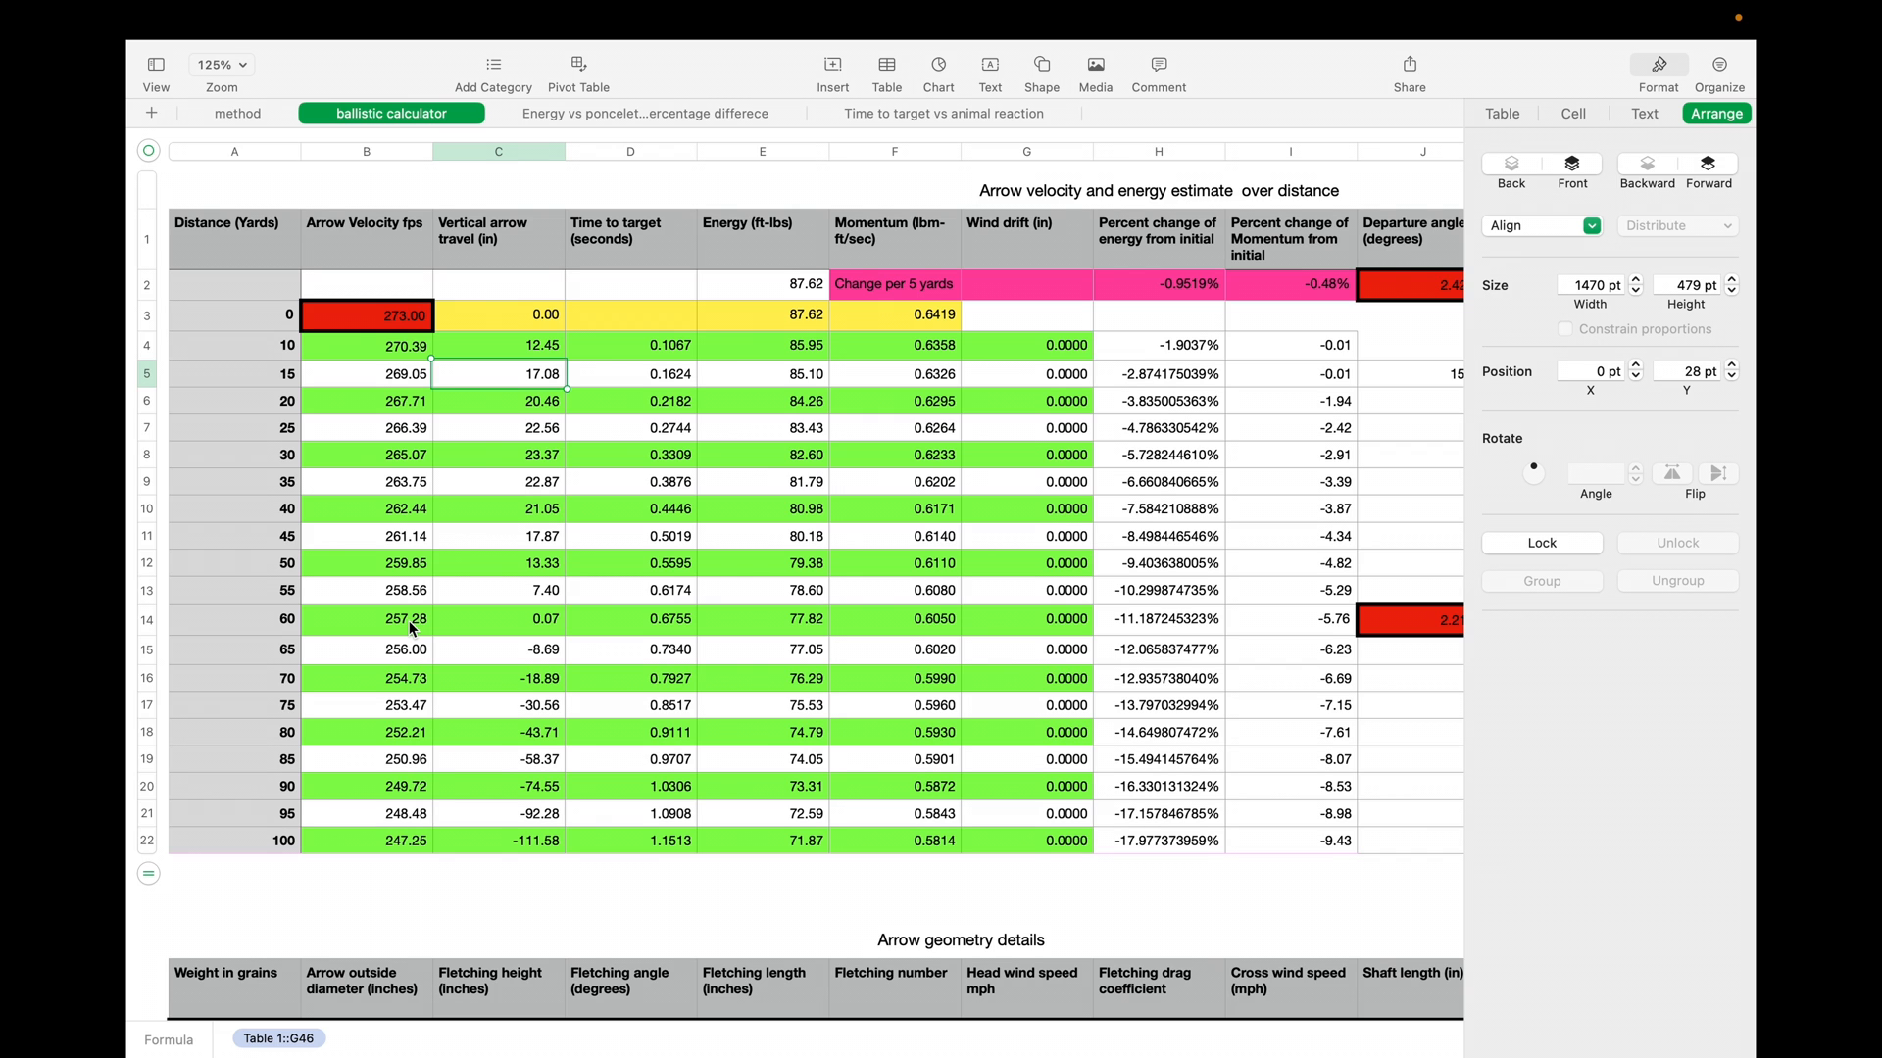
{"action": "scroll", "scroll_direction": "down", "scroll_amount": 3}
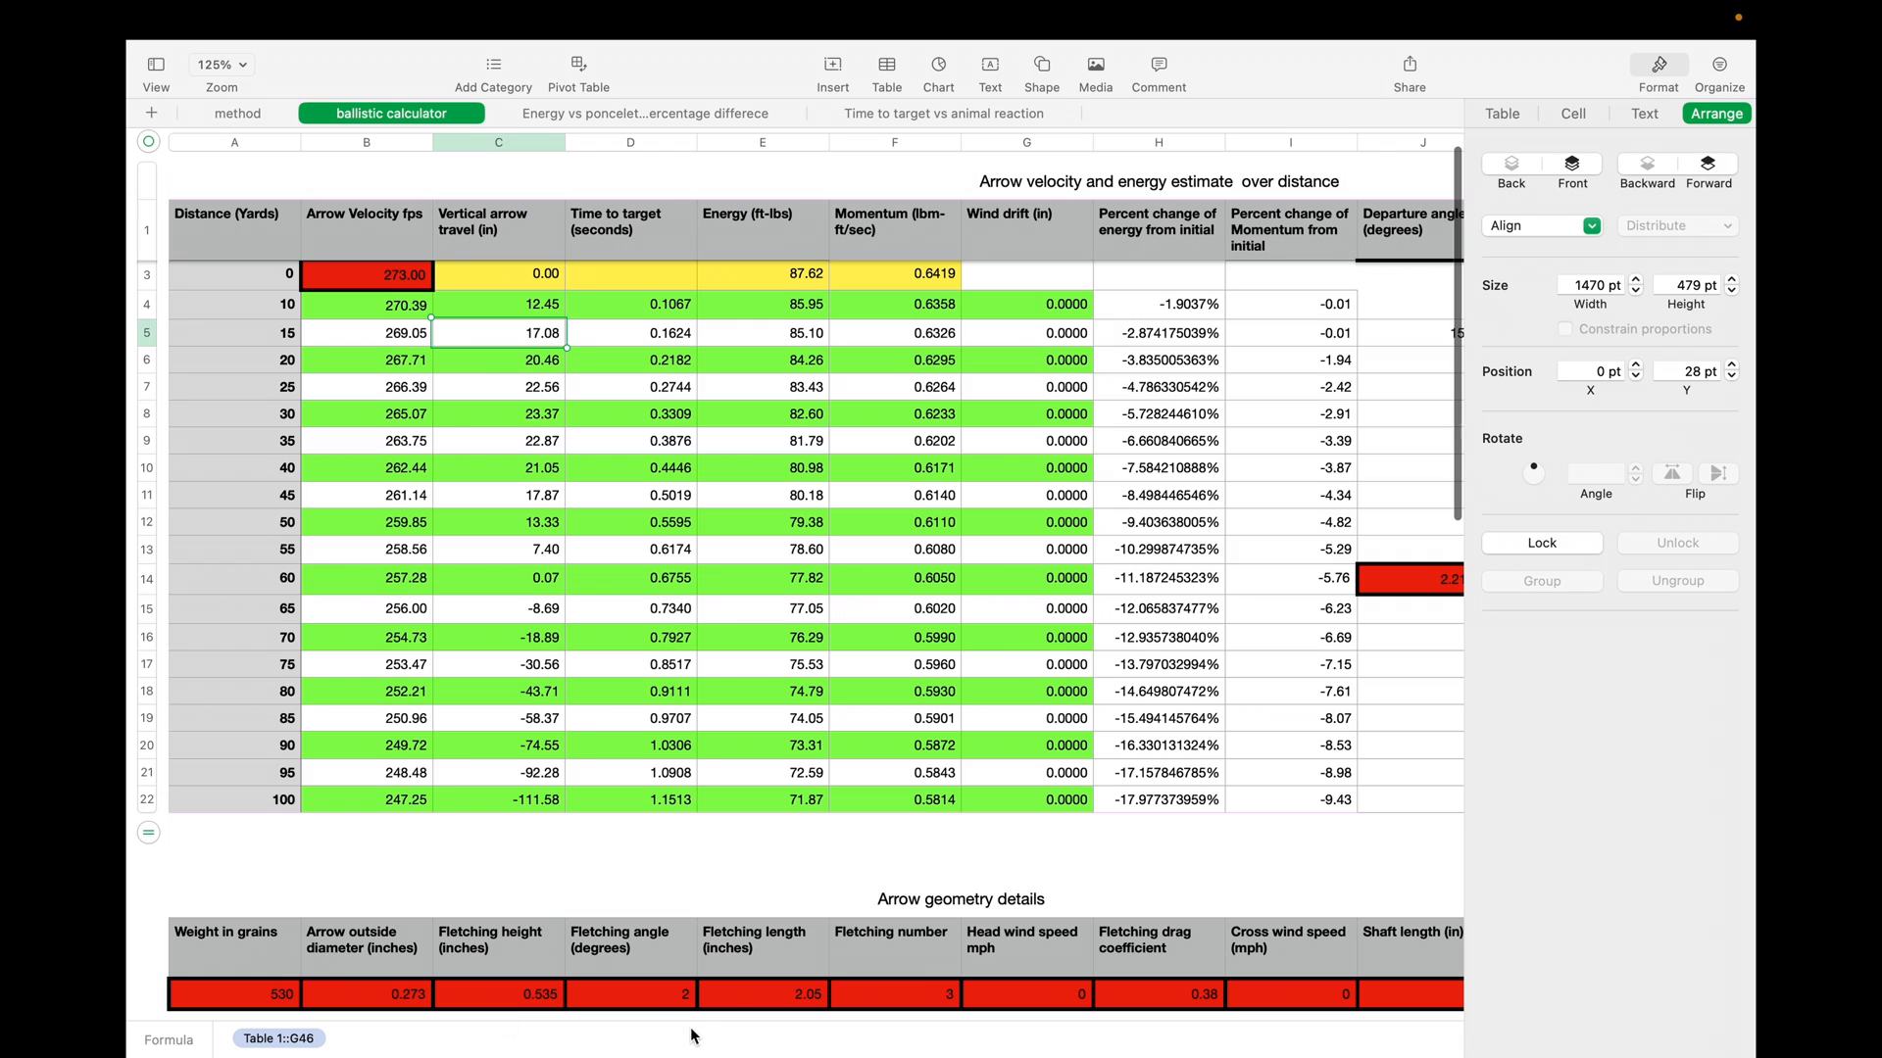
{"action": "mouse_move", "coordinate": [406, 637]}
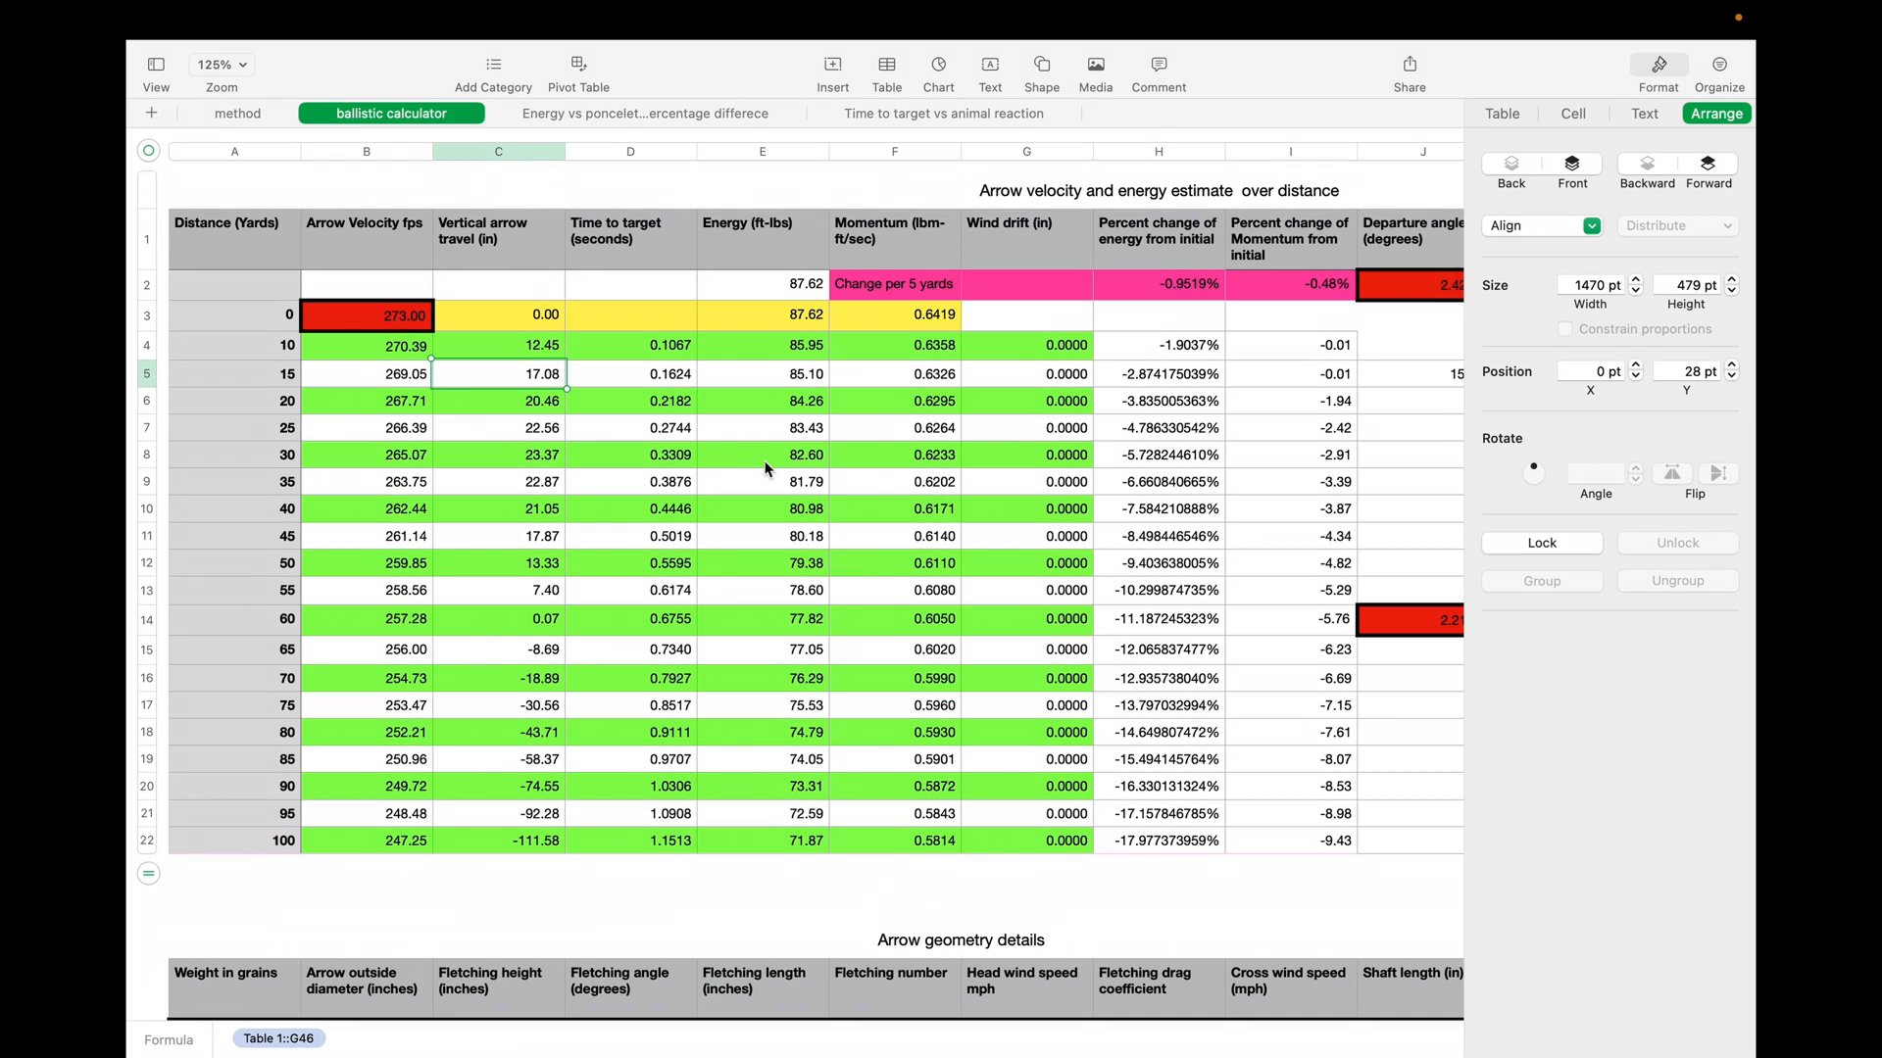
{"action": "scroll", "scroll_direction": "right", "scroll_amount": 3}
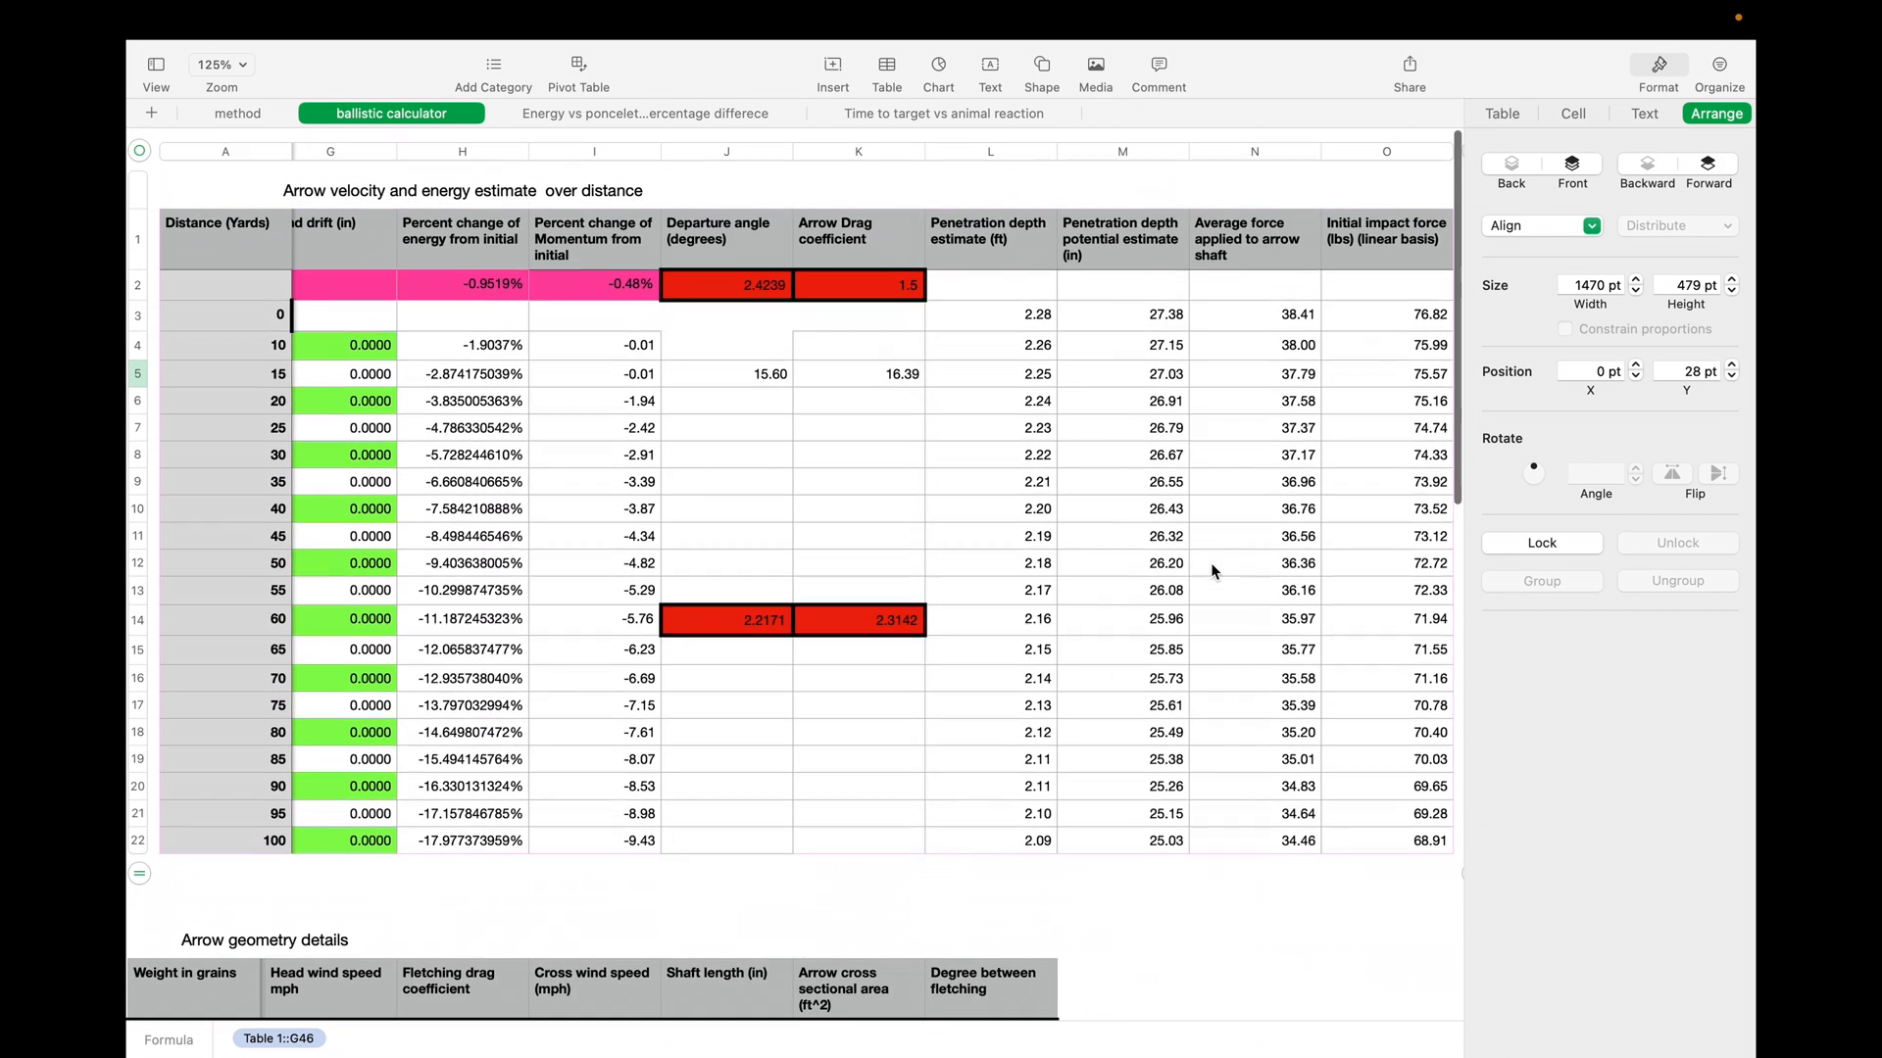
{"action": "scroll", "scroll_direction": "left", "scroll_amount": 3}
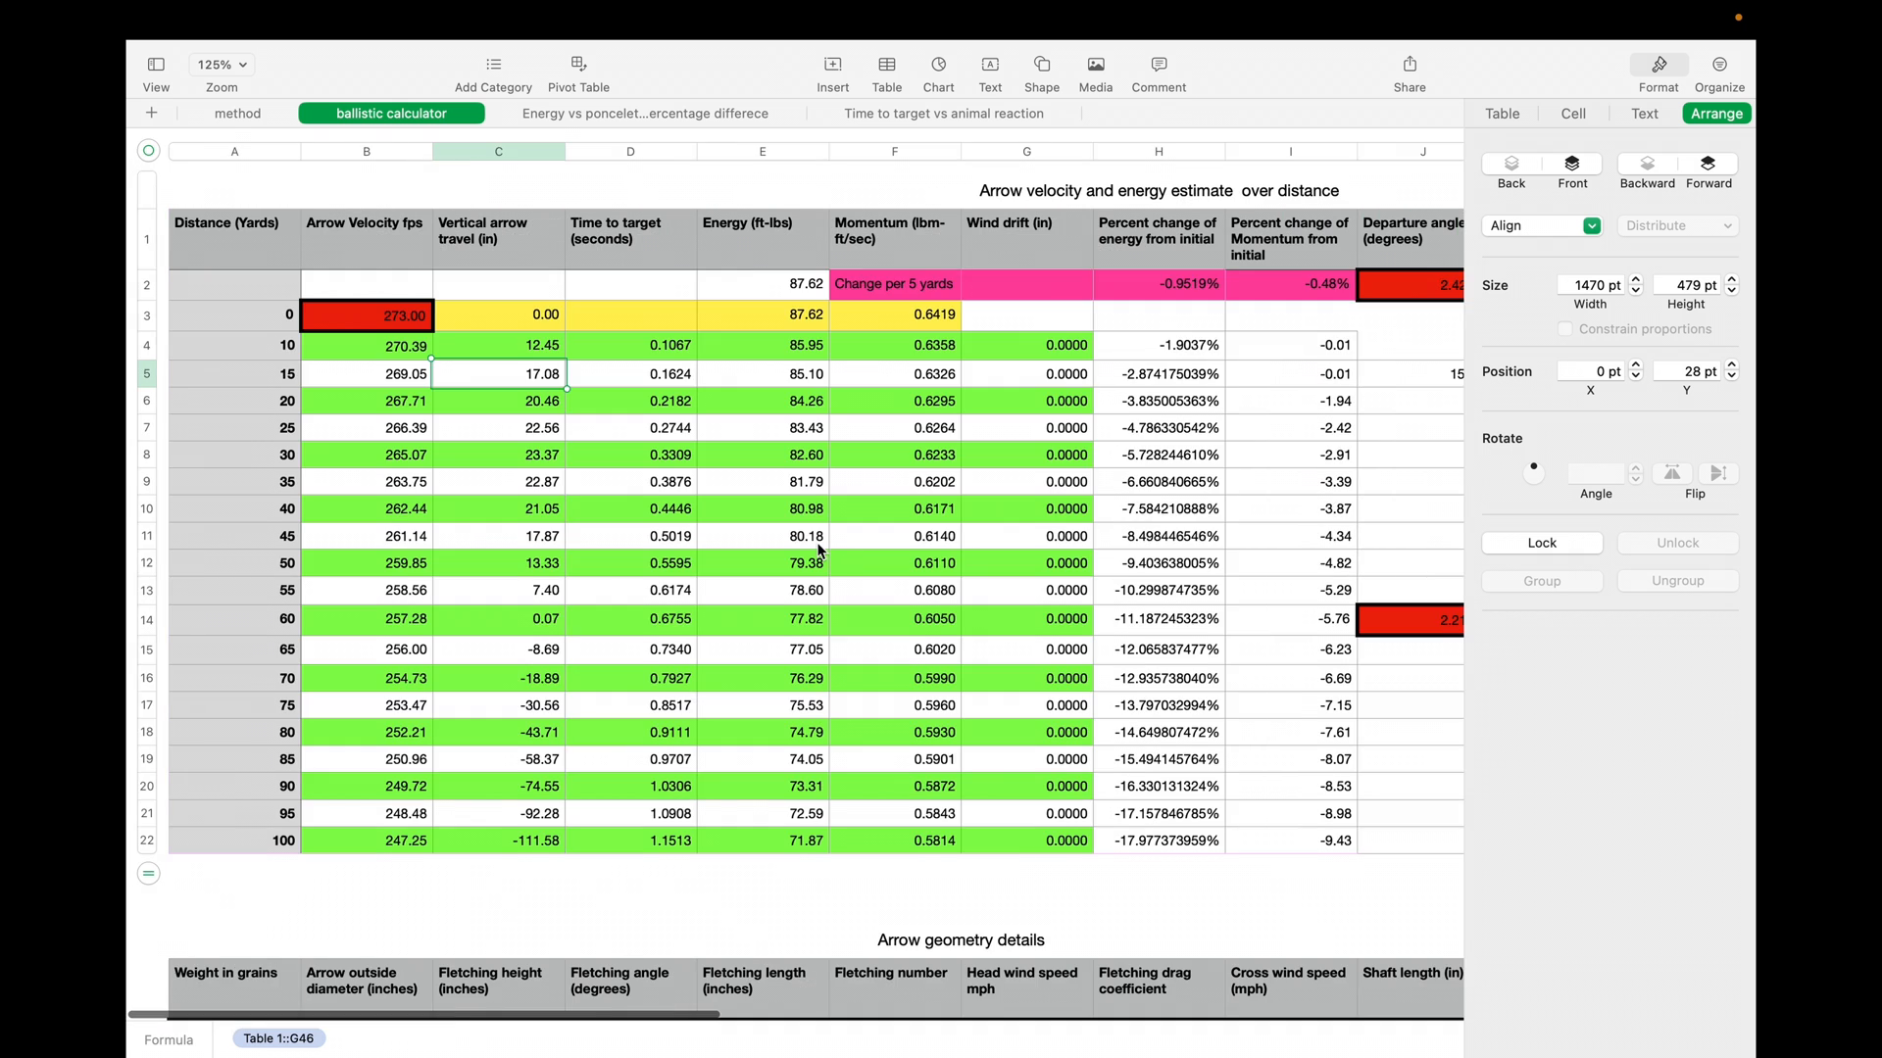
{"action": "scroll", "scroll_direction": "down", "scroll_amount": 3}
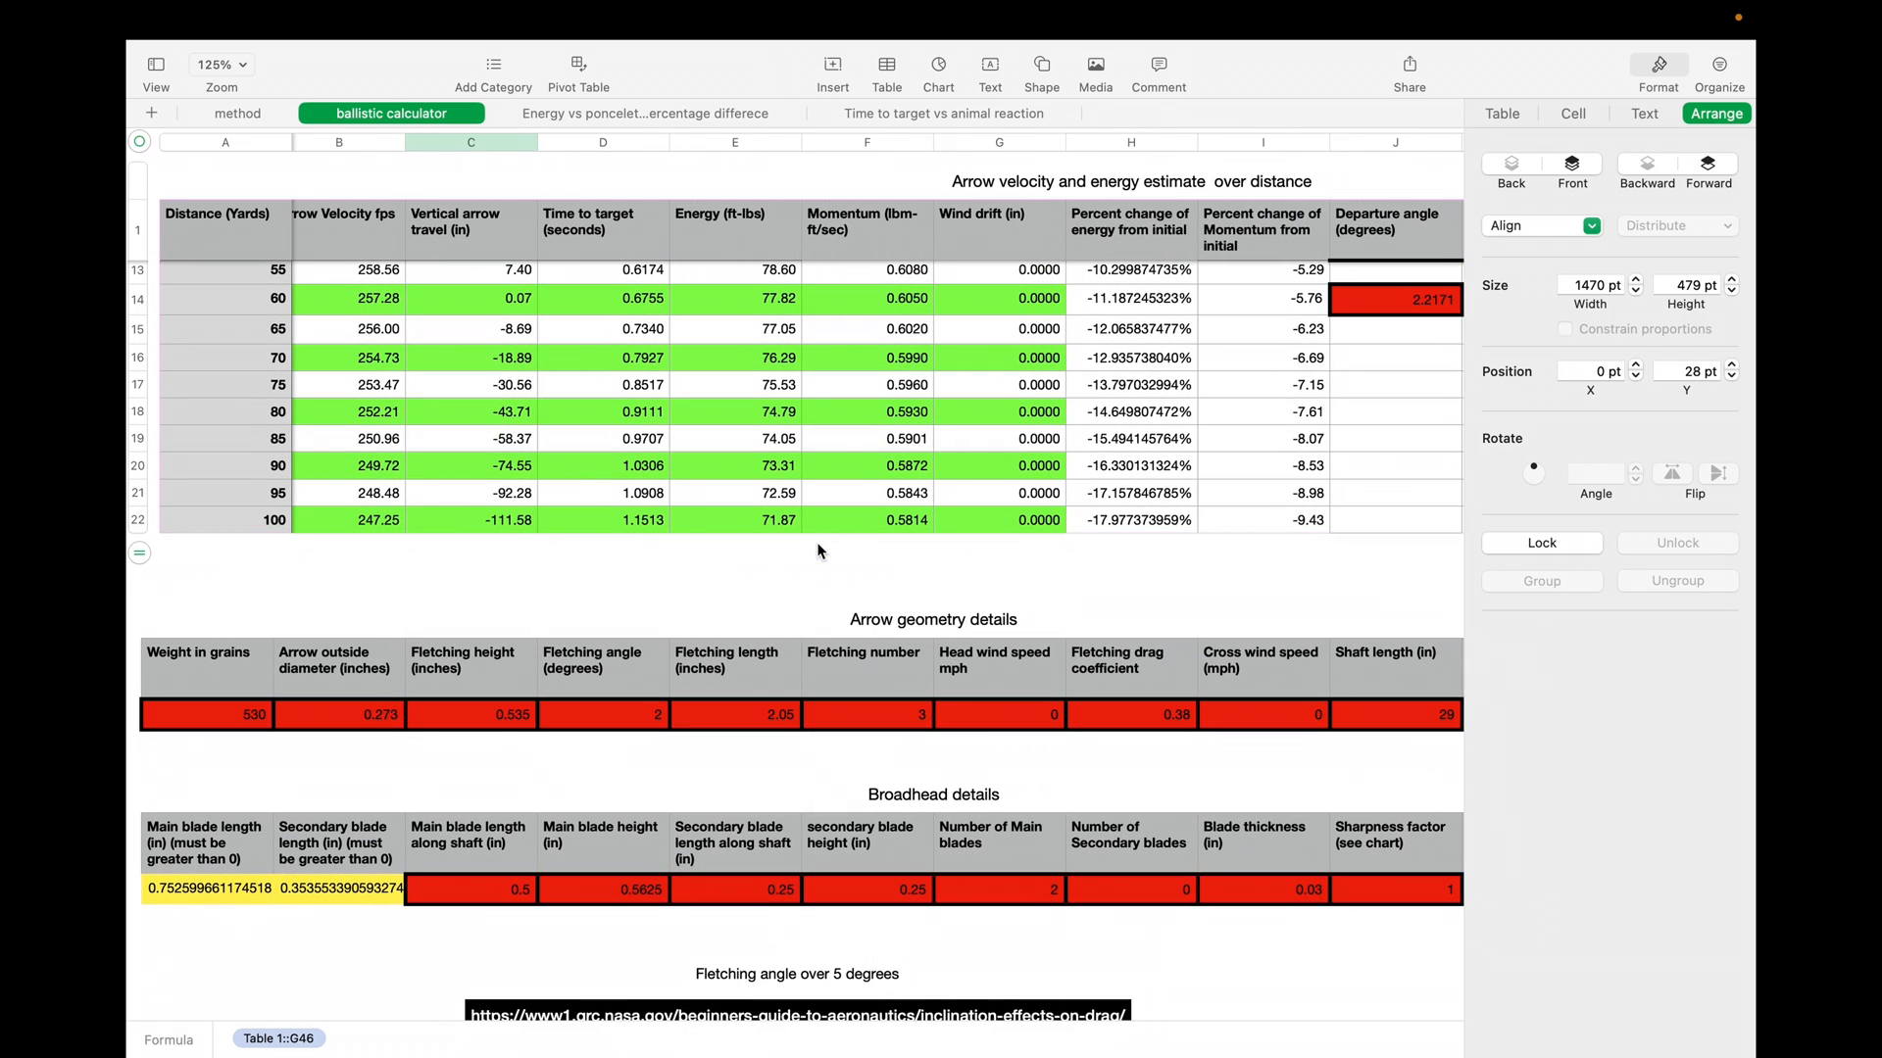
{"action": "mouse_move", "coordinate": [735, 709]}
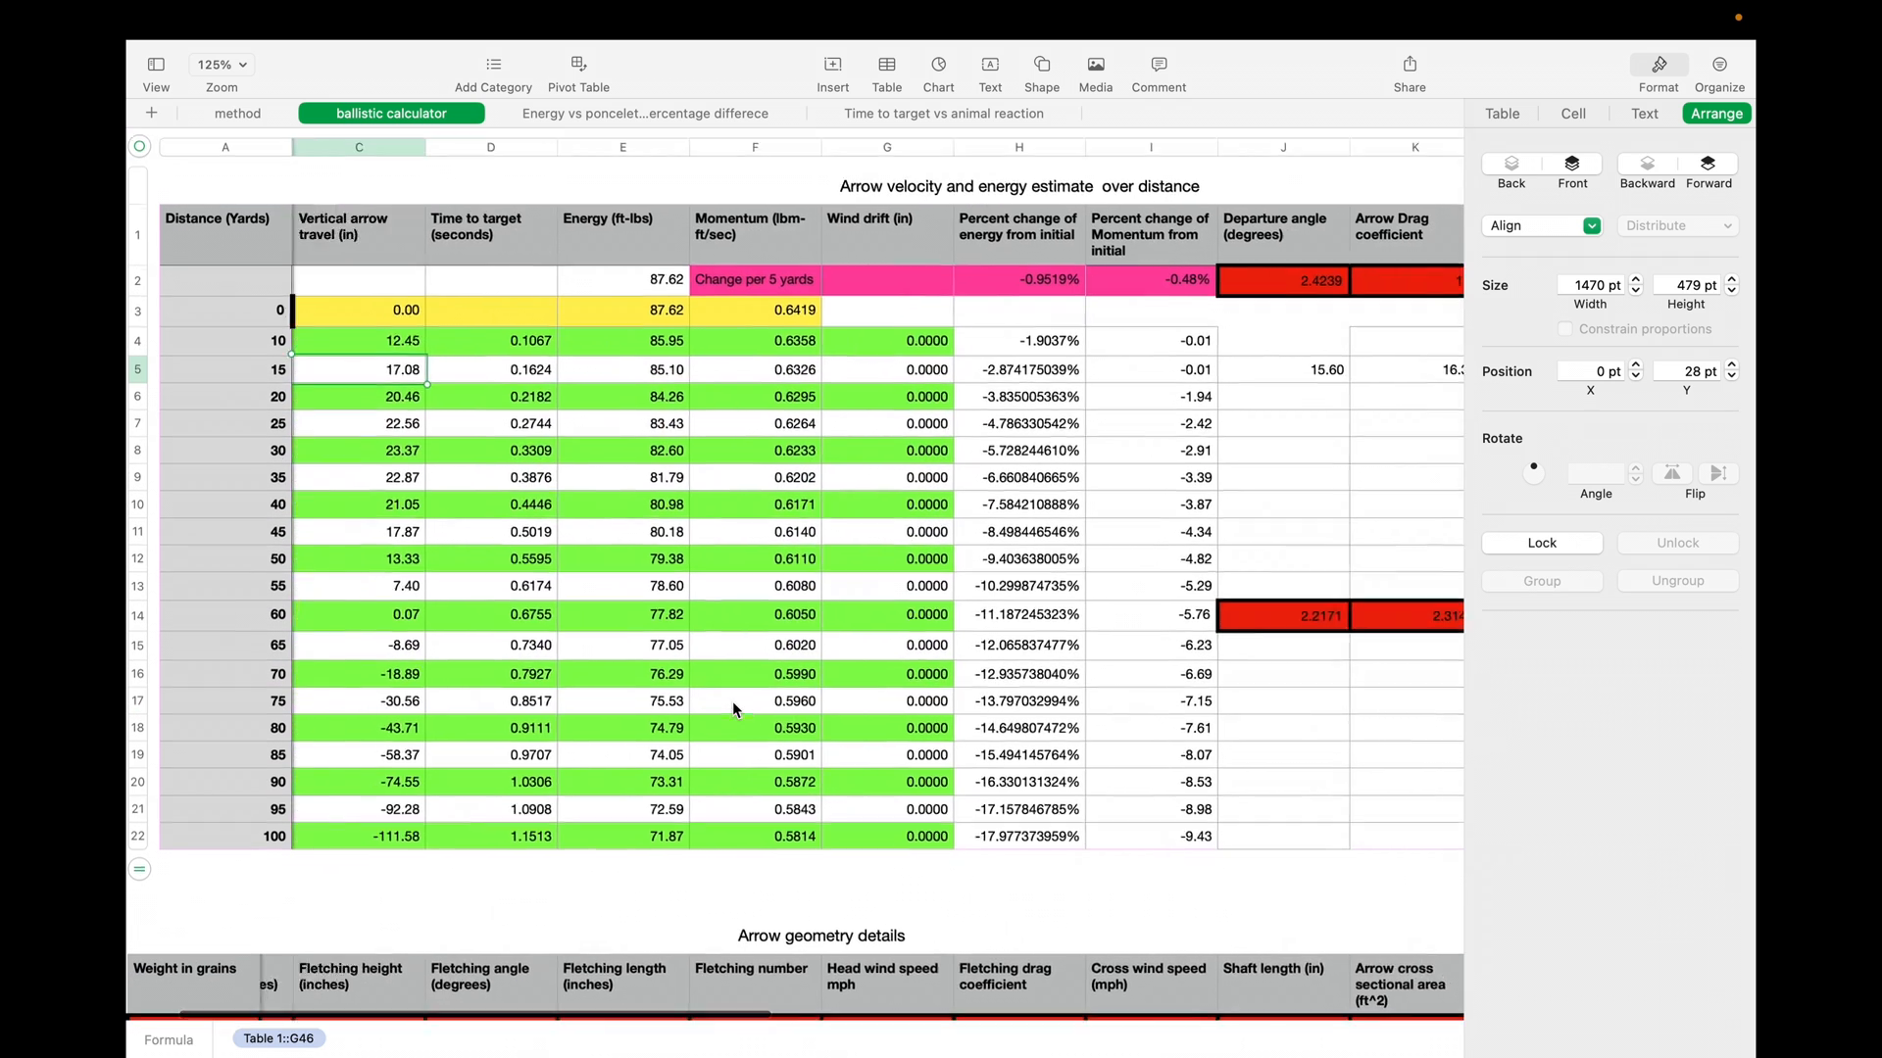
{"action": "scroll", "scroll_direction": "right", "scroll_amount": 3}
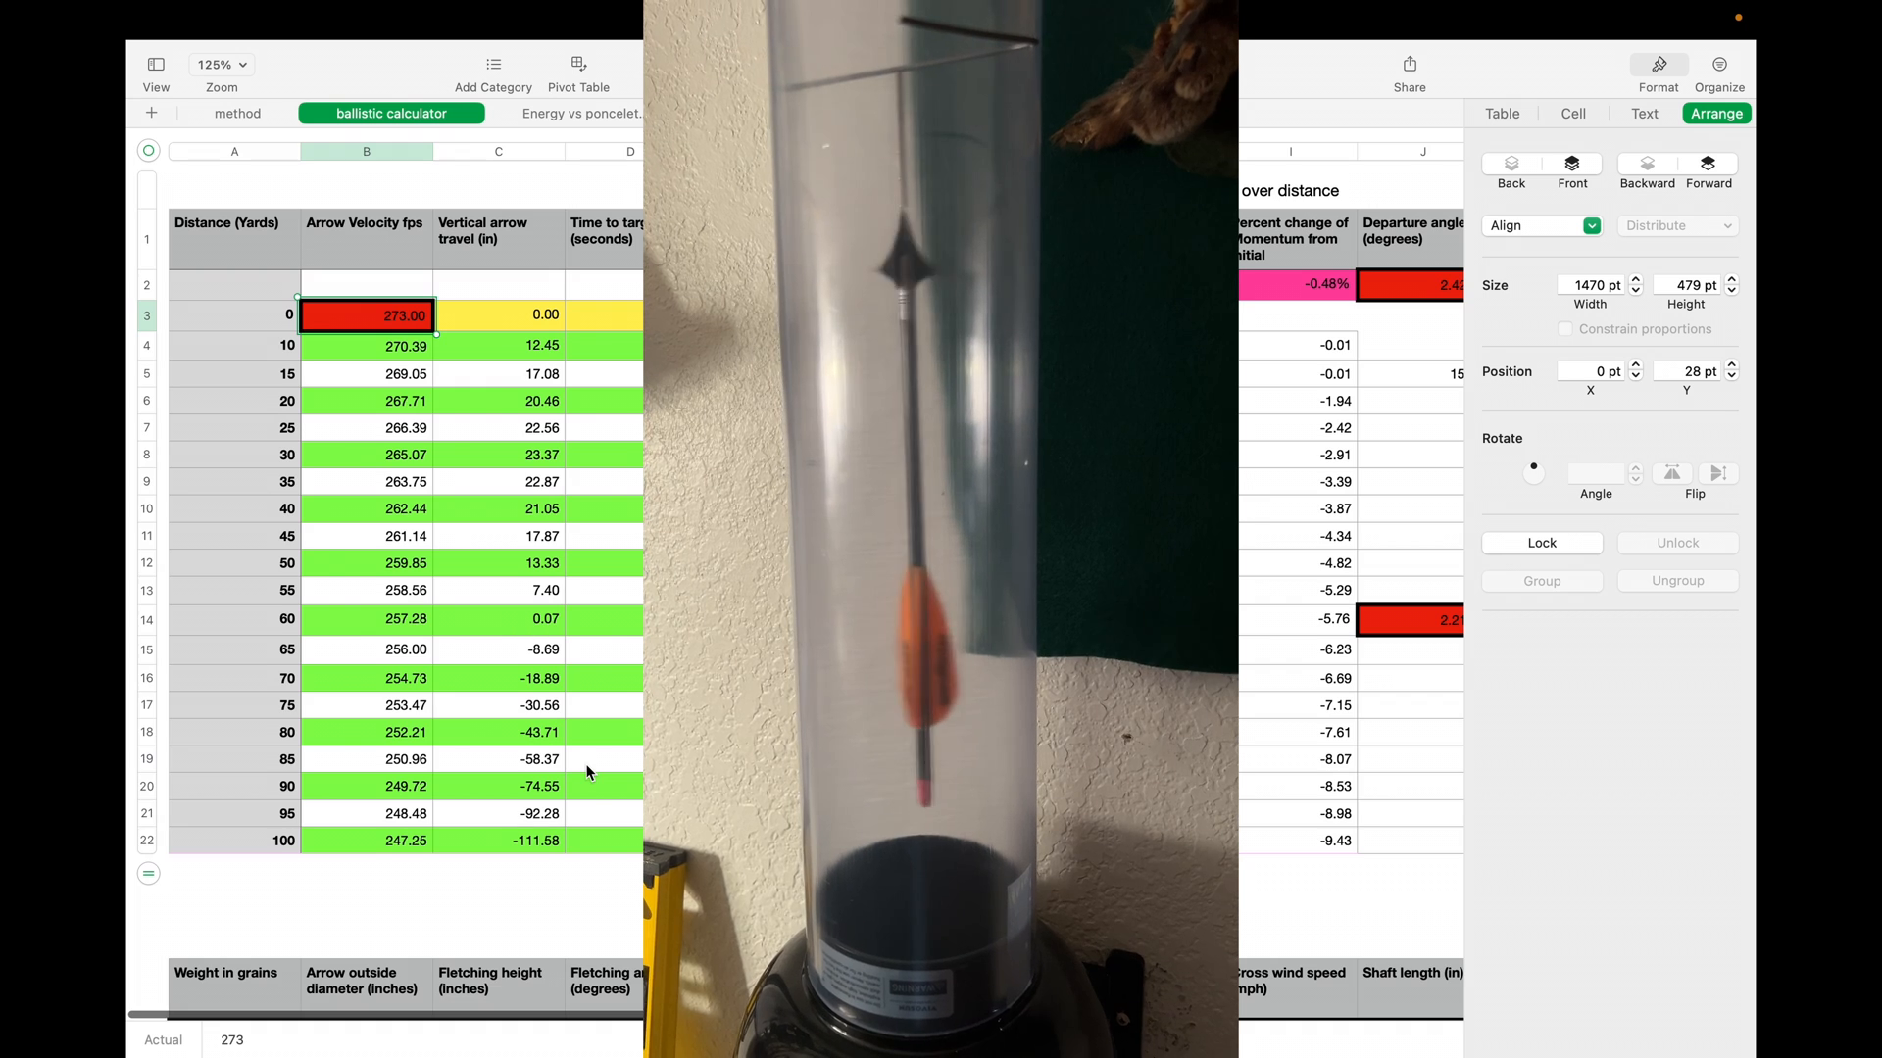
{"action": "scroll", "scroll_direction": "down", "scroll_amount": 3}
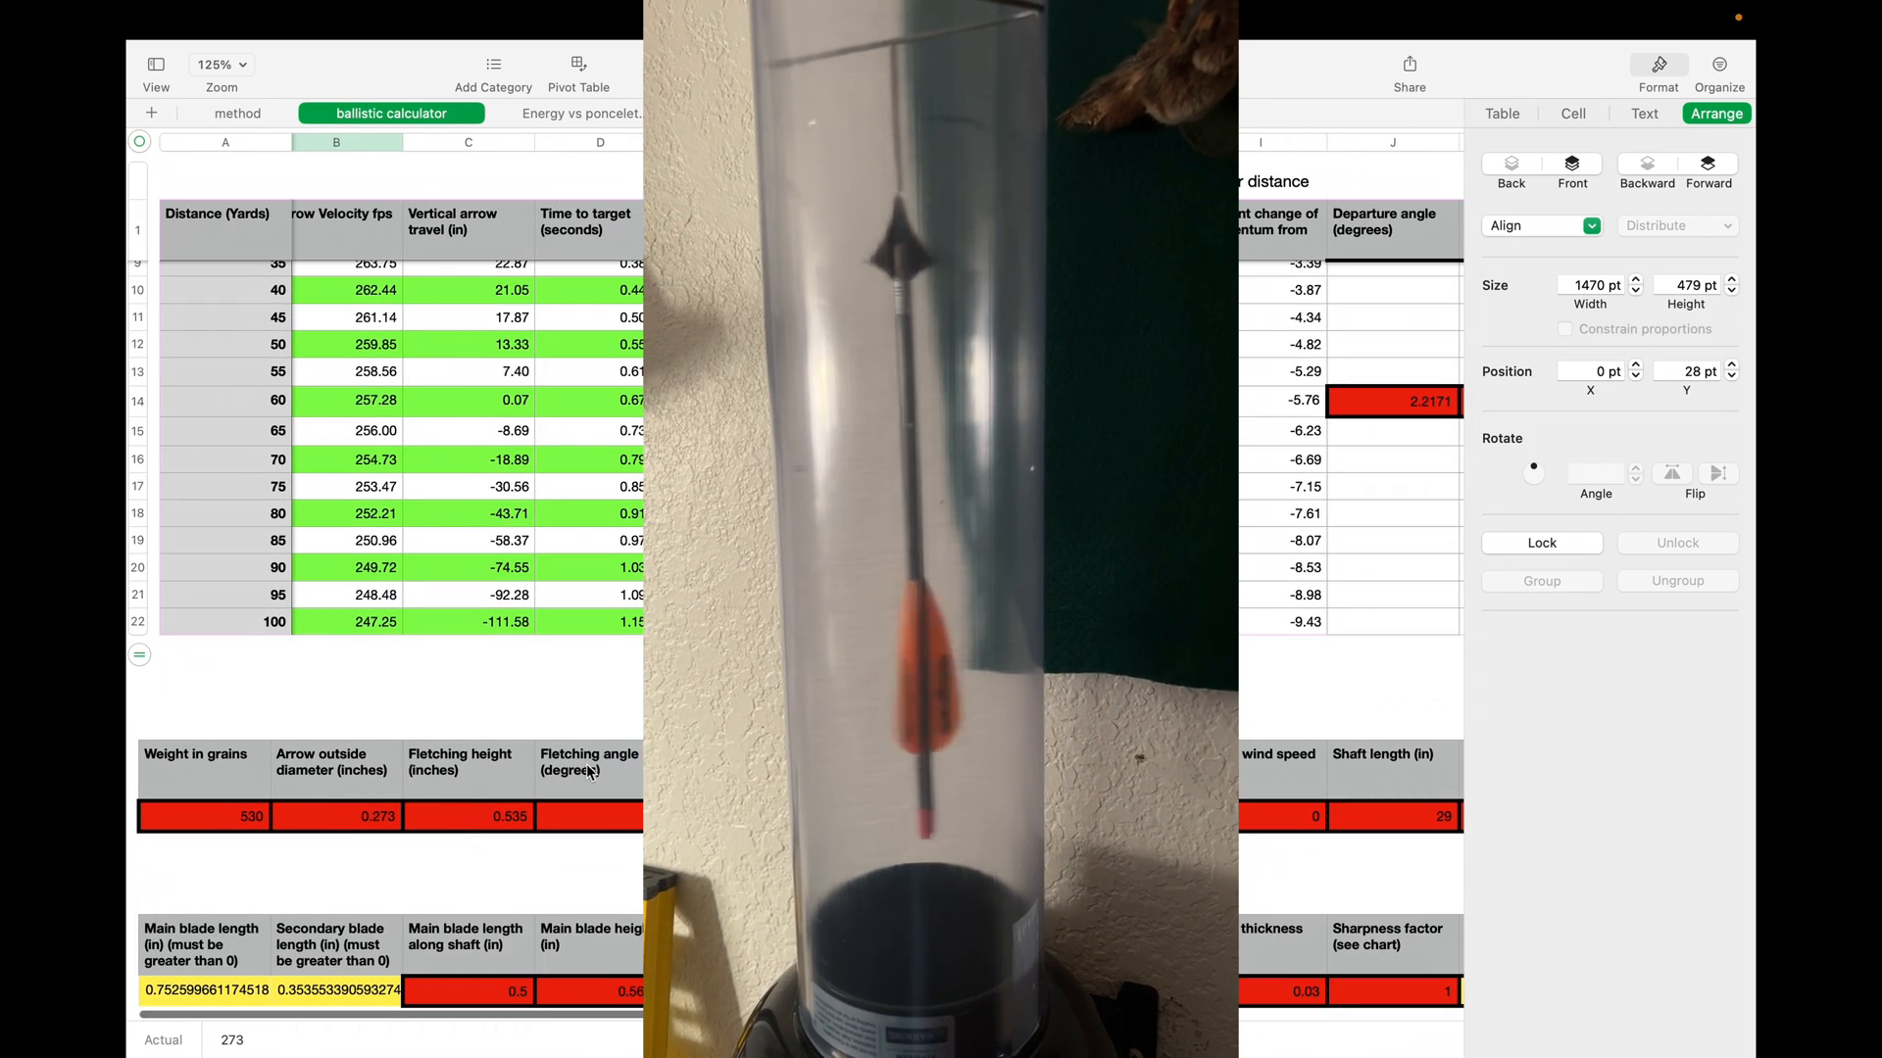
{"action": "scroll", "scroll_direction": "down", "scroll_amount": 3}
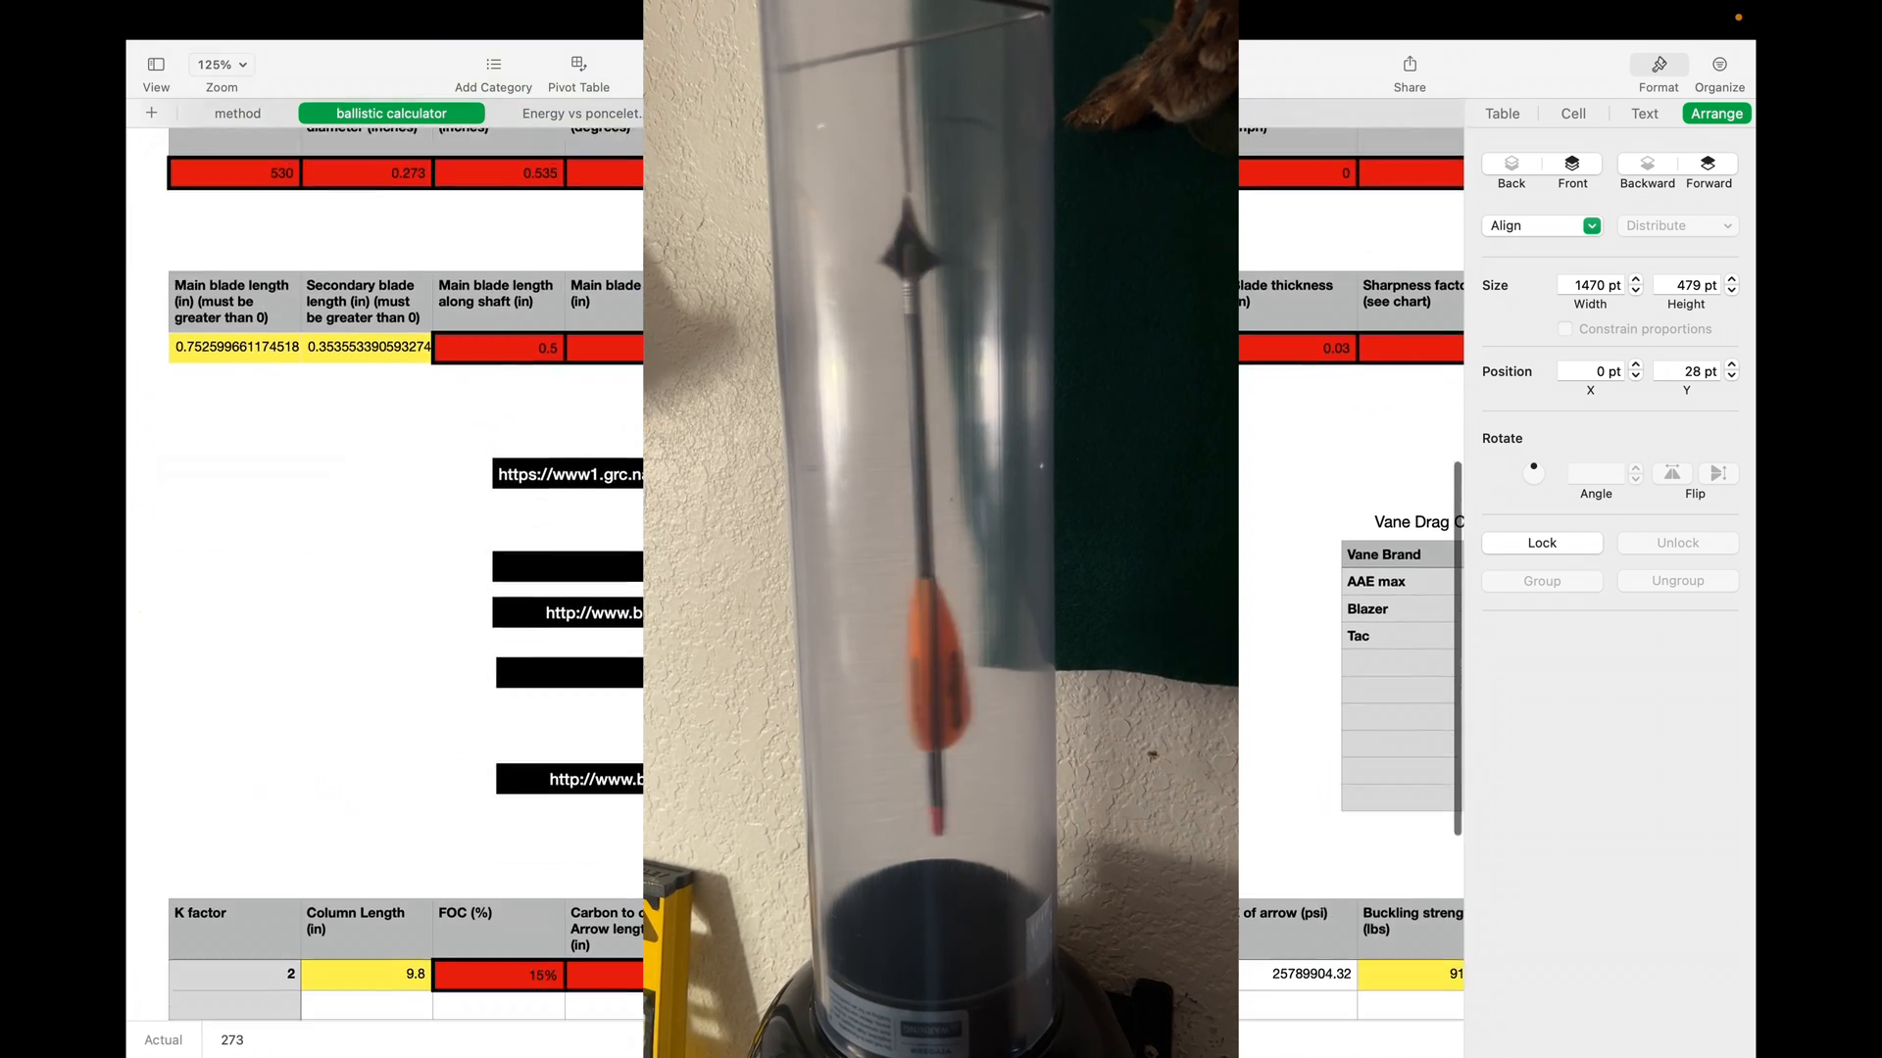